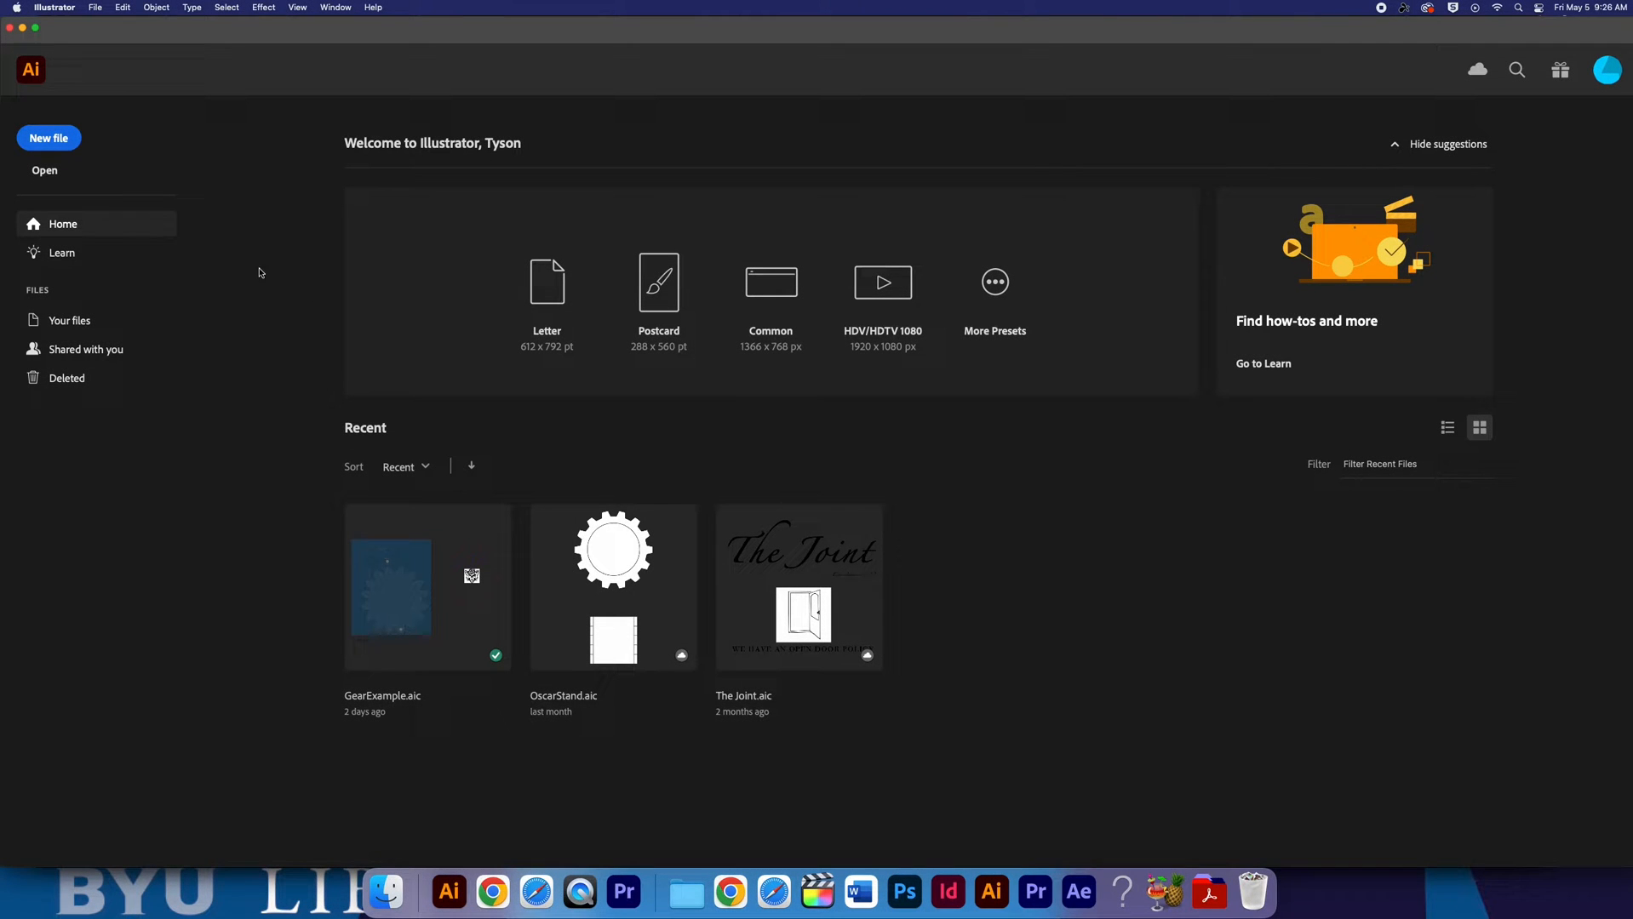
# Create a new 24 x 18 in custom document, keeping RGB Color as the colour mode.
pyautogui.click(48, 138)
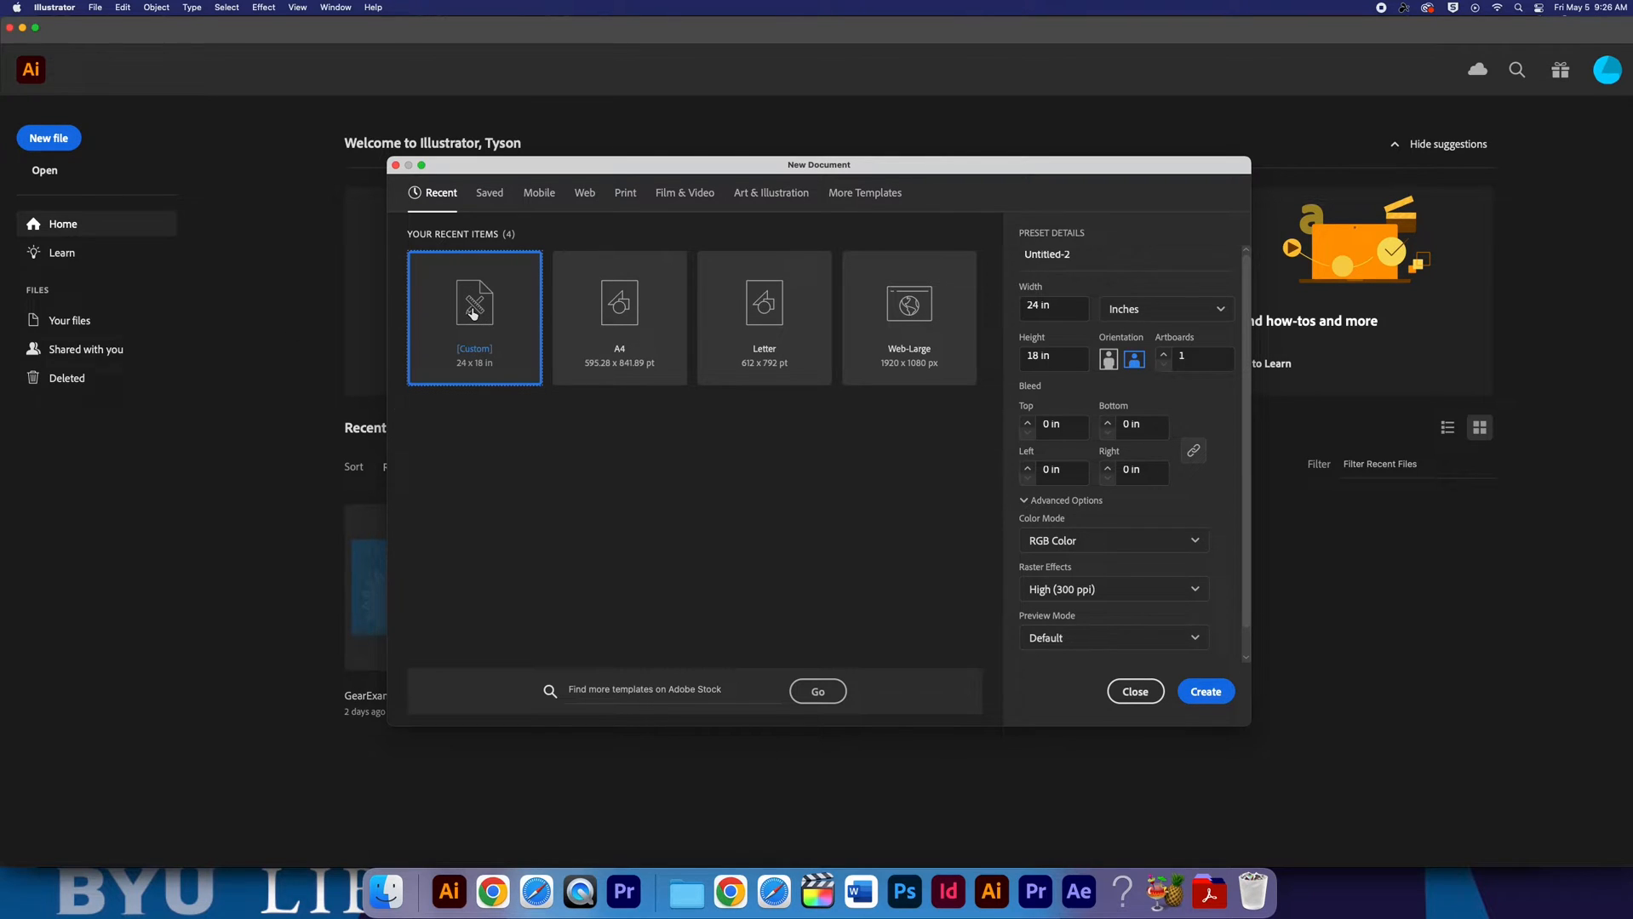
pyautogui.moveTo(940, 463)
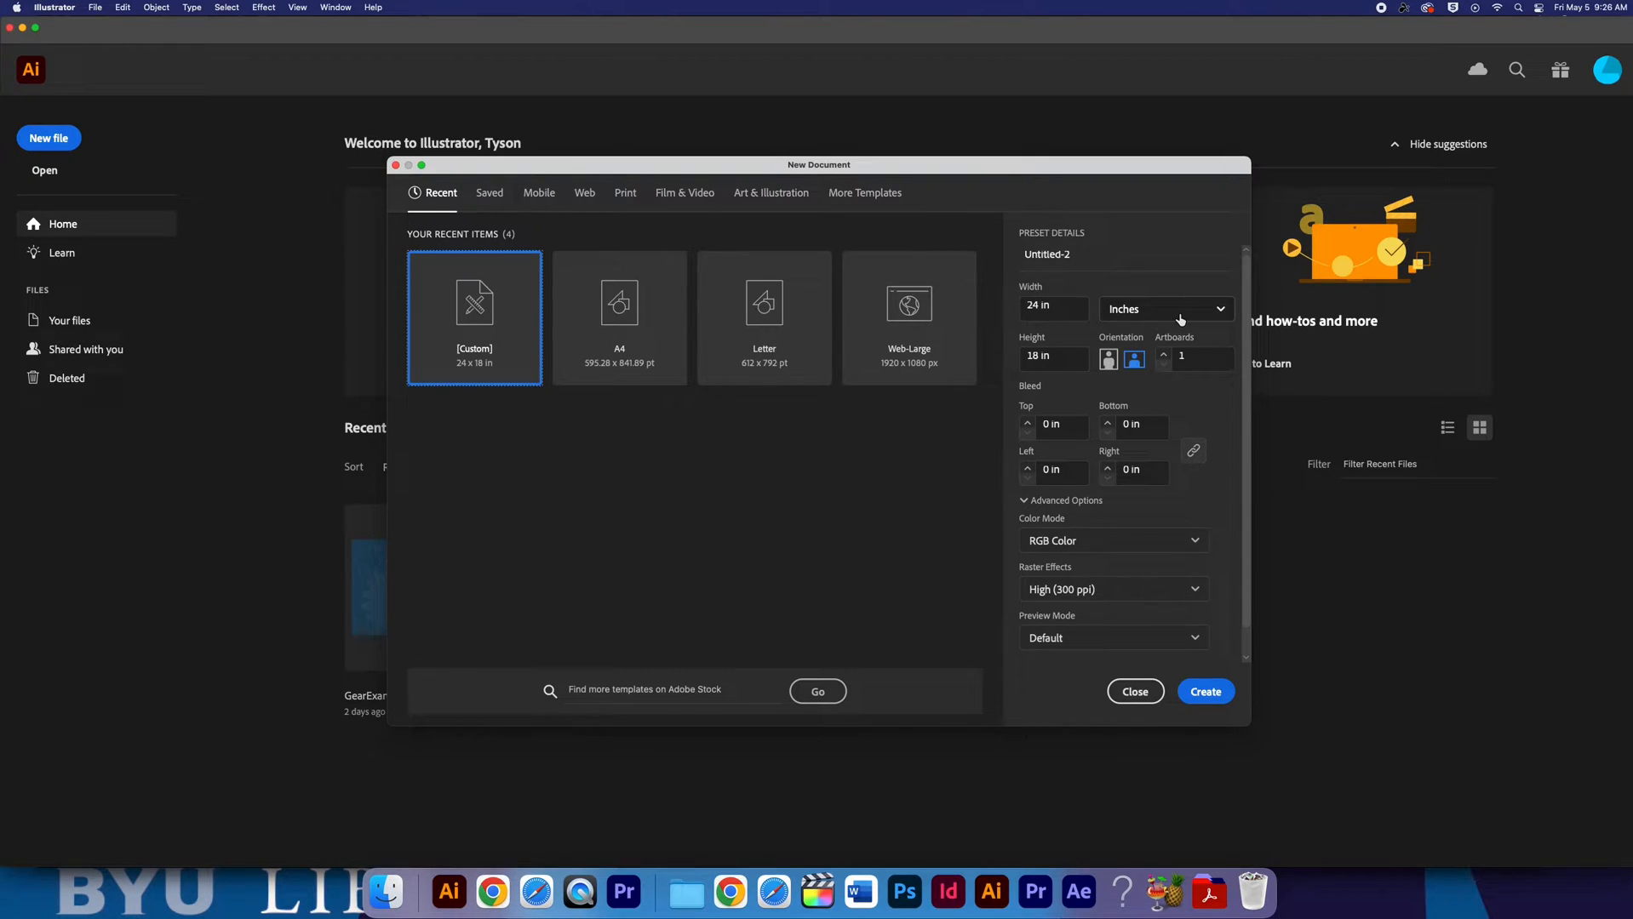
pyautogui.moveTo(1185, 414)
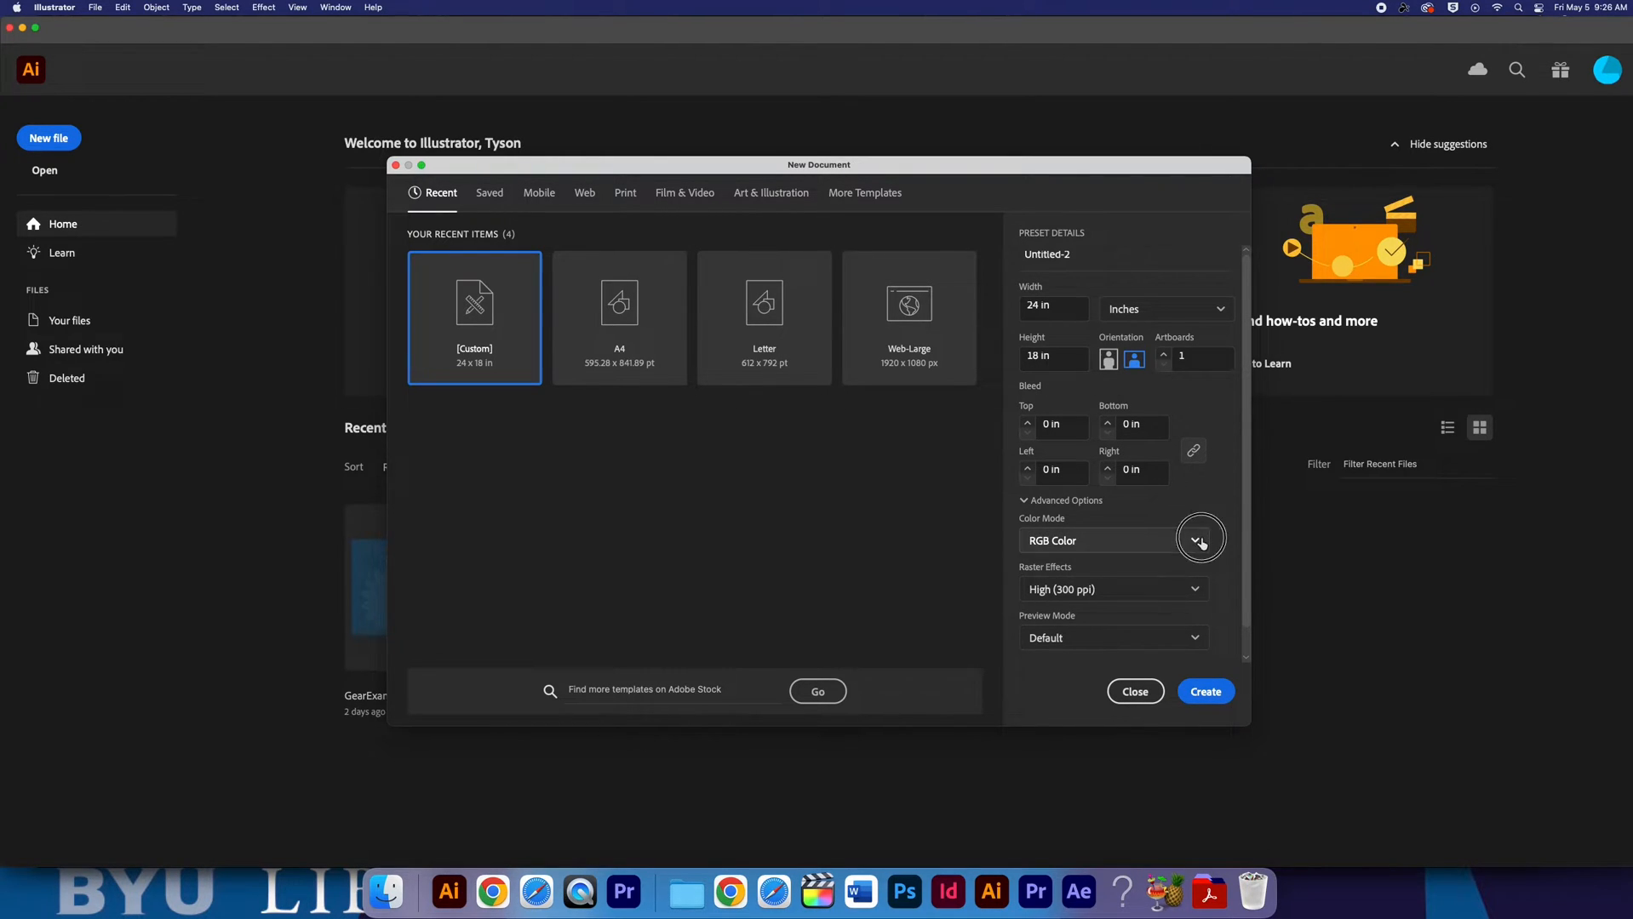
pyautogui.click(1199, 540)
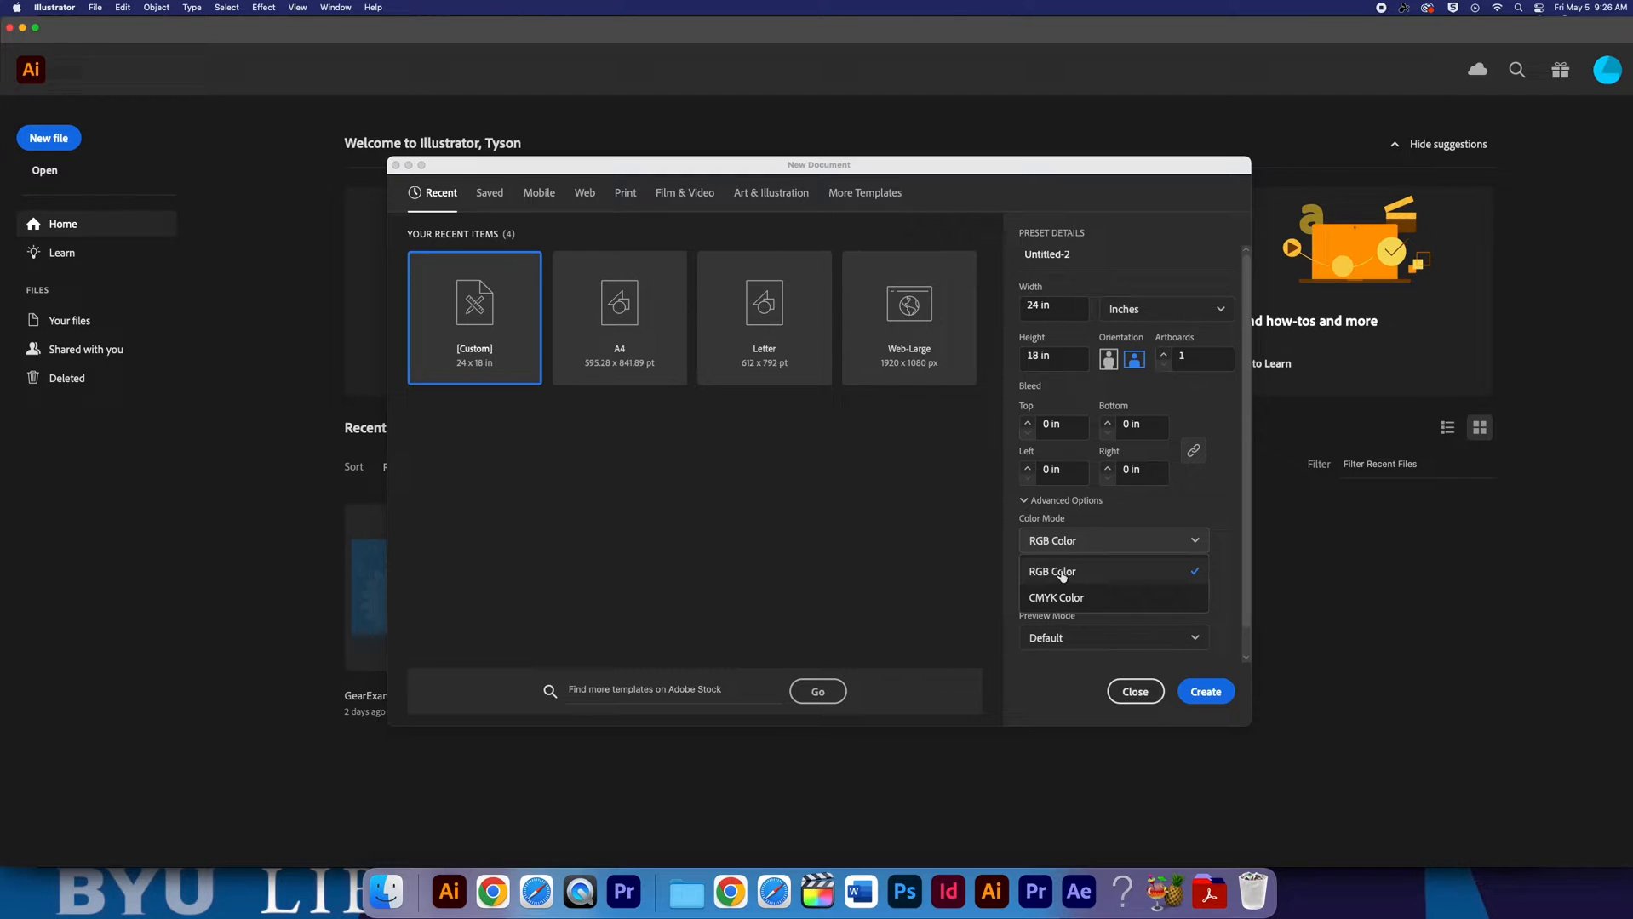
pyautogui.click(1053, 572)
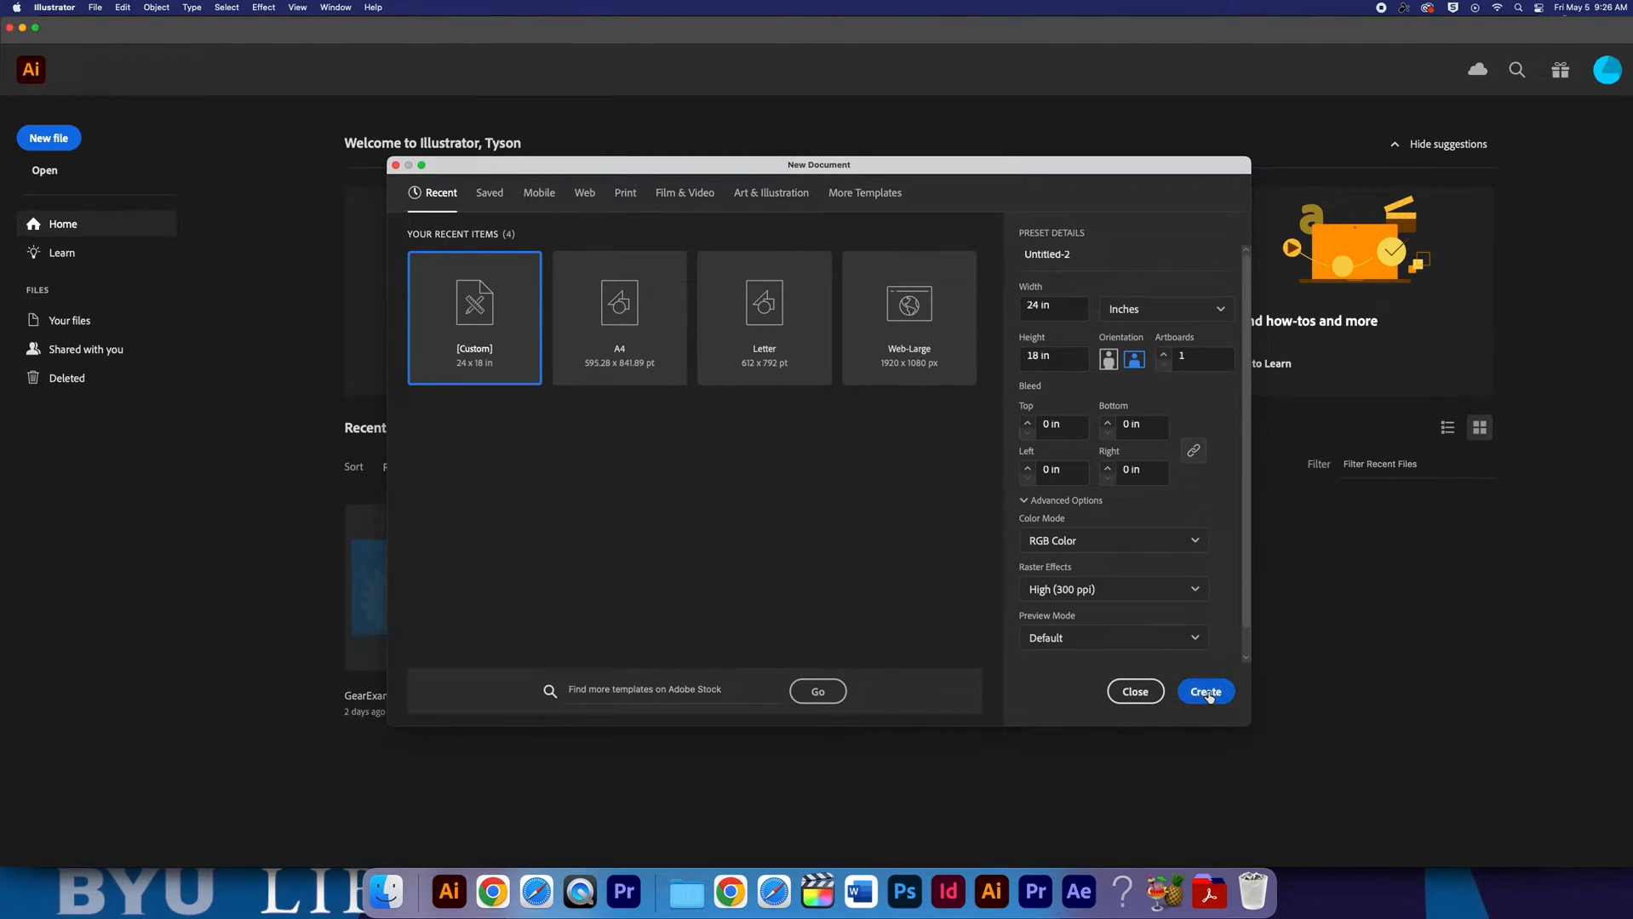
pyautogui.click(1203, 691)
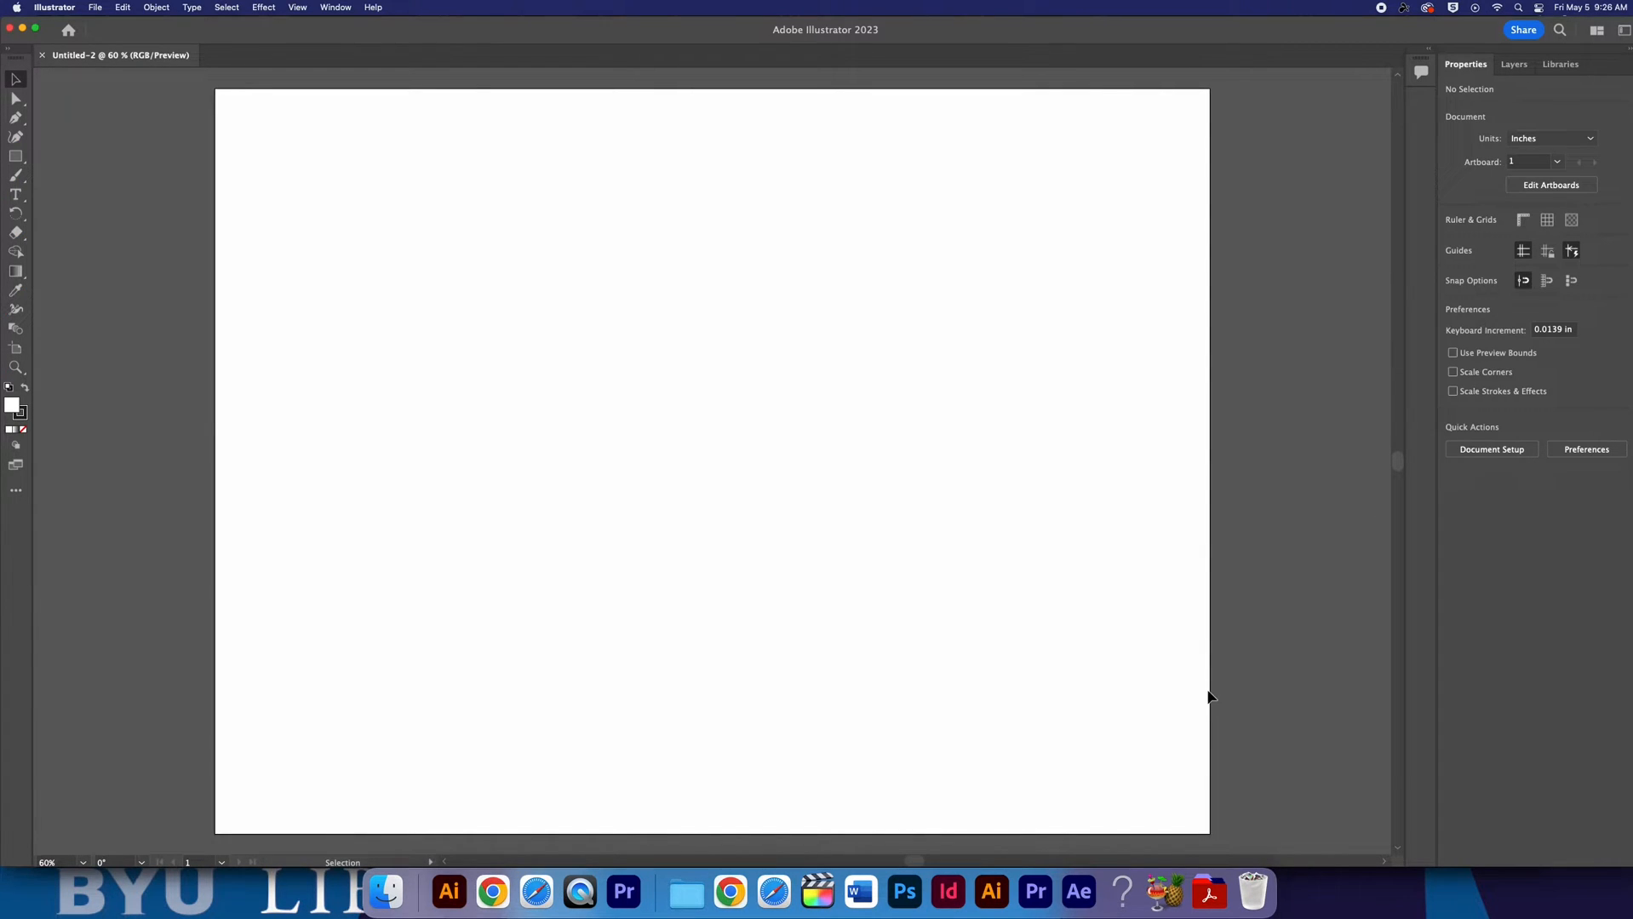
pyautogui.moveTo(923, 470)
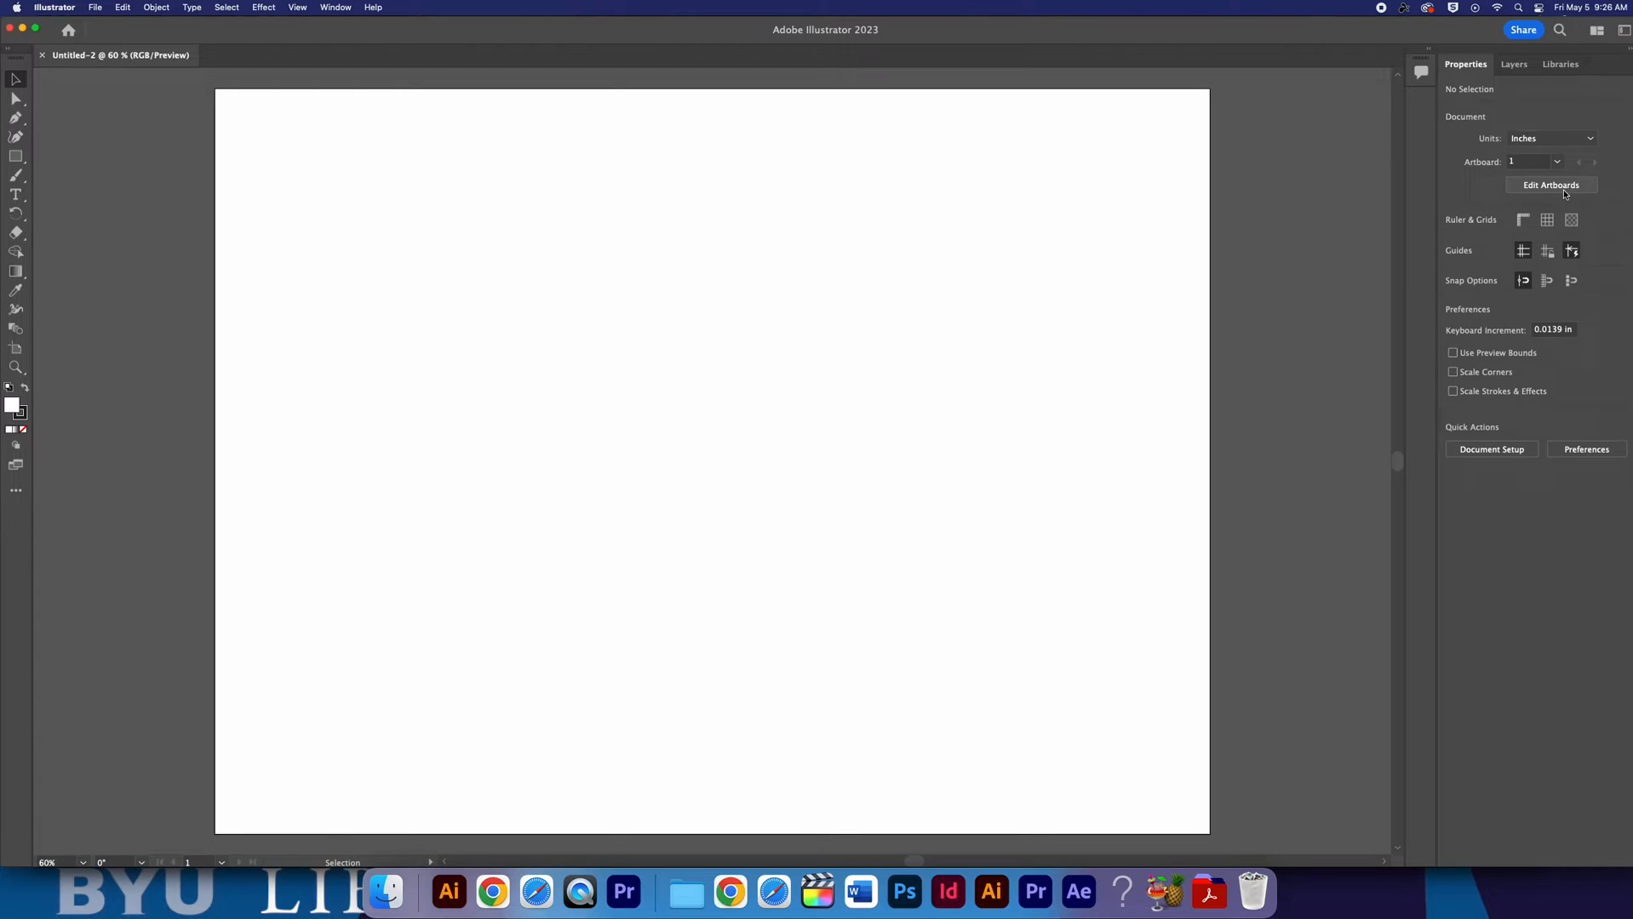
pyautogui.click(1551, 183)
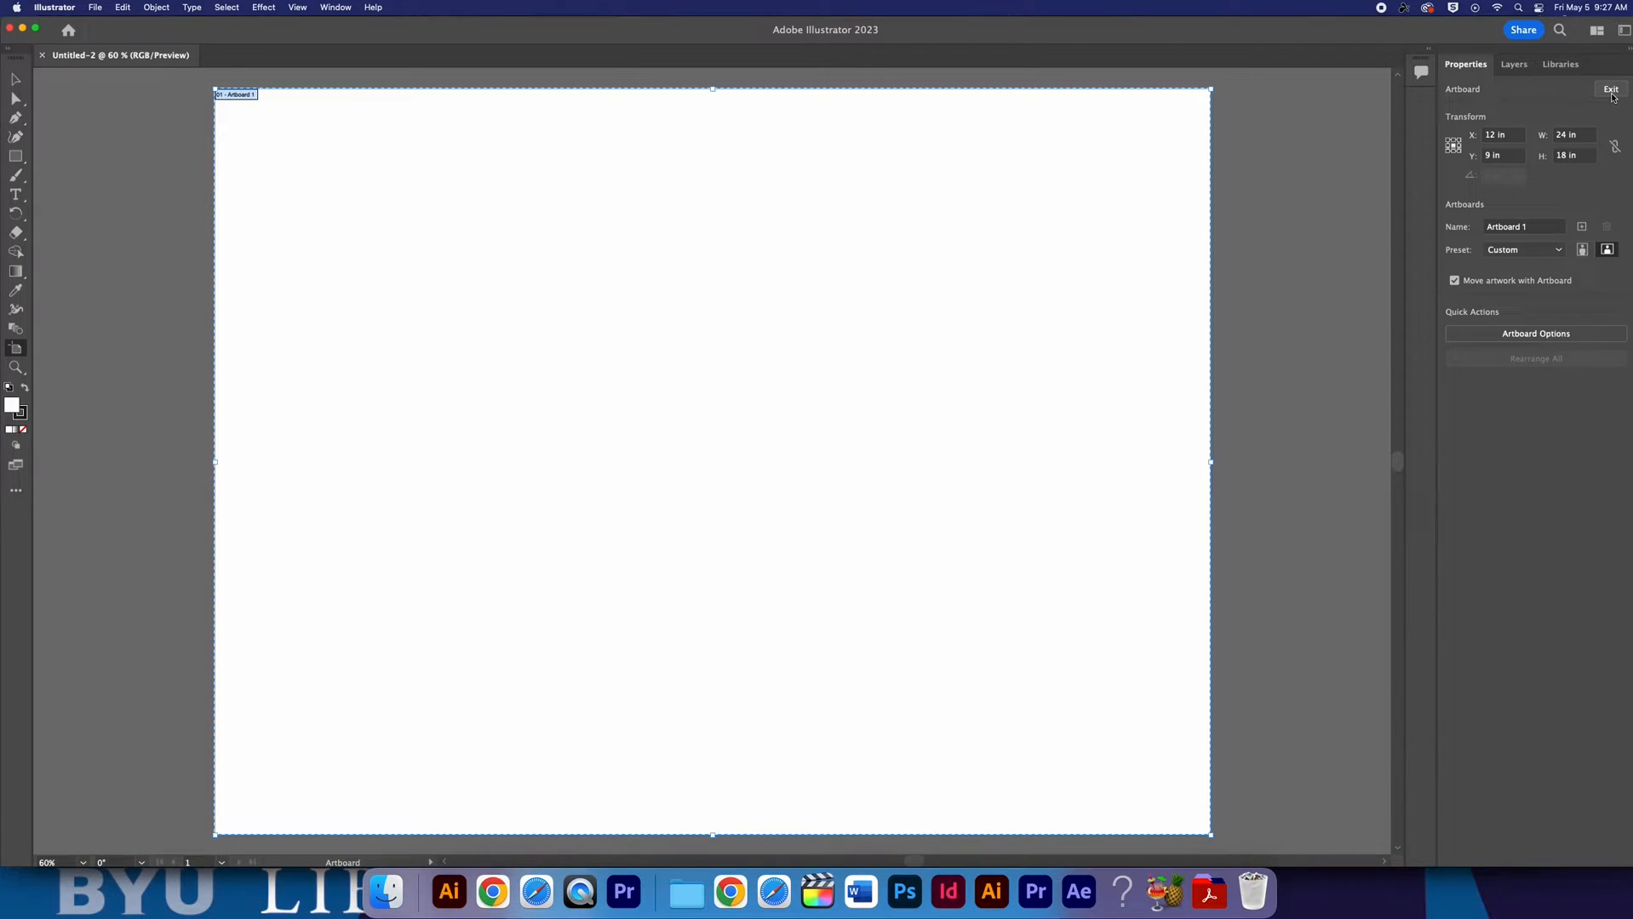
pyautogui.click(1610, 90)
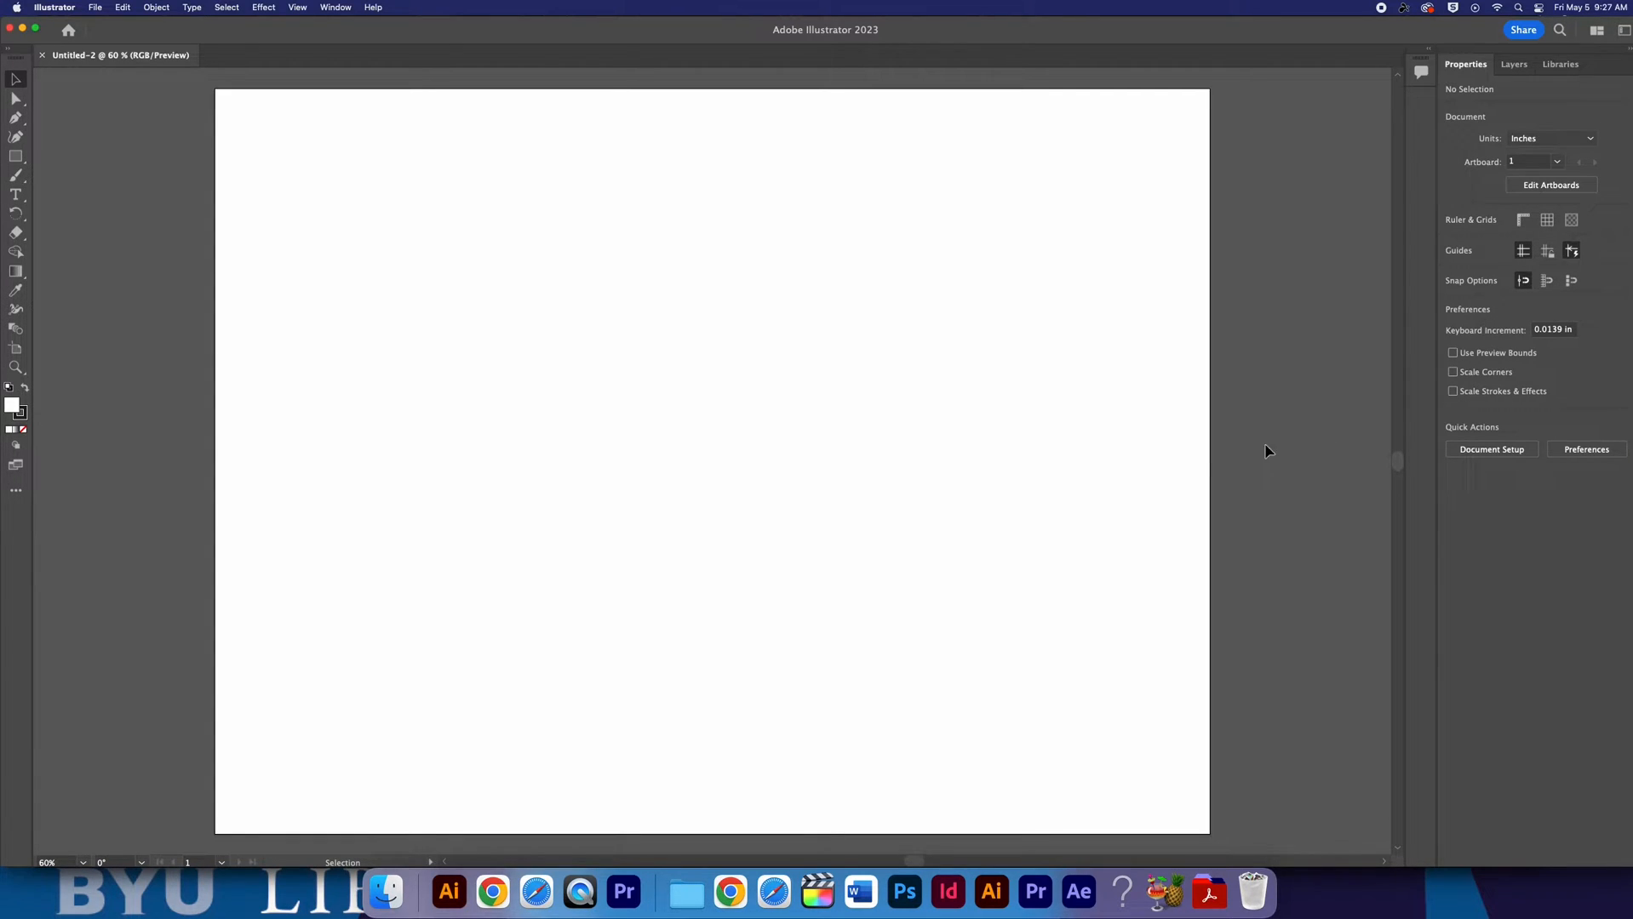
pyautogui.moveTo(1048, 468)
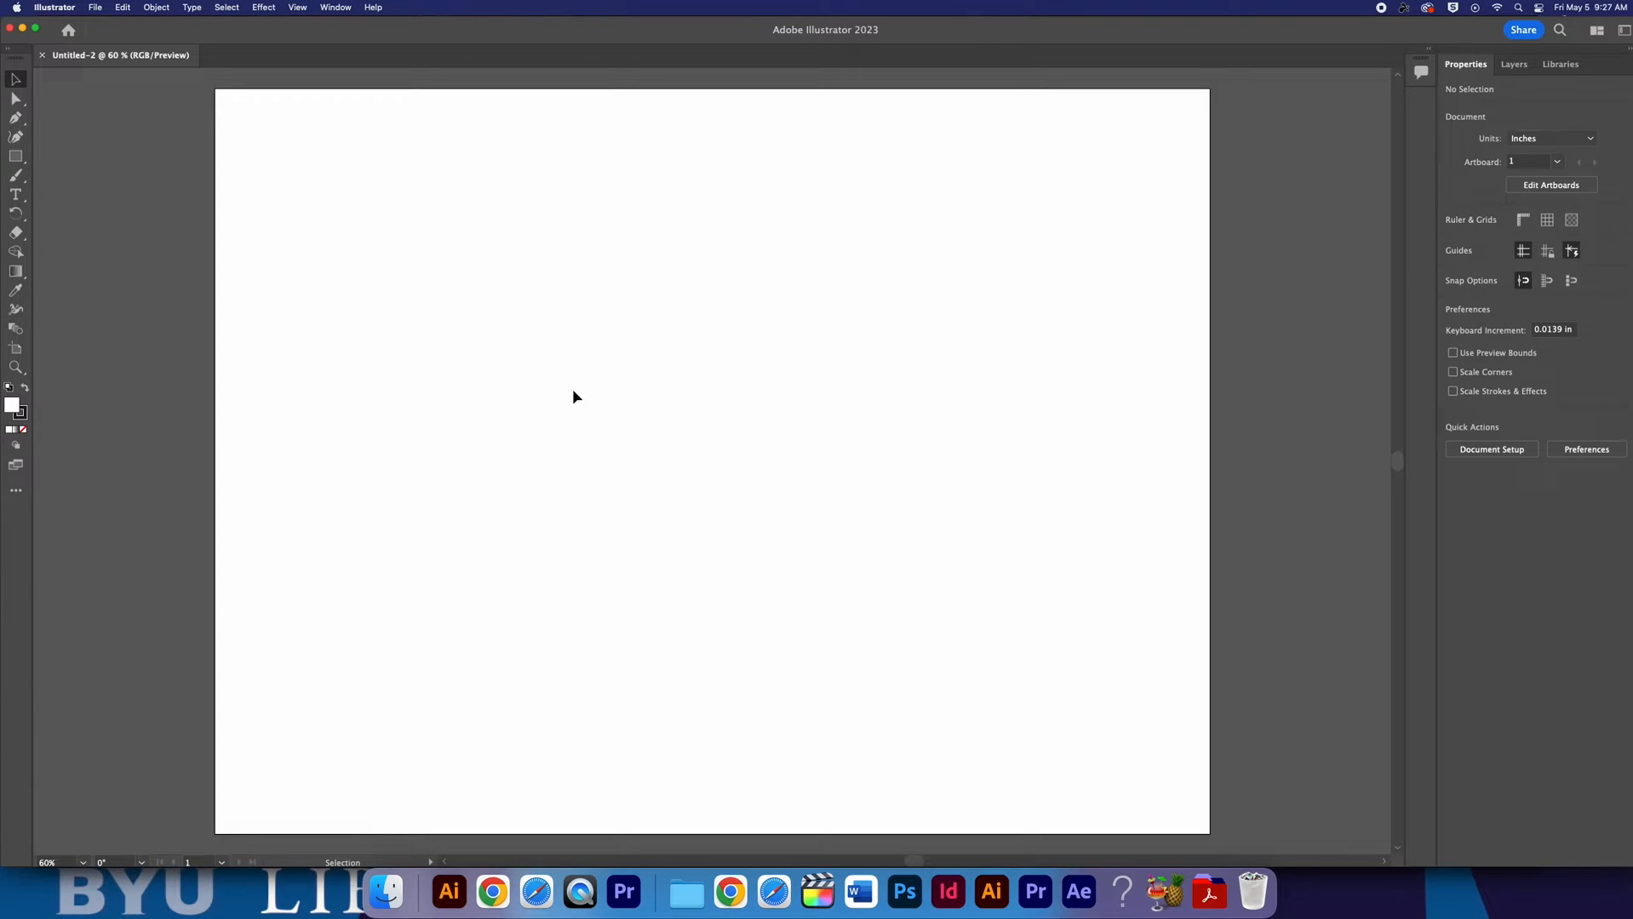
pyautogui.moveTo(234, 262)
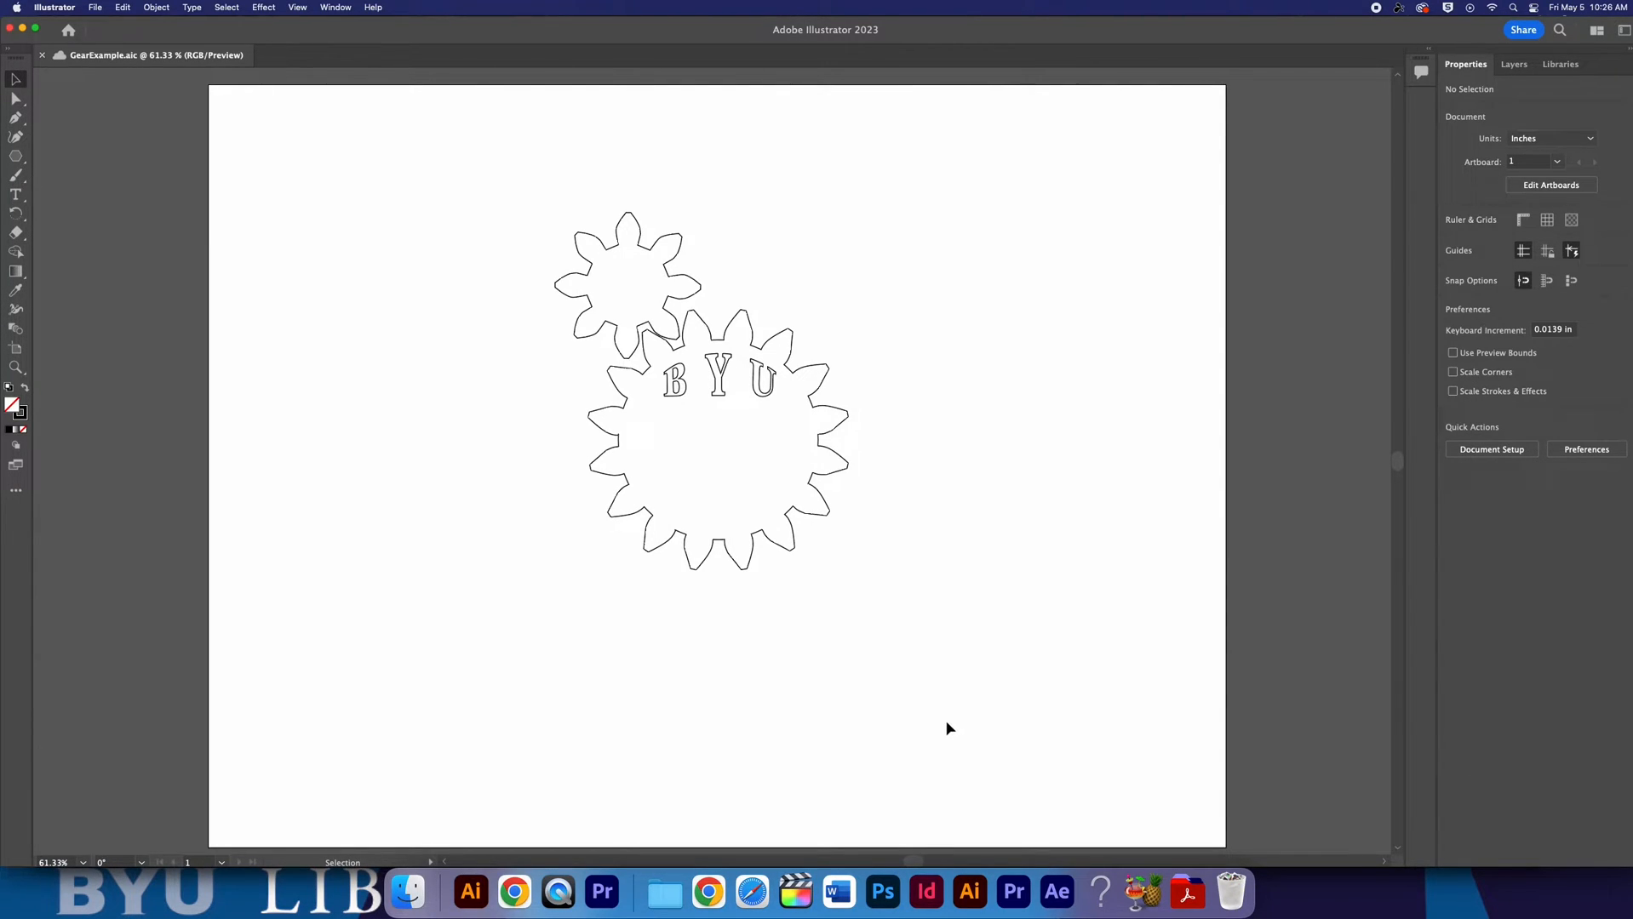
pyautogui.moveTo(1453, 227)
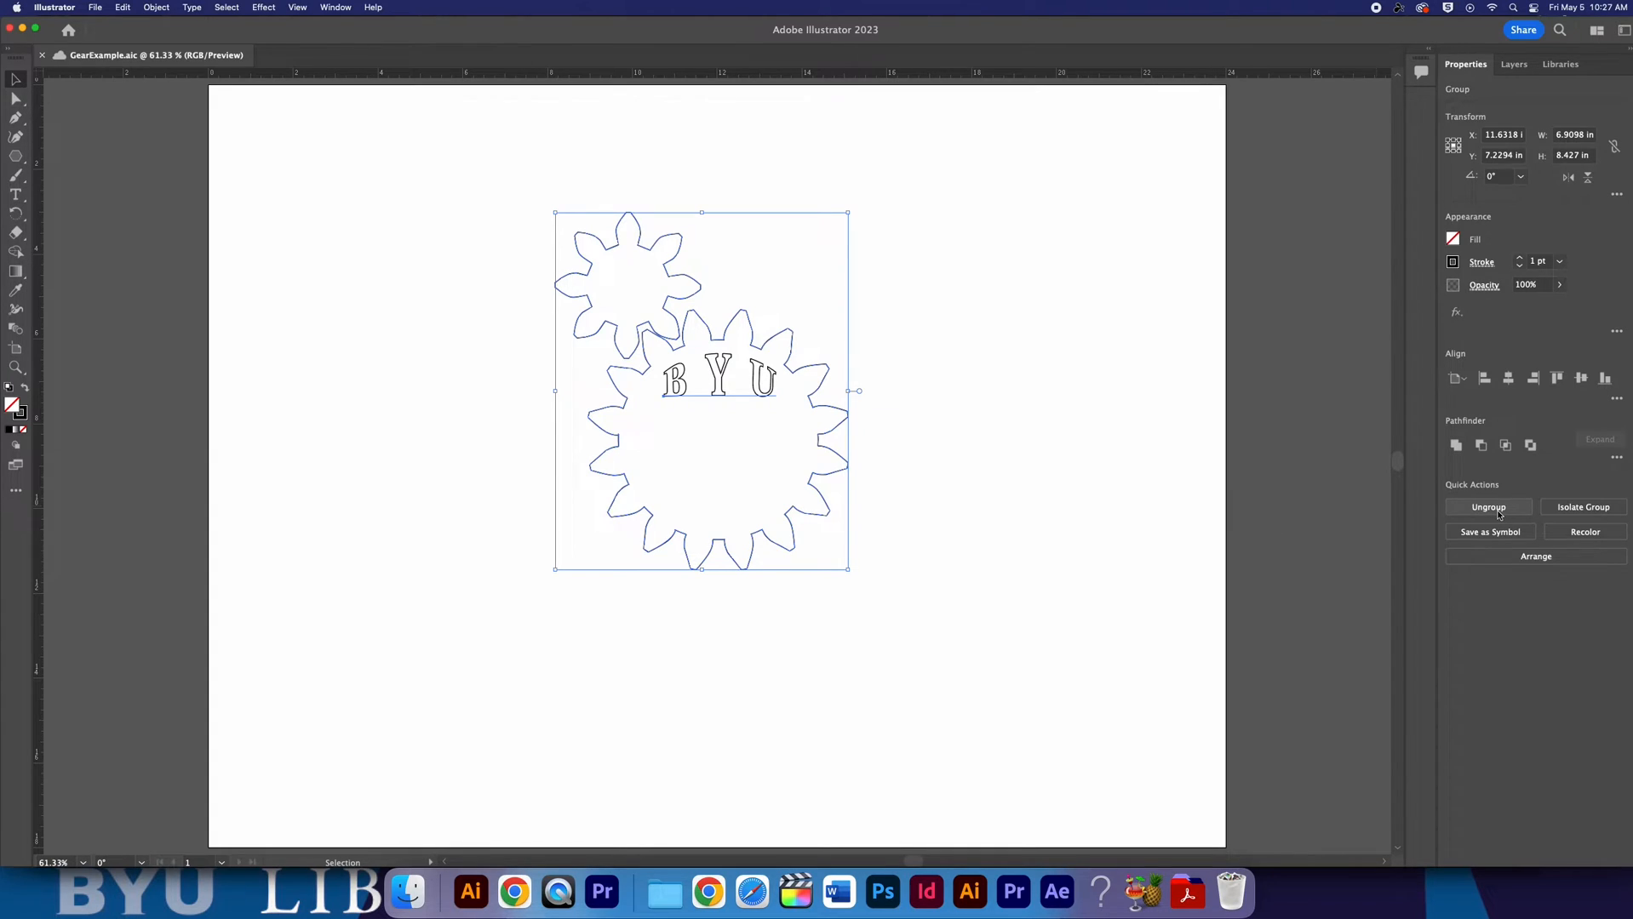
# Ungroup the two gears and BYU lettering via Quick Actions.
pyautogui.click(1488, 507)
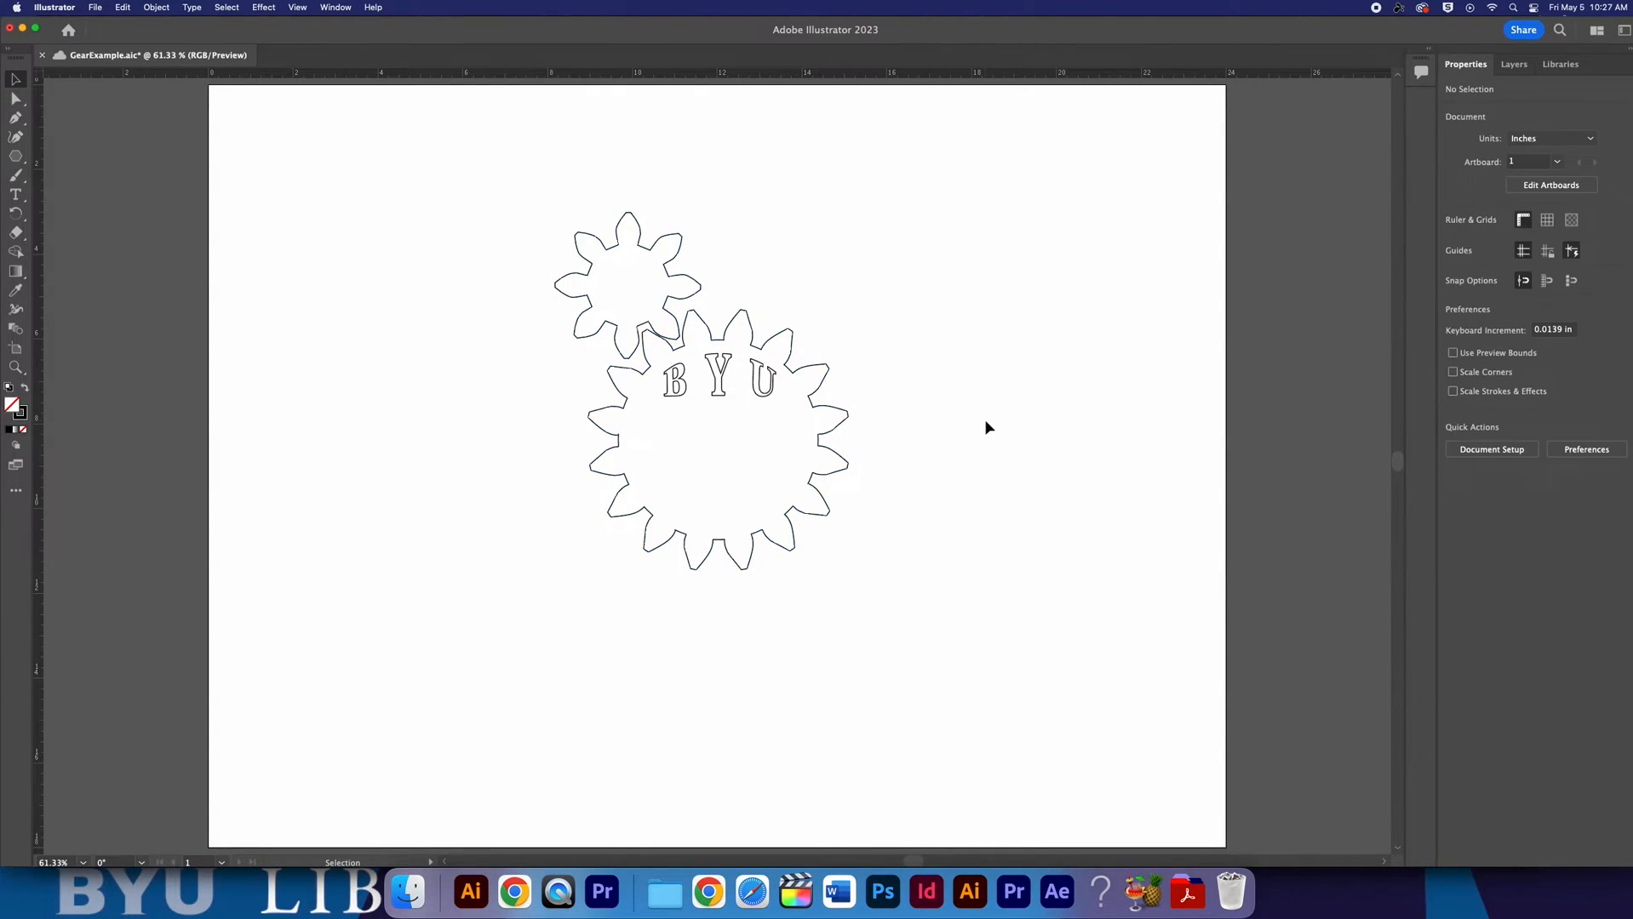
pyautogui.moveTo(685, 283)
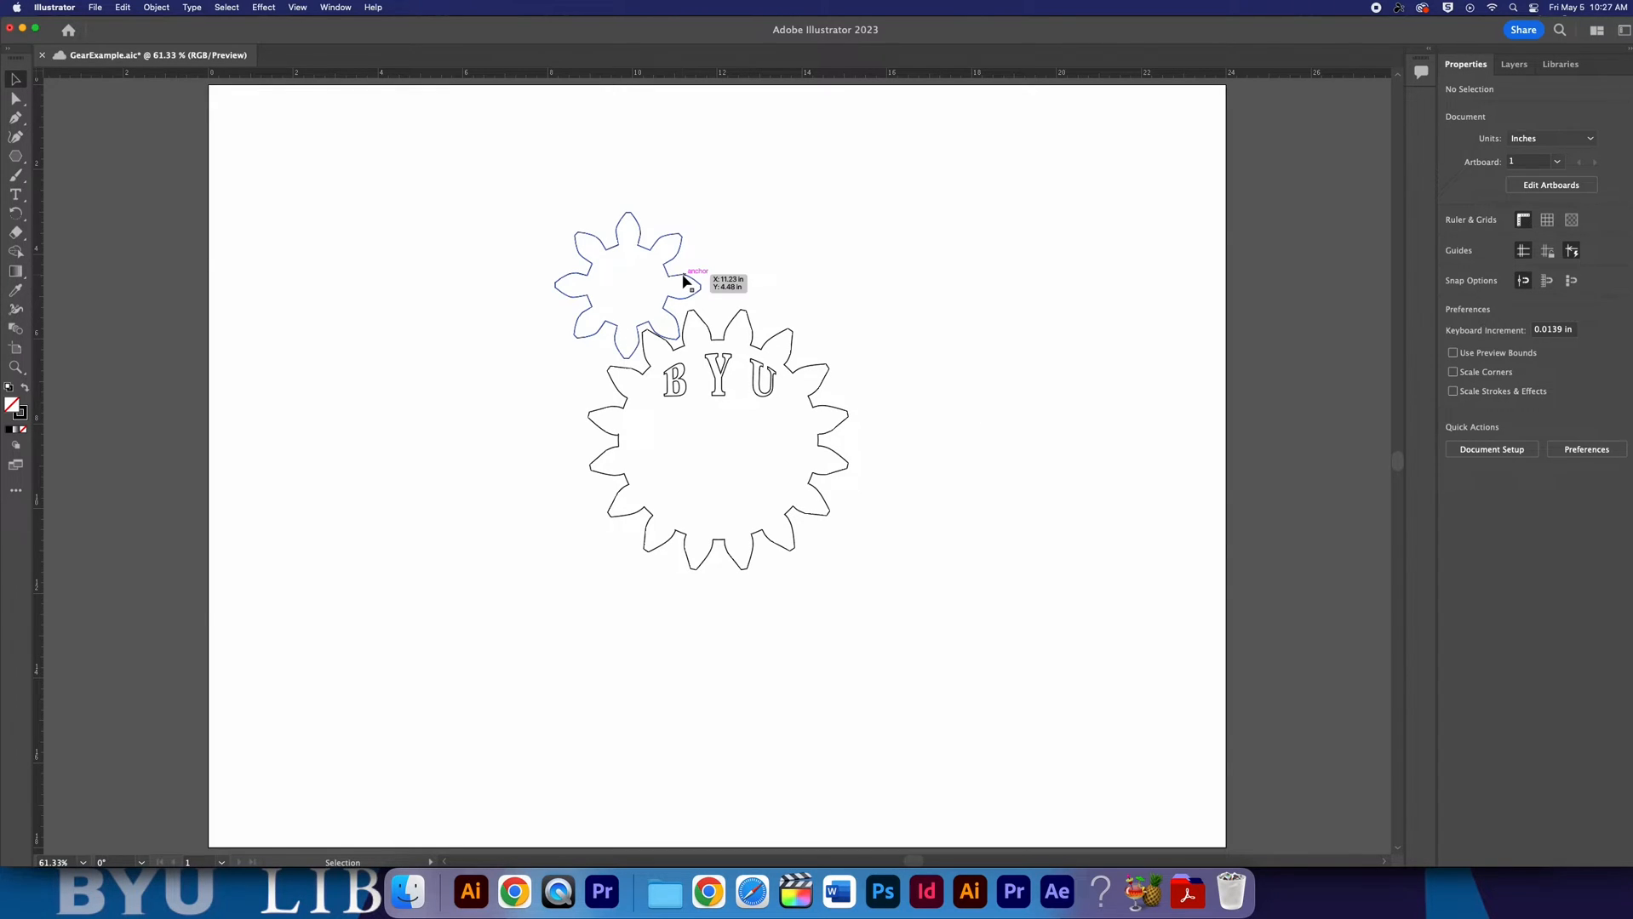
# Give both selected gear outlines a pure red (R 255) stroke at 0.001 weight.
pyautogui.click(628, 284)
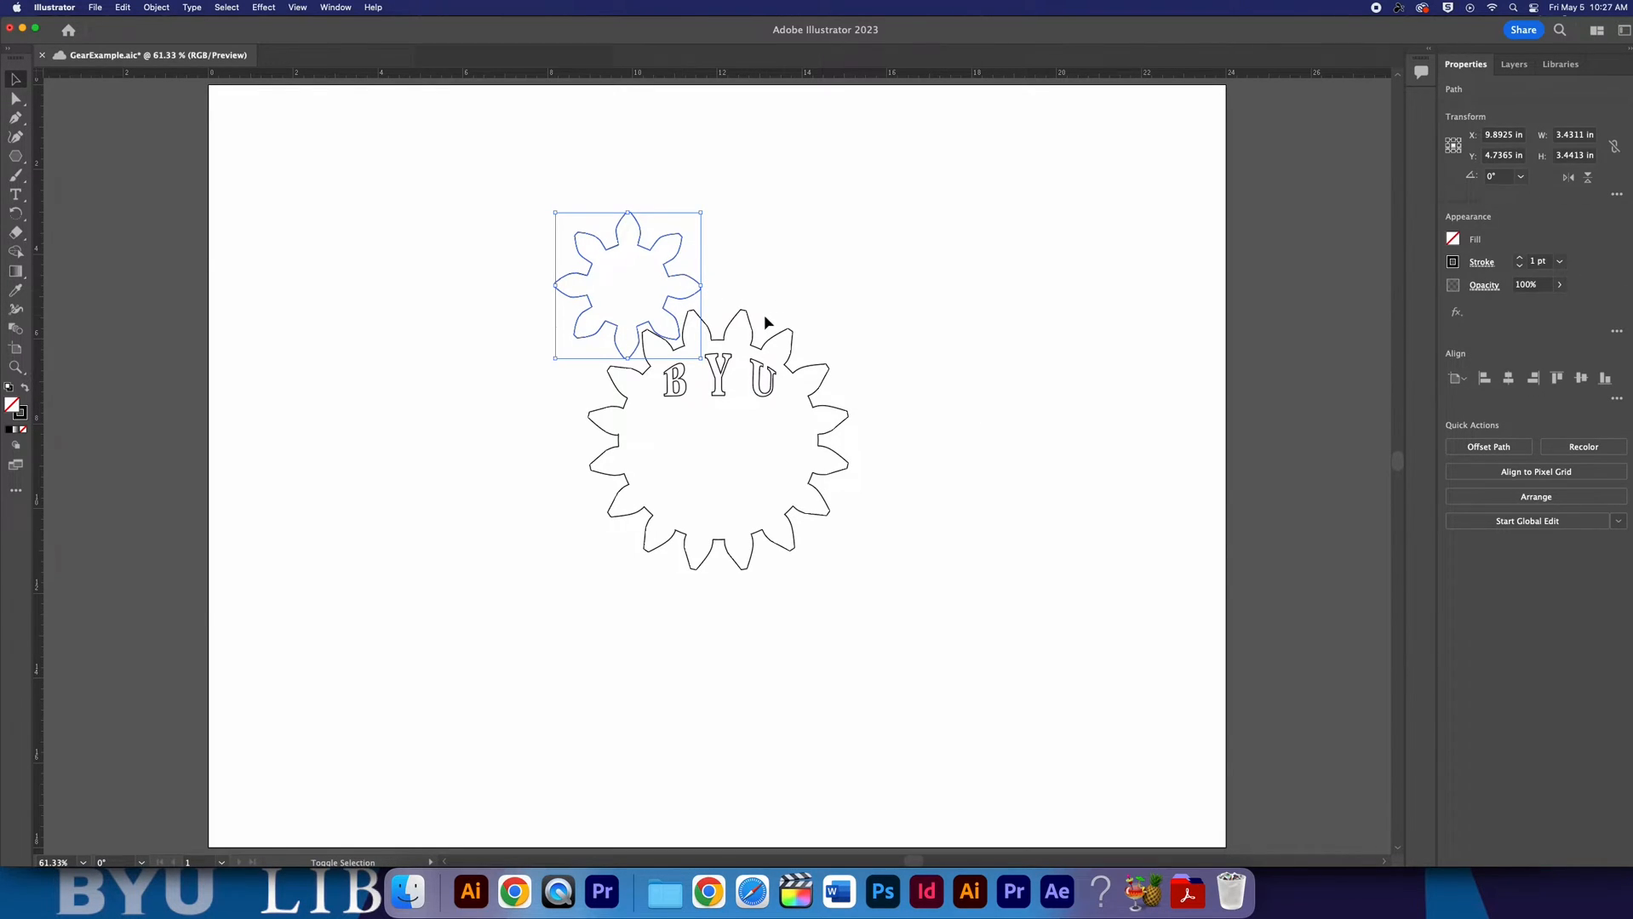
pyautogui.click(771, 344)
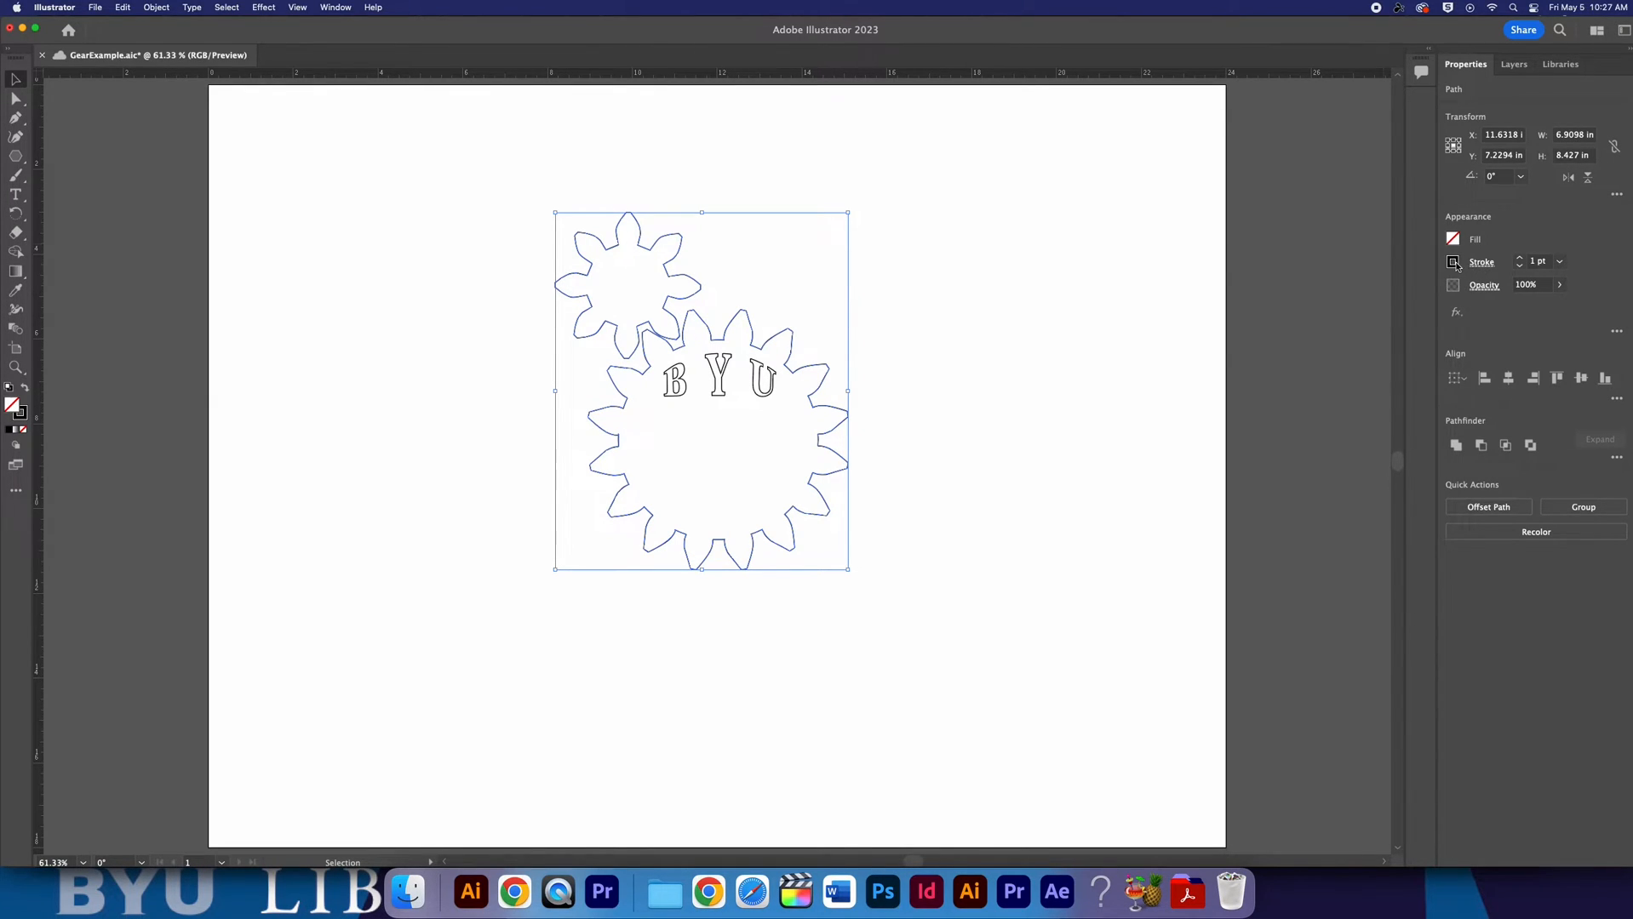
pyautogui.click(1452, 261)
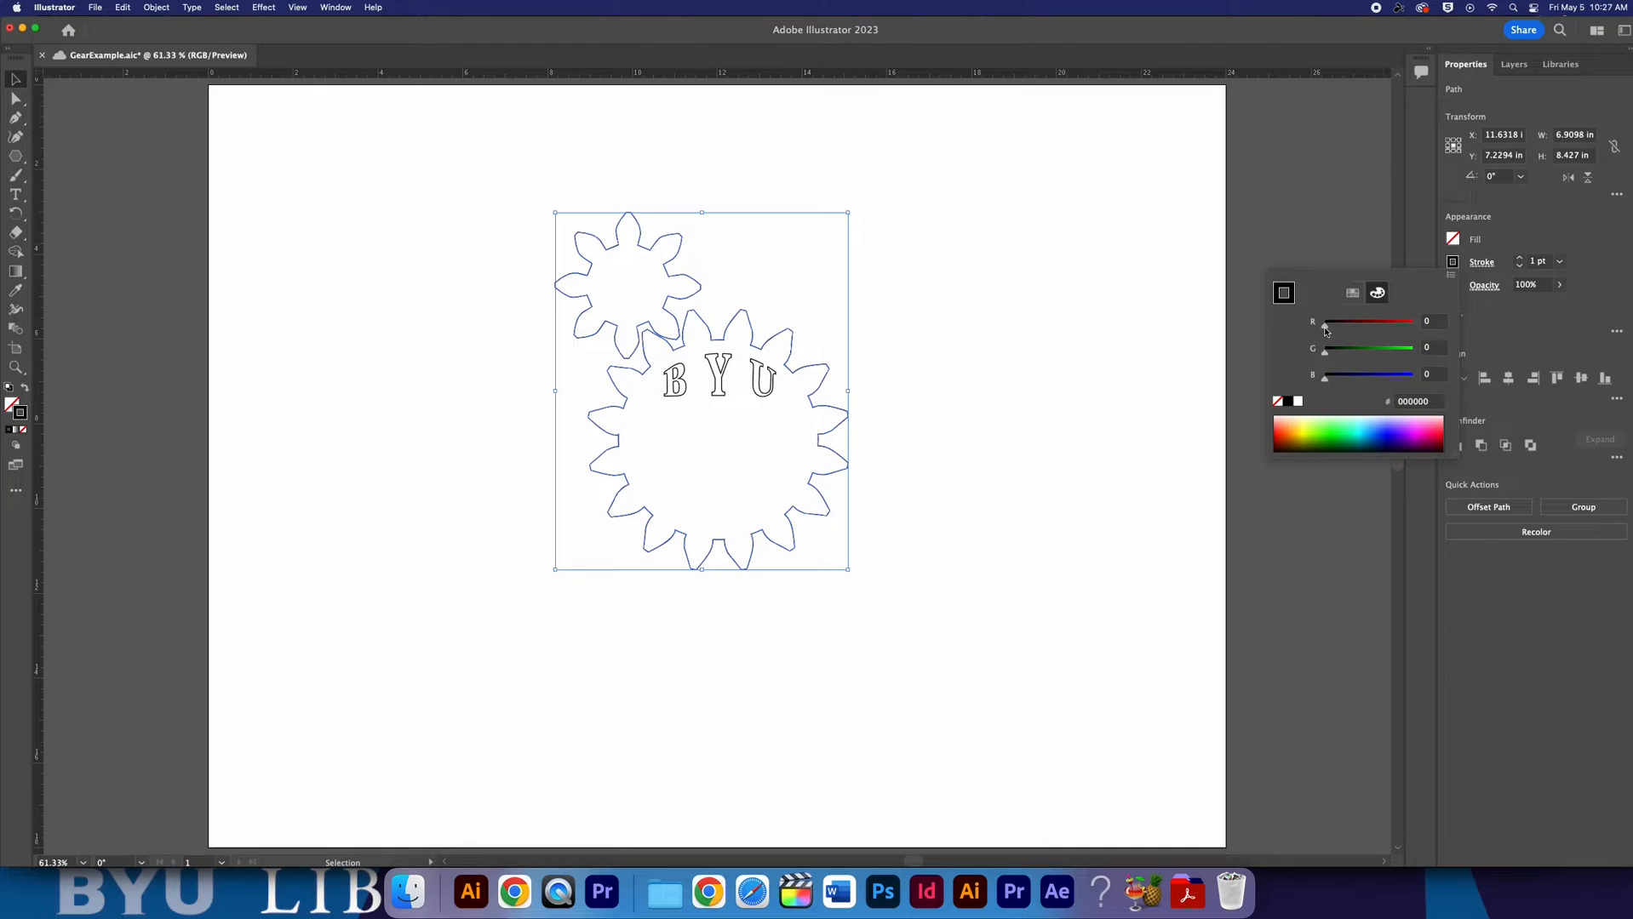
pyautogui.moveTo(1327, 320); pyautogui.dragTo(1425, 320)
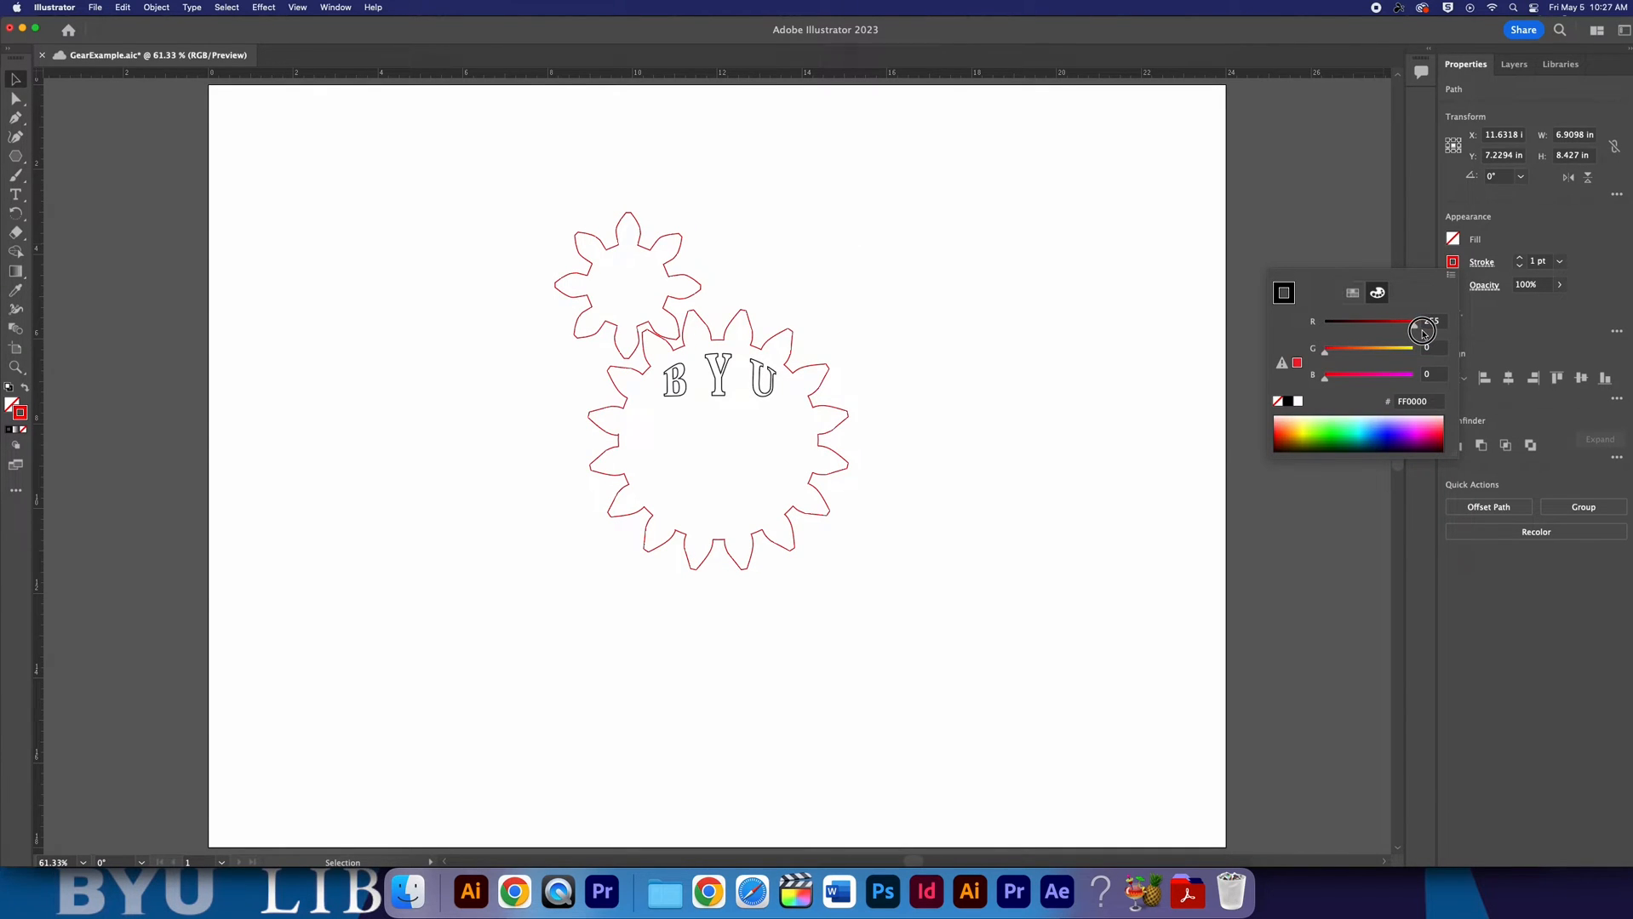
pyautogui.moveTo(1374, 320); pyautogui.dragTo(1425, 320)
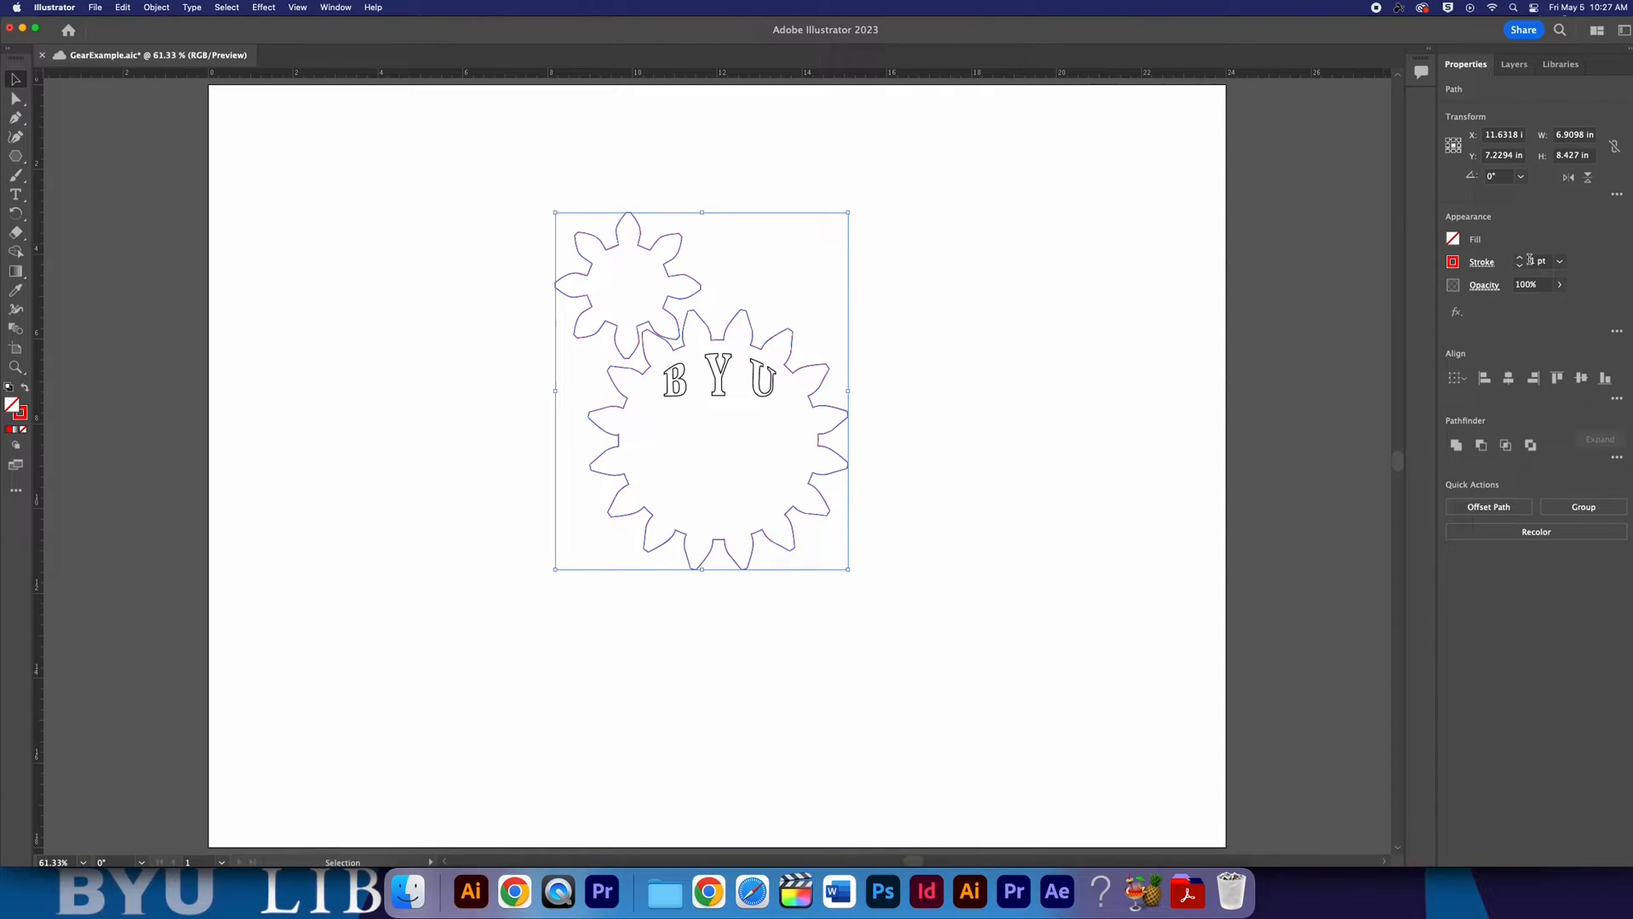
pyautogui.click(1538, 261)
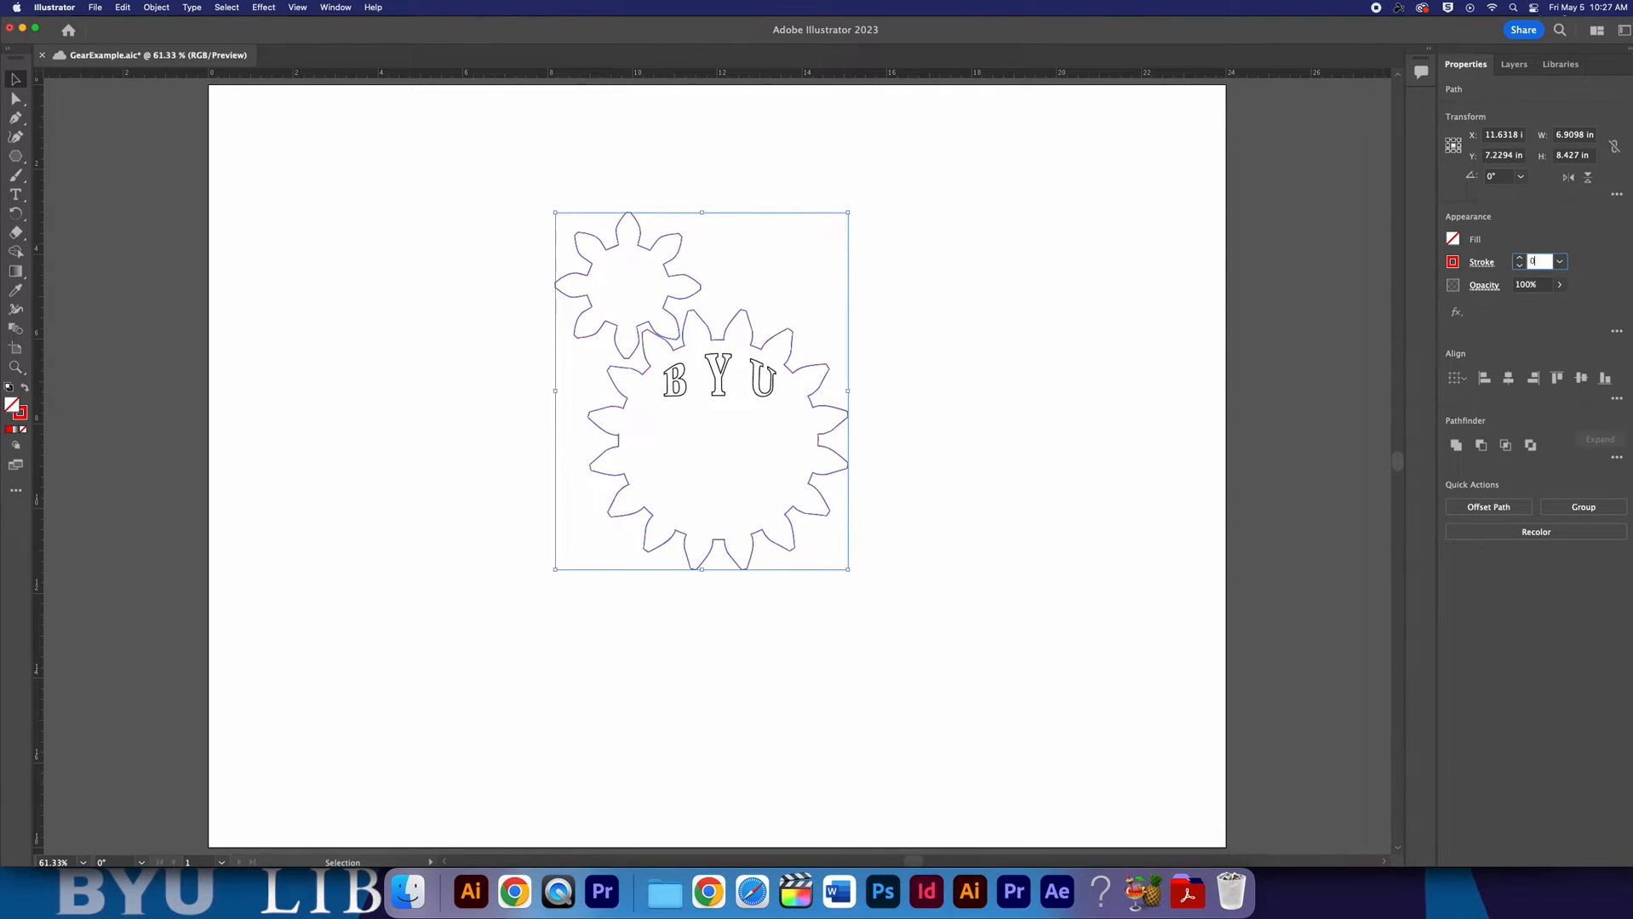
pyautogui.write('0.001')
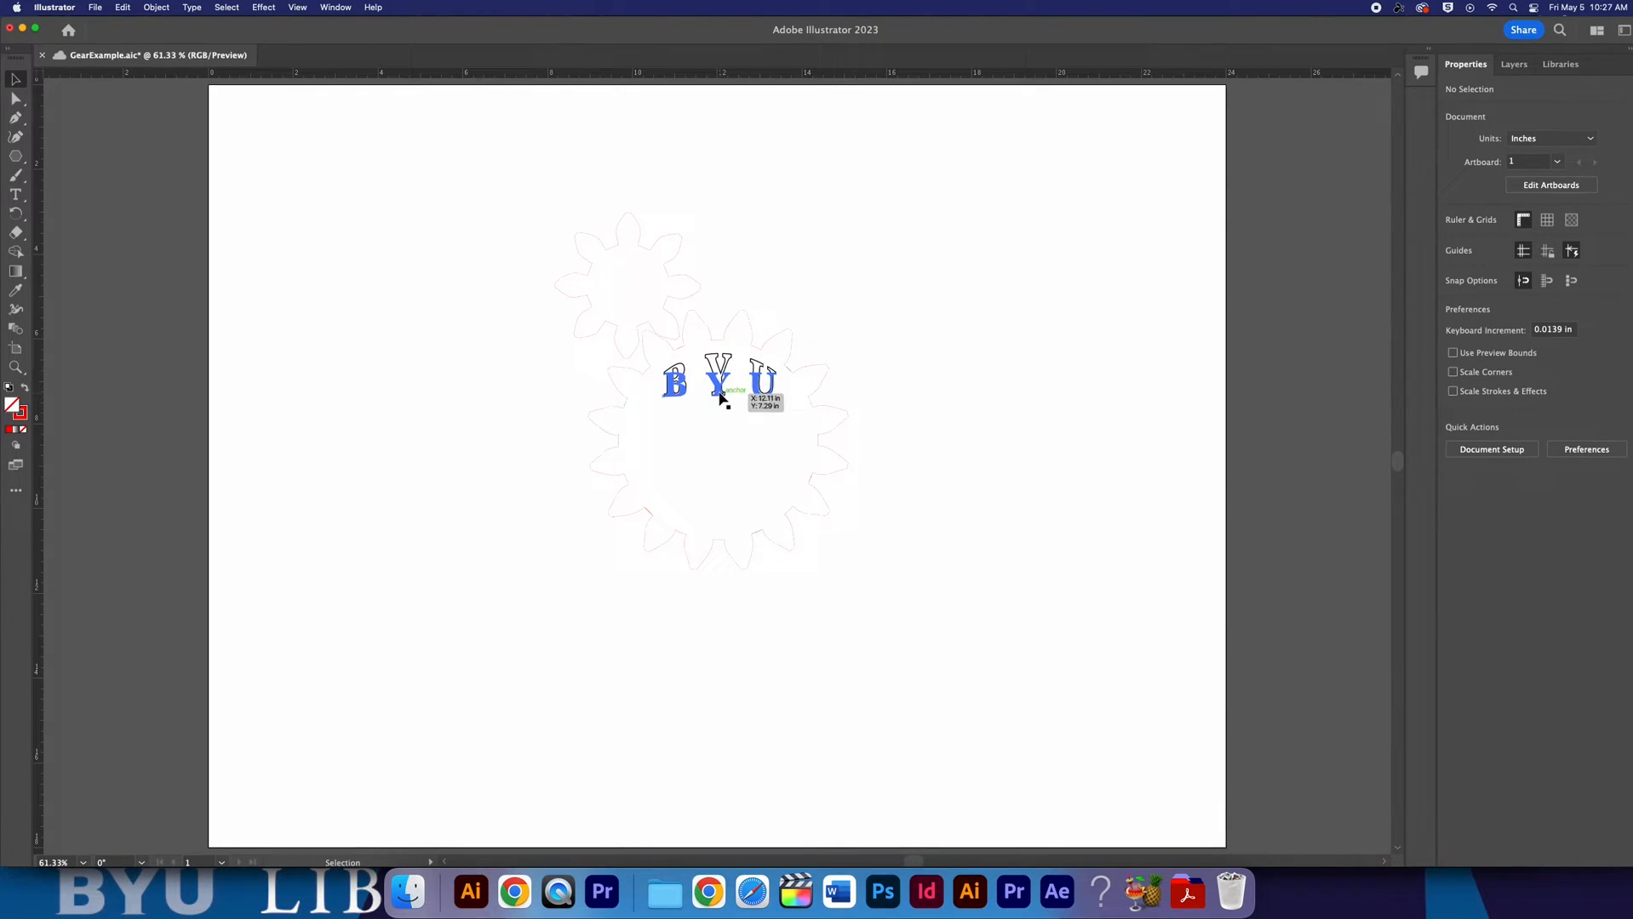
# Raise the B slider on the BYU lettering's stroke colour to make it solid blue.
pyautogui.click(717, 380)
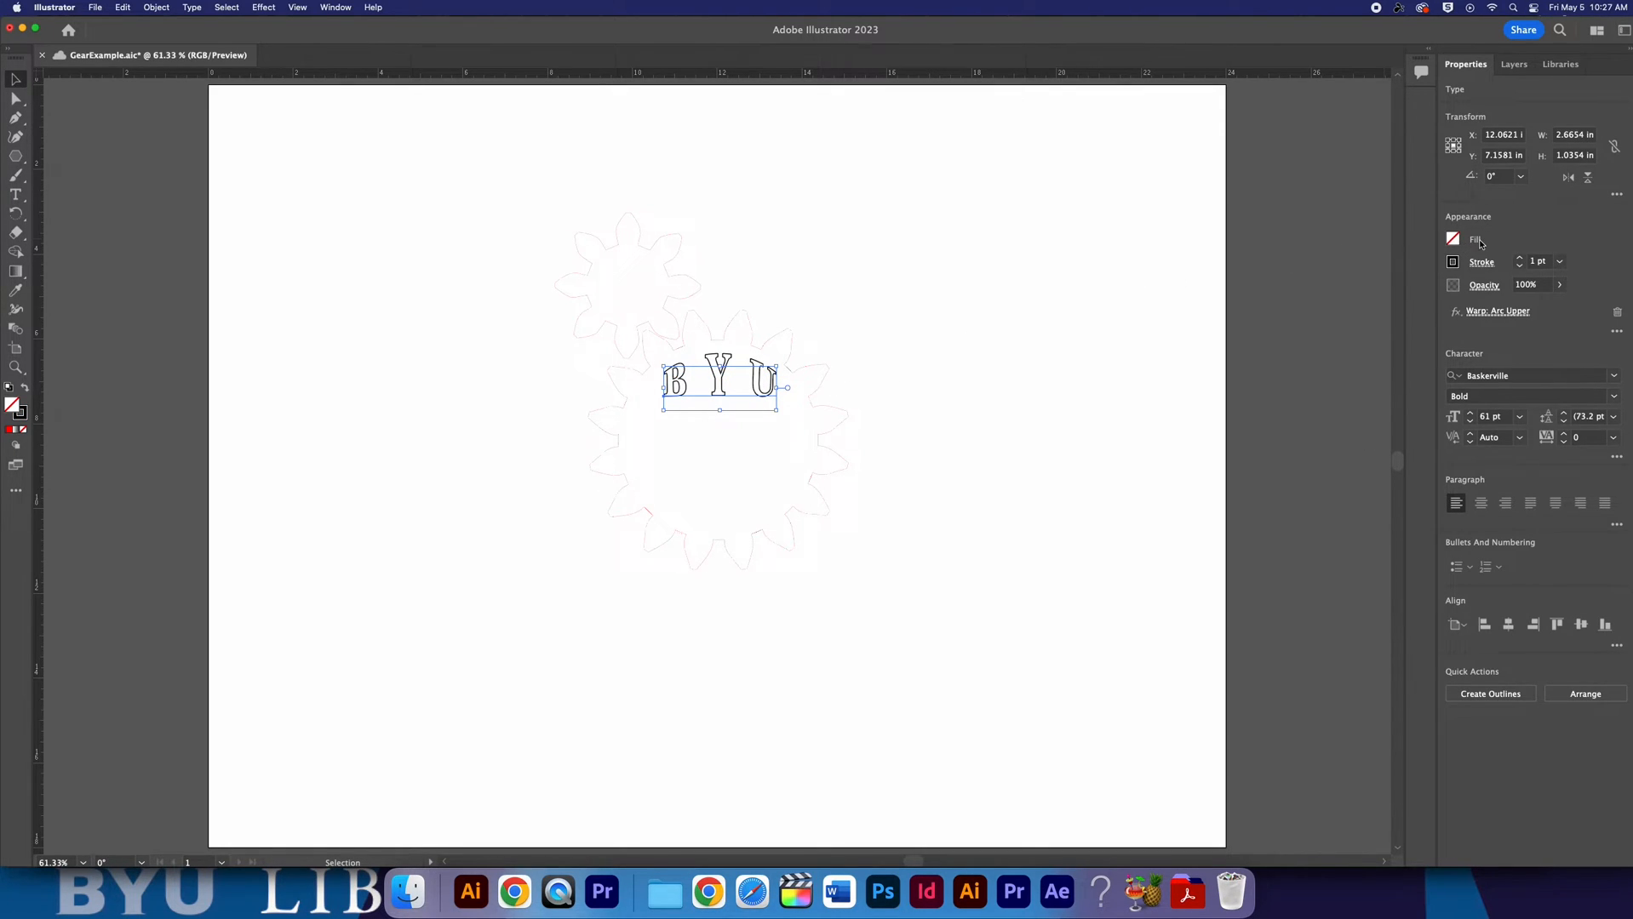
pyautogui.click(1452, 261)
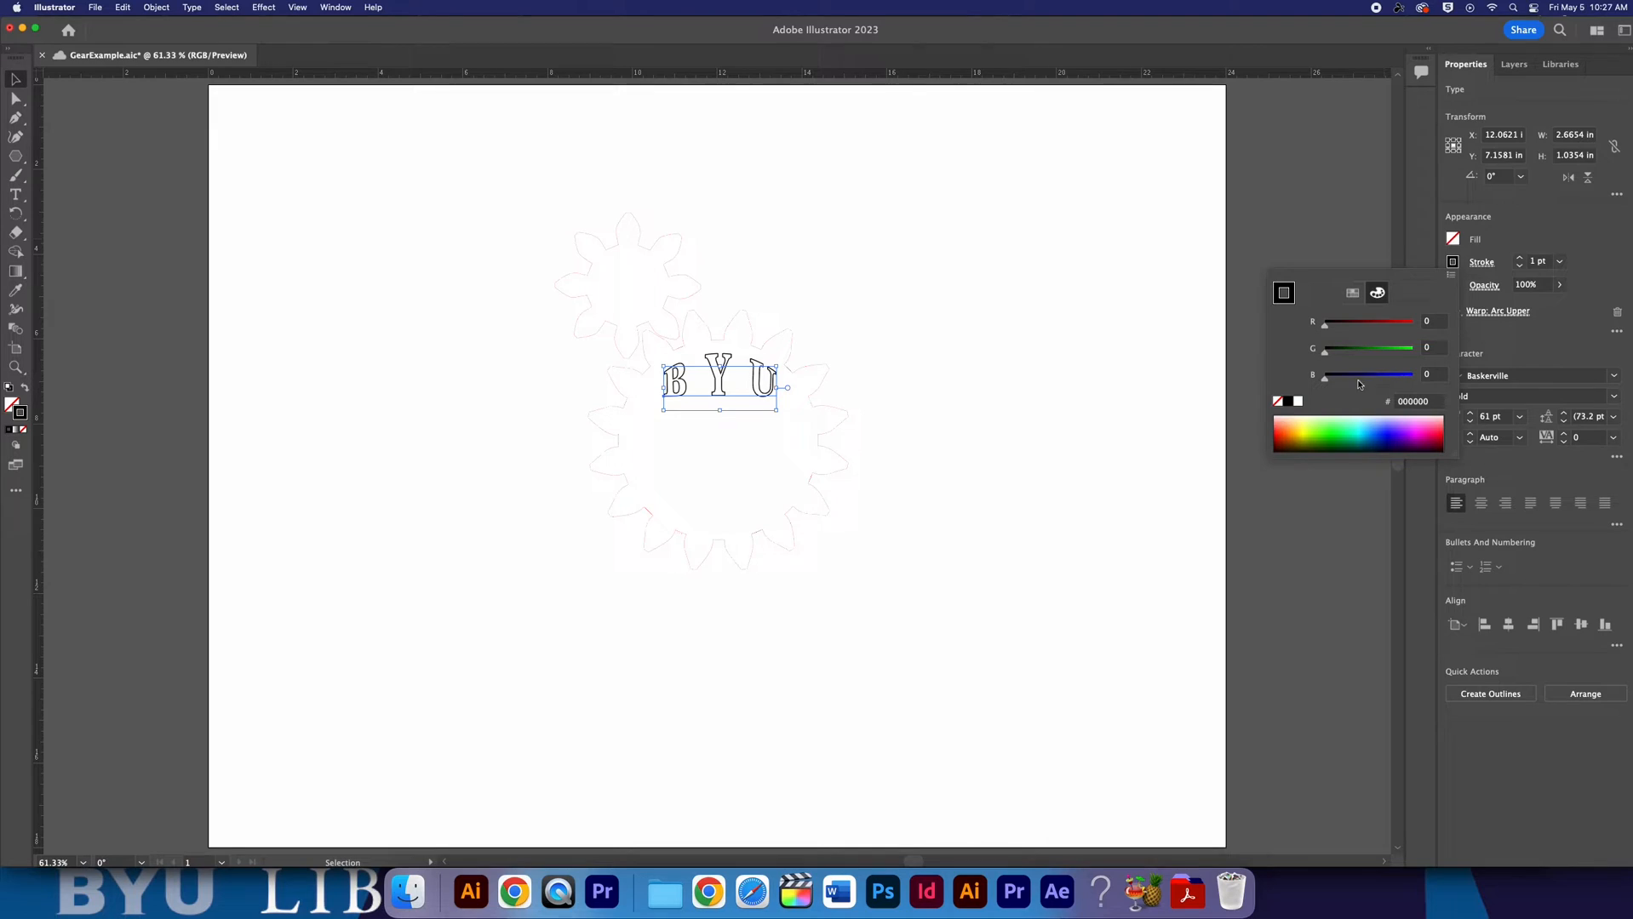
pyautogui.moveTo(1325, 375); pyautogui.dragTo(1365, 375)
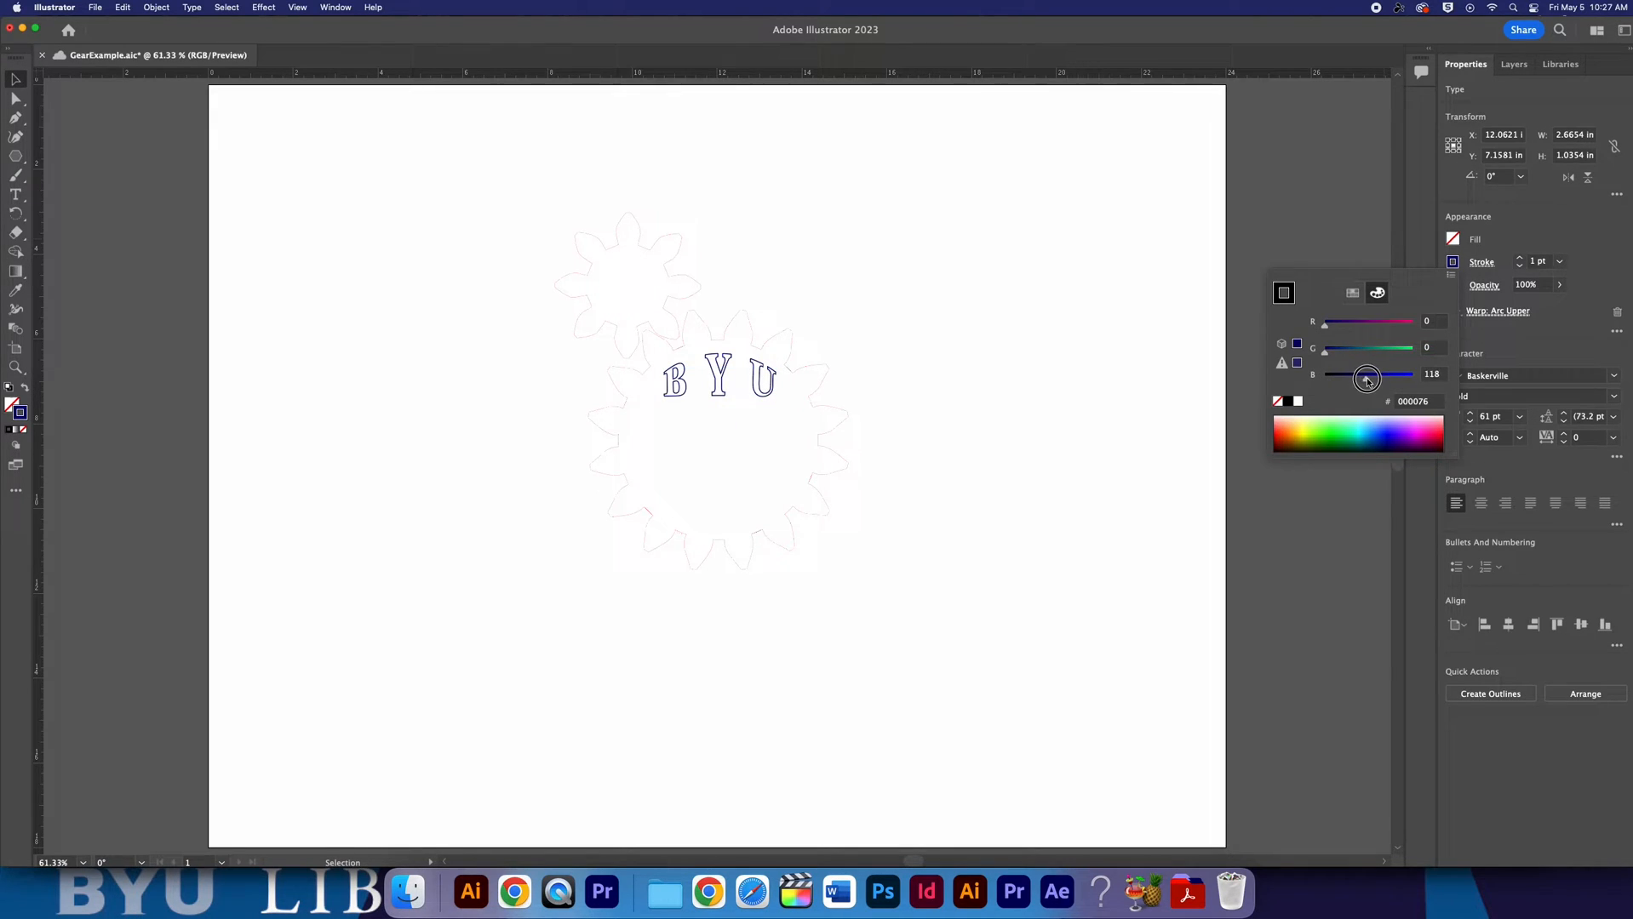
pyautogui.moveTo(1366, 375); pyautogui.dragTo(1411, 374)
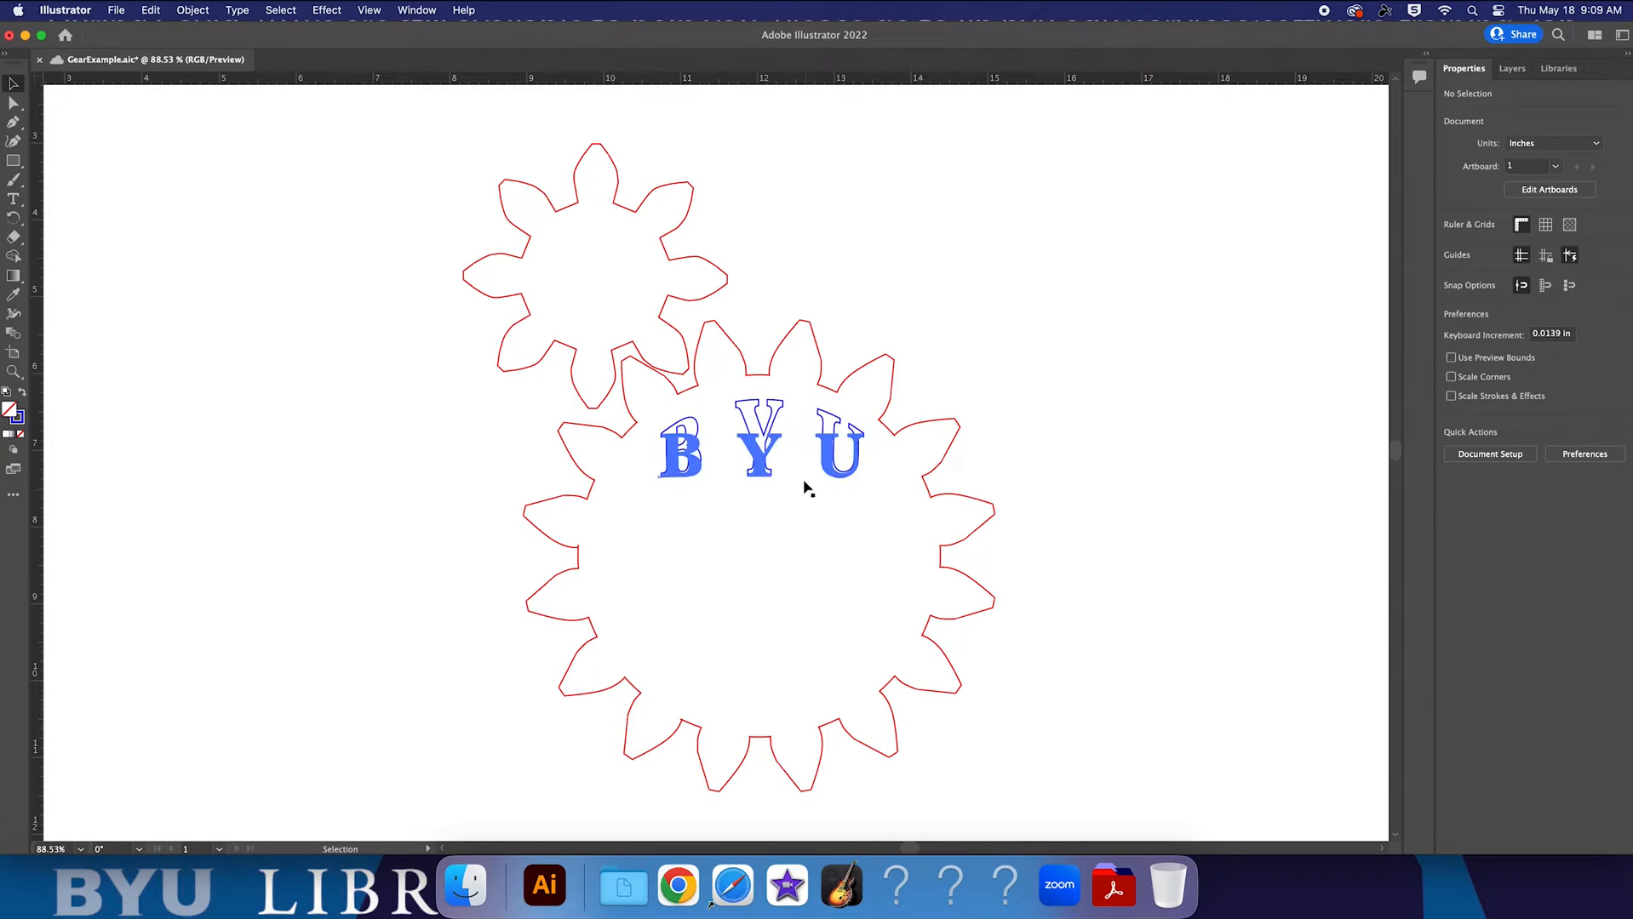
# Select the curved BYU lettering together with the cougar logo inside the large gear.
pyautogui.click(759, 447)
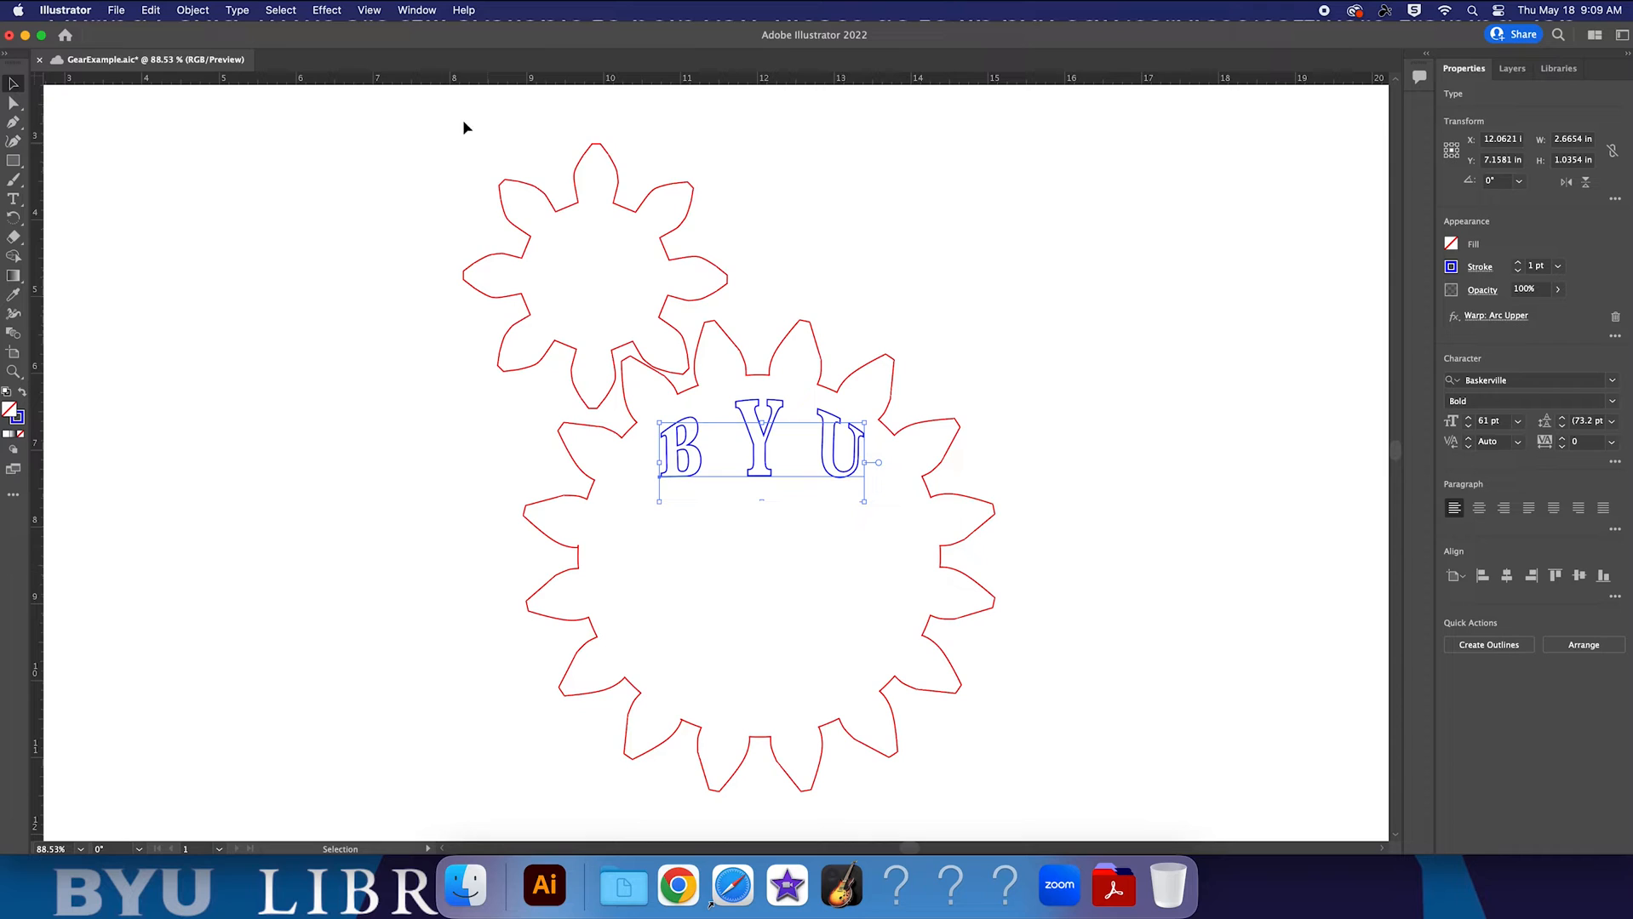
pyautogui.click(237, 10)
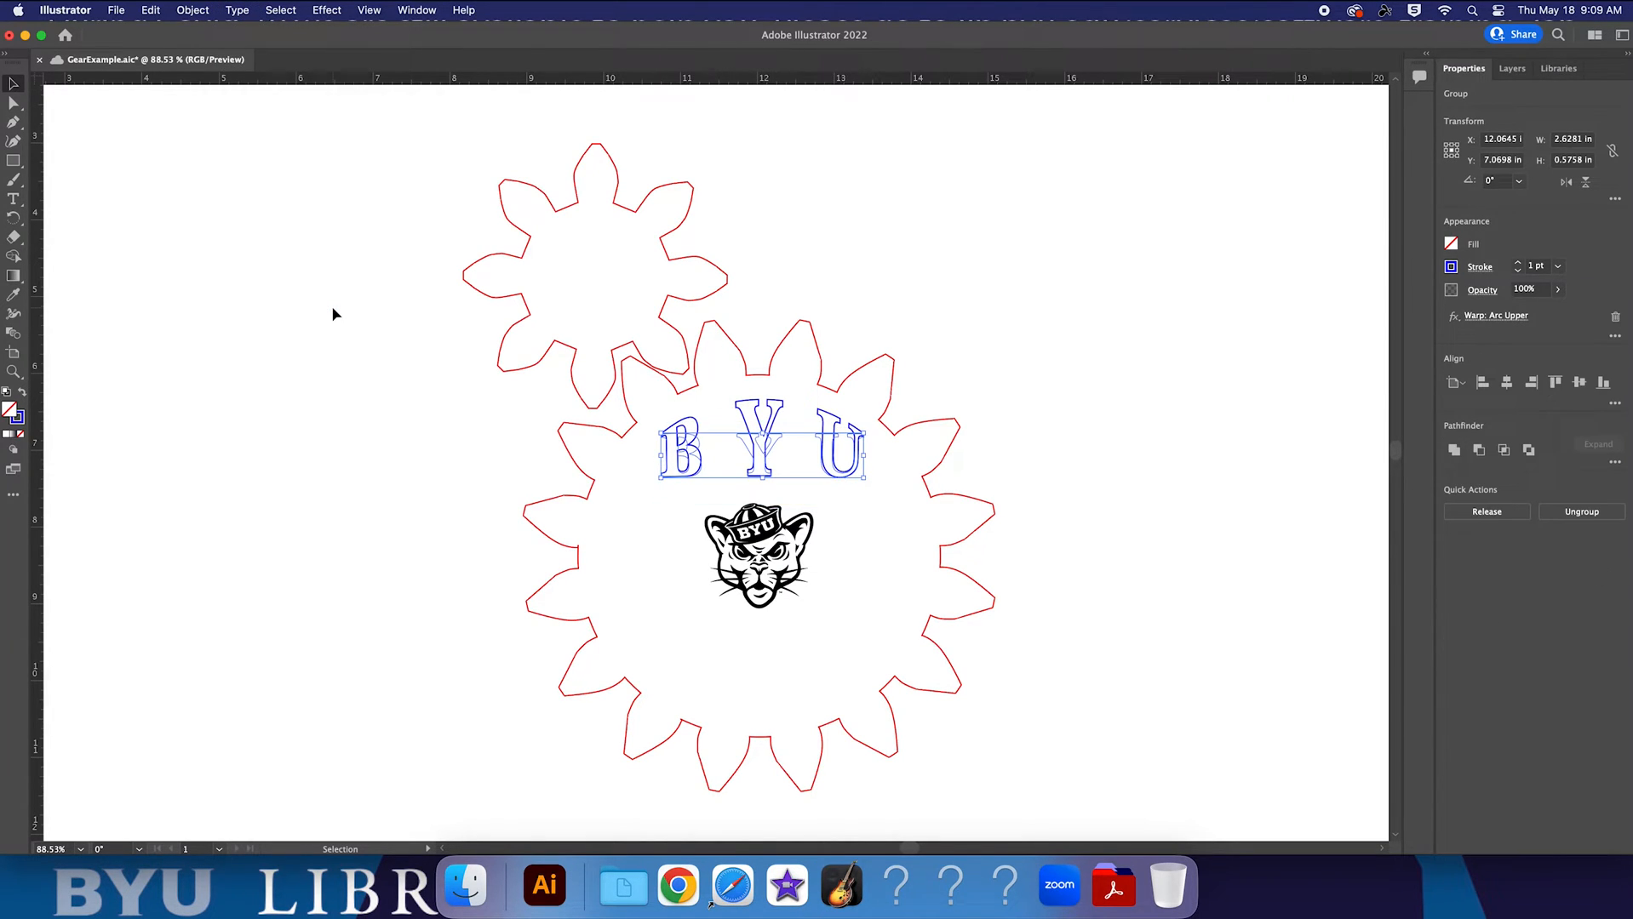
pyautogui.click(1108, 442)
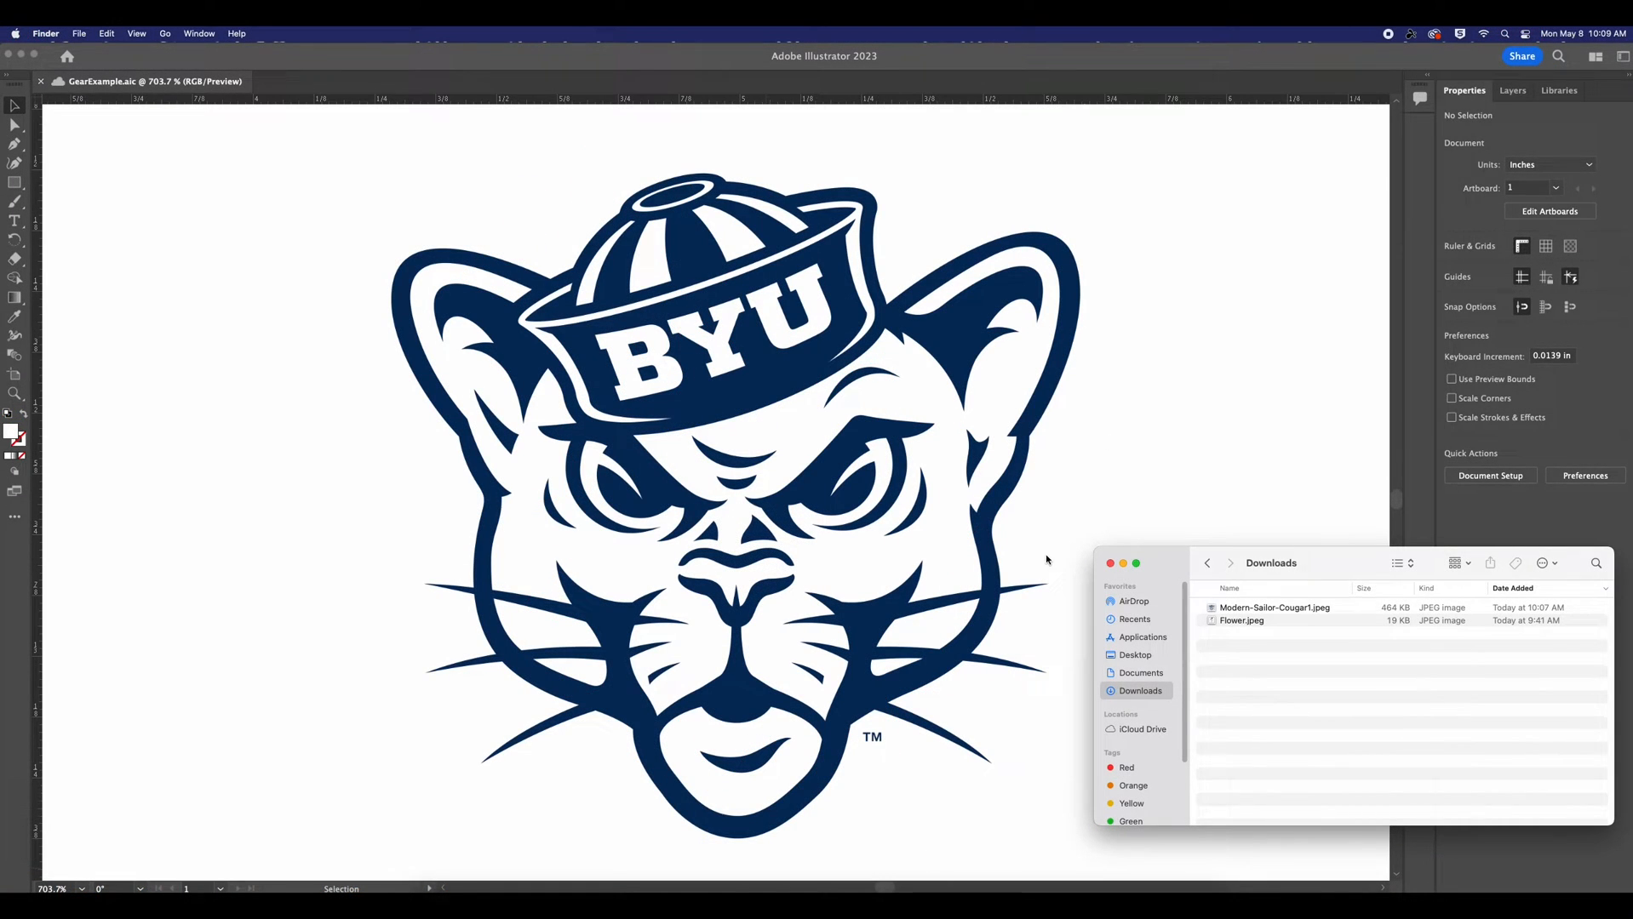
pyautogui.moveTo(836, 412)
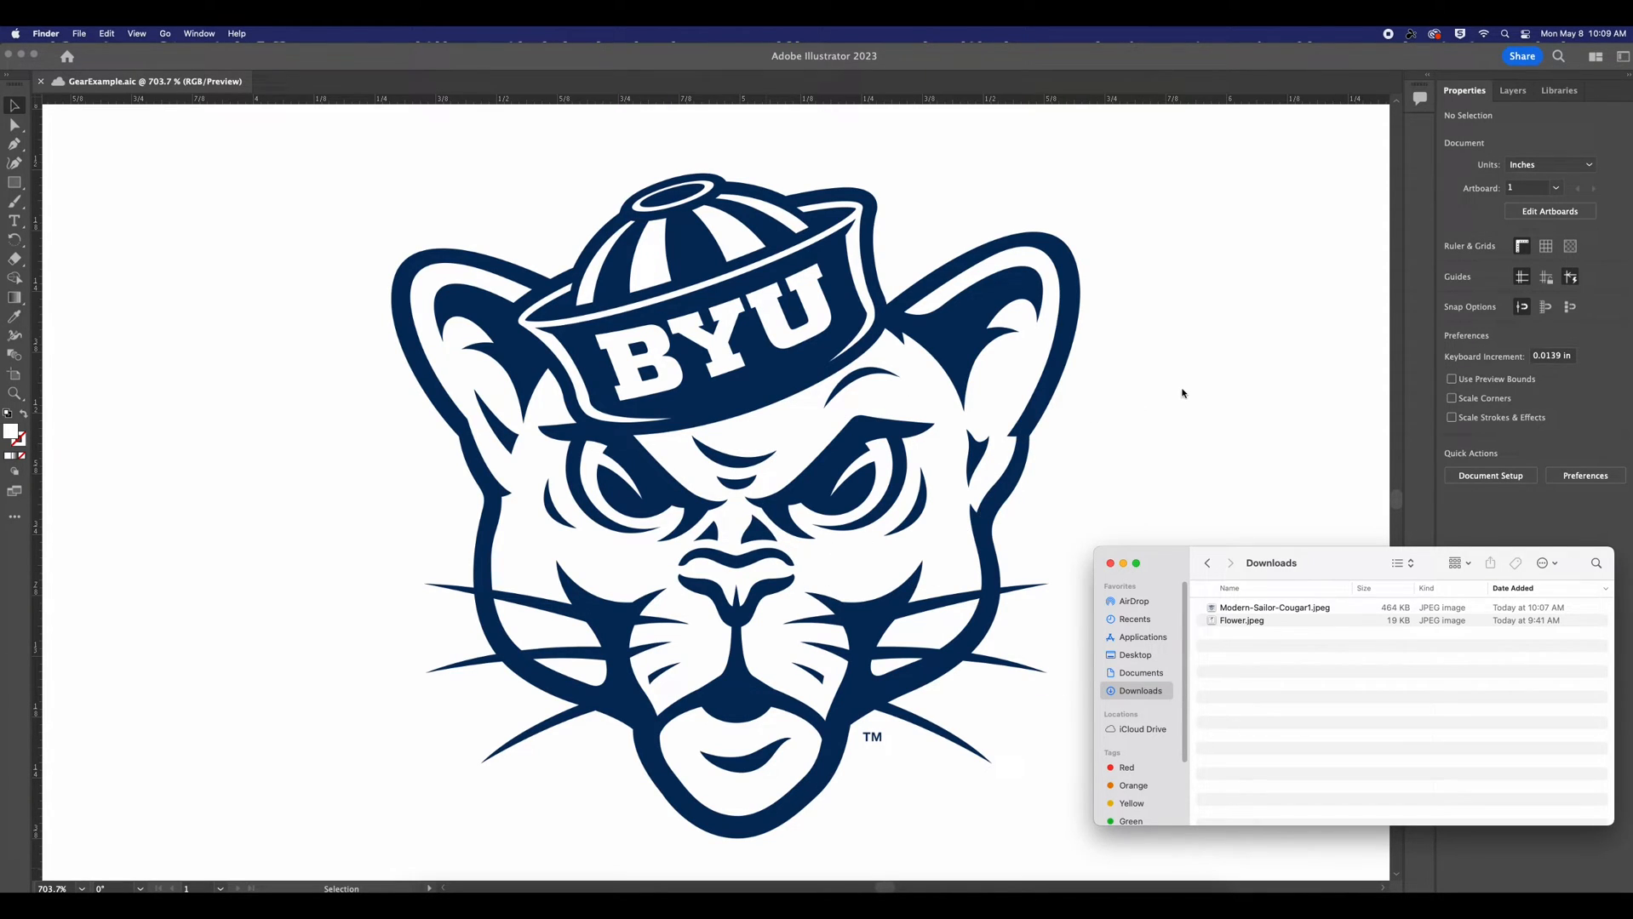
pyautogui.moveTo(927, 441)
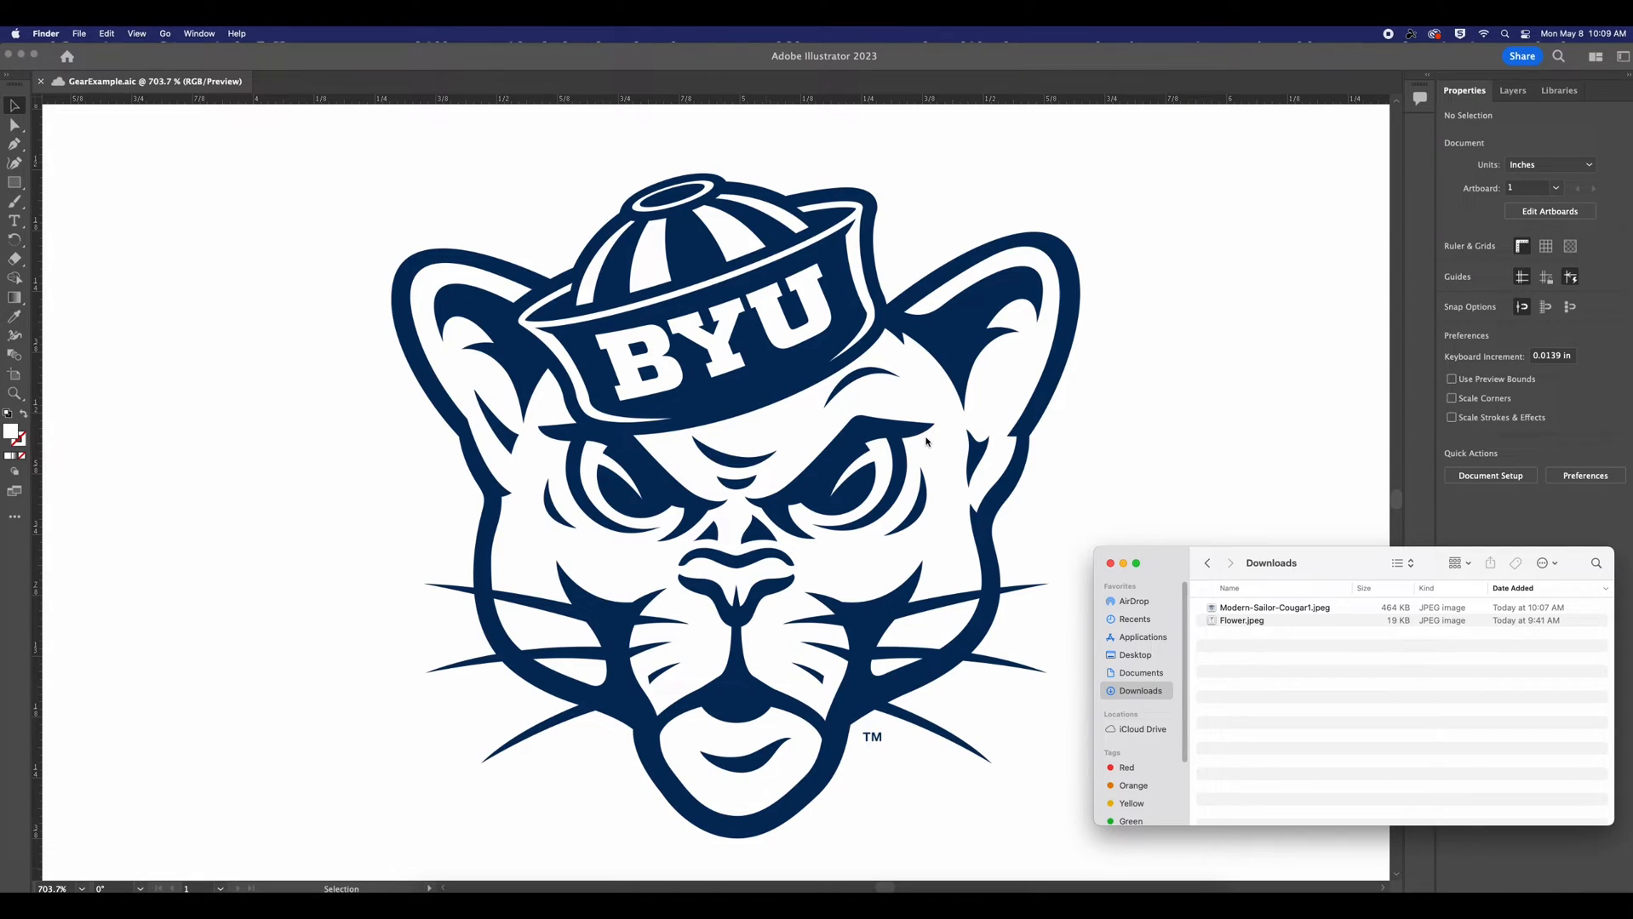
pyautogui.moveTo(1202, 409)
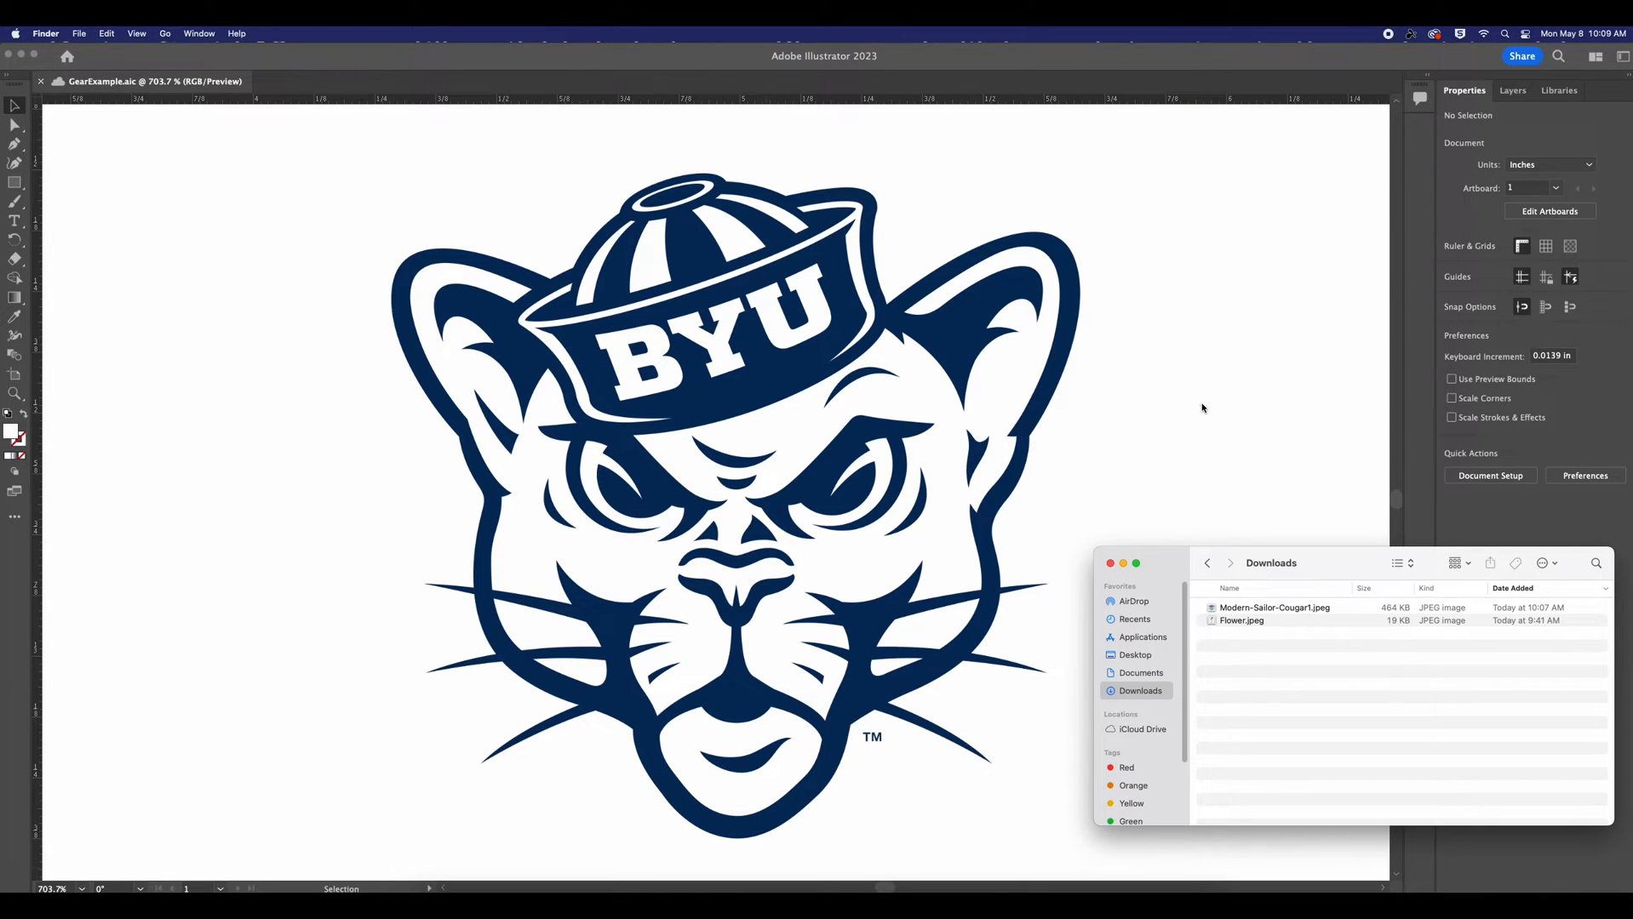
# Pick Modern-Sailor-Cougar1.jpeg, close Downloads, and embed the placed cougar image via Quick Actions.
pyautogui.click(1271, 607)
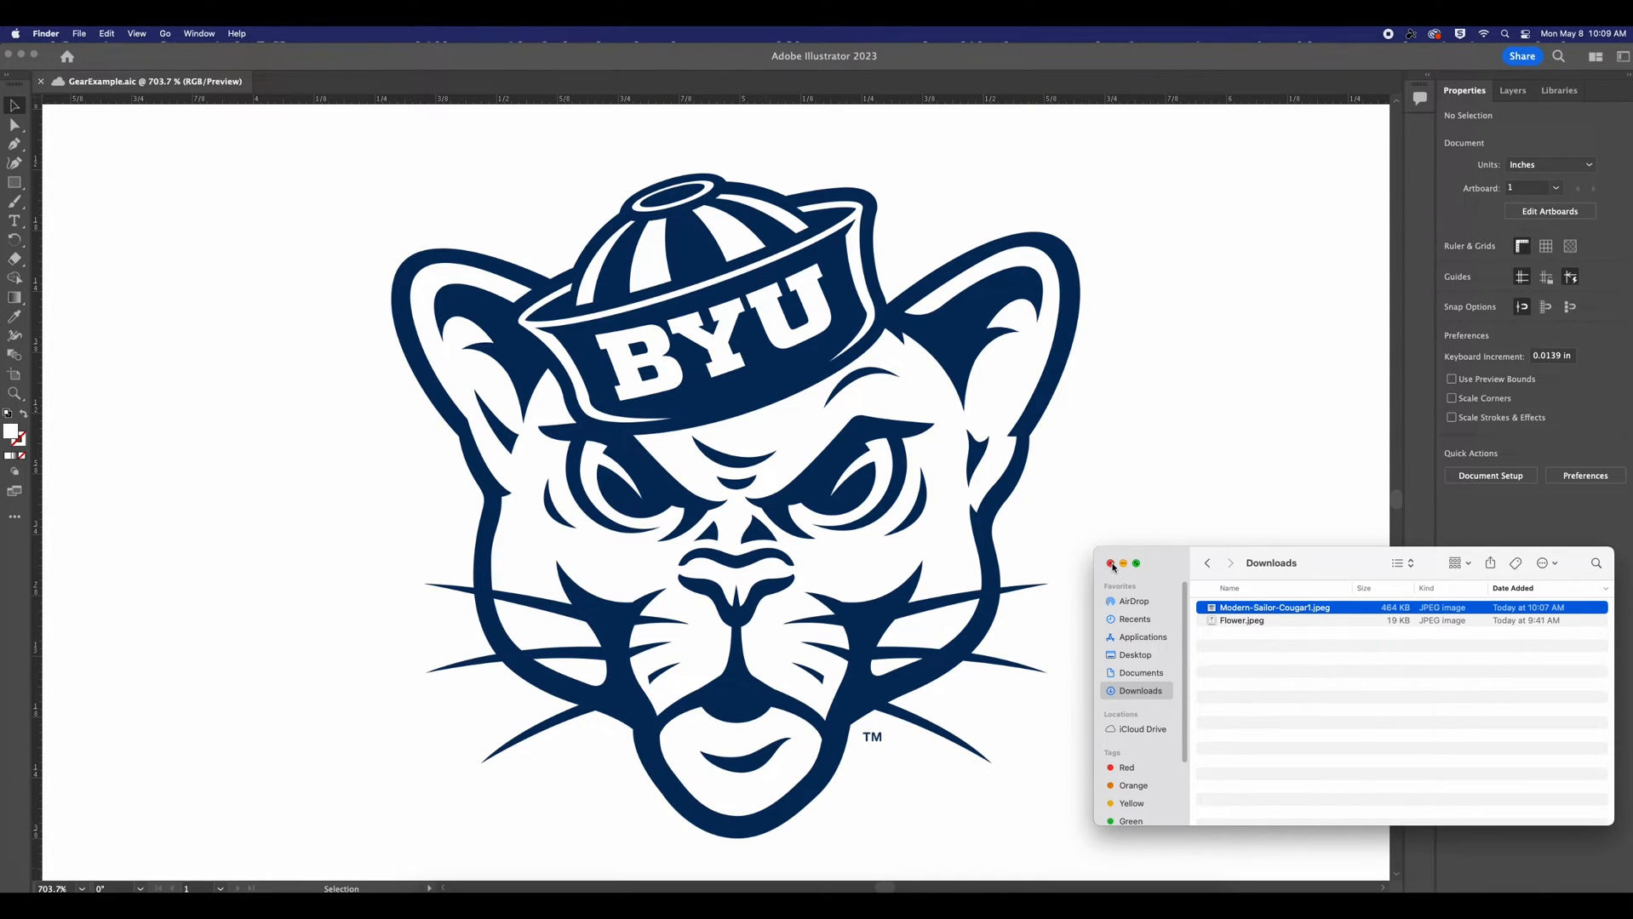
pyautogui.click(1112, 563)
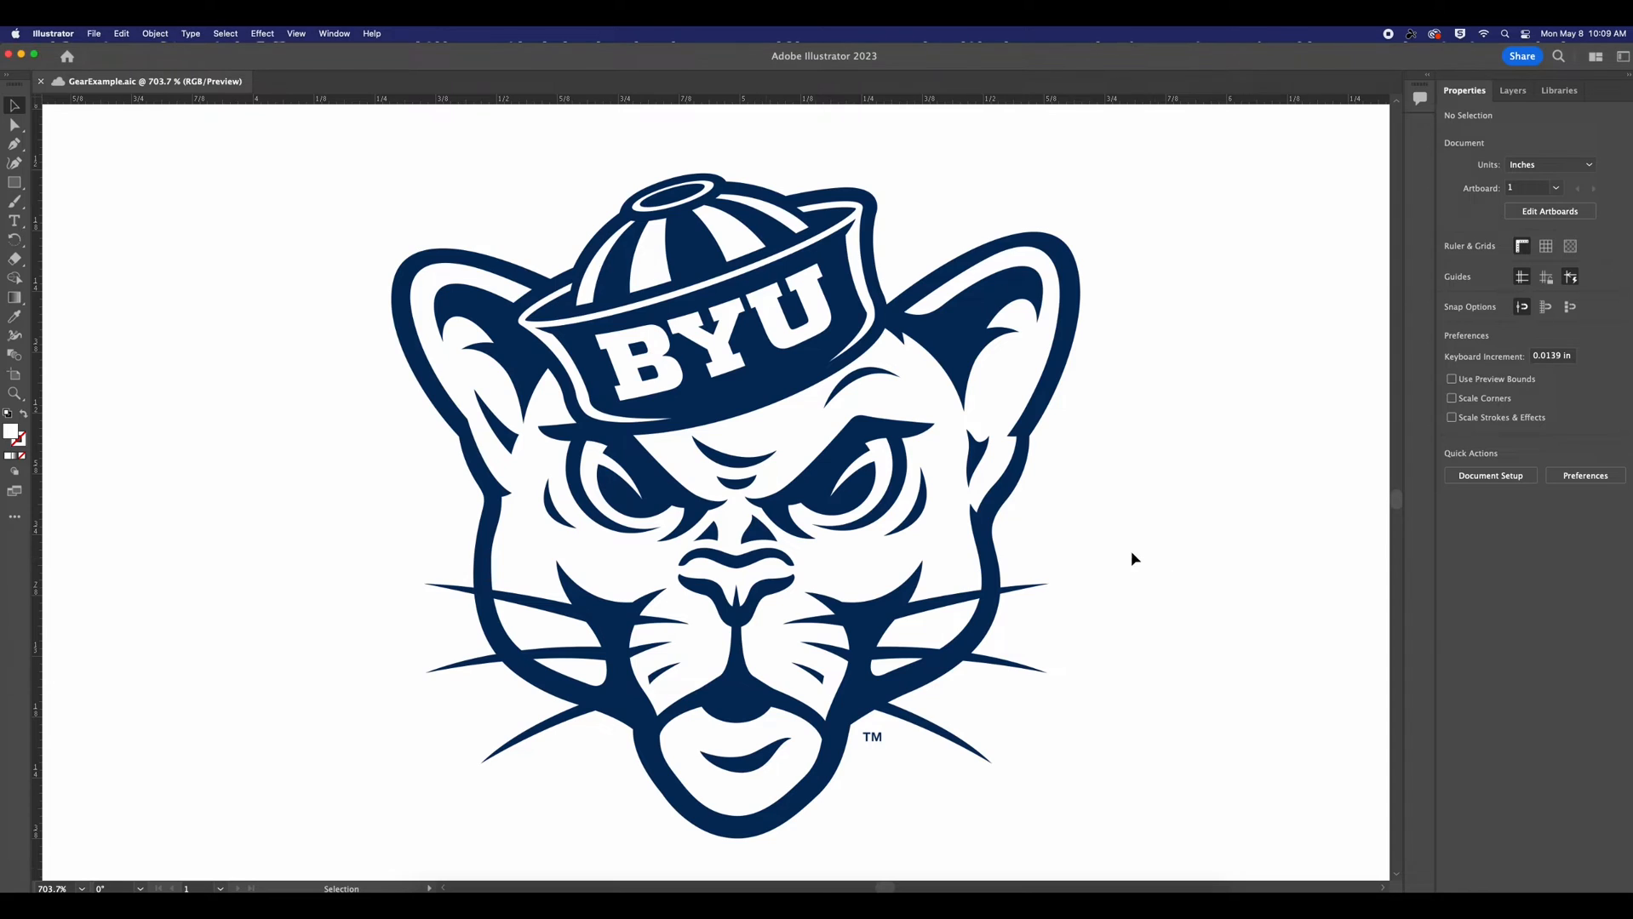
pyautogui.click(739, 506)
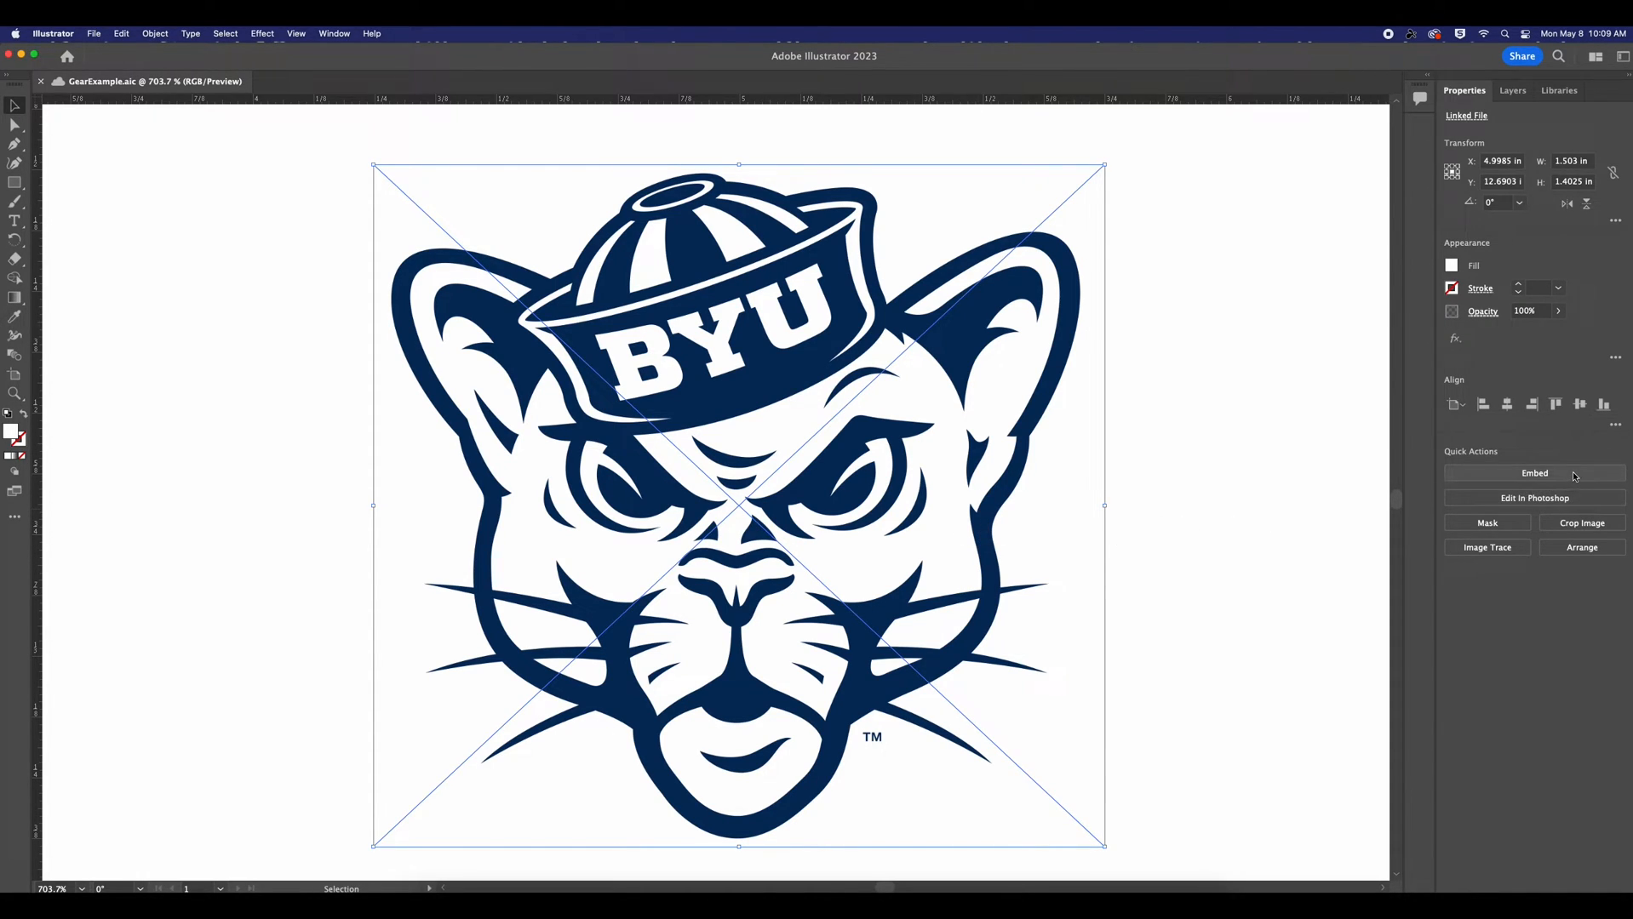
pyautogui.click(1534, 473)
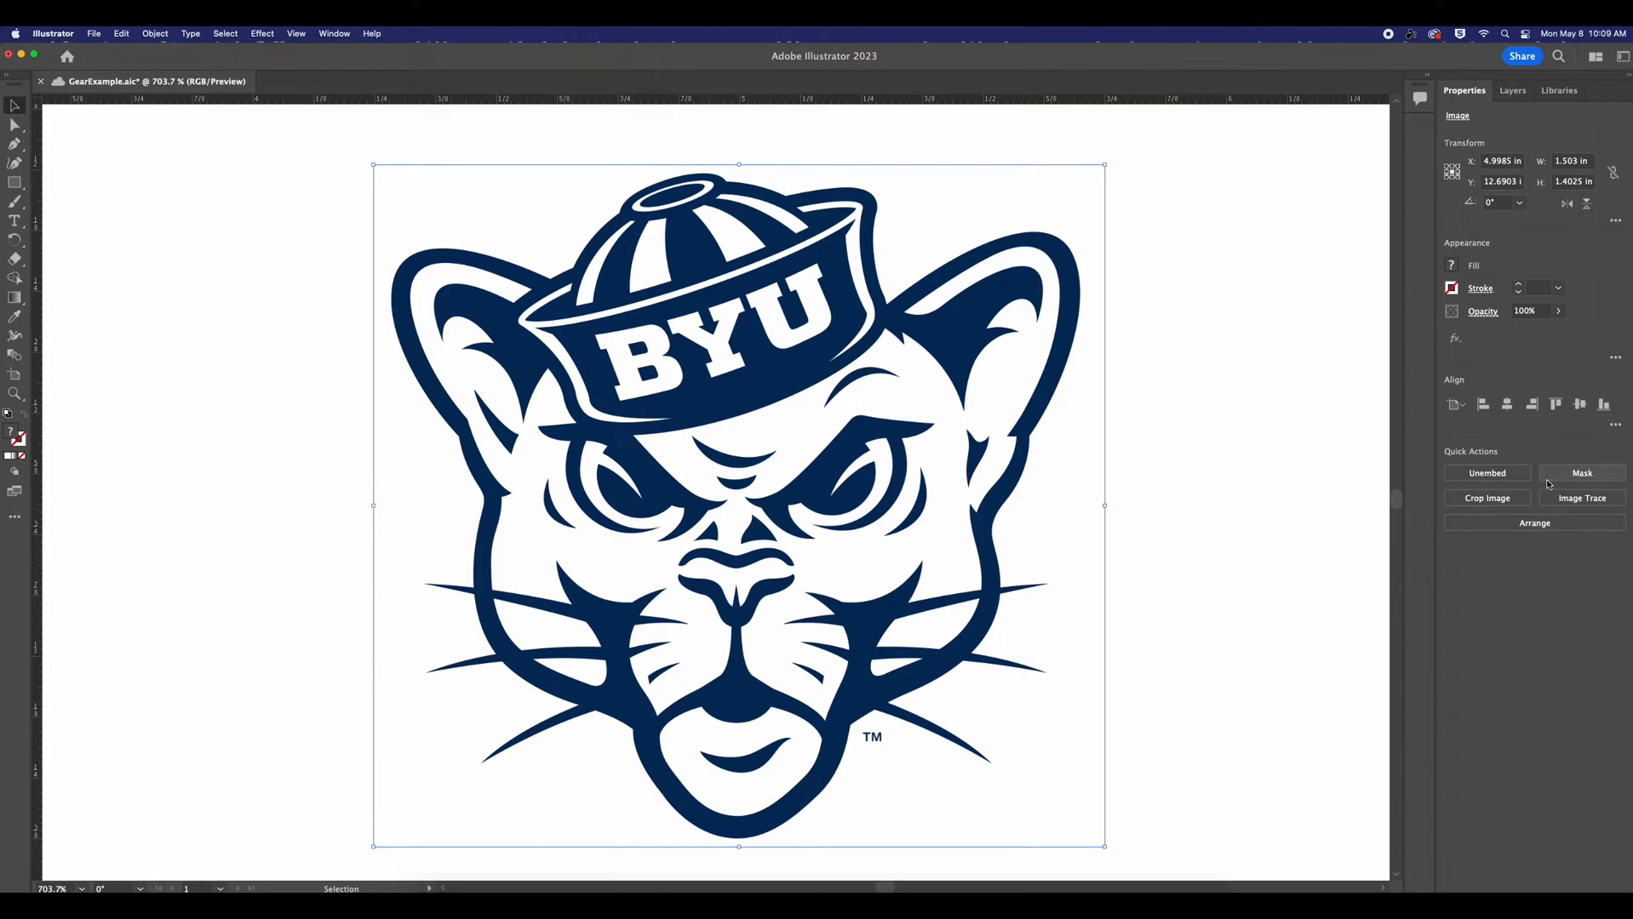
pyautogui.moveTo(1250, 521)
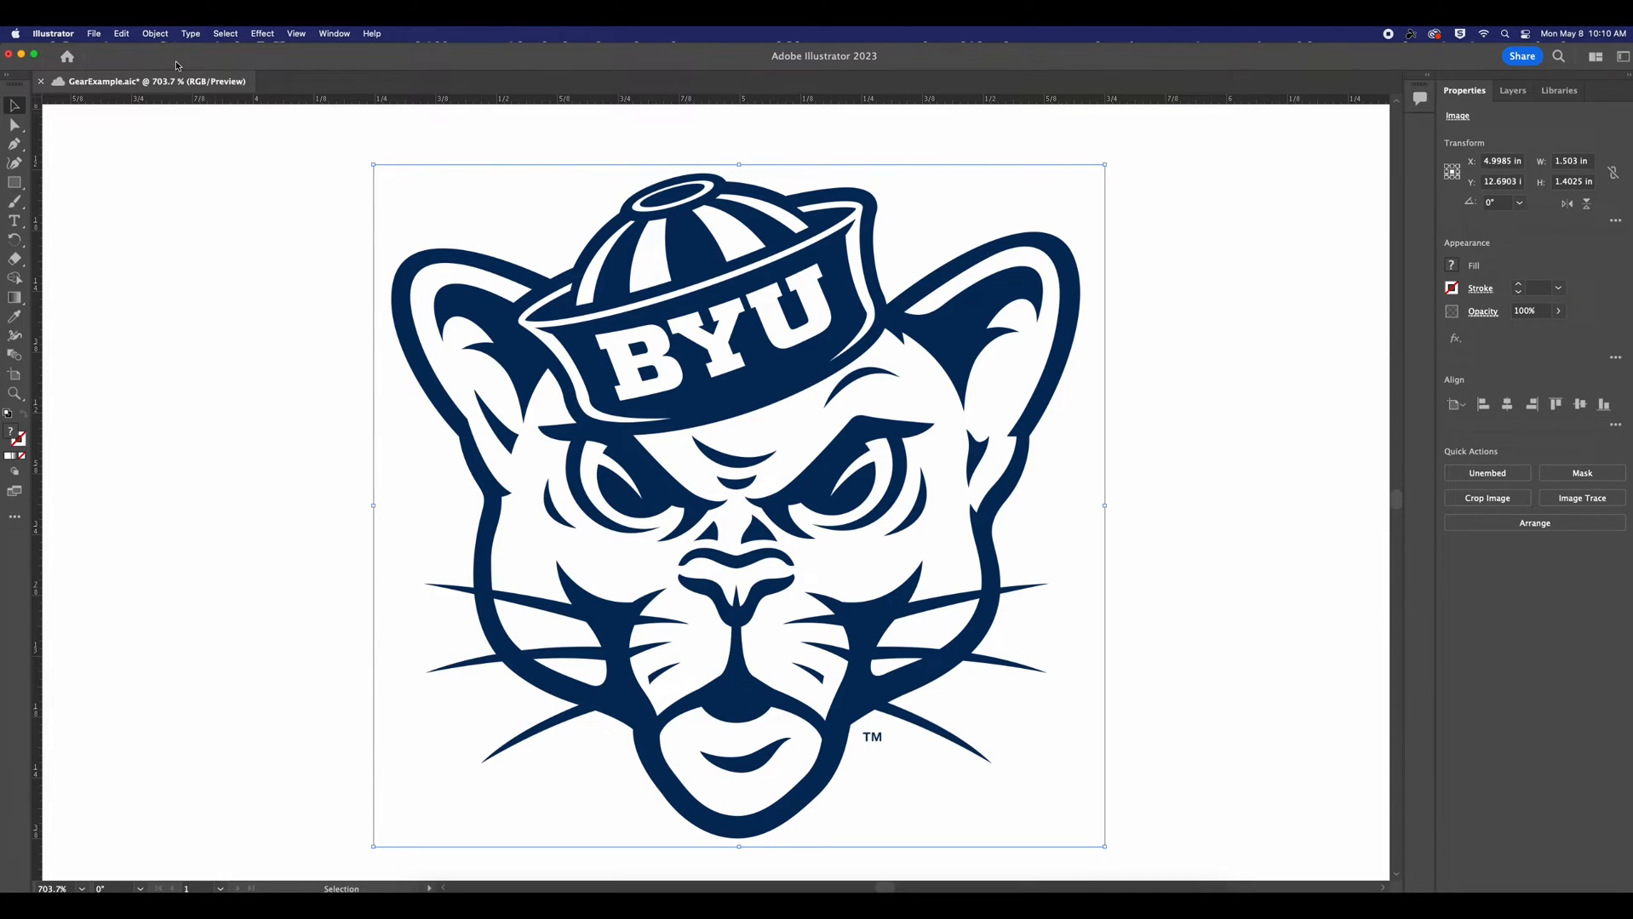
# Run Object > Image Trace > Make and Expand on the cougar image.
pyautogui.click(154, 35)
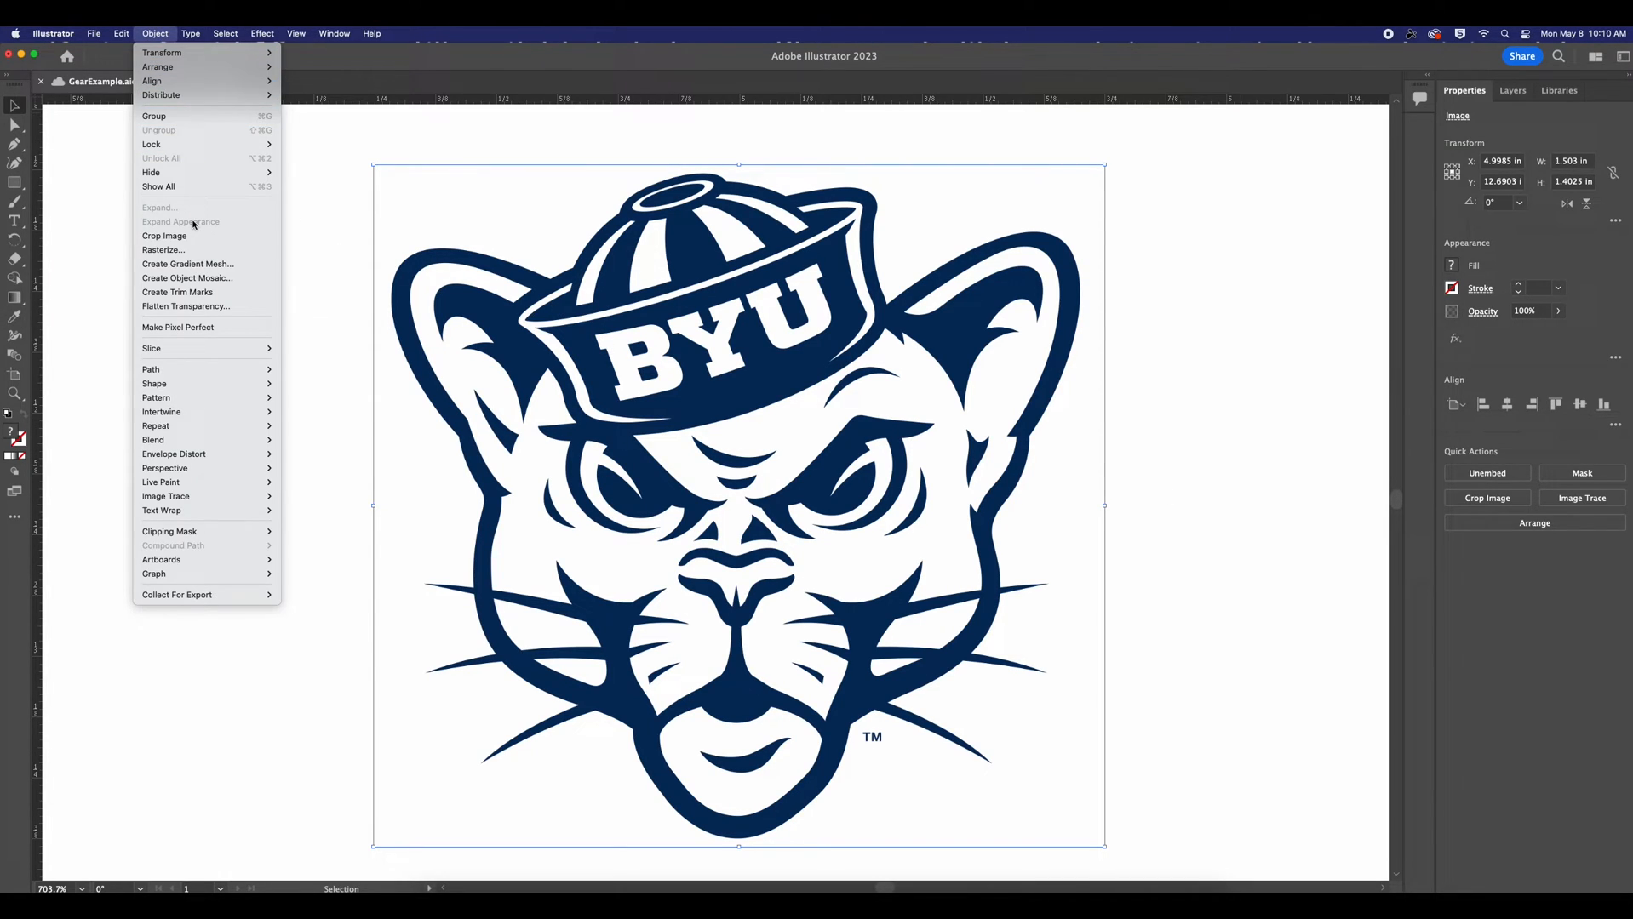
pyautogui.moveTo(165, 495)
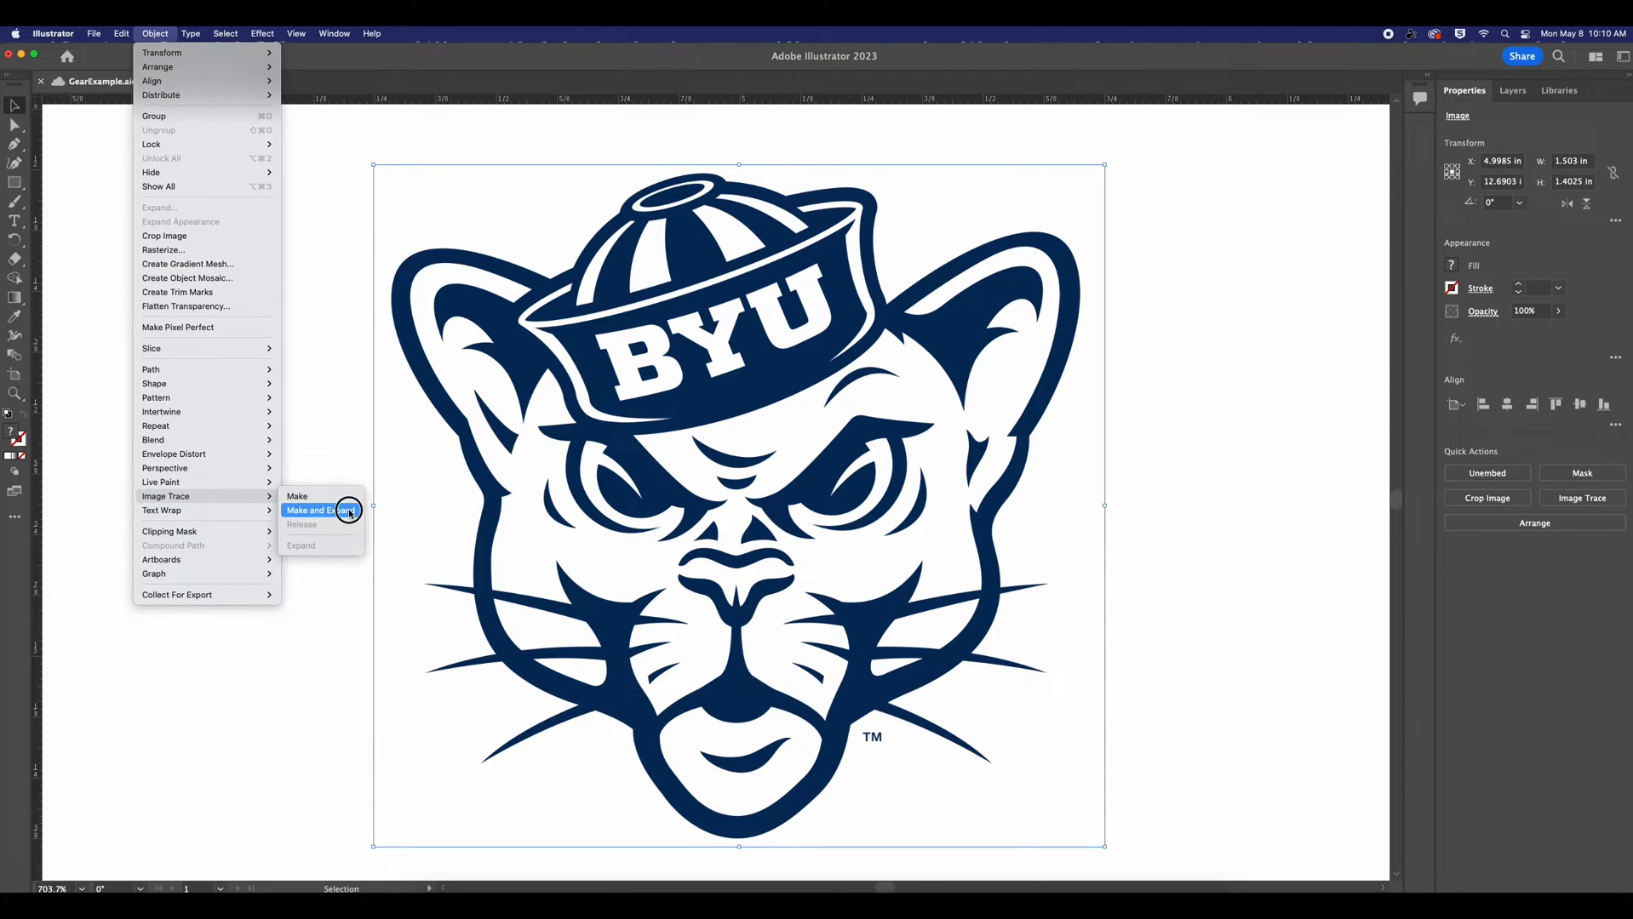
pyautogui.click(319, 511)
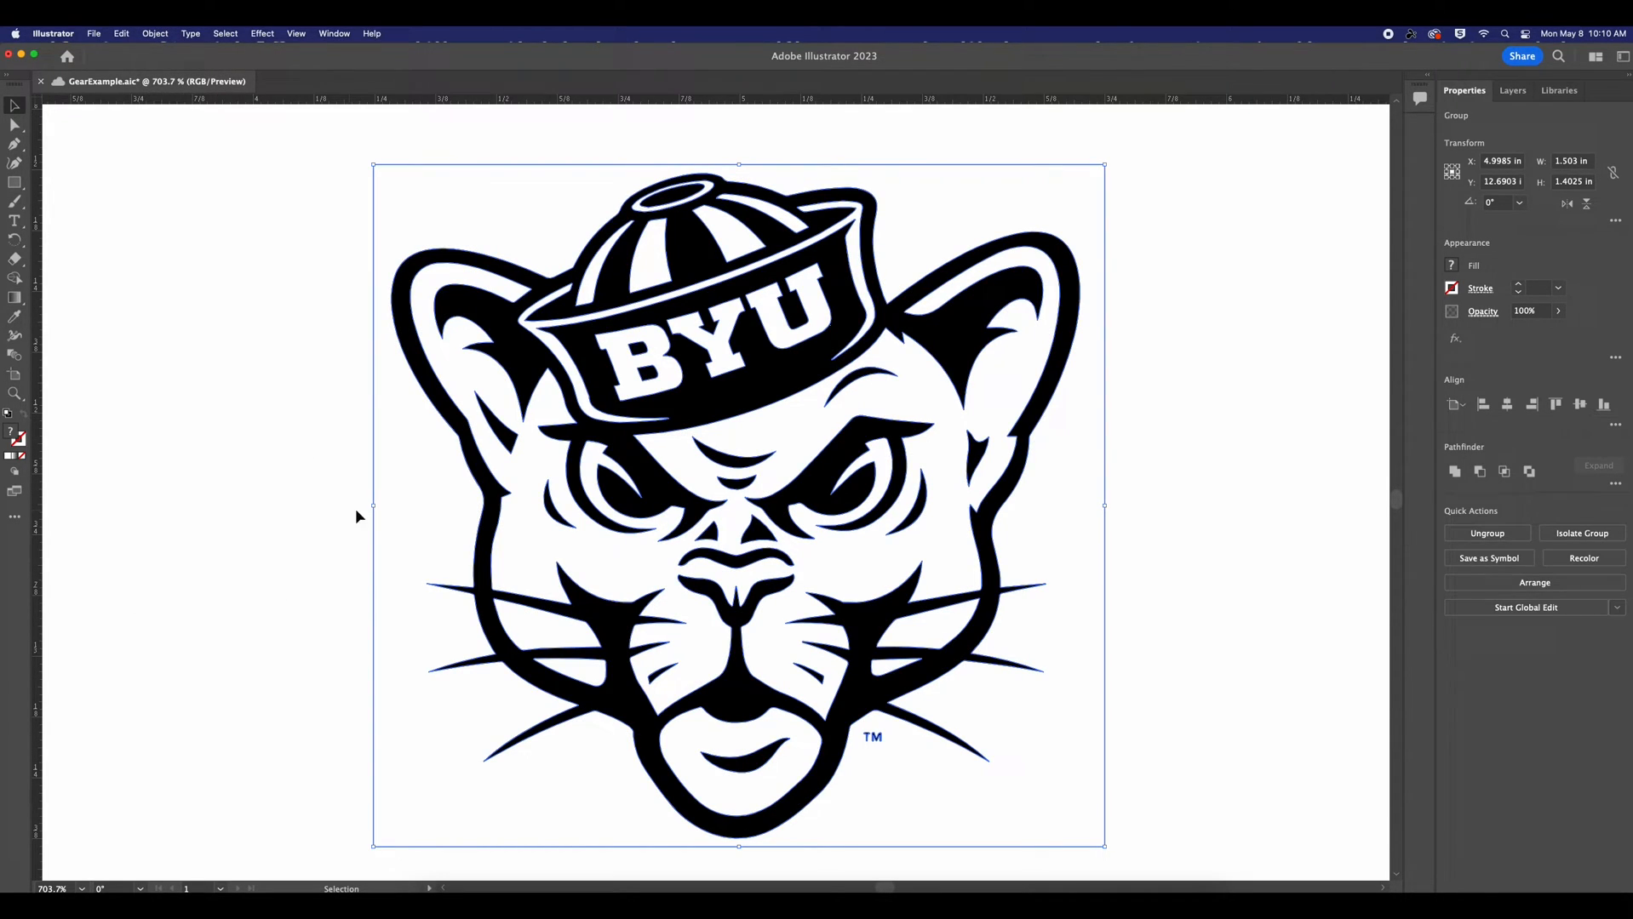
pyautogui.moveTo(1178, 465)
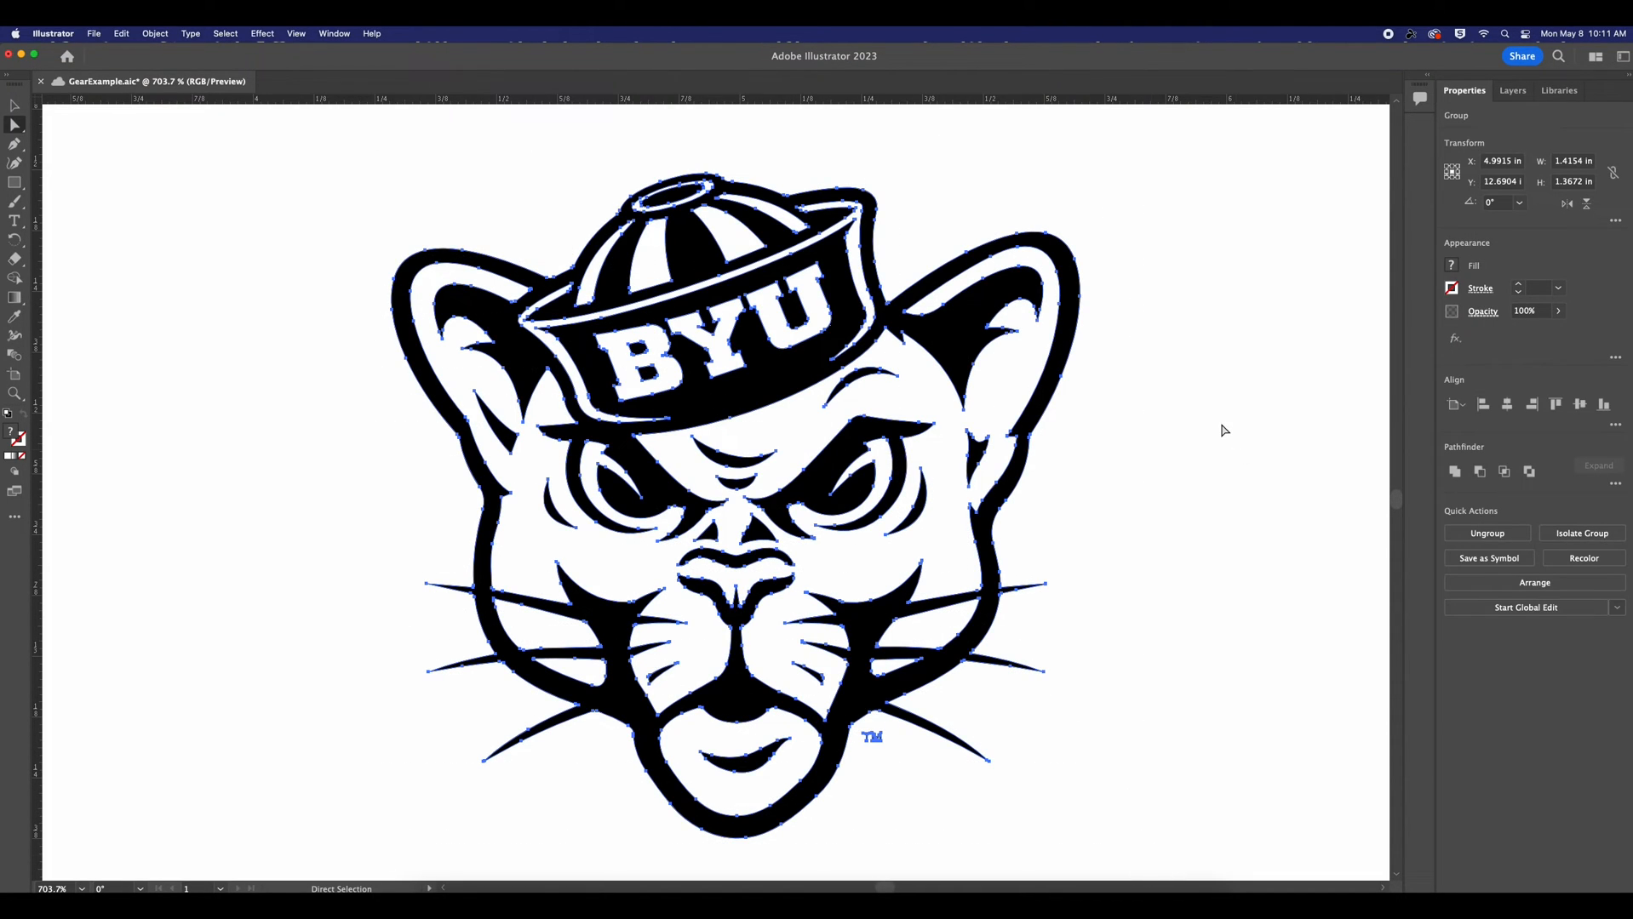
pyautogui.click(1463, 265)
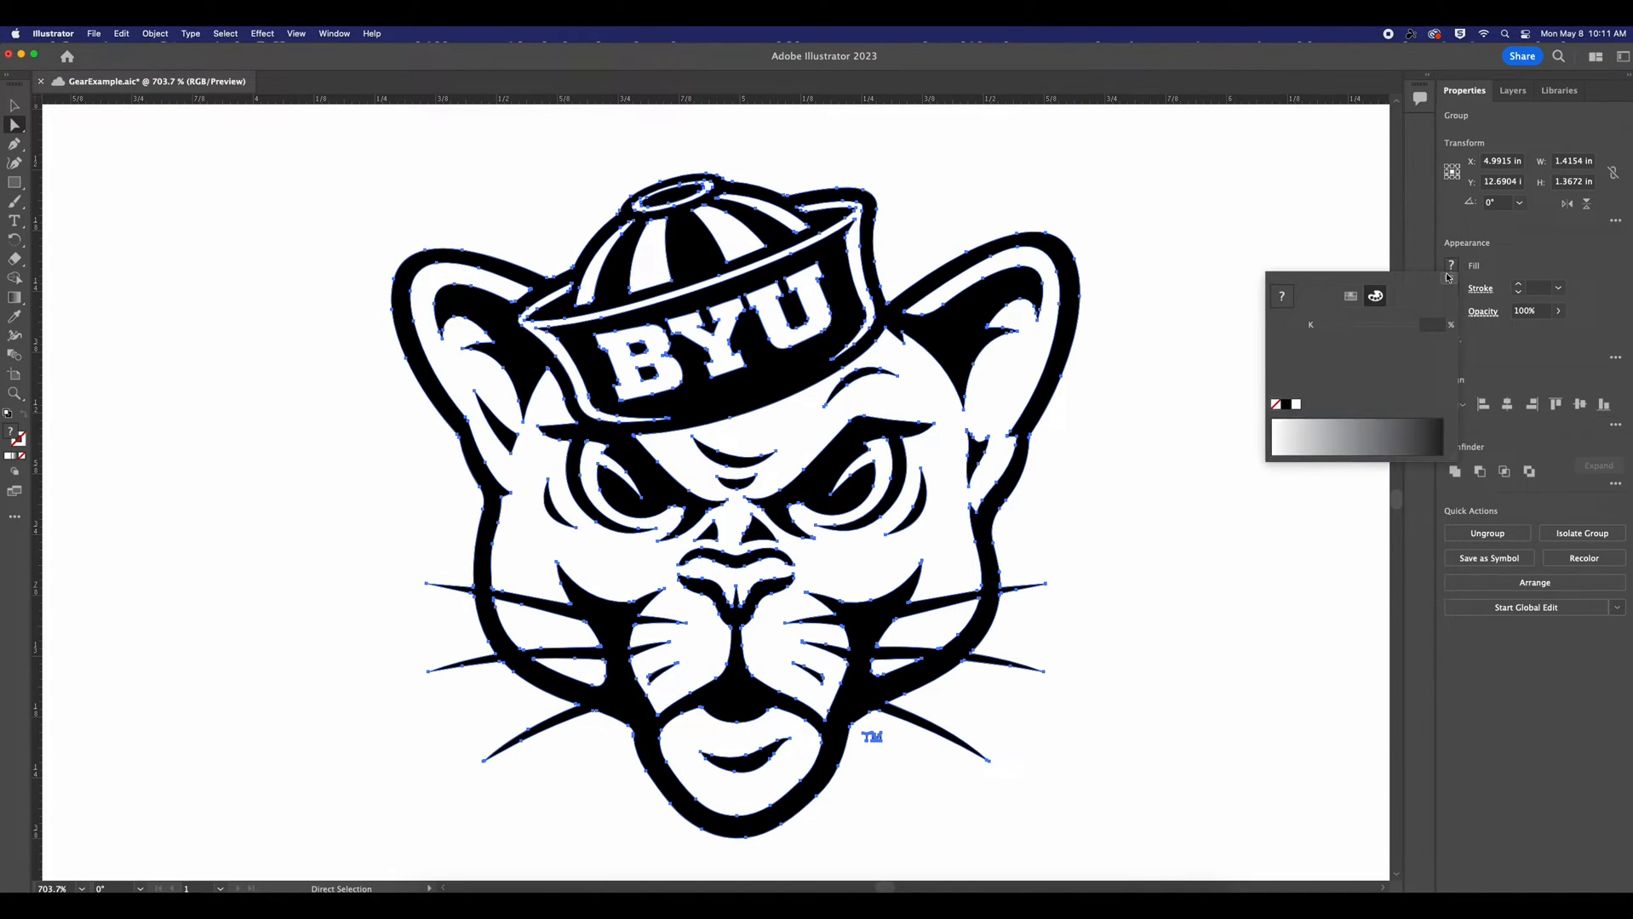
pyautogui.click(1351, 296)
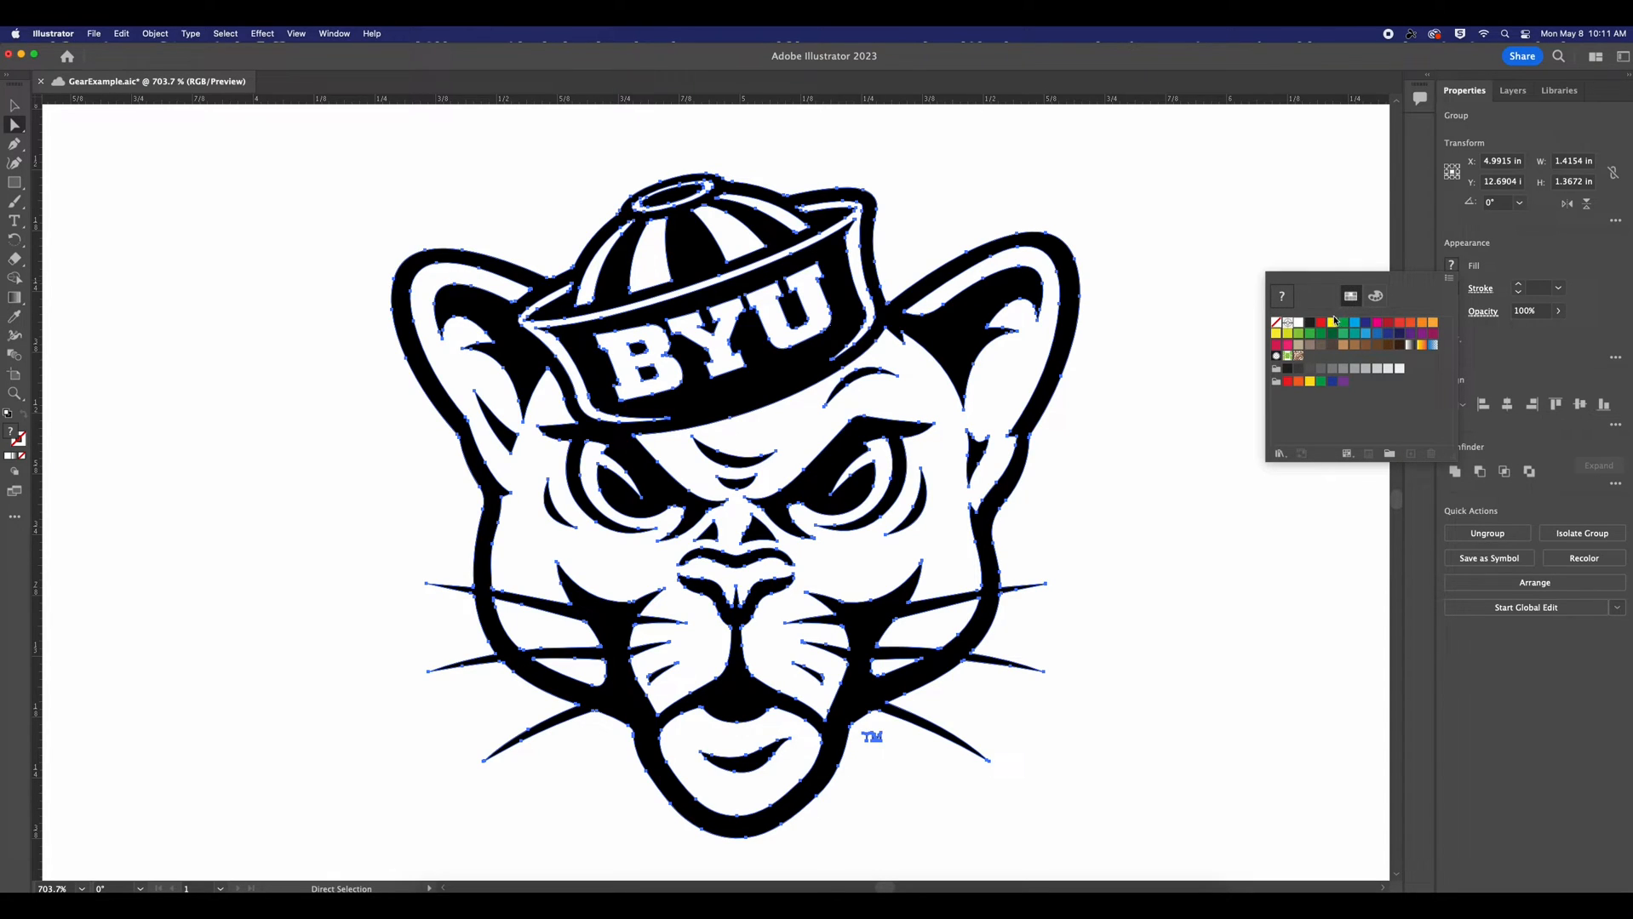
pyautogui.click(1275, 320)
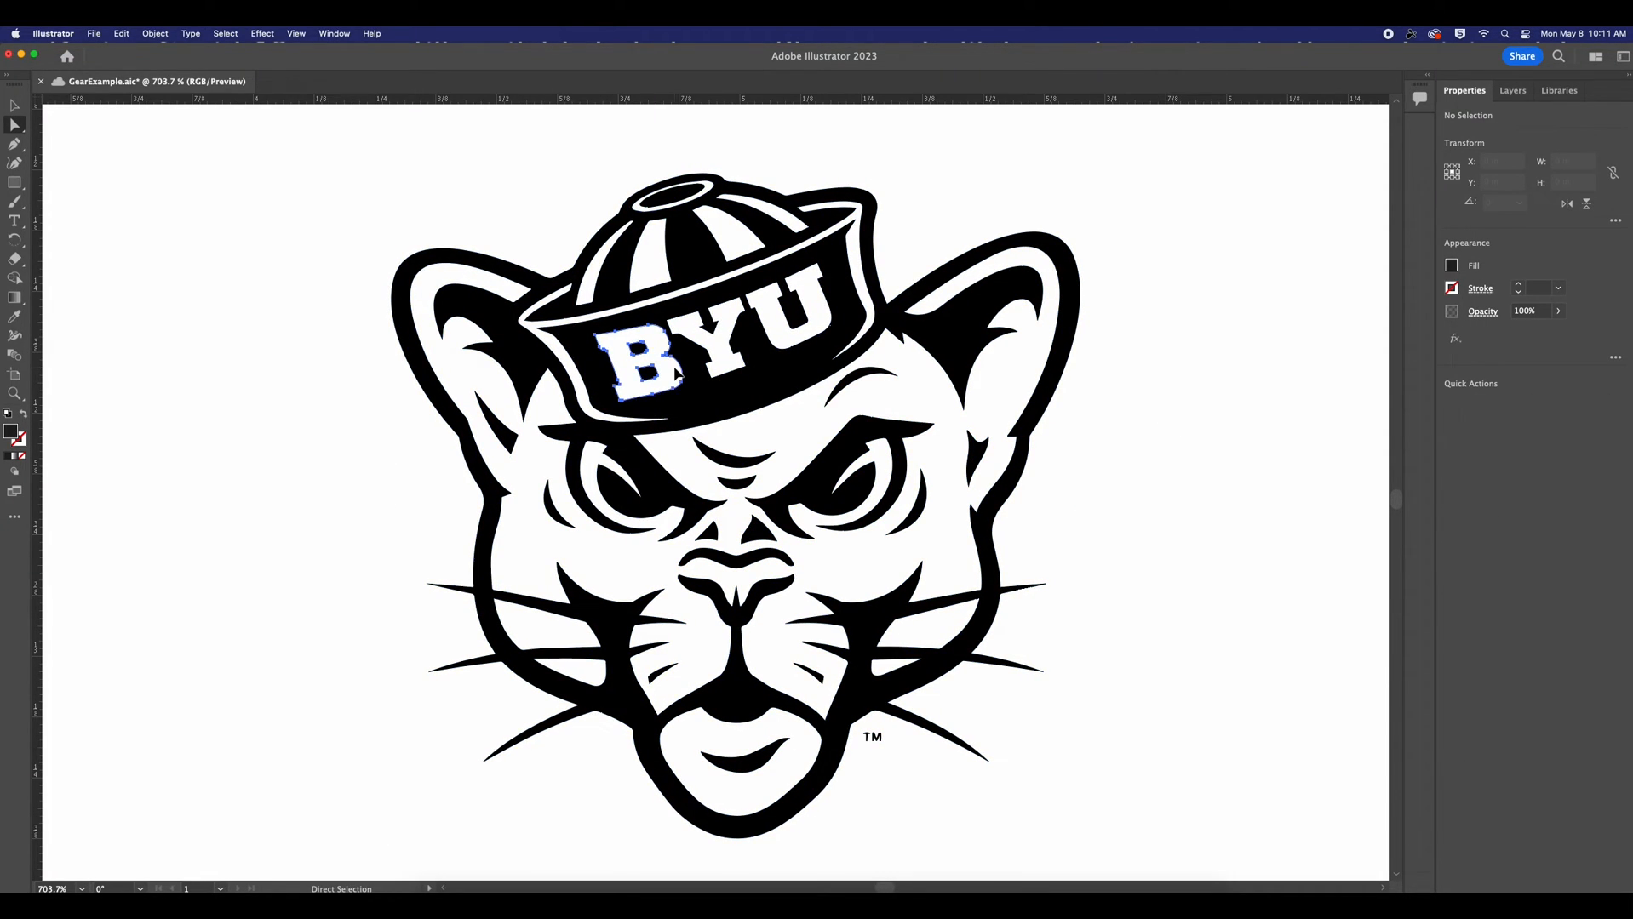
pyautogui.click(718, 334)
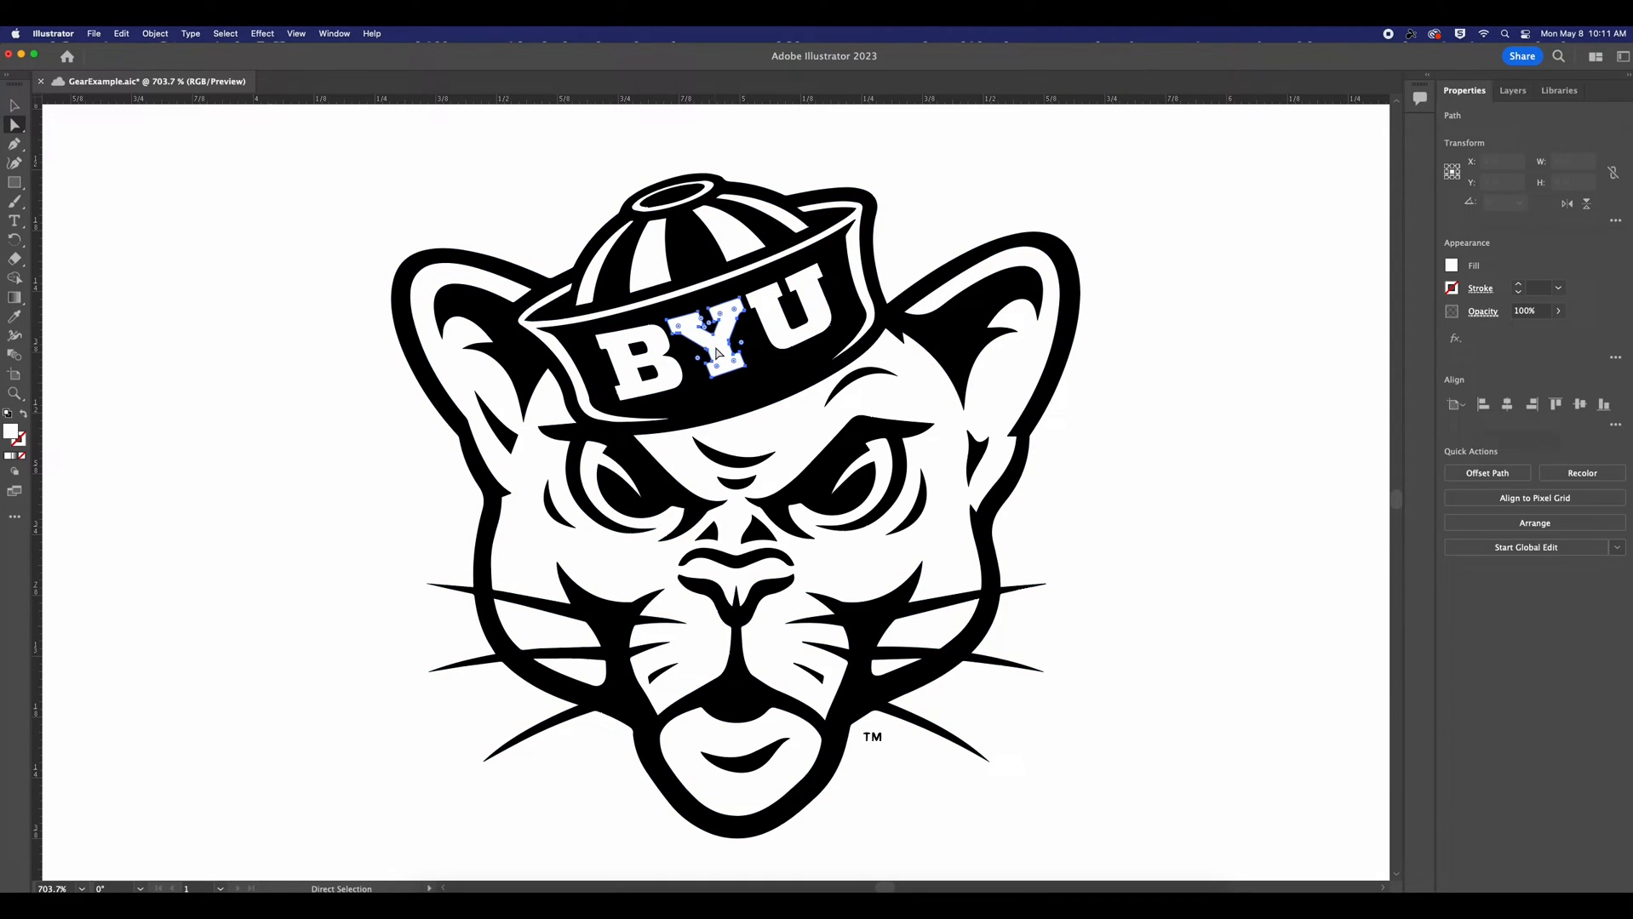
pyautogui.click(506, 296)
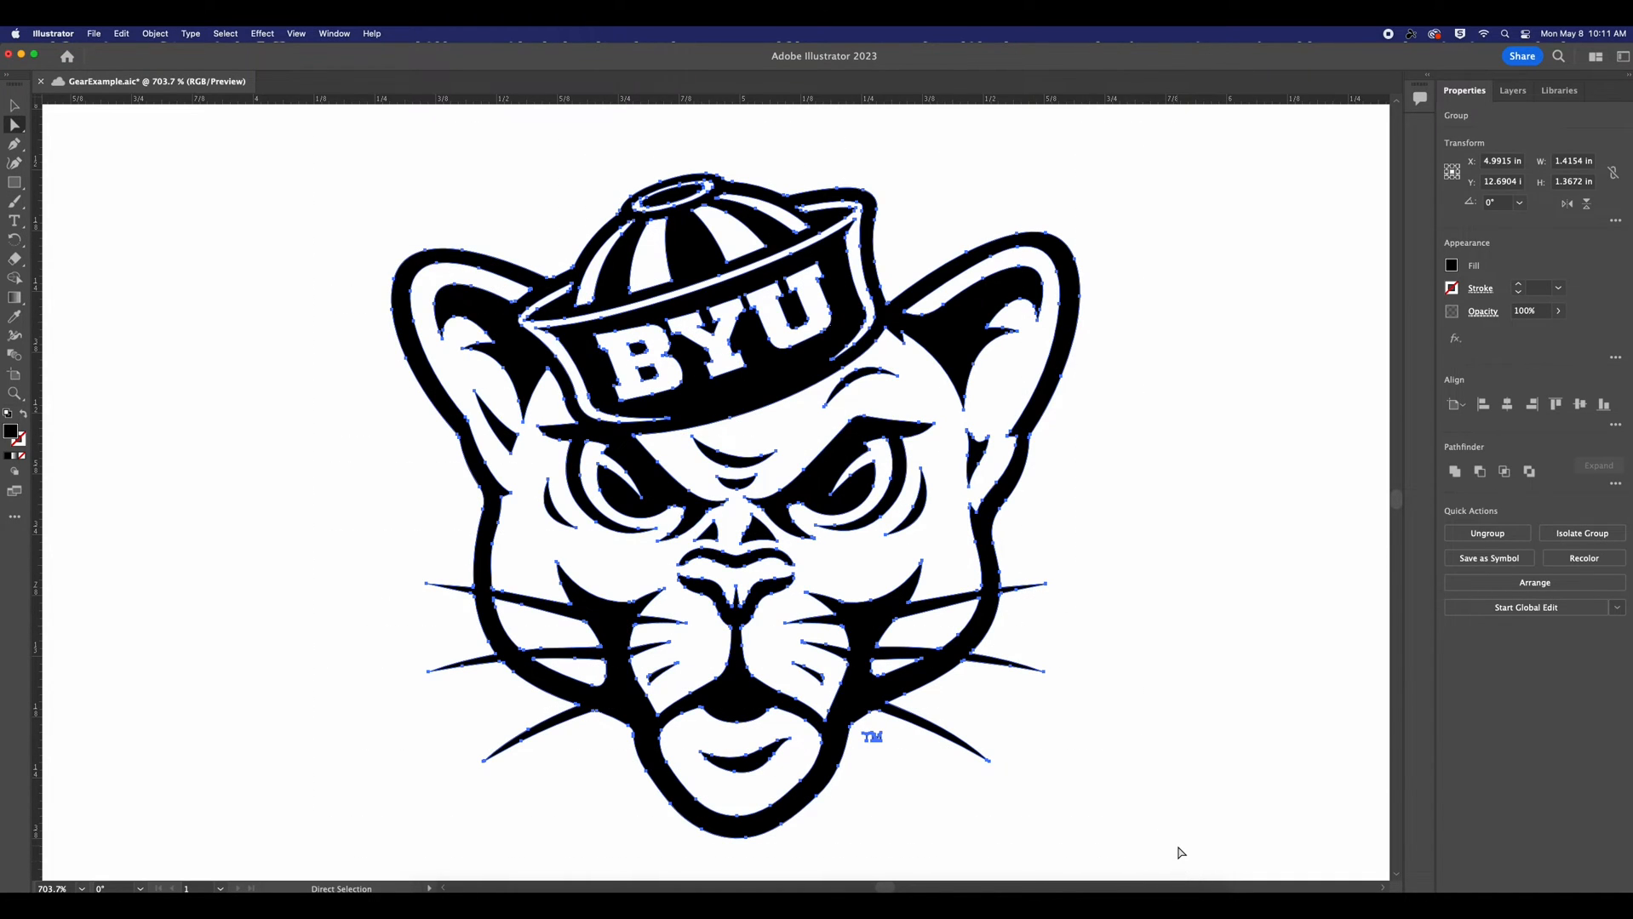
pyautogui.moveTo(1471, 274)
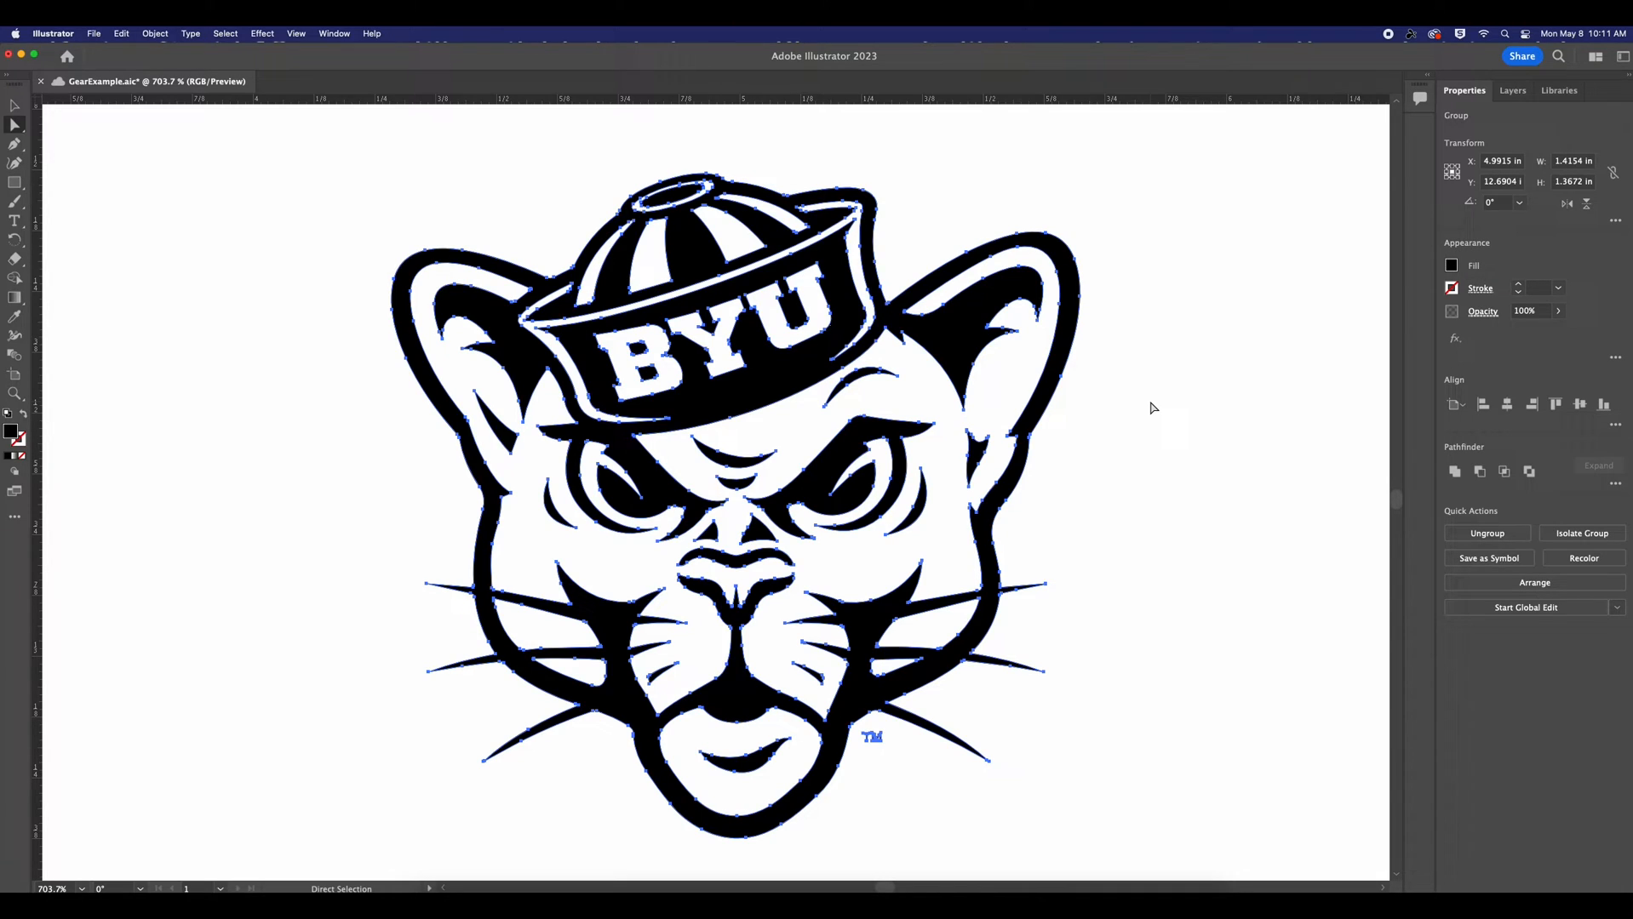
pyautogui.moveTo(1311, 375)
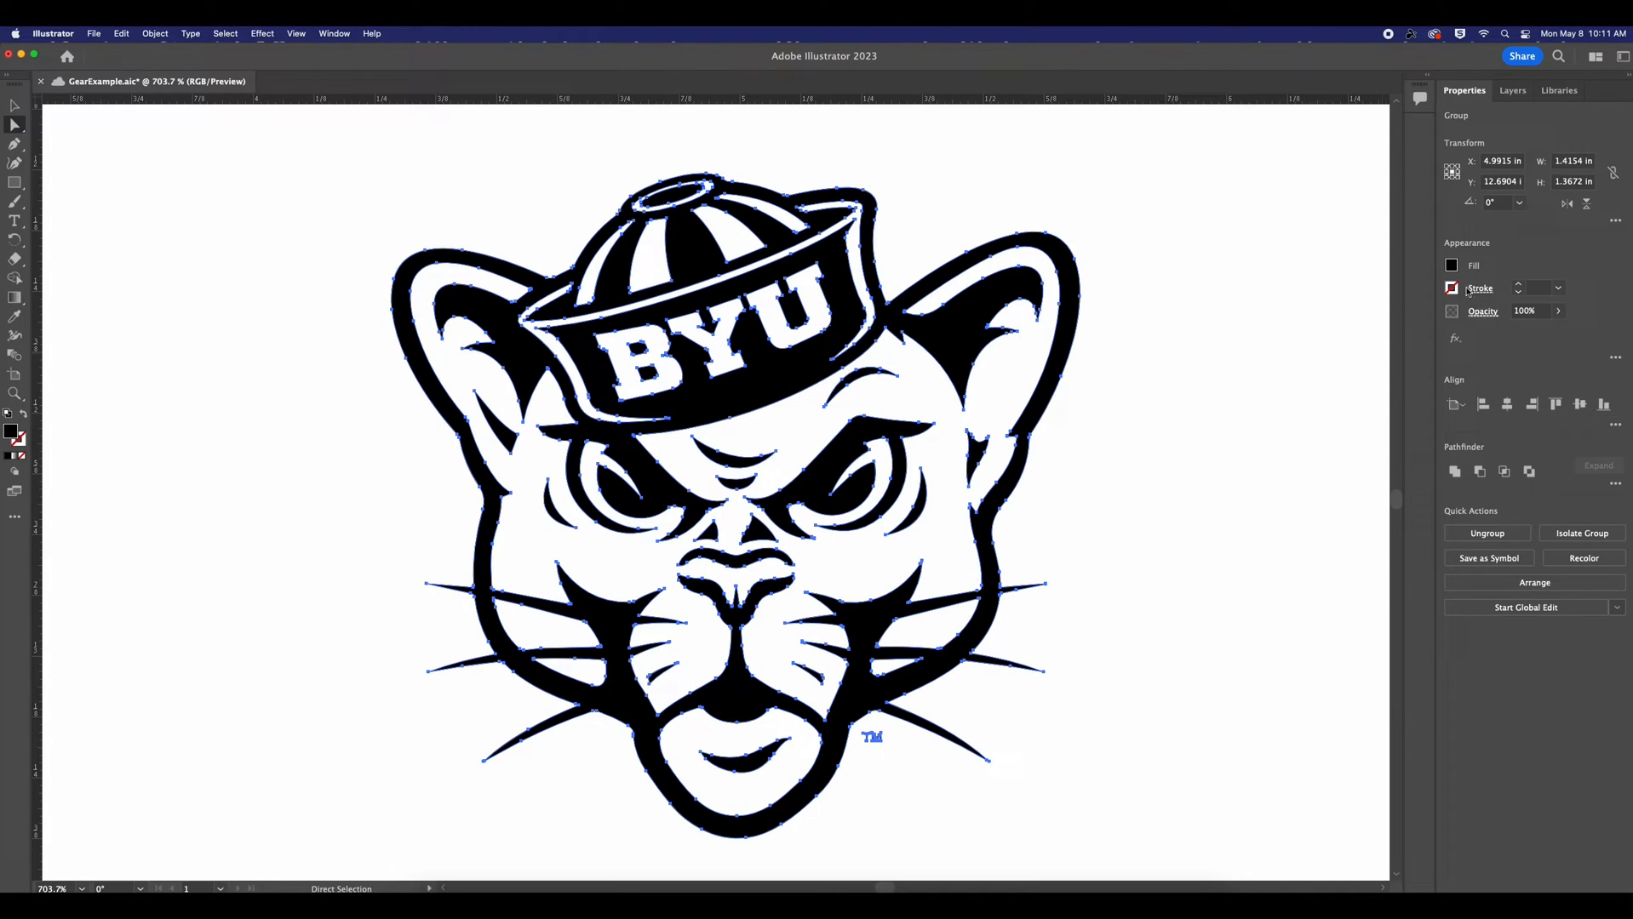
# Drag the traced cougar's fill R and G sliders down to 0 toward pure black.
pyautogui.click(1450, 266)
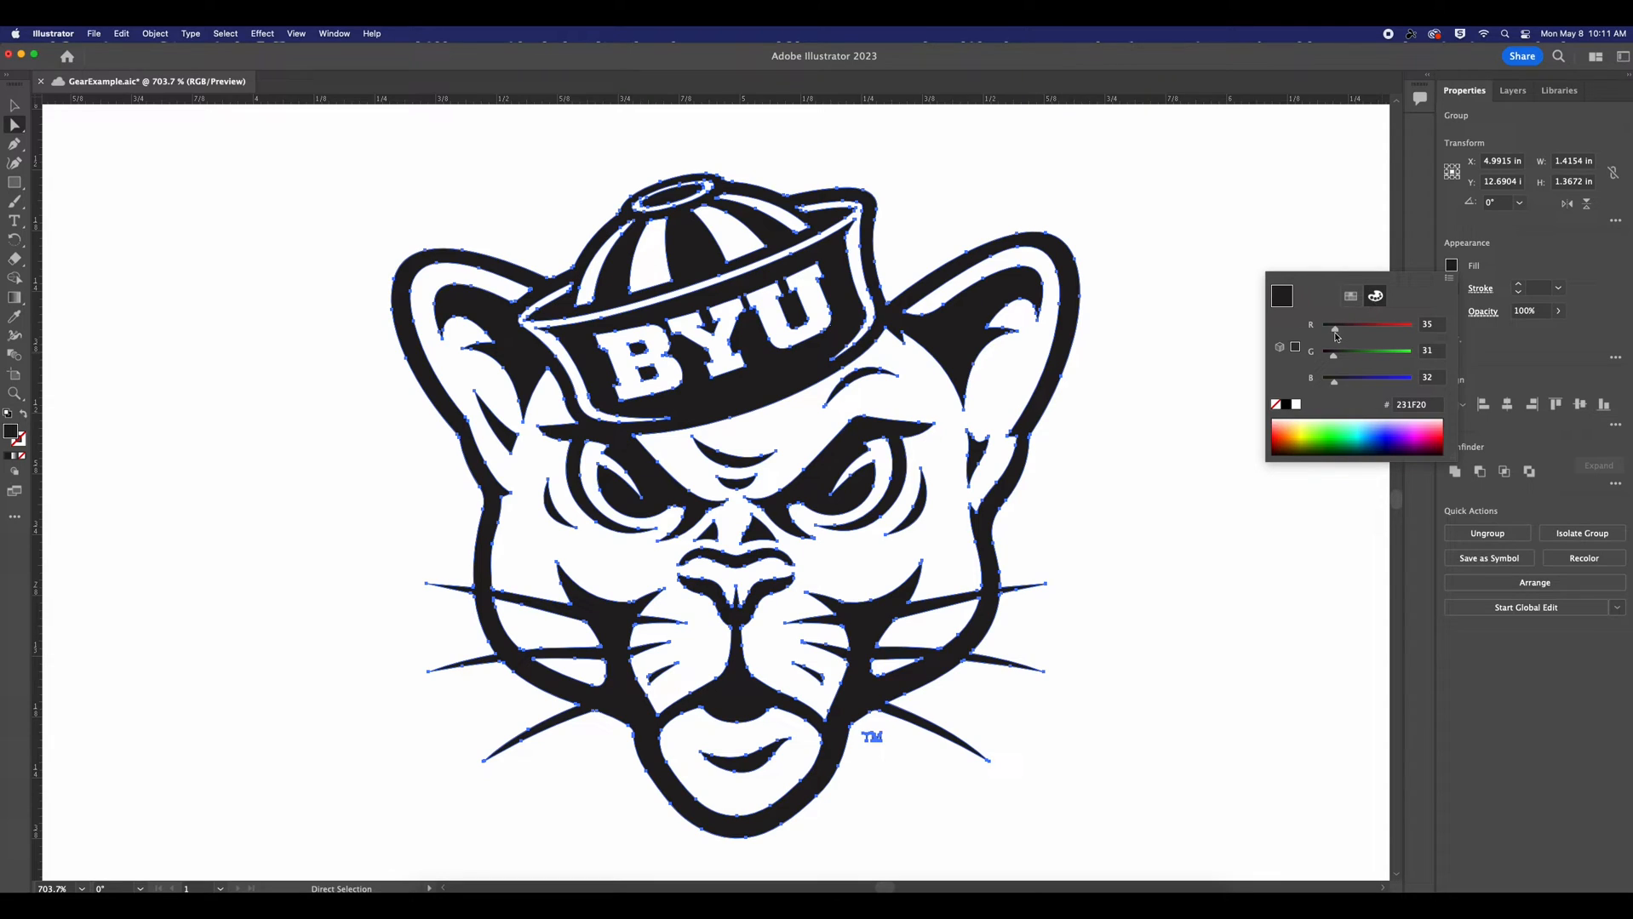
pyautogui.moveTo(1333, 325); pyautogui.dragTo(1321, 325)
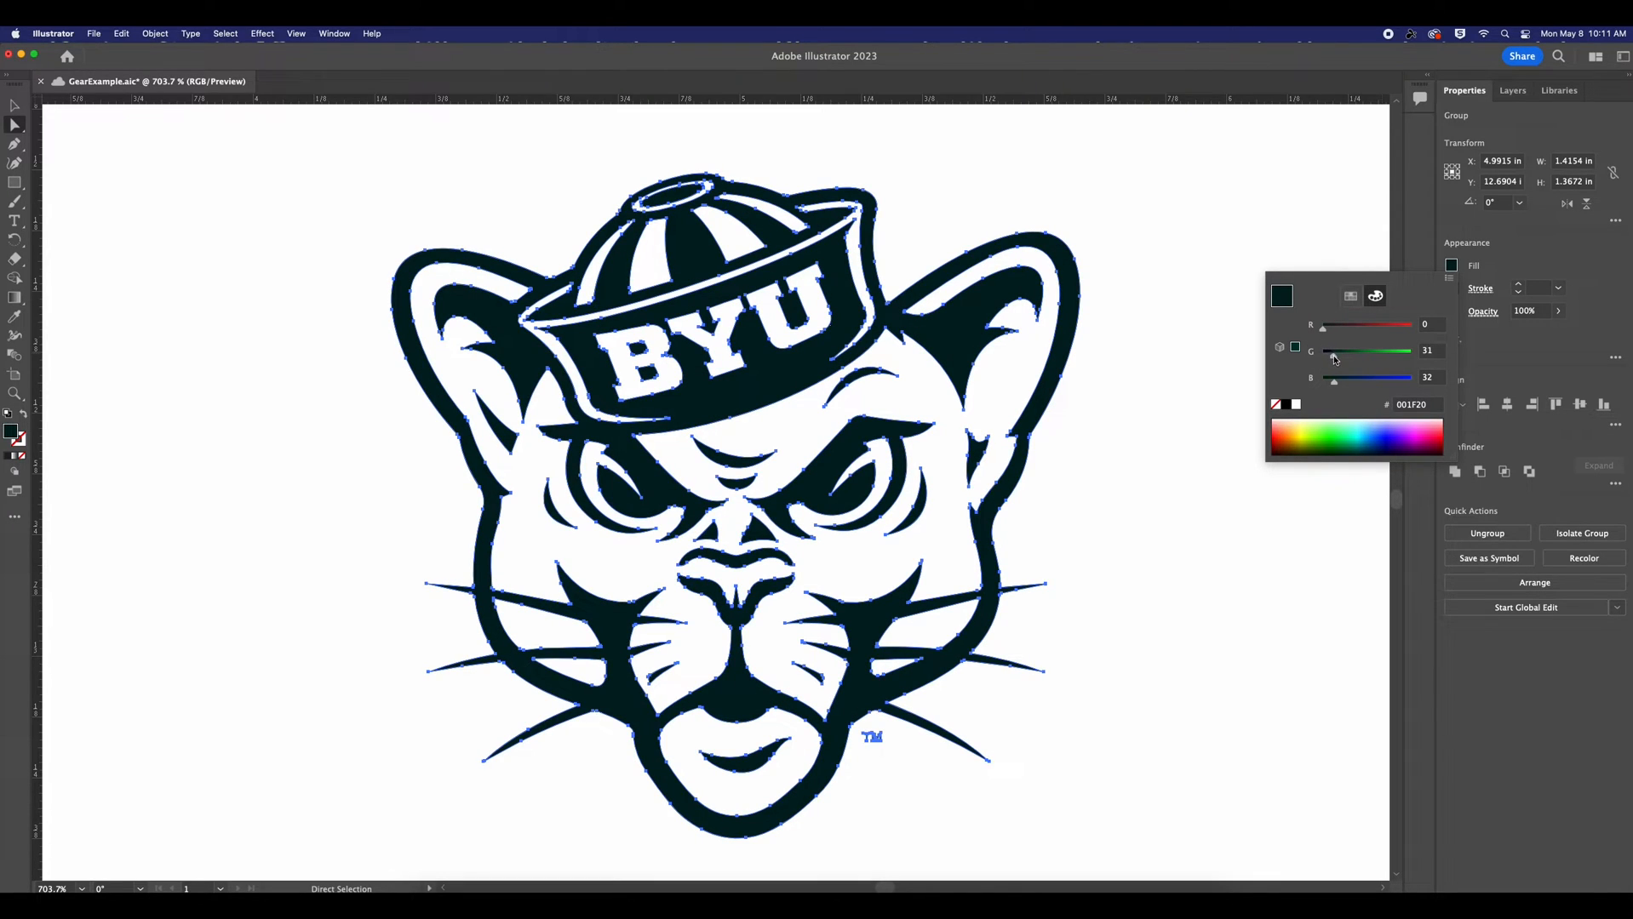
pyautogui.moveTo(1369, 351); pyautogui.dragTo(1323, 351)
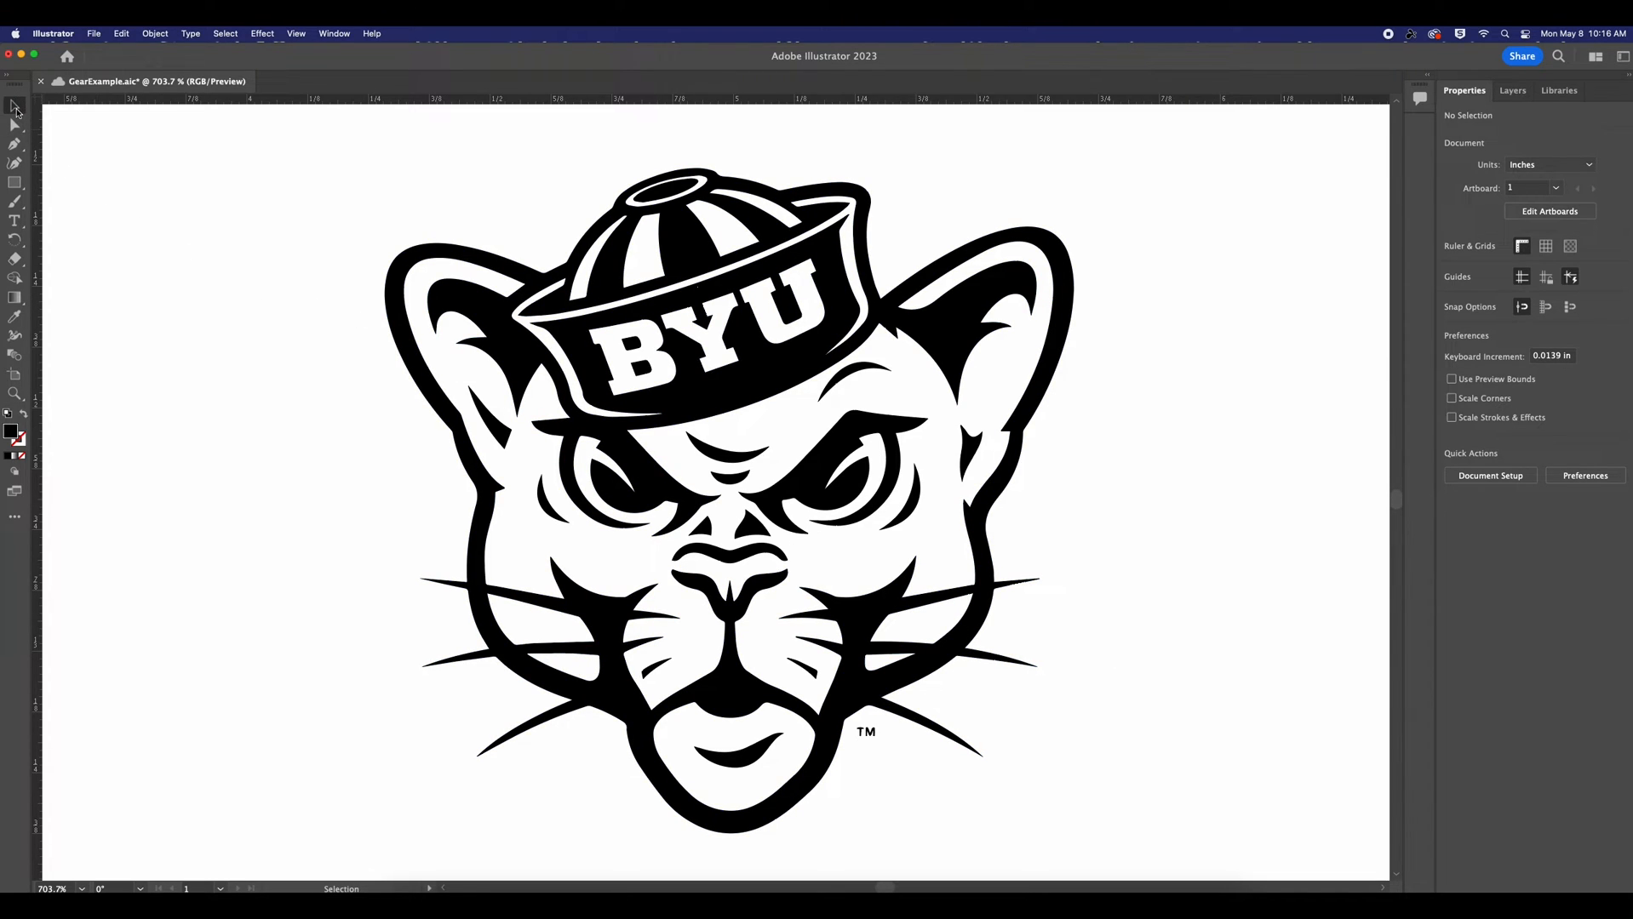
# Add a 1 pt near-black navy stroke to the selected traced cougar group.
pyautogui.click(812, 351)
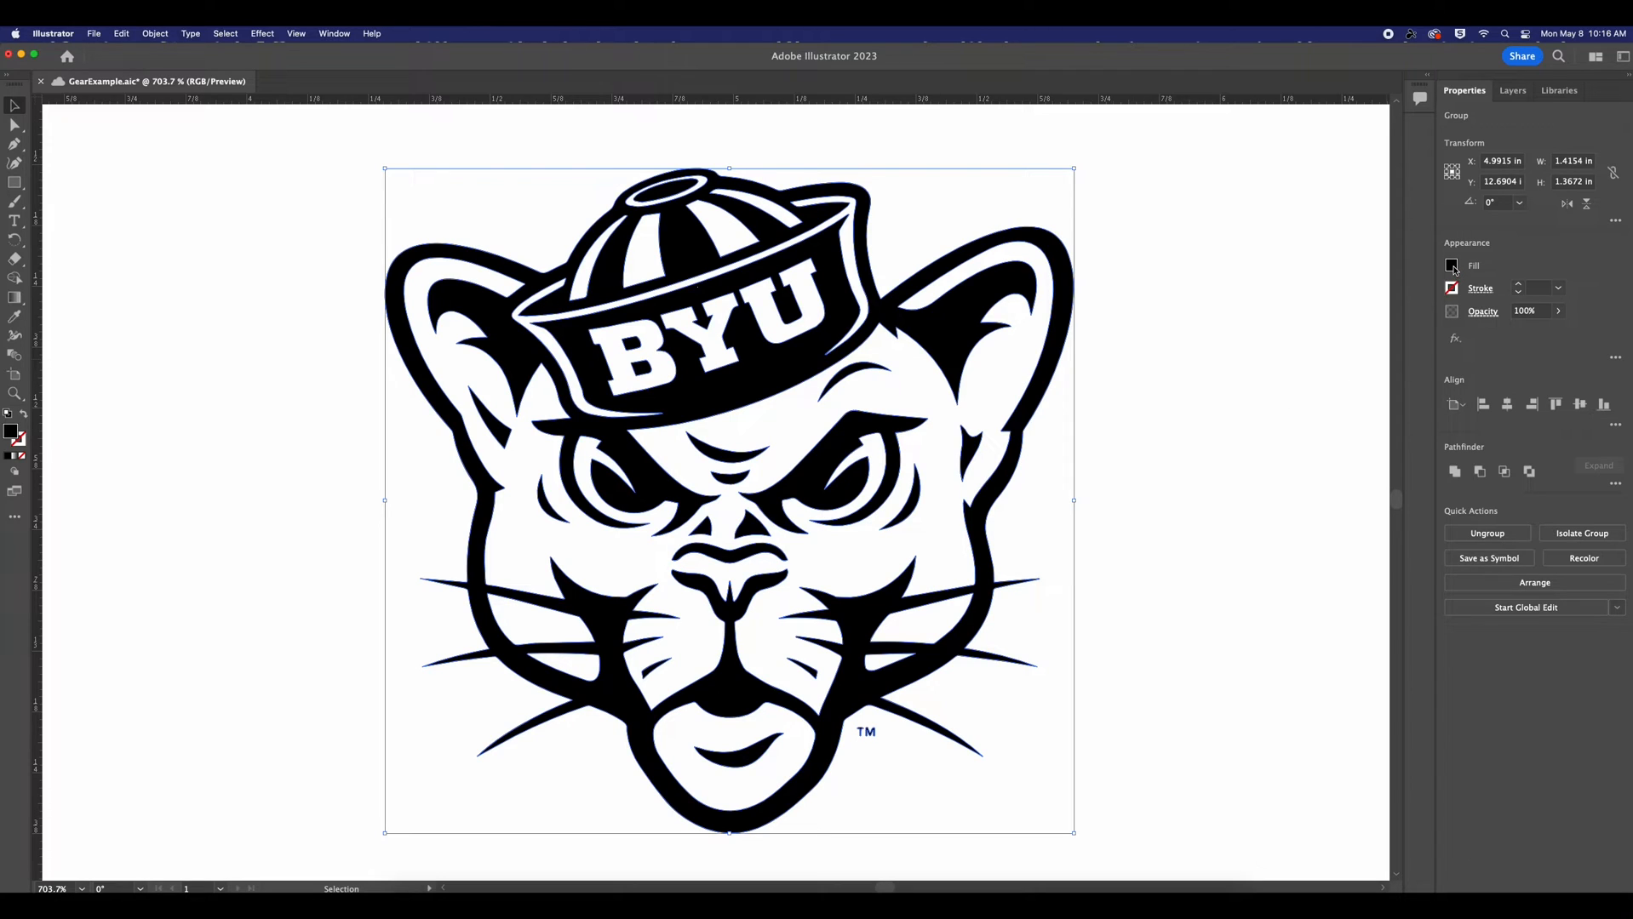
pyautogui.click(1450, 265)
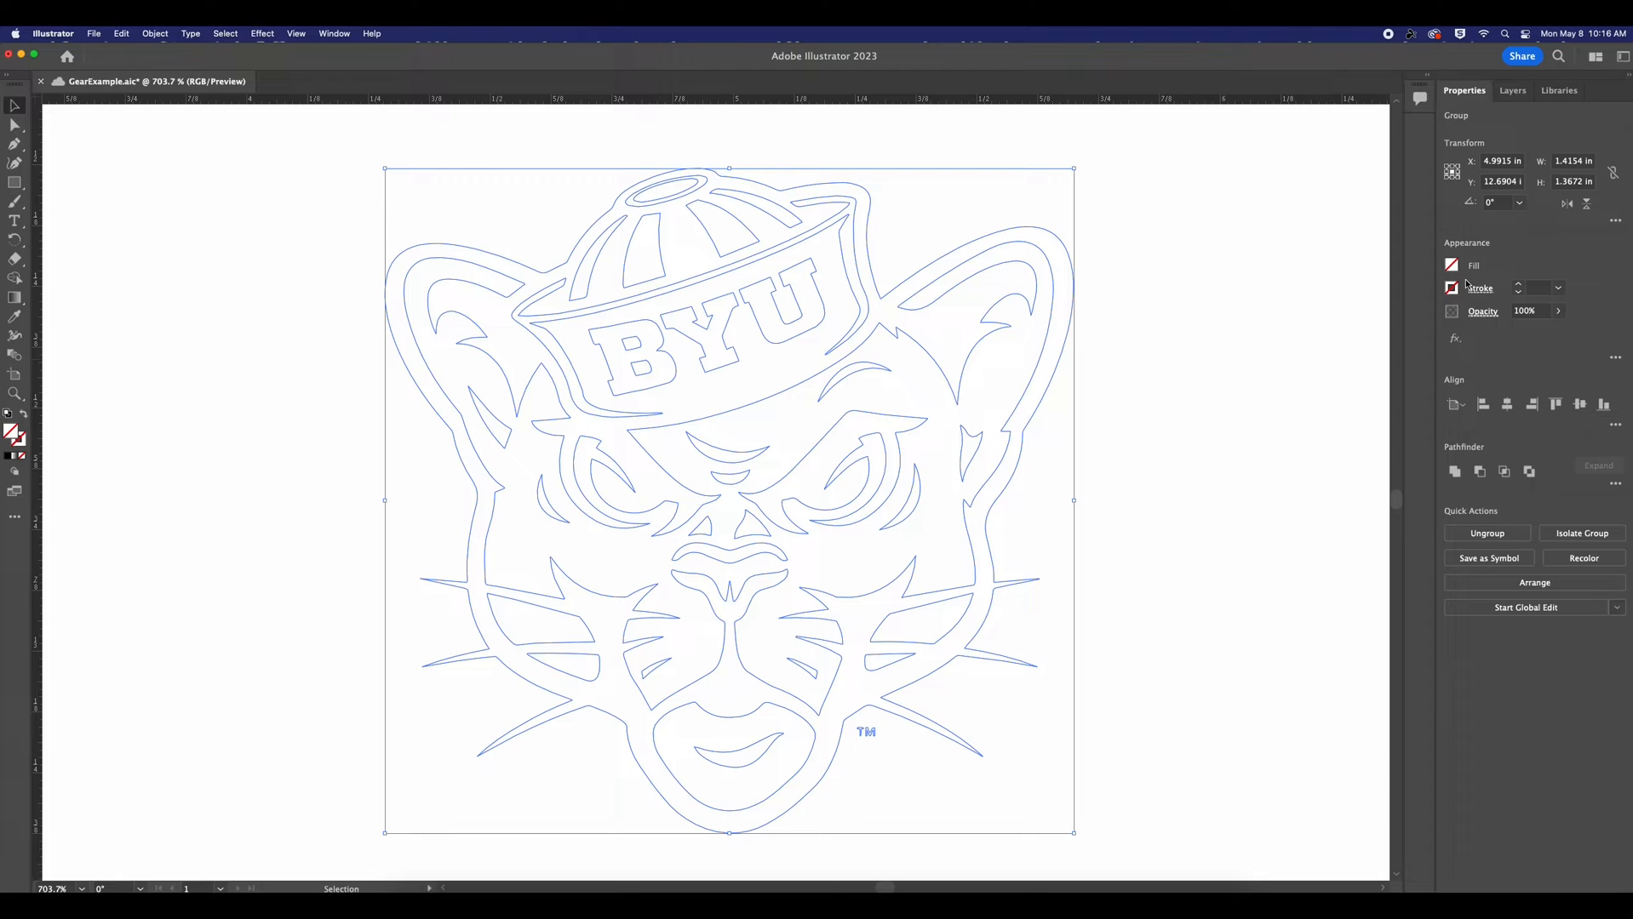
pyautogui.click(1453, 288)
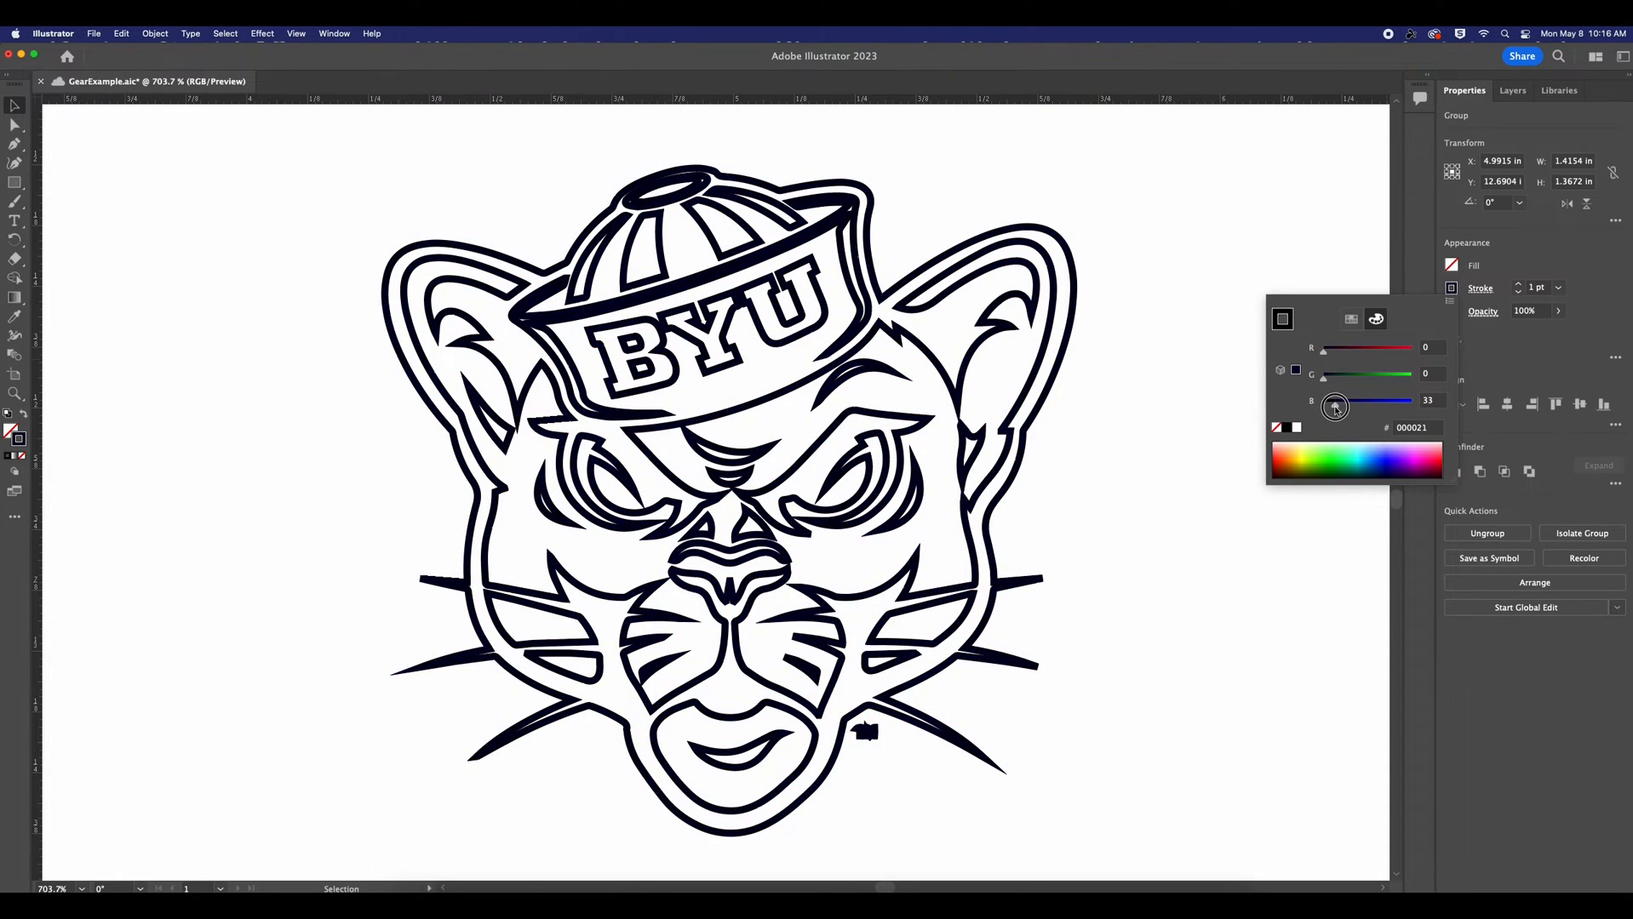
pyautogui.moveTo(1337, 400); pyautogui.dragTo(1417, 404)
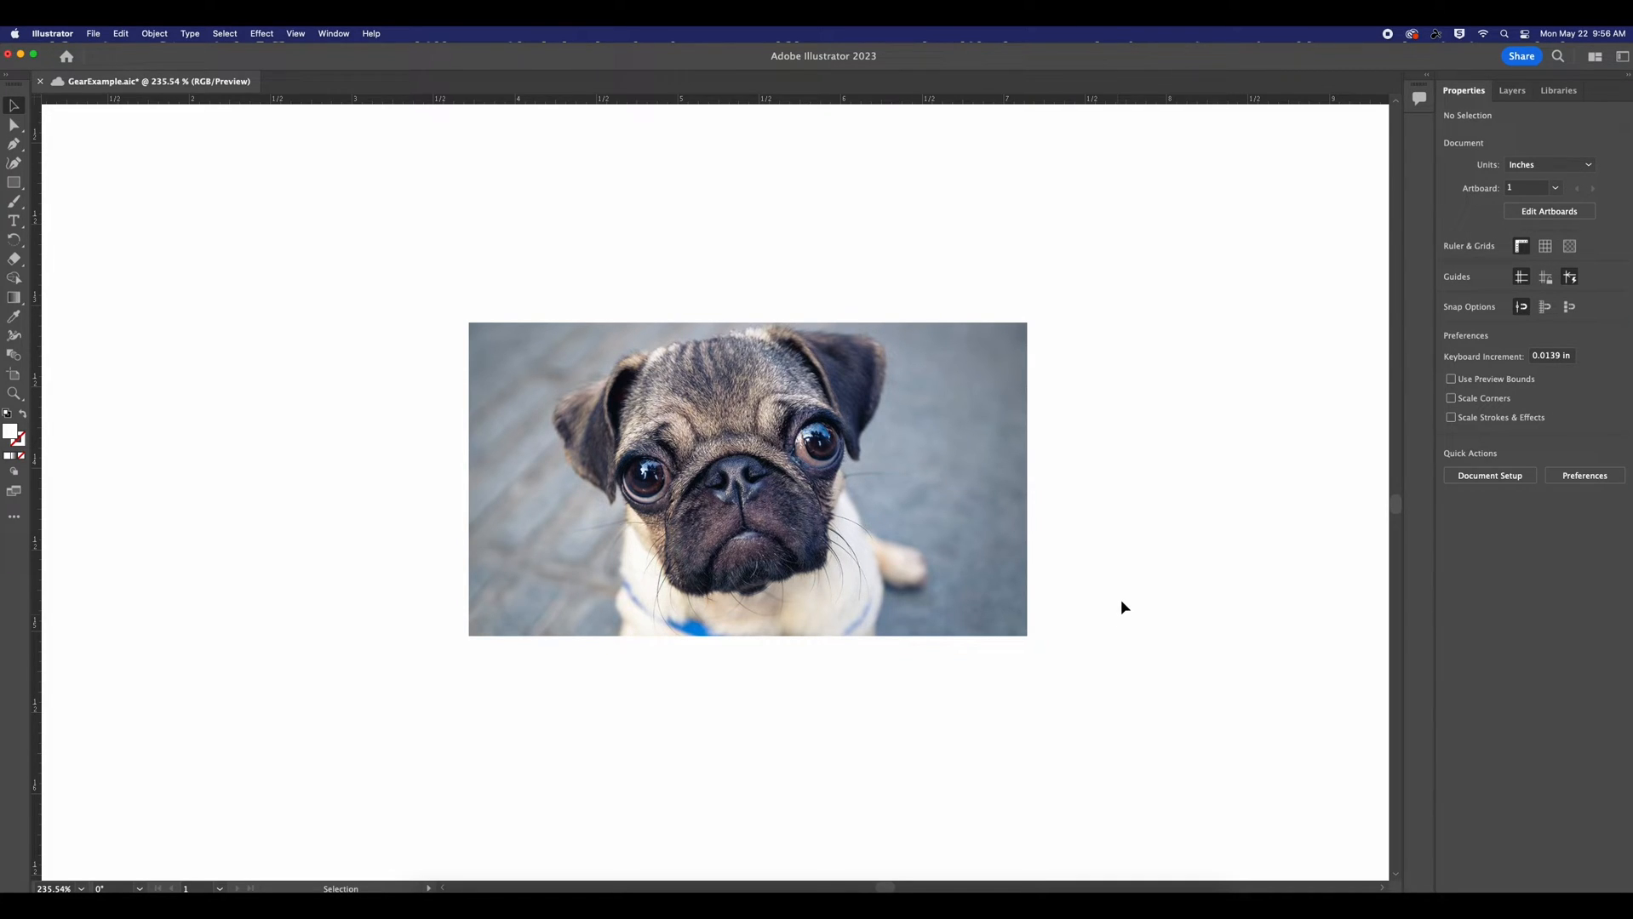
# Convert the selected pug photo to grayscale via Edit > Edit Colors.
pyautogui.click(748, 478)
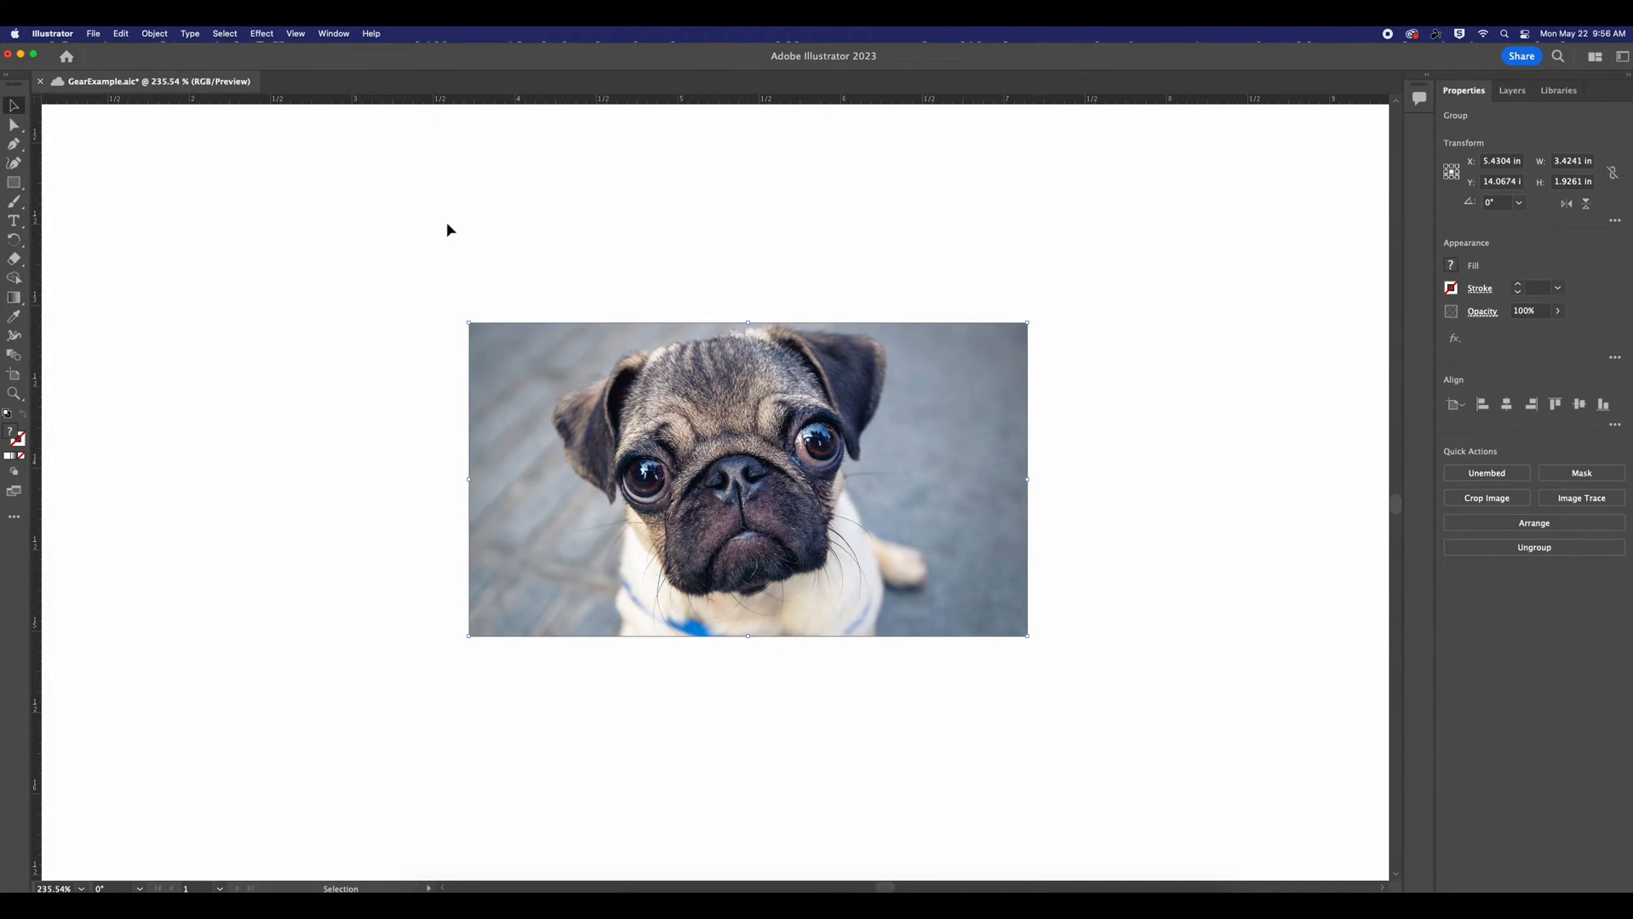
pyautogui.click(121, 32)
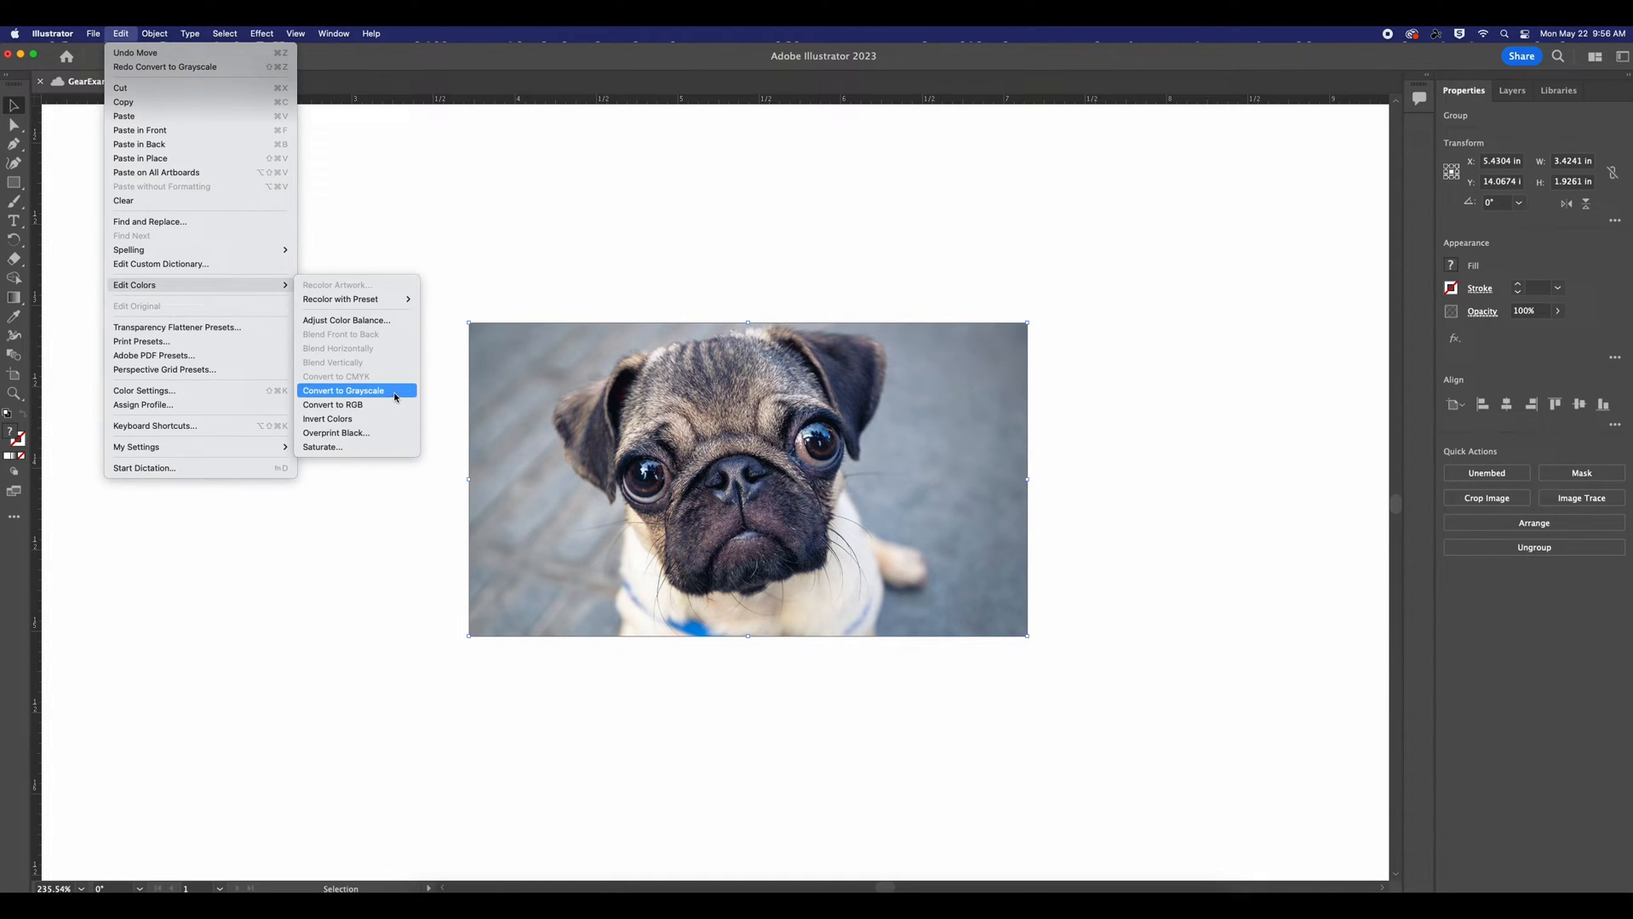
pyautogui.click(343, 390)
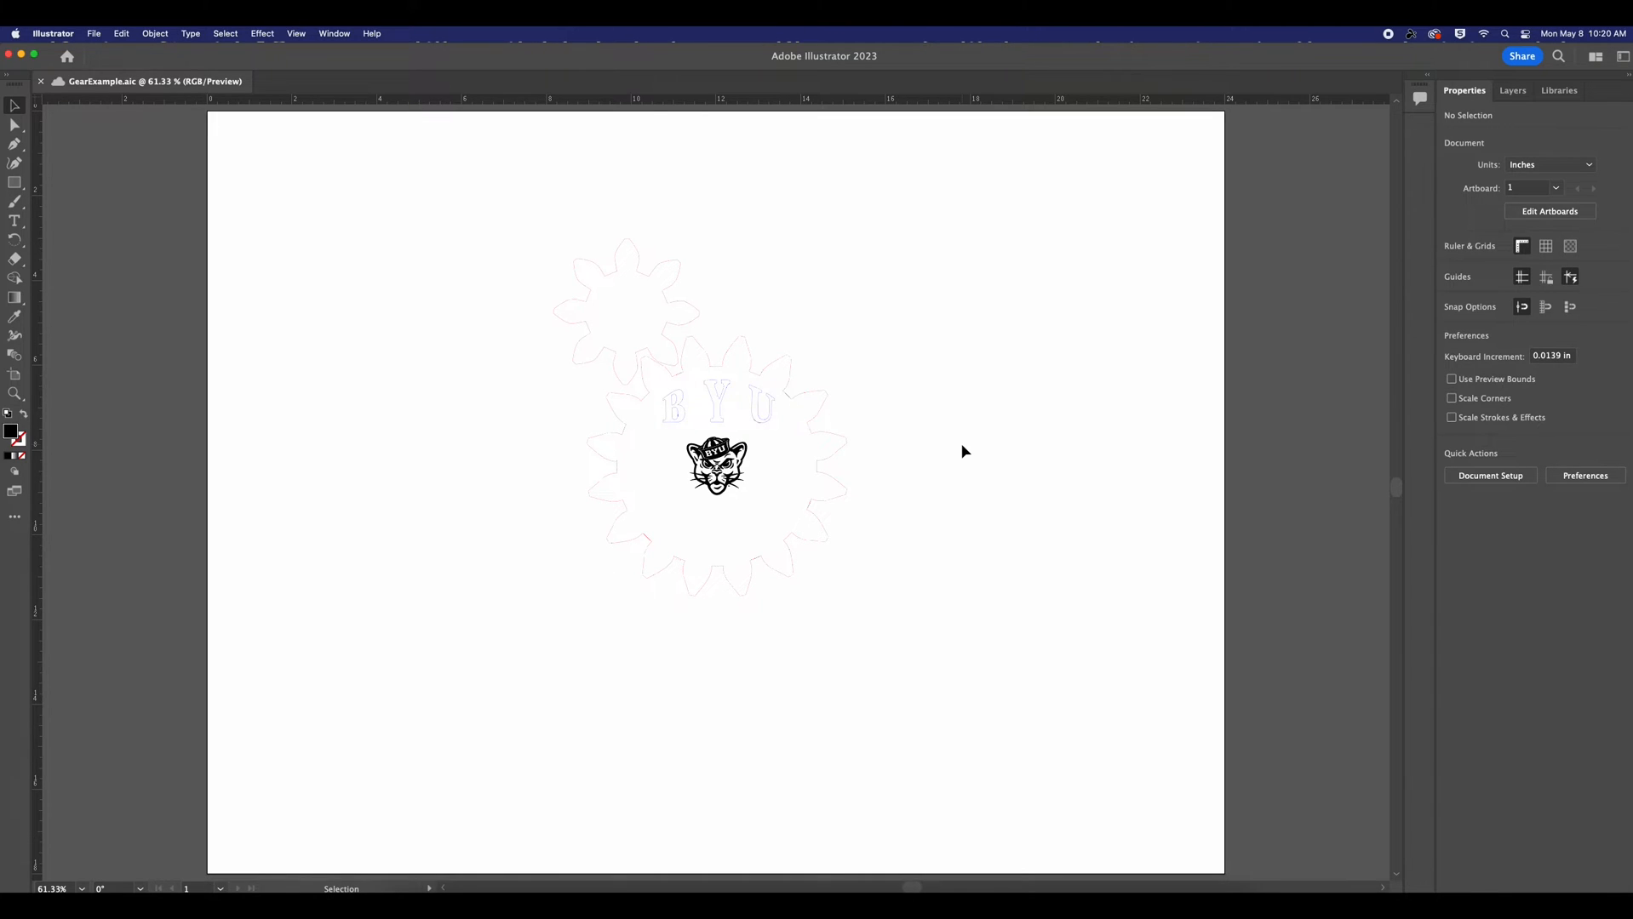
pyautogui.moveTo(222, 113)
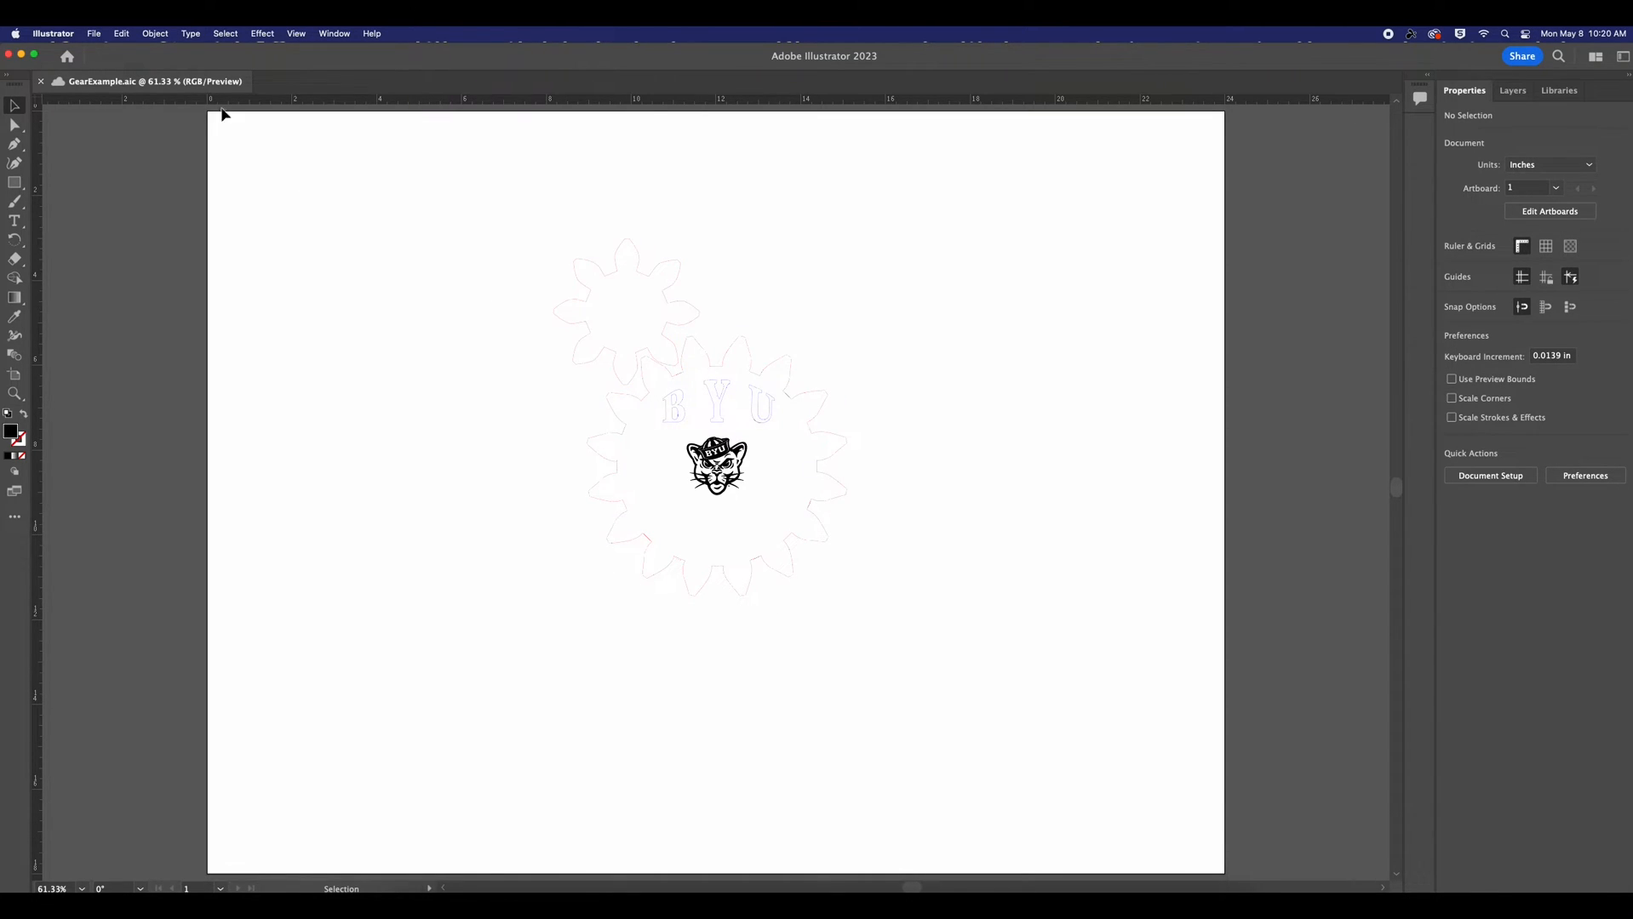
# Save the finished gear file to the computer rather than the cloud.
pyautogui.click(93, 34)
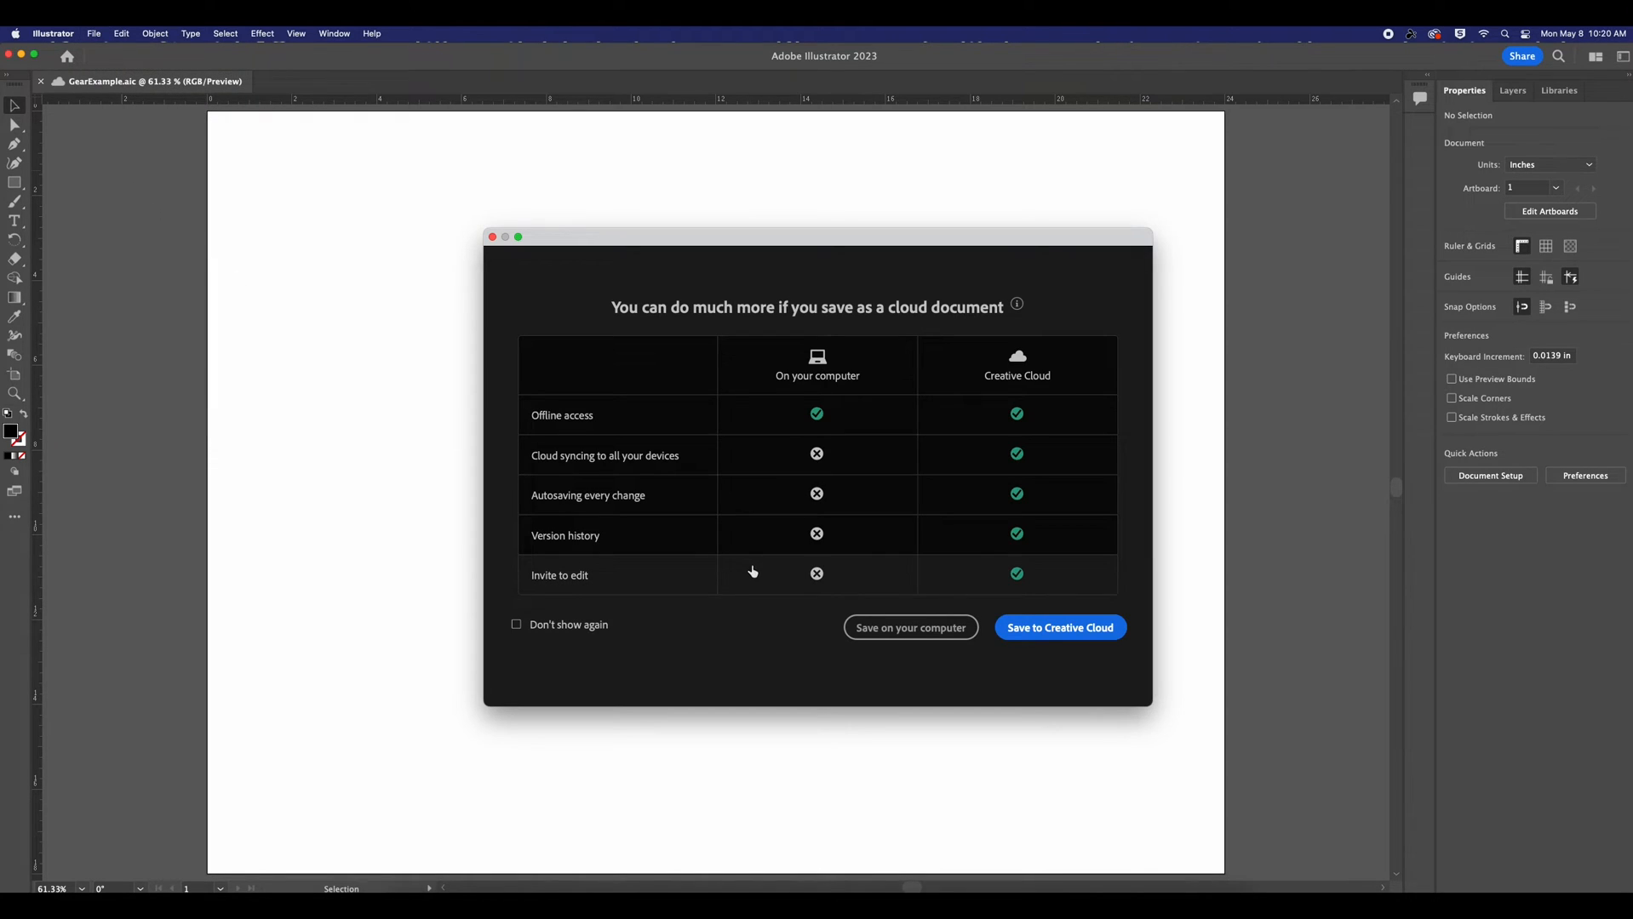
pyautogui.click(908, 627)
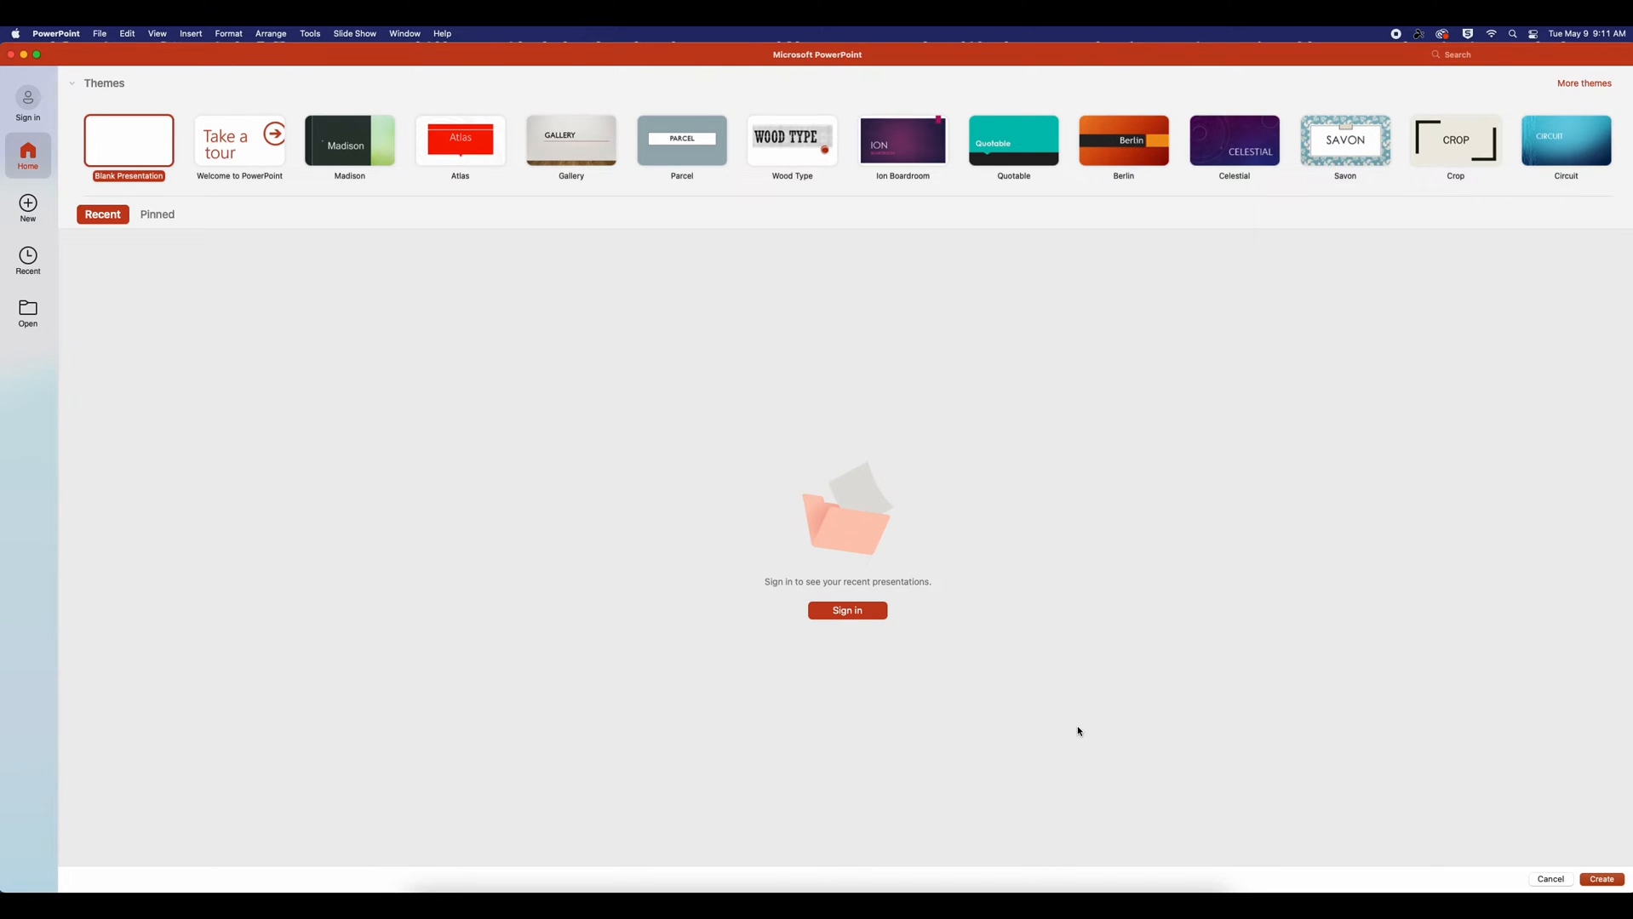
pyautogui.moveTo(1562, 841)
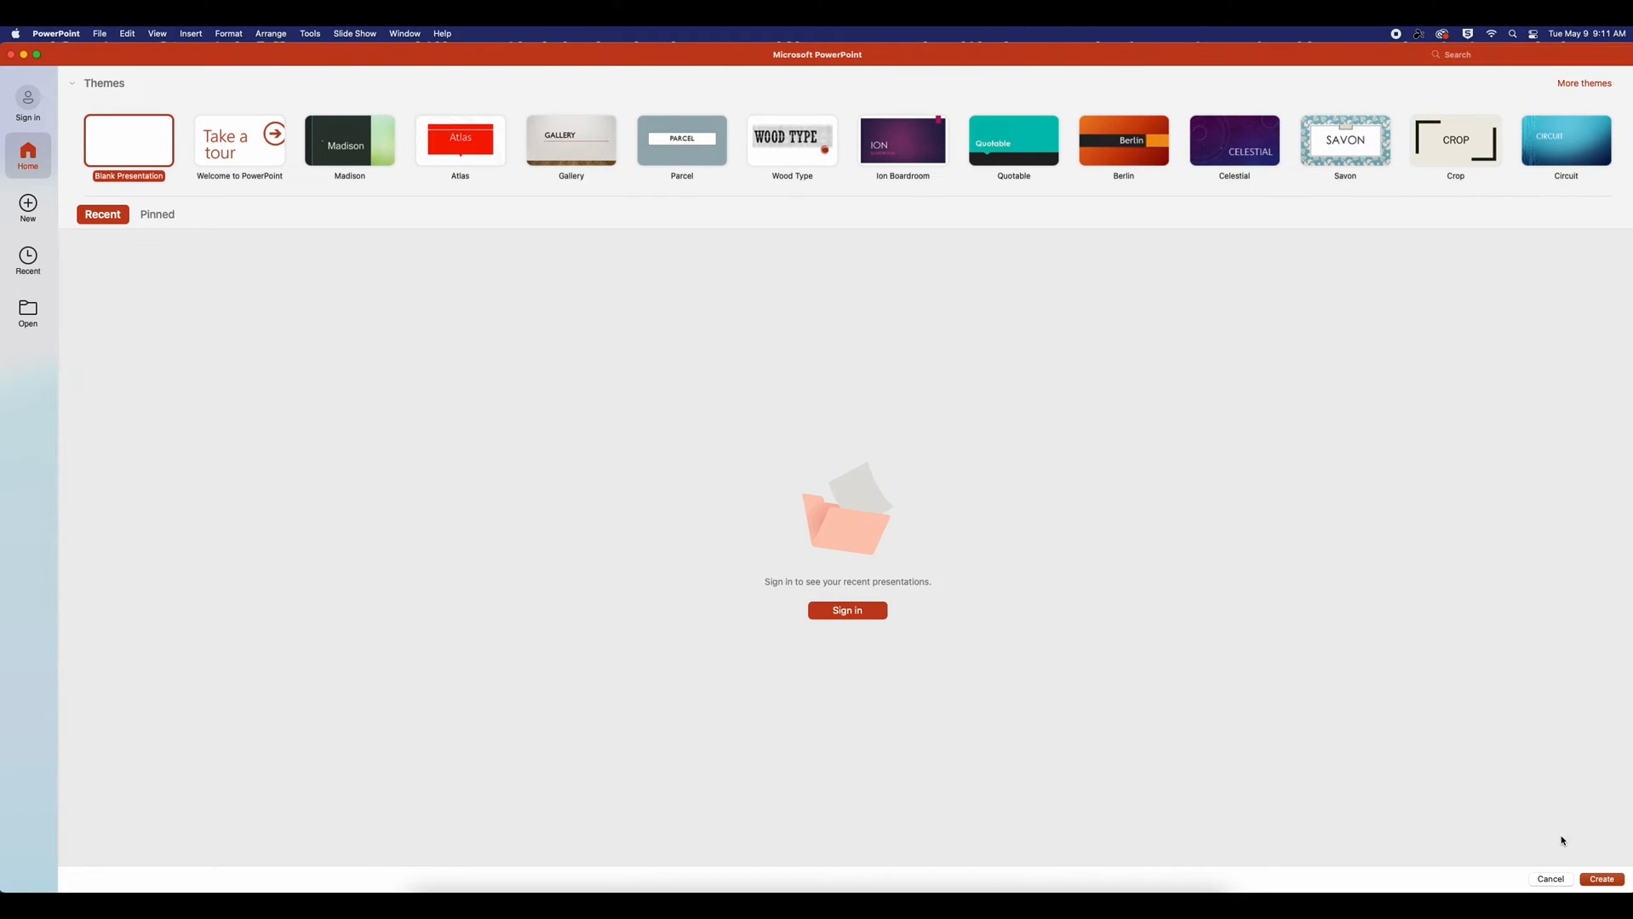
# Create a new blank presentation from the start screen.
pyautogui.click(1601, 878)
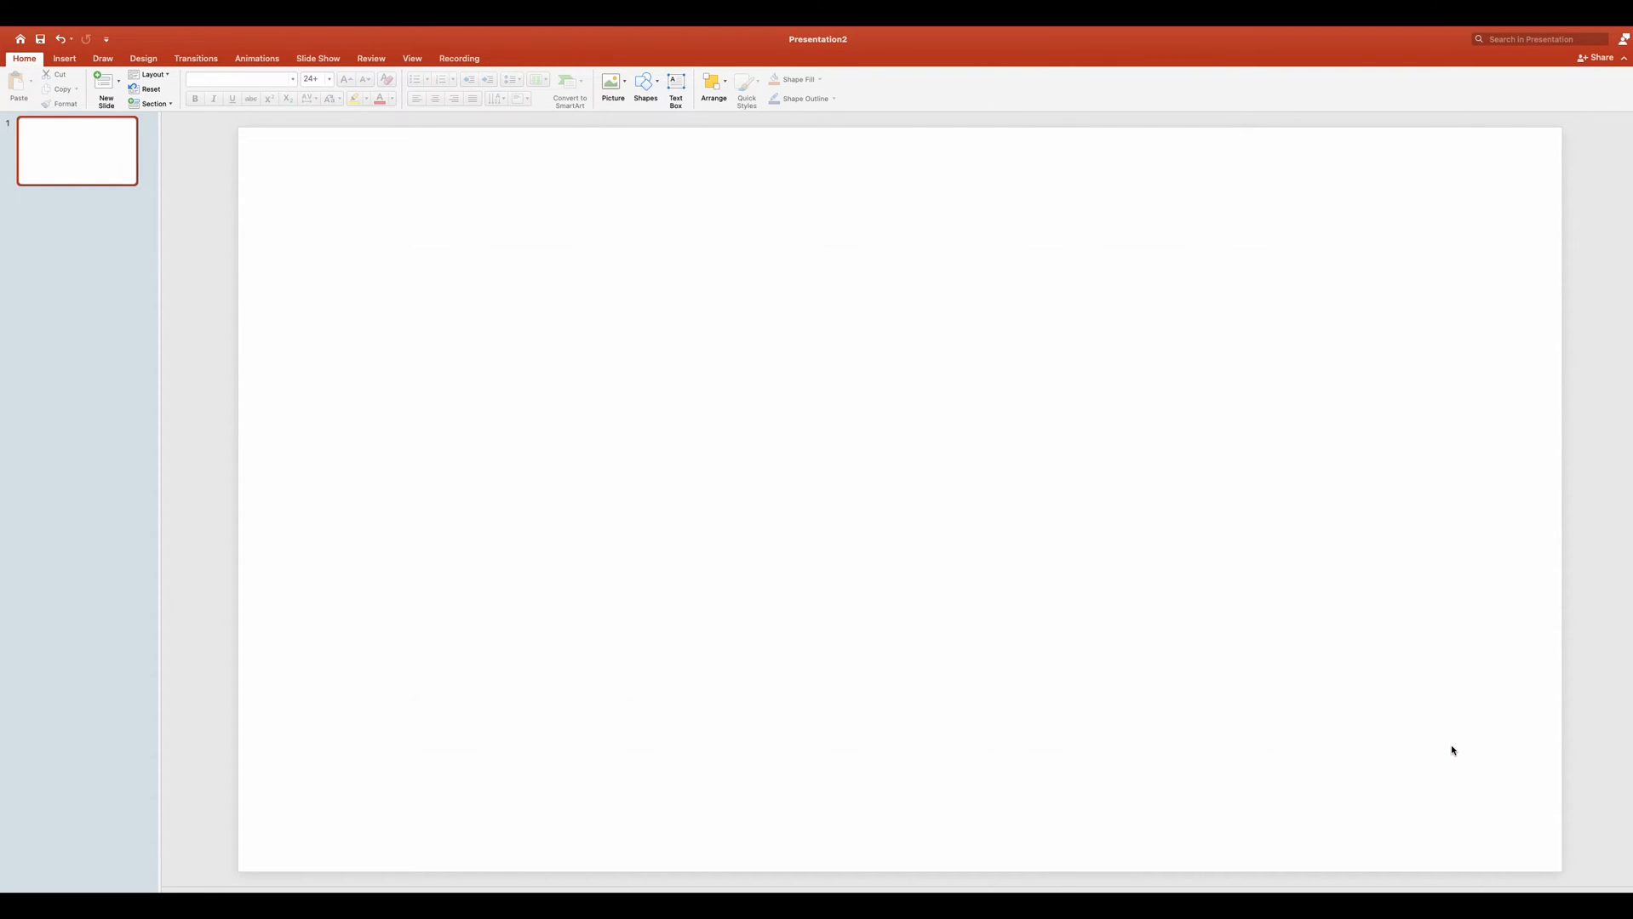
pyautogui.moveTo(301, 218)
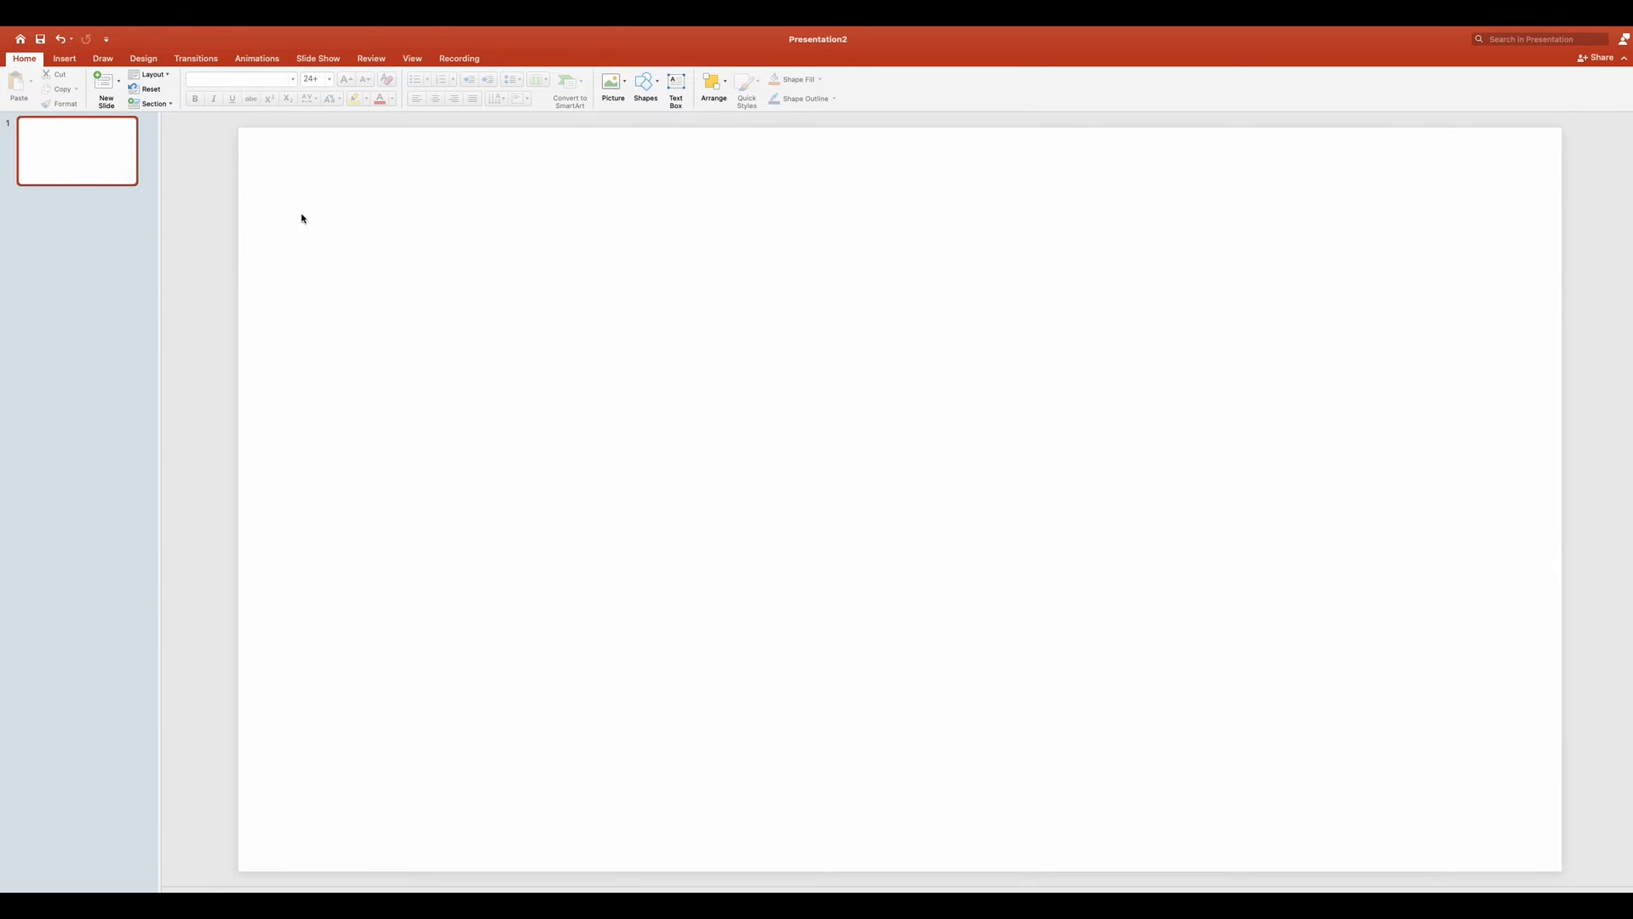
# Resize the slide to a custom 24-inch width via Page Setup and choose how content scales.
pyautogui.click(143, 58)
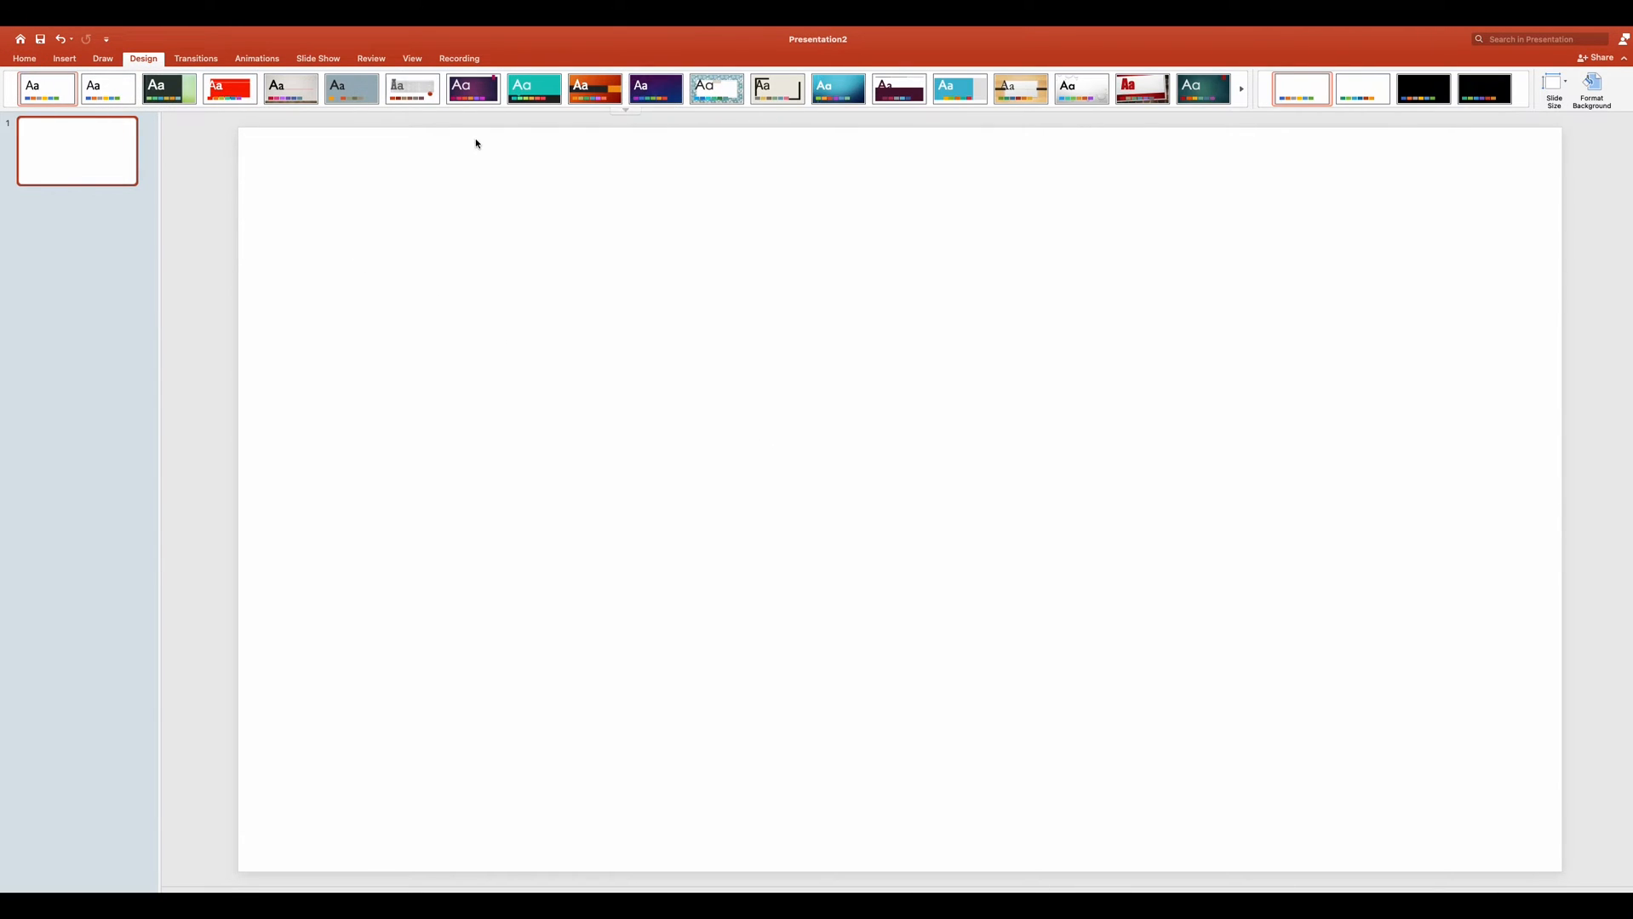
pyautogui.click(1553, 86)
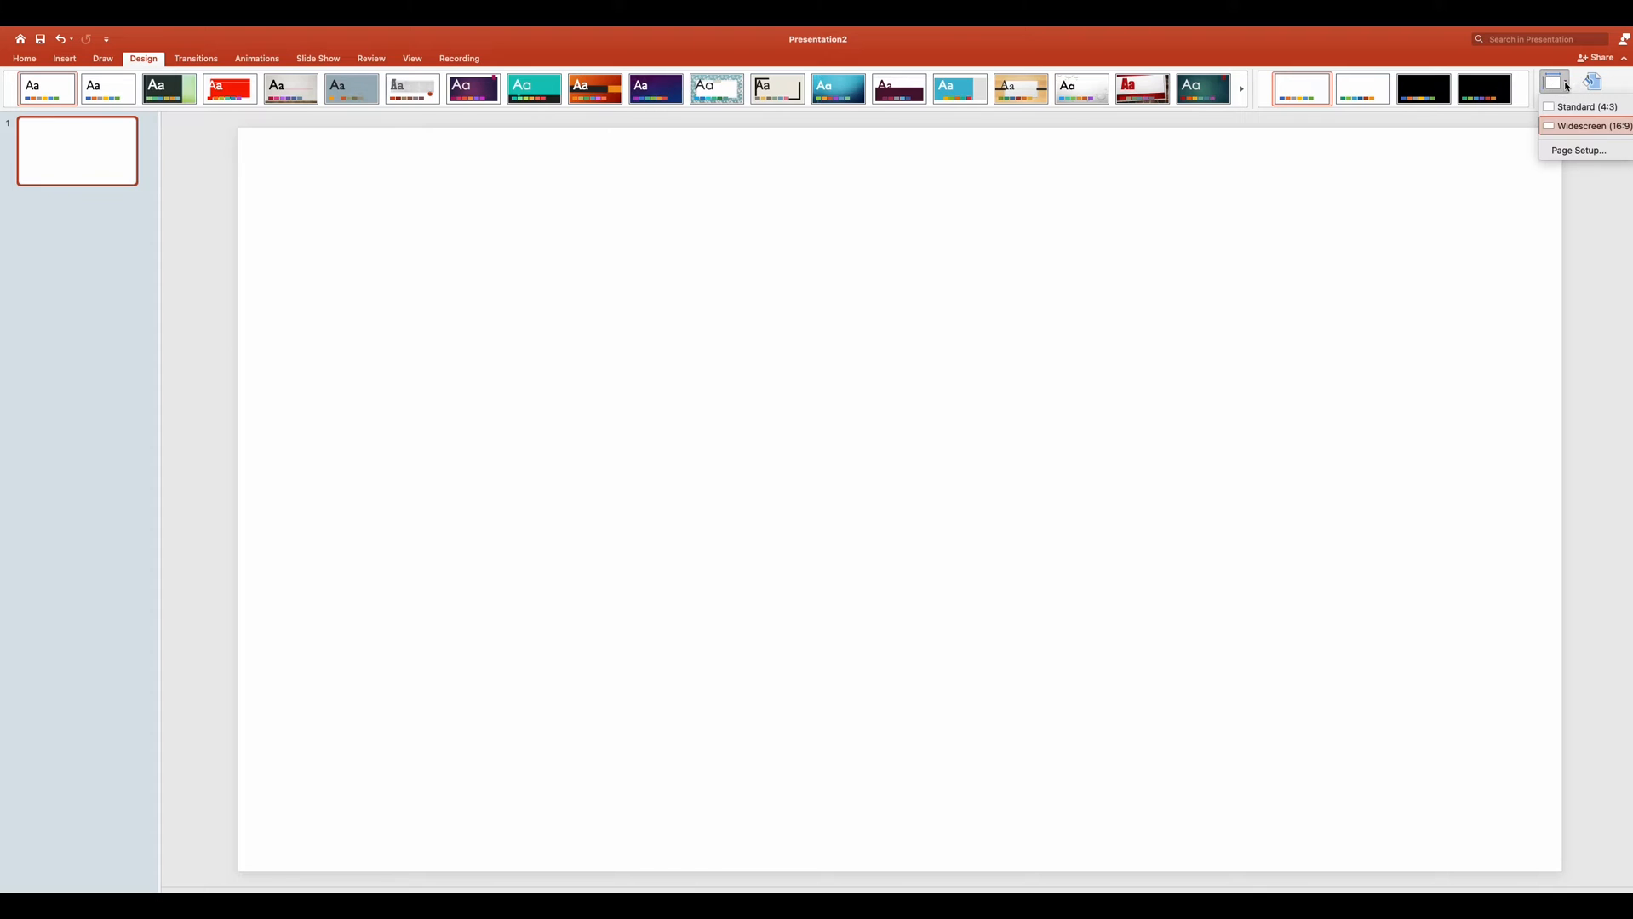
pyautogui.click(1578, 150)
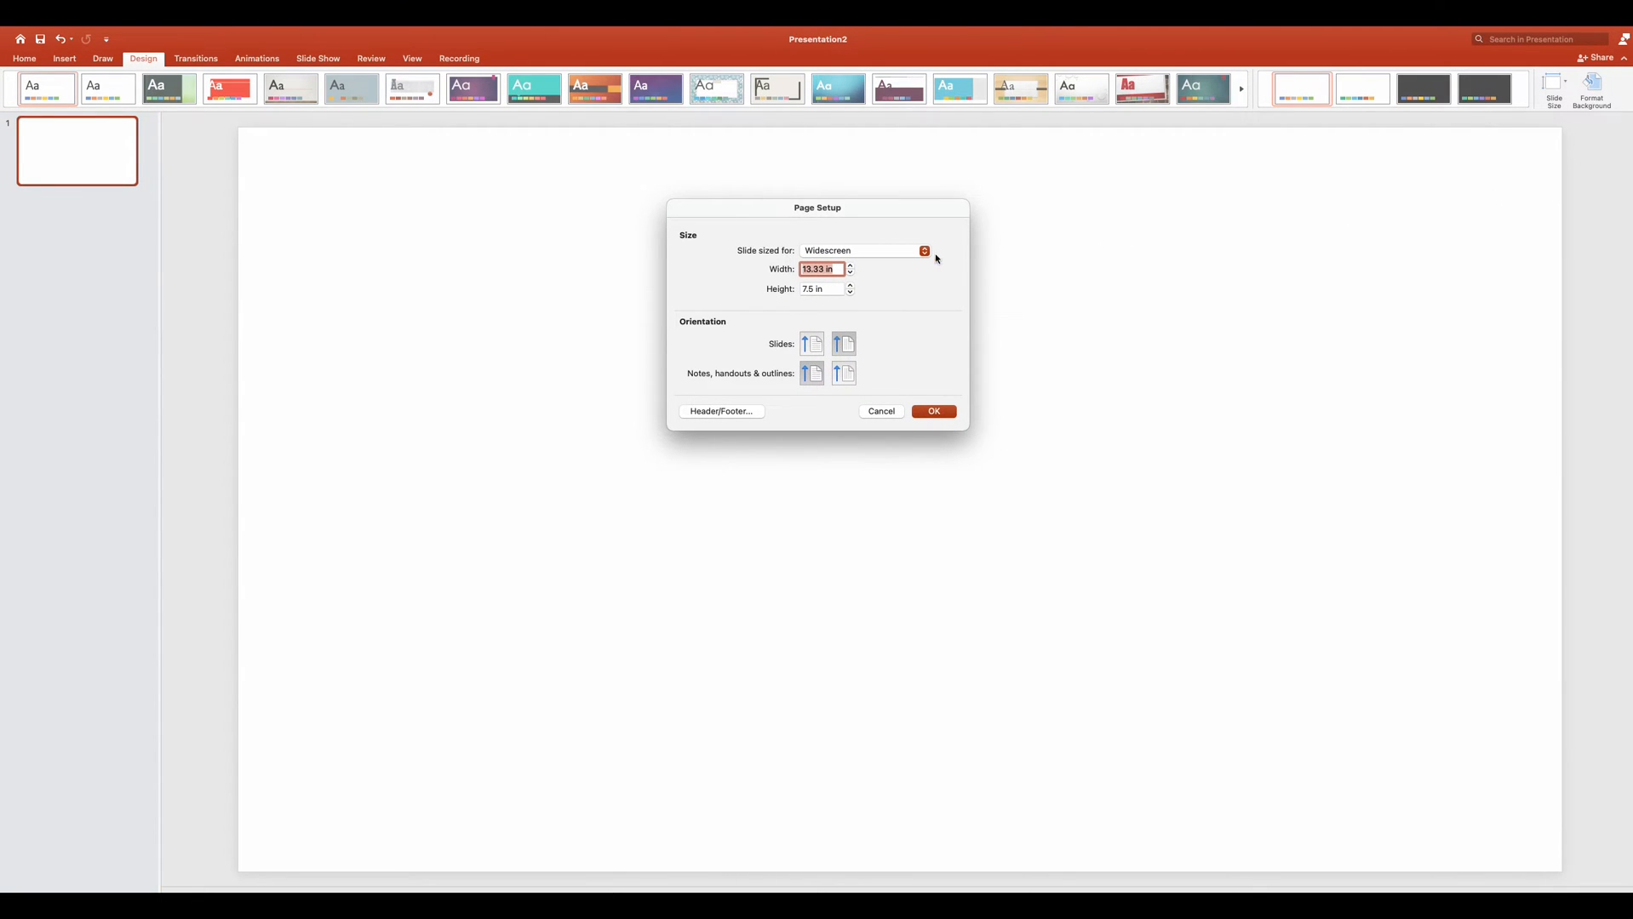
pyautogui.write('24 in')
pyautogui.click(822, 290)
pyautogui.write('1')
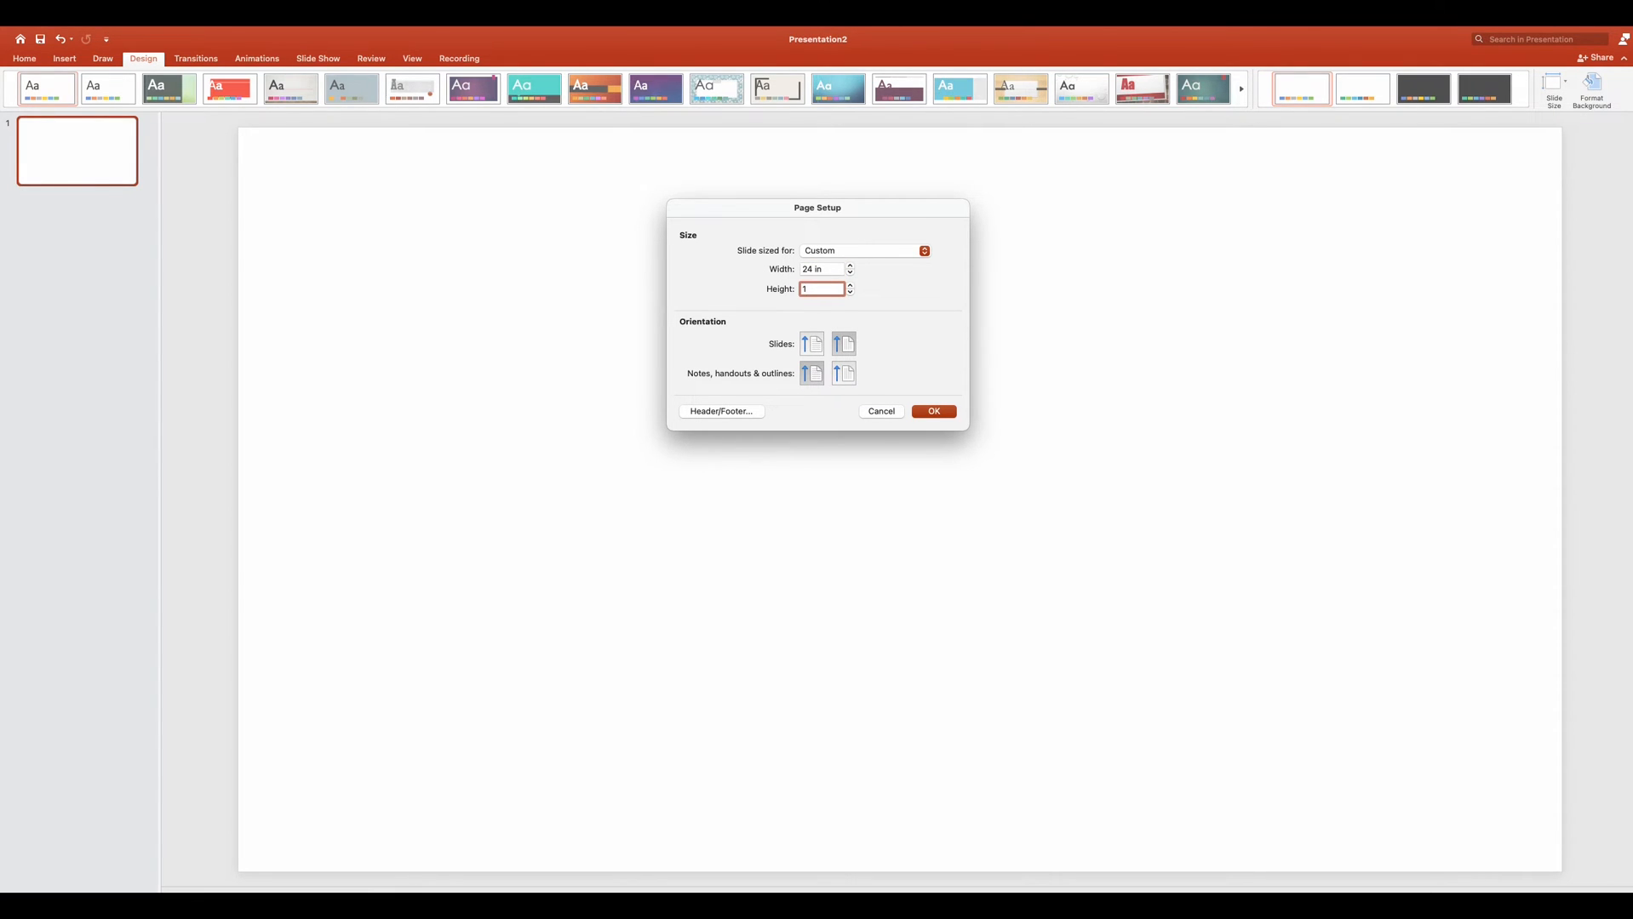
pyautogui.click(931, 411)
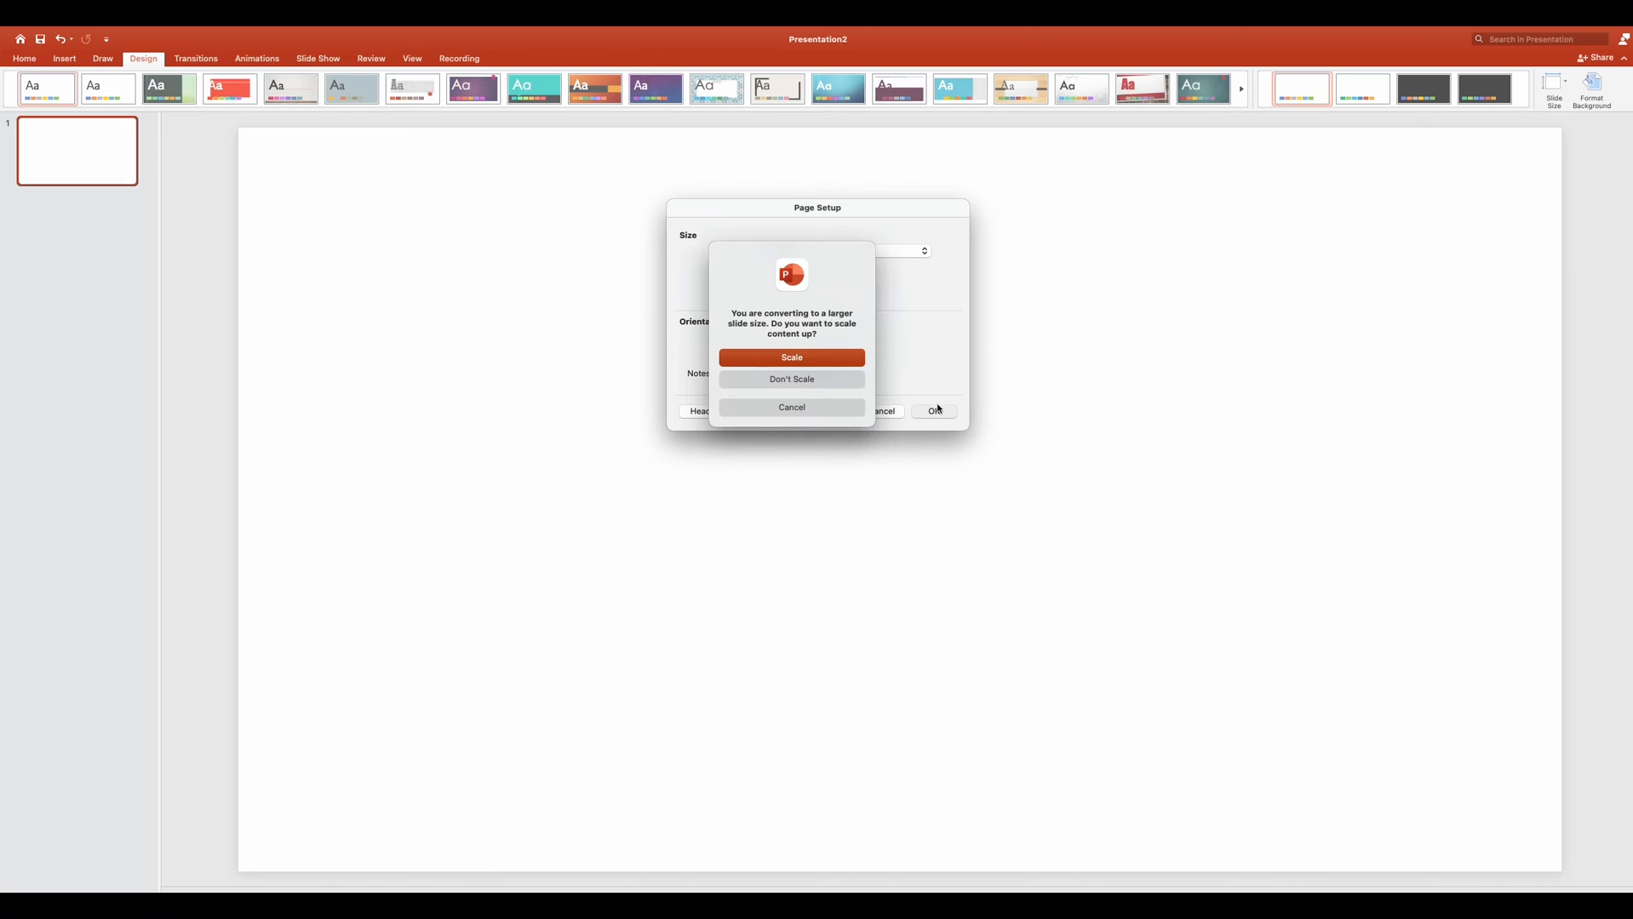
pyautogui.click(790, 358)
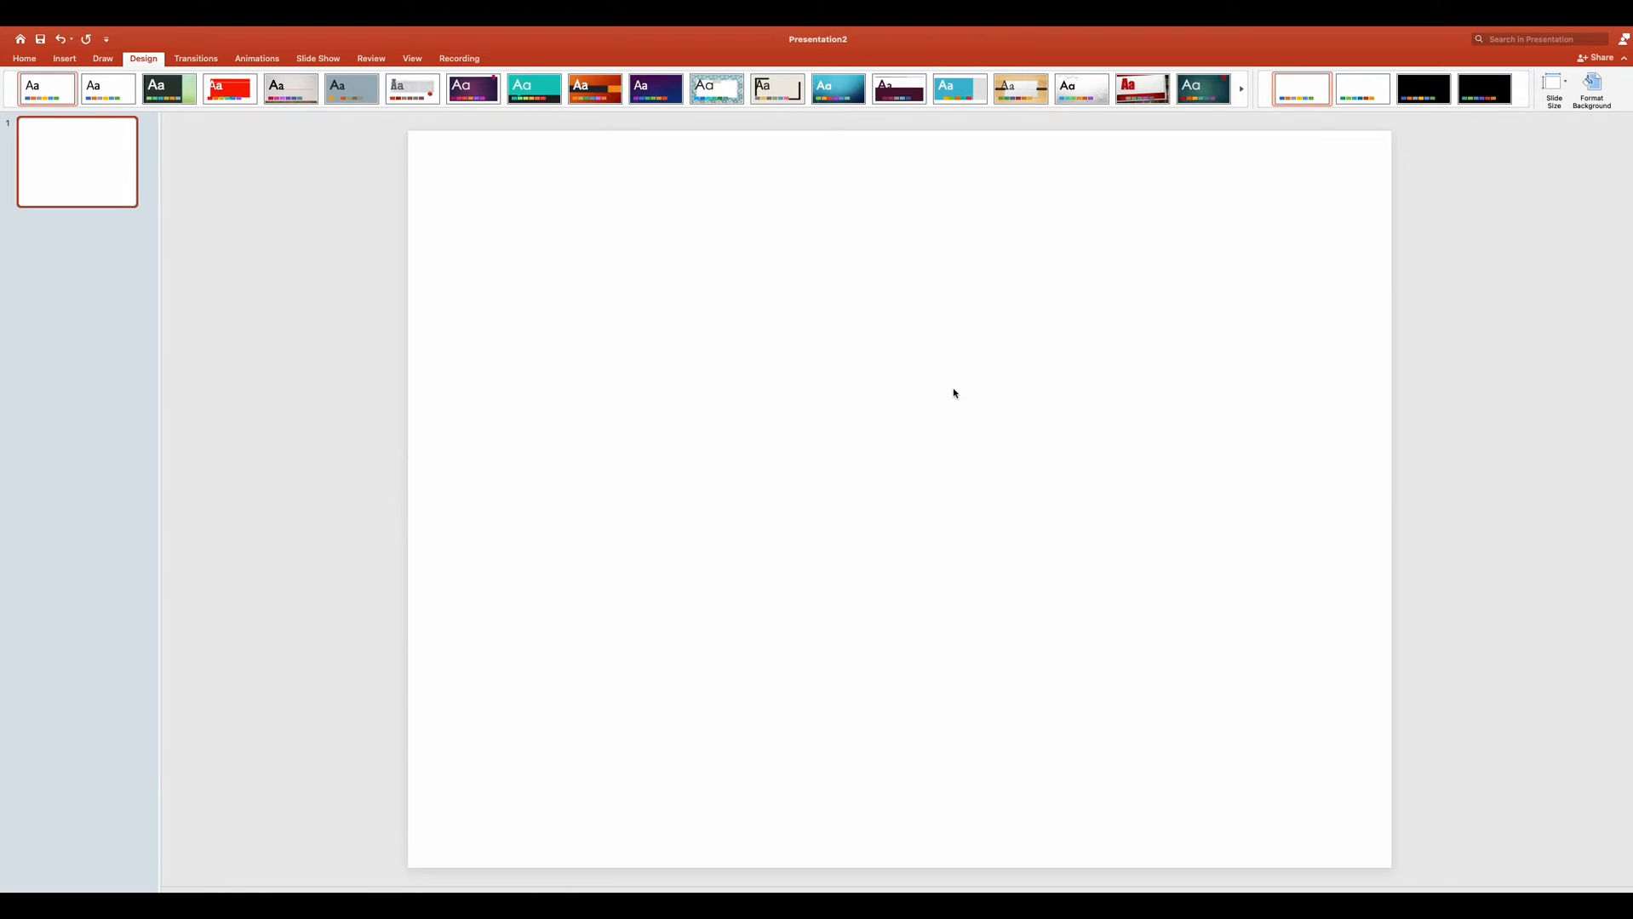
pyautogui.click(22, 60)
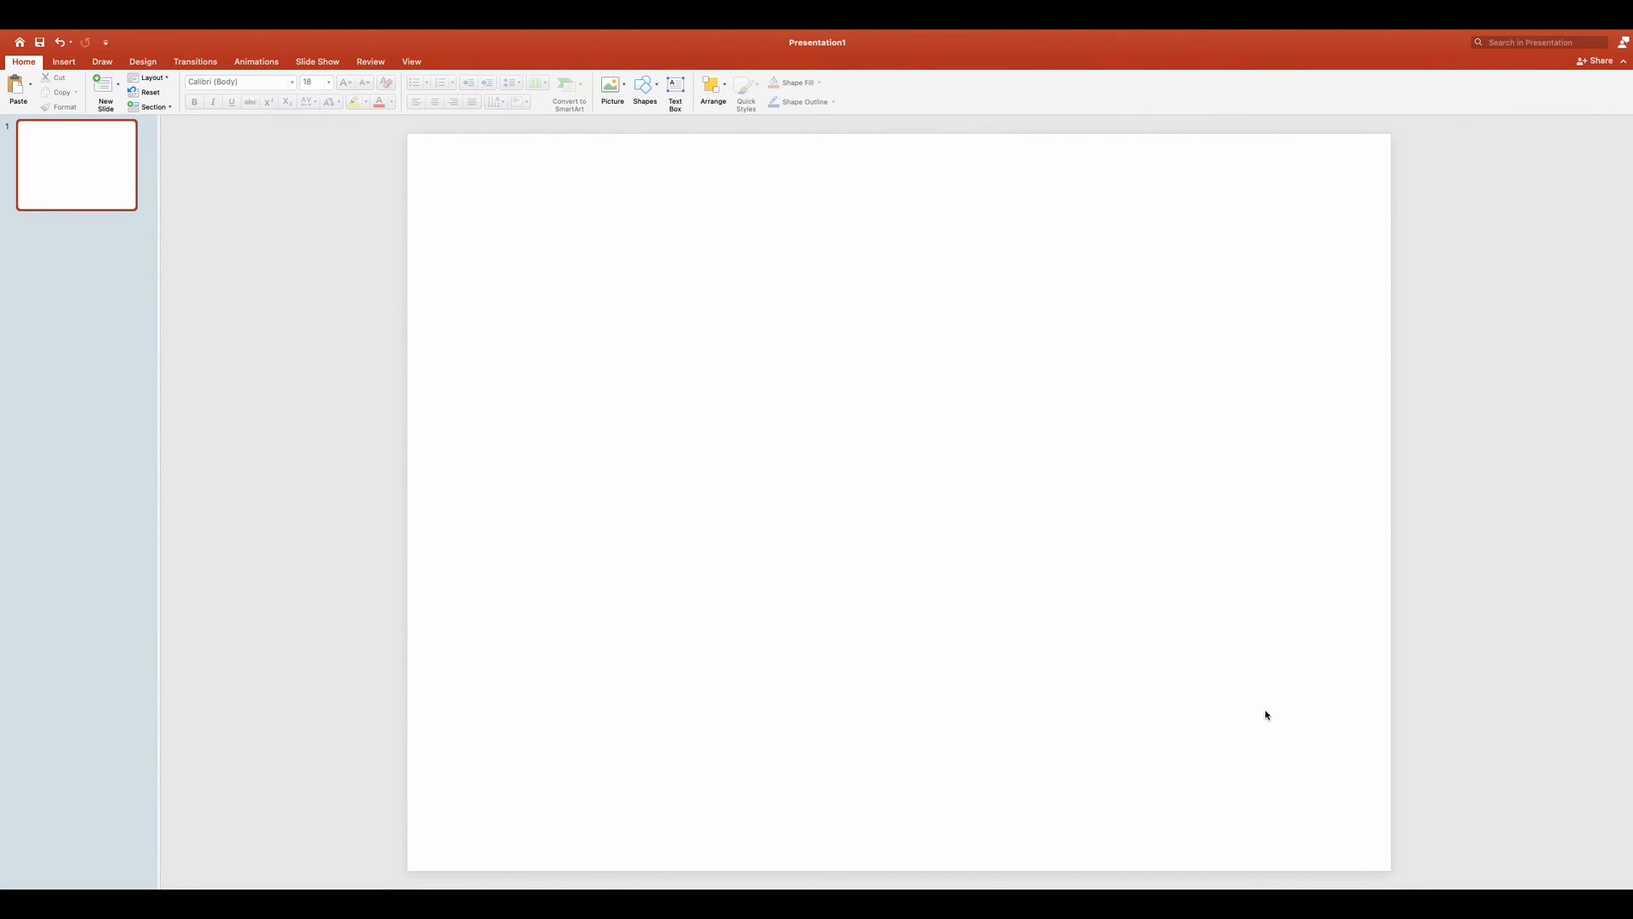
# Draw two equal circles side by side and a rectangle between them as a pill outline.
pyautogui.click(645, 87)
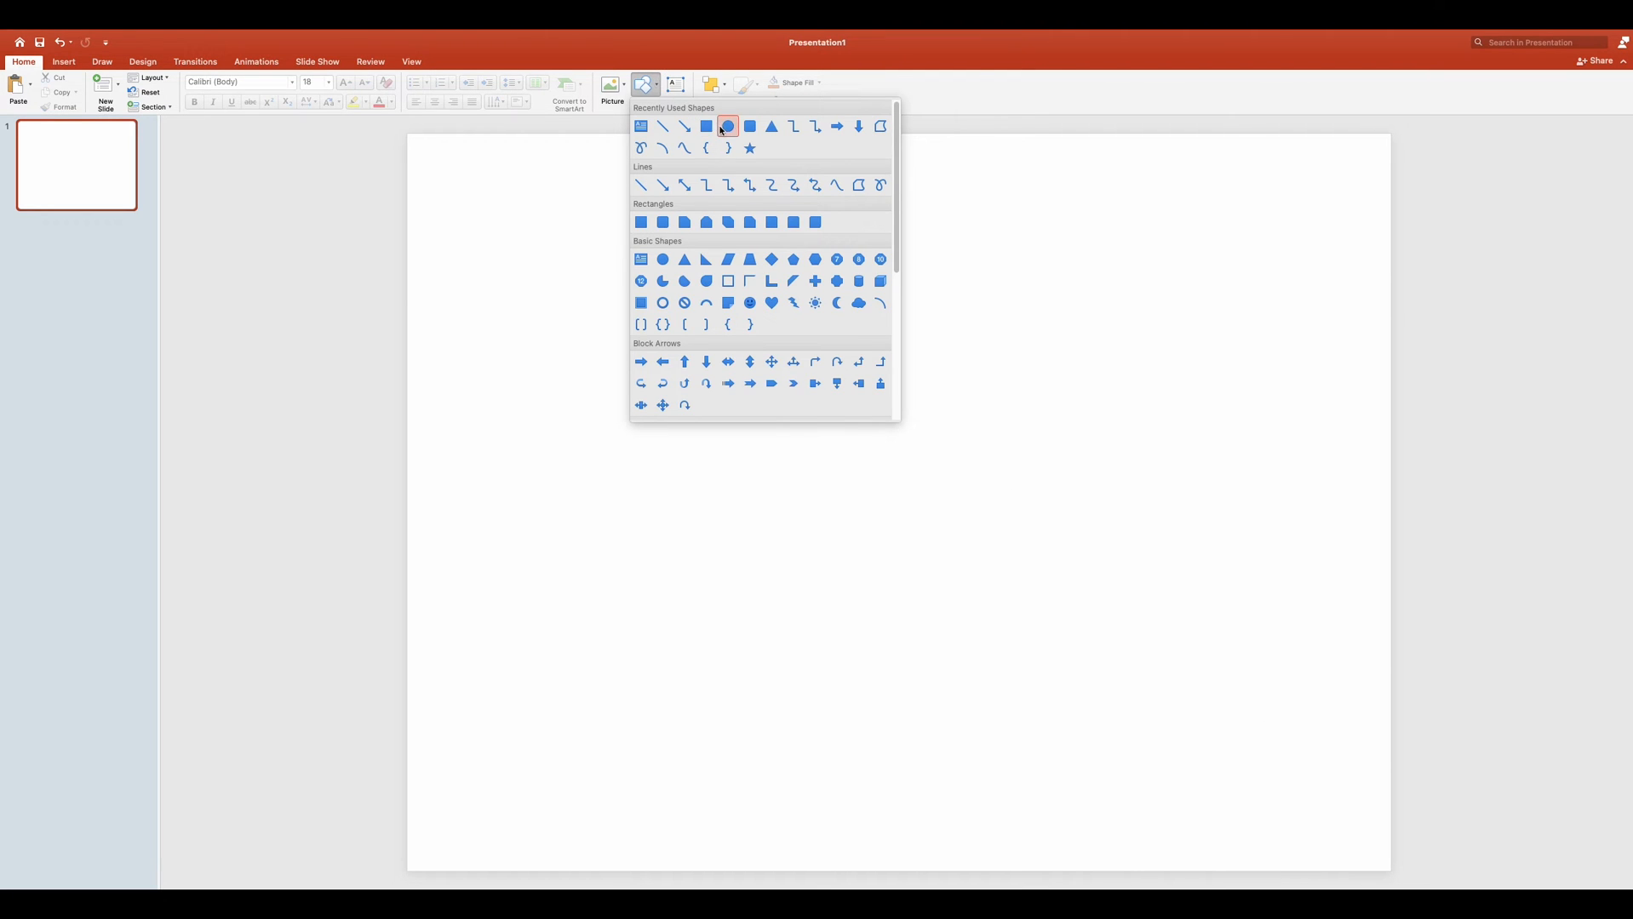
pyautogui.click(729, 126)
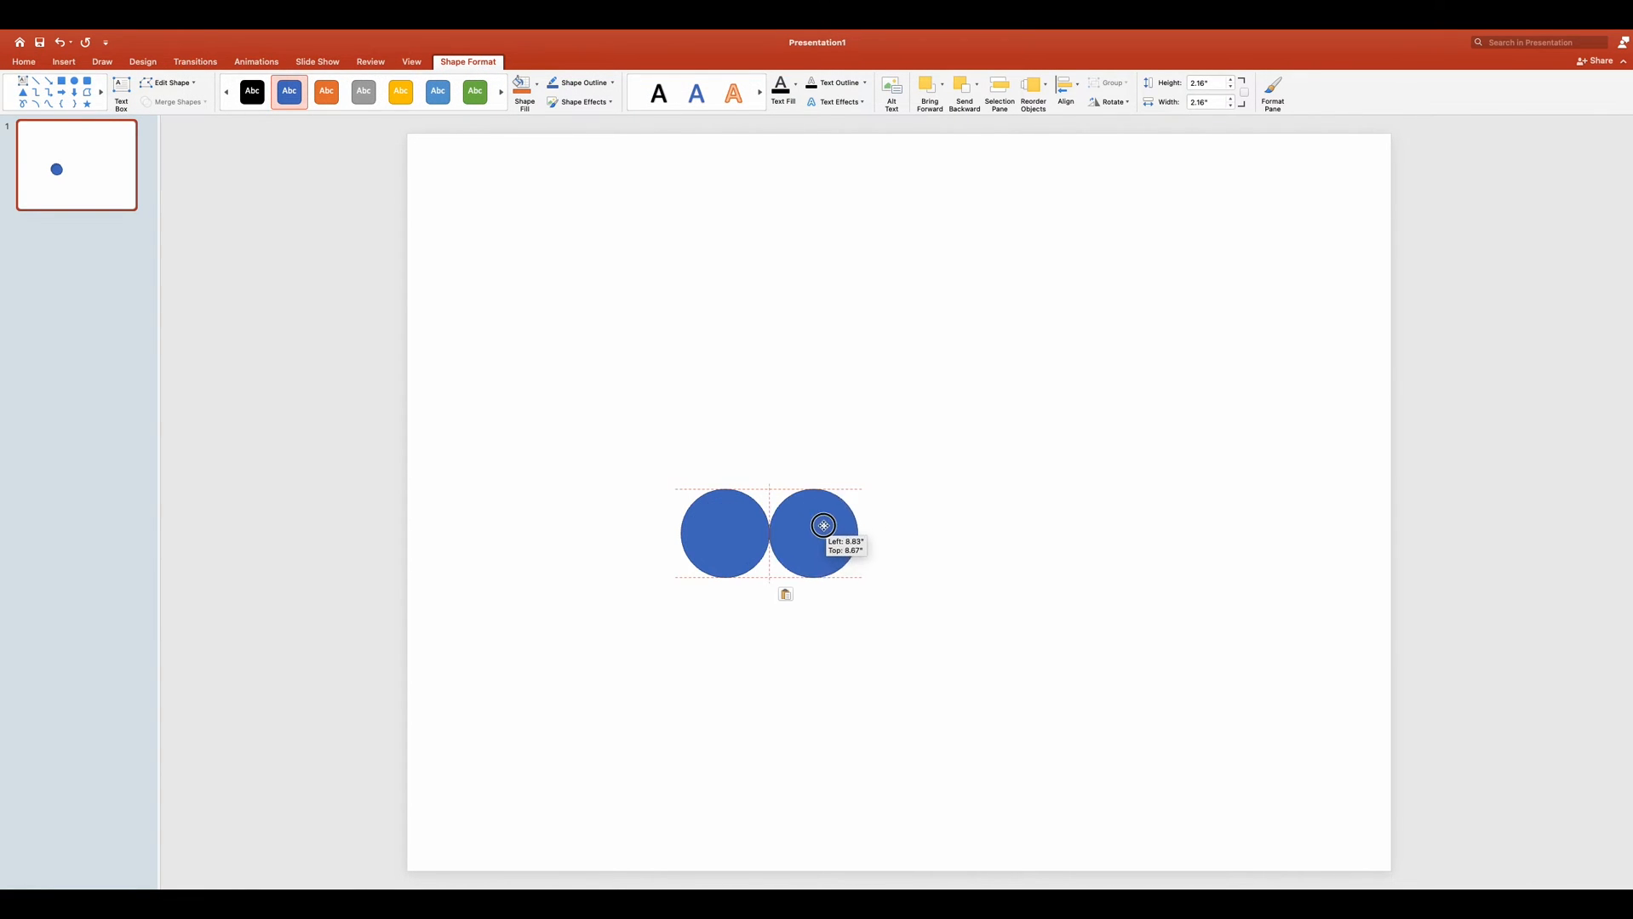
pyautogui.moveTo(822, 526); pyautogui.dragTo(913, 533)
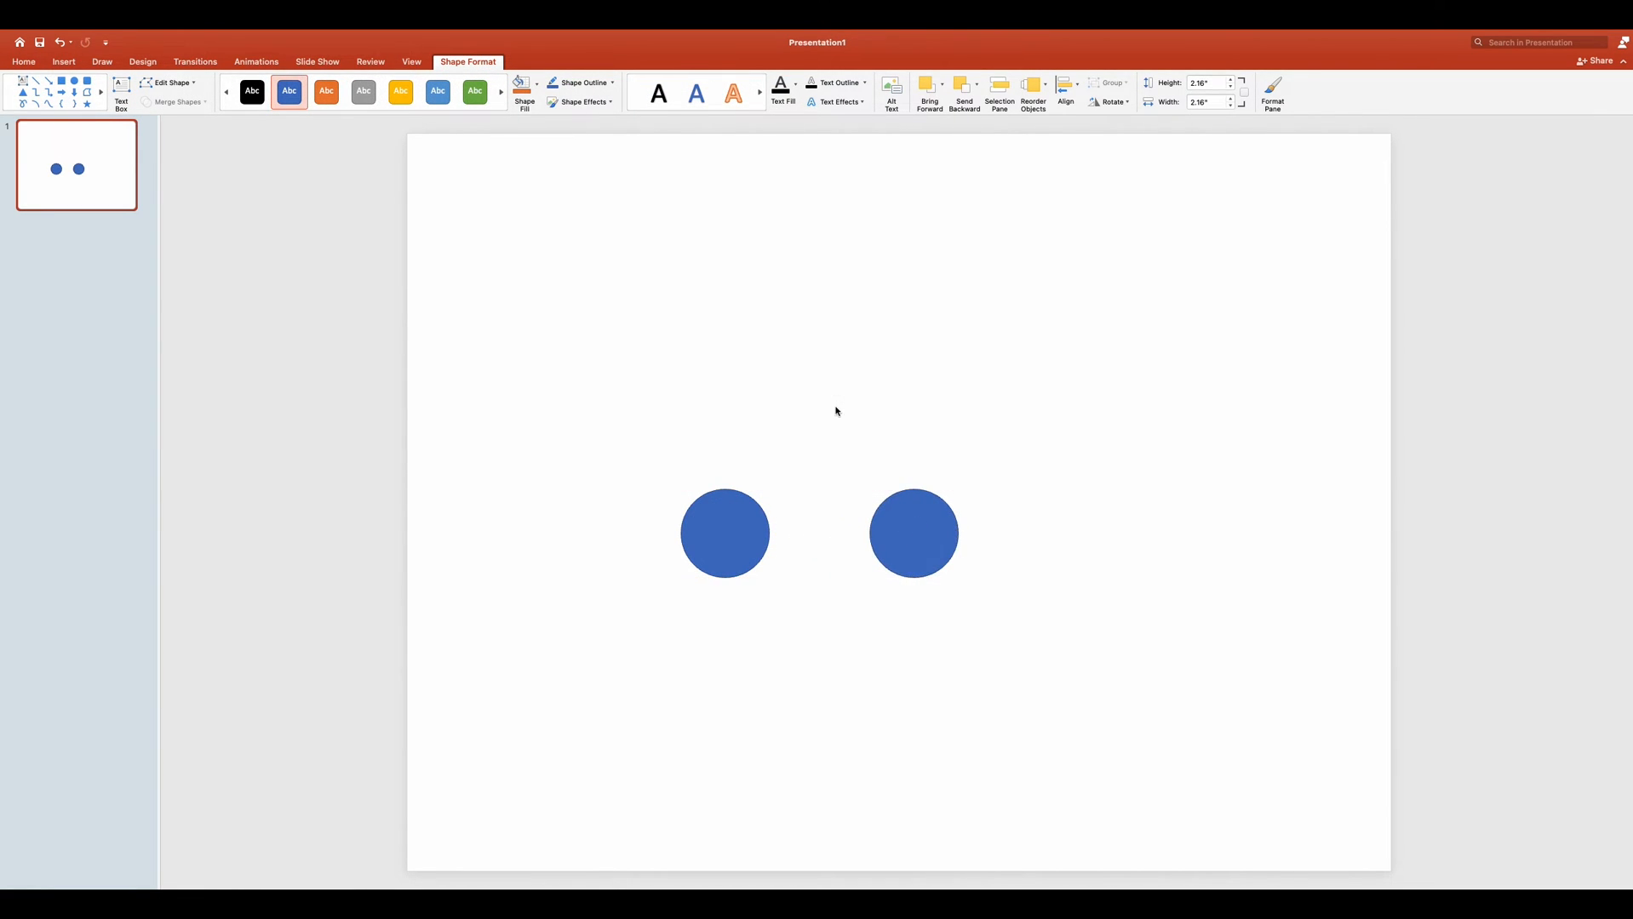
pyautogui.click(644, 87)
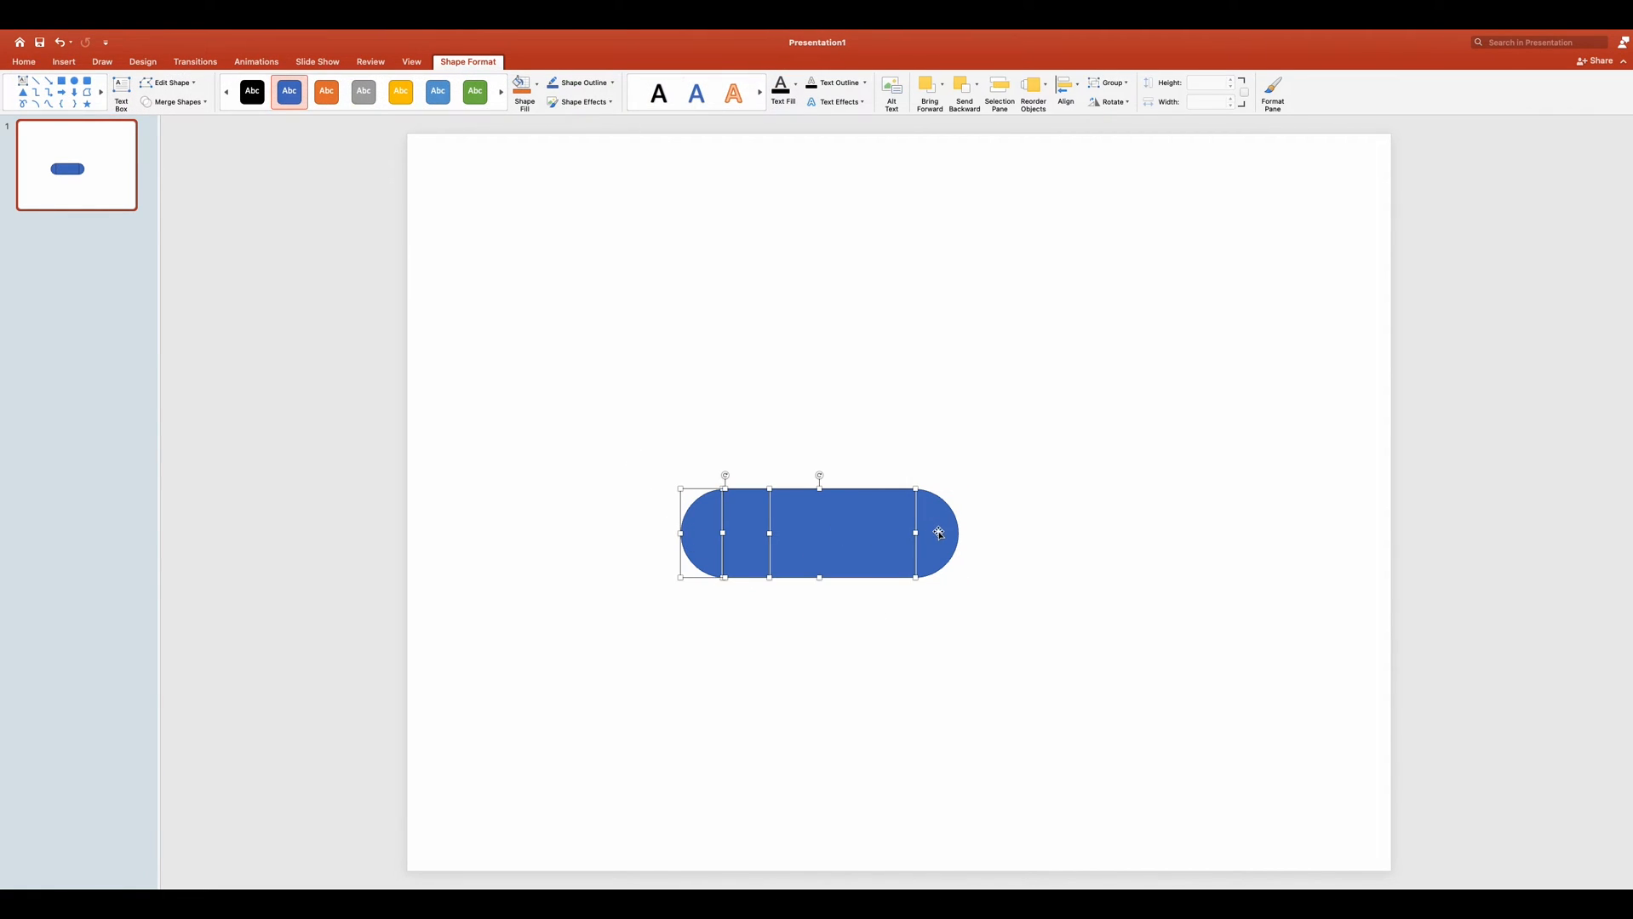
# Union the pill pieces into one shape and drag its right end point out into a taper.
pyautogui.click(175, 101)
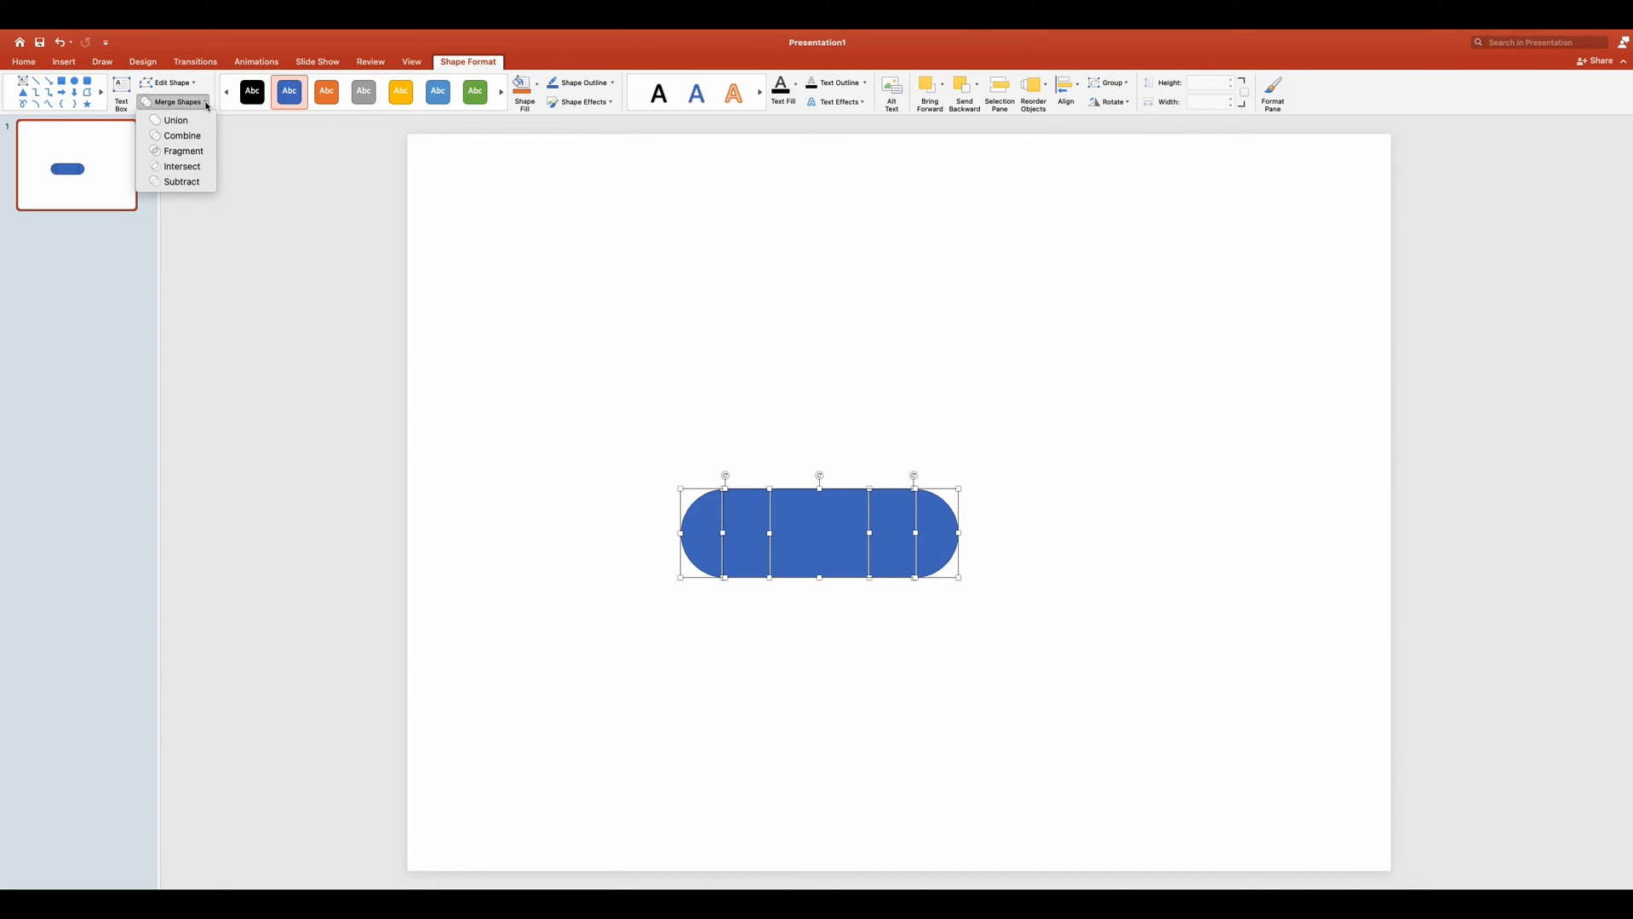
pyautogui.click(176, 119)
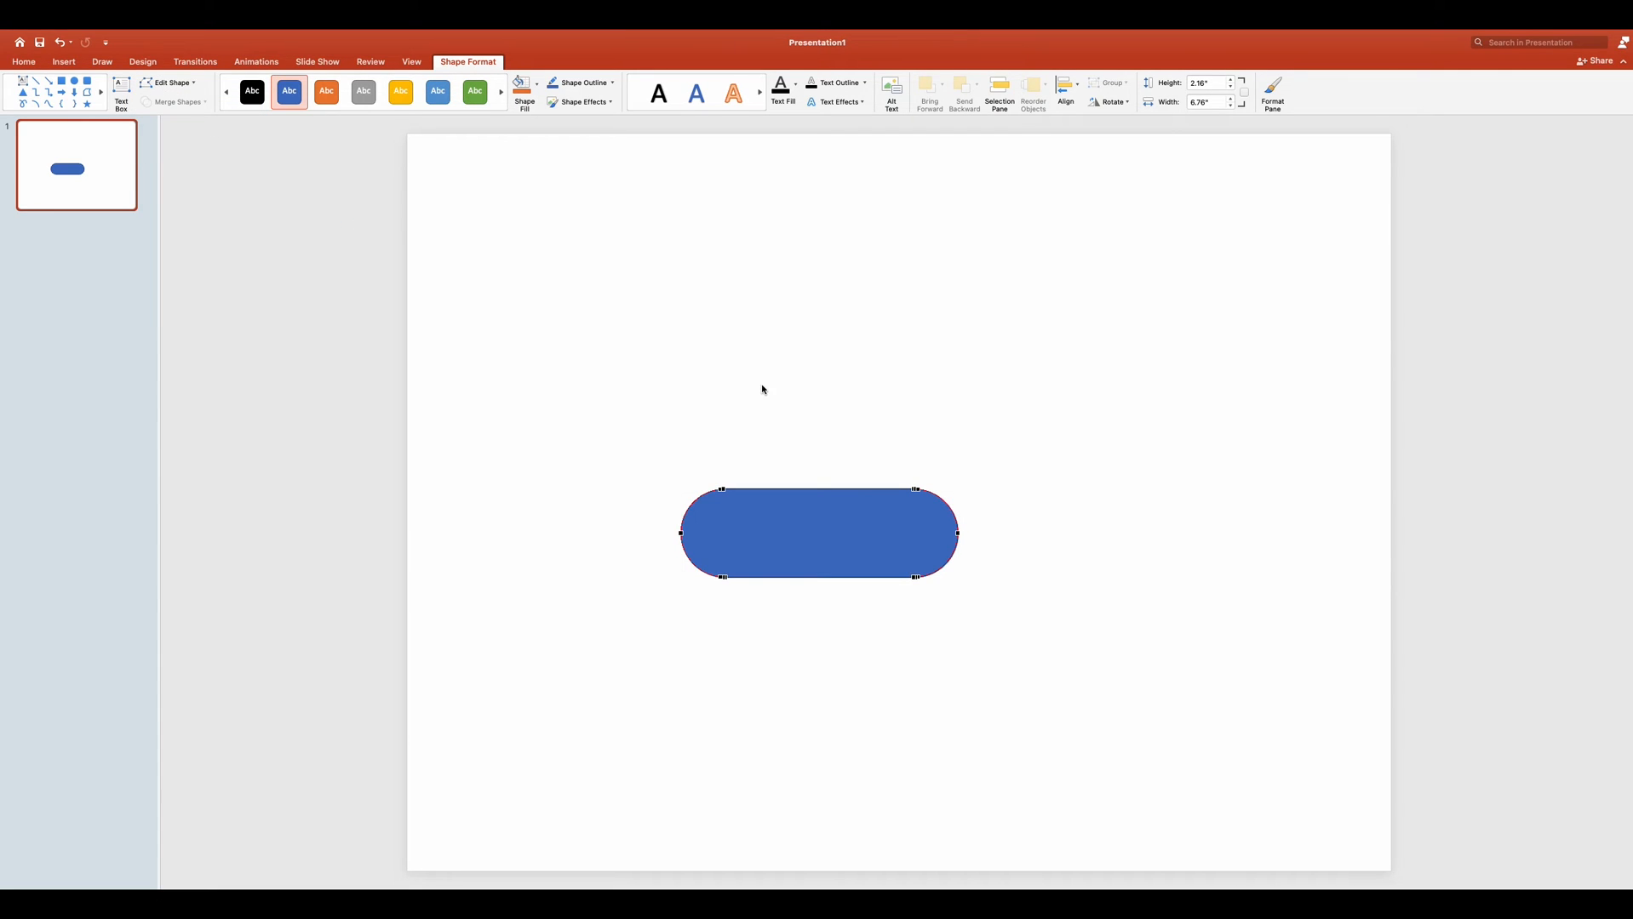
pyautogui.moveTo(955, 533); pyautogui.dragTo(1081, 535)
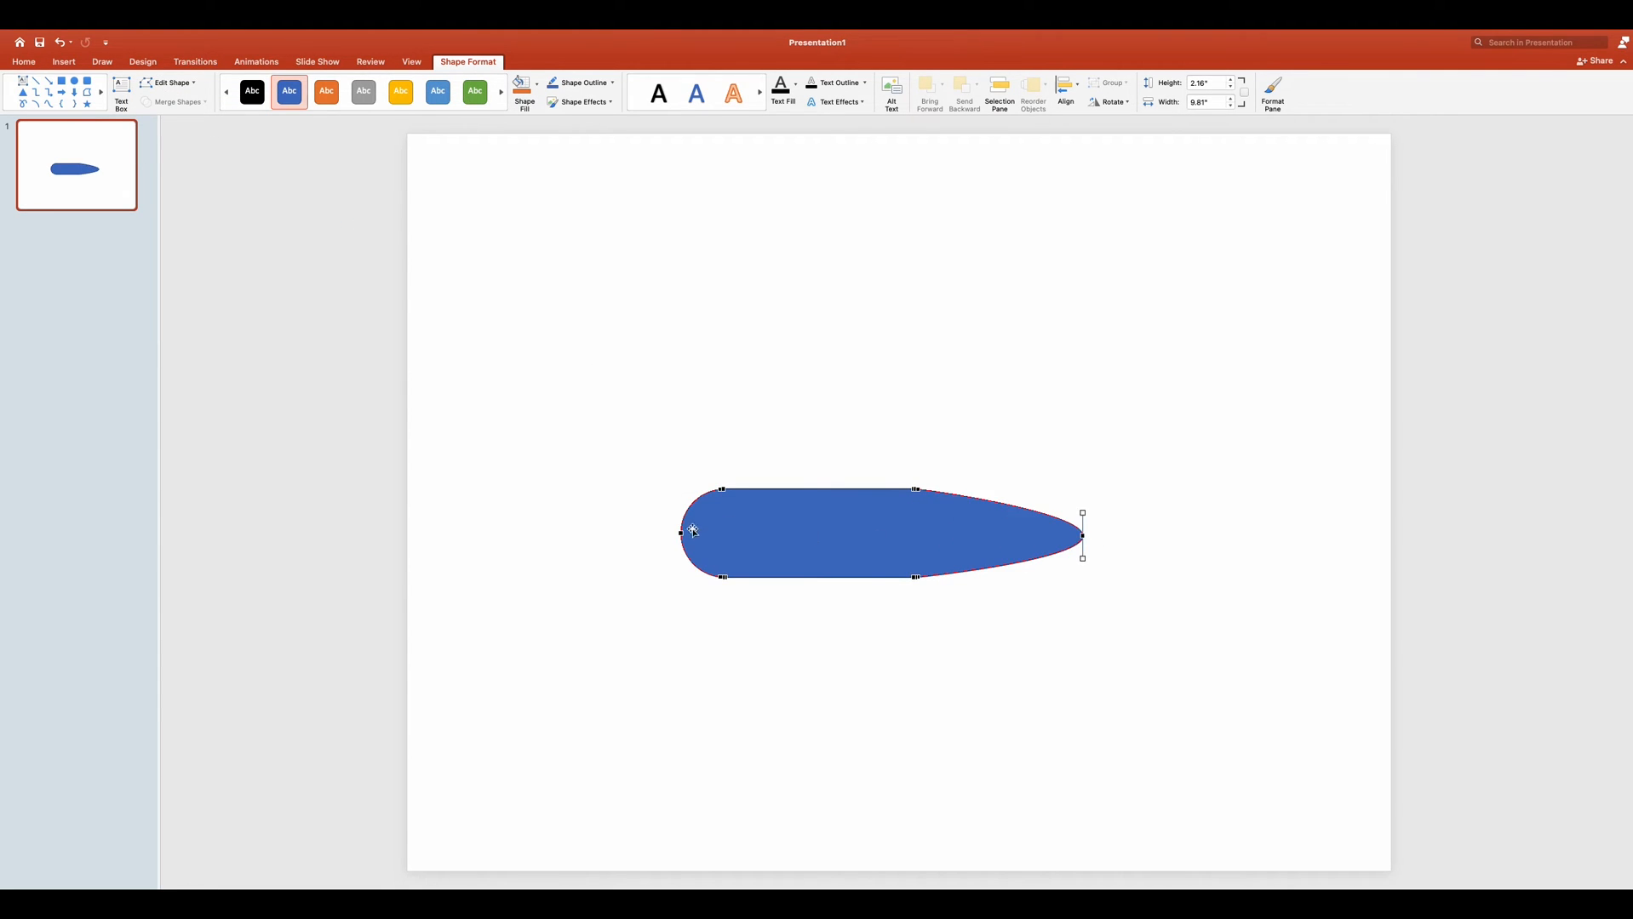
pyautogui.moveTo(689, 531); pyautogui.dragTo(837, 607)
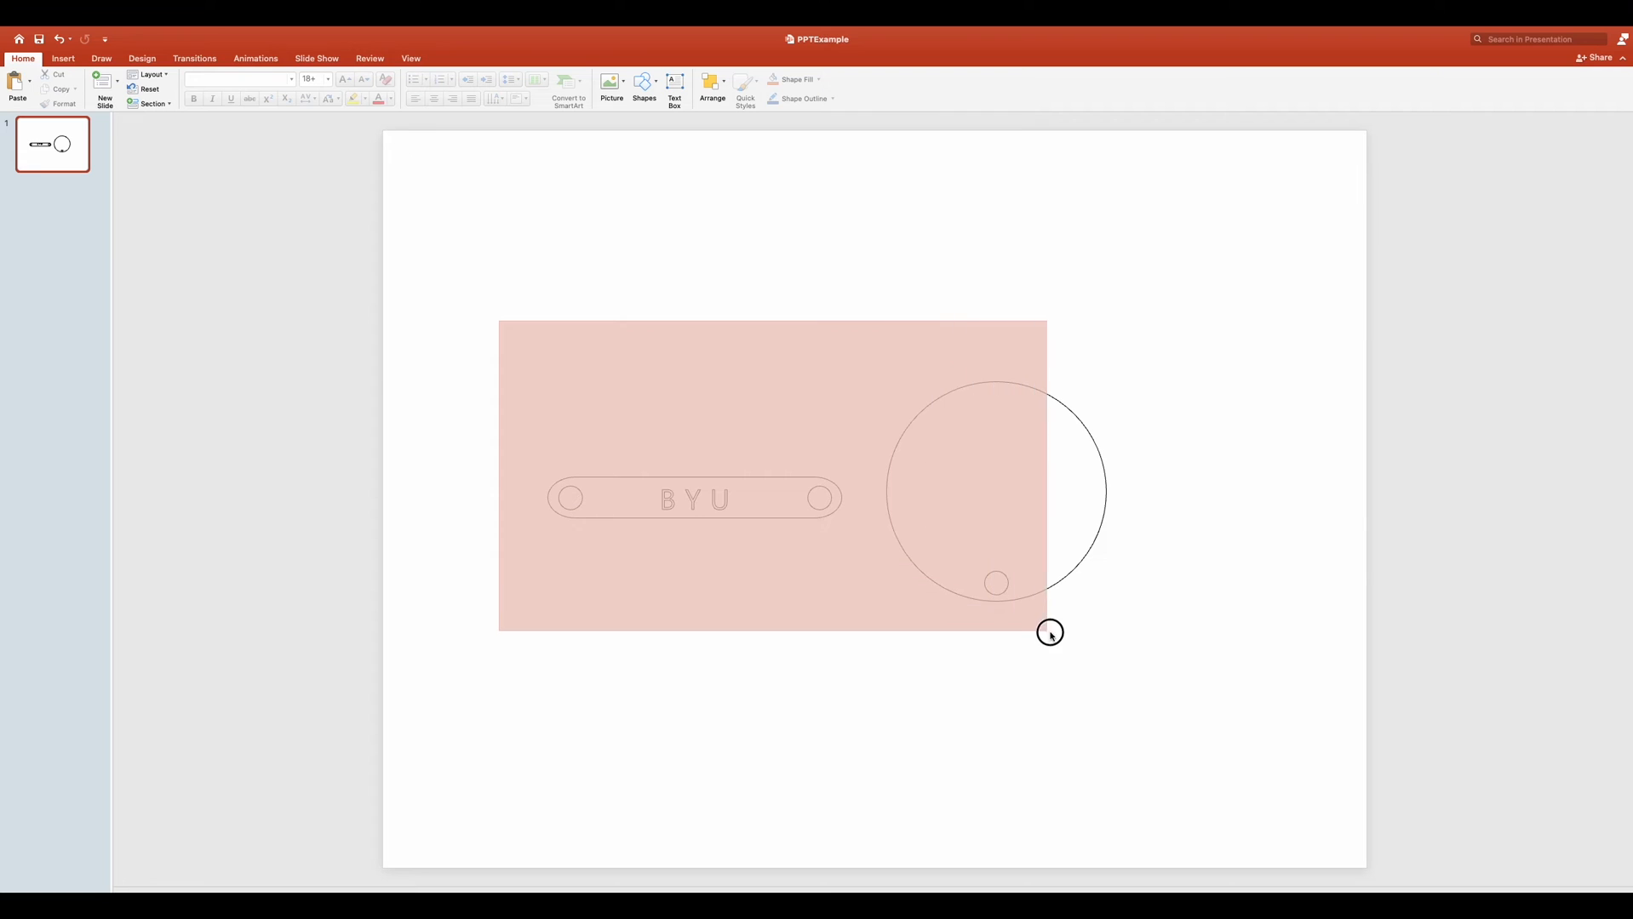
# Ungroup the badge design and select the pill tag, its holes and the large circle together.
pyautogui.rightClick(1049, 633)
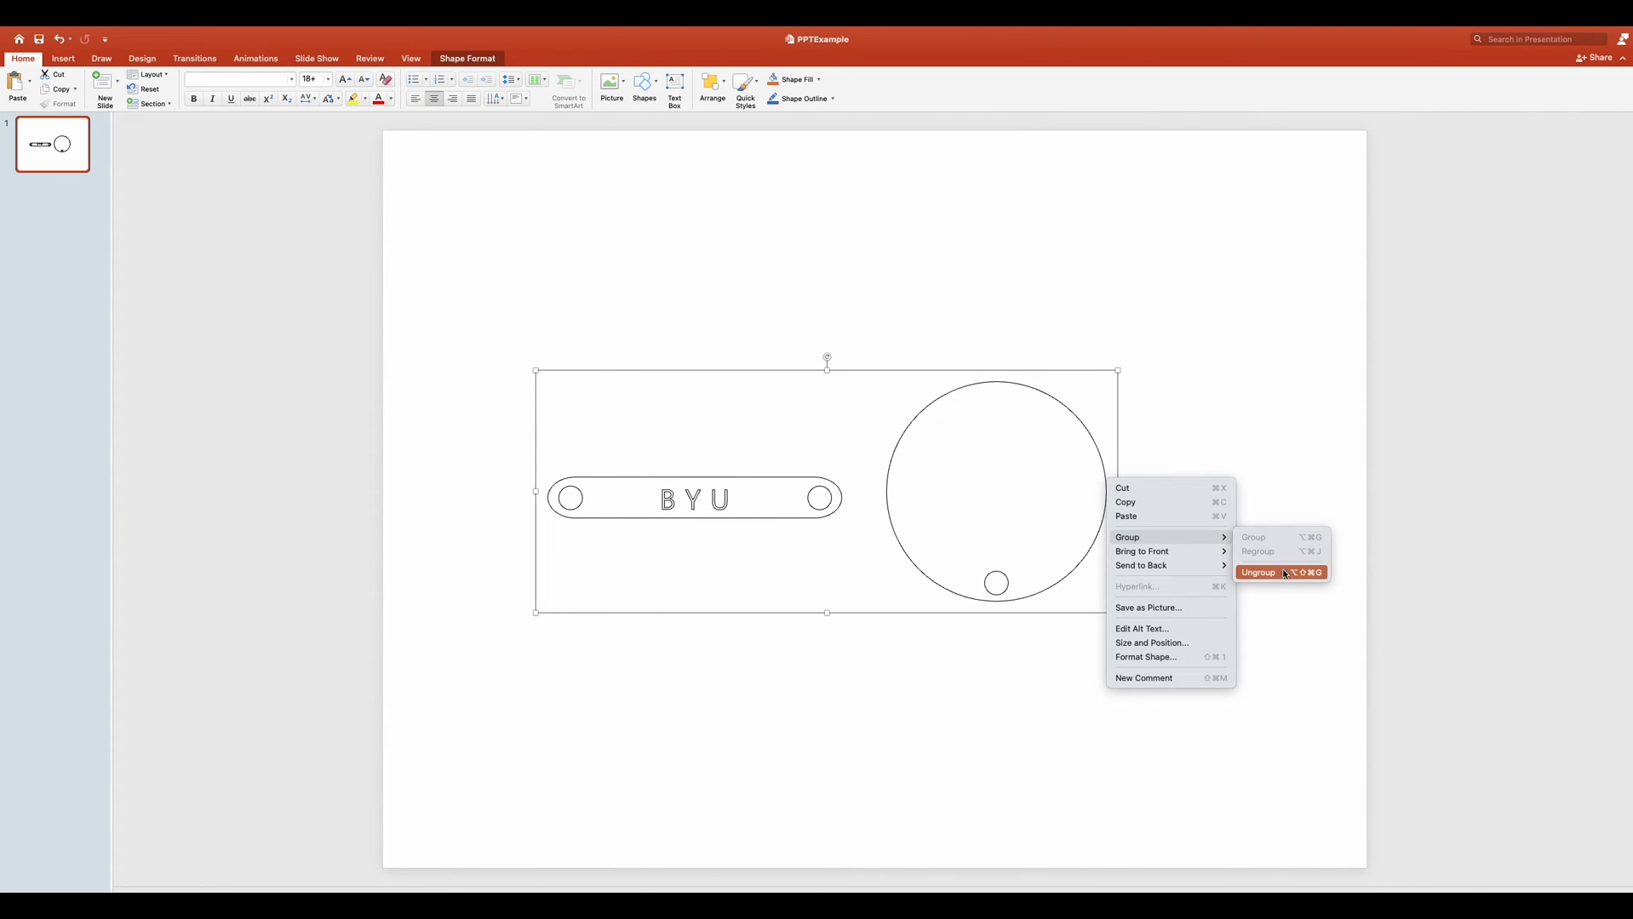
pyautogui.click(1257, 572)
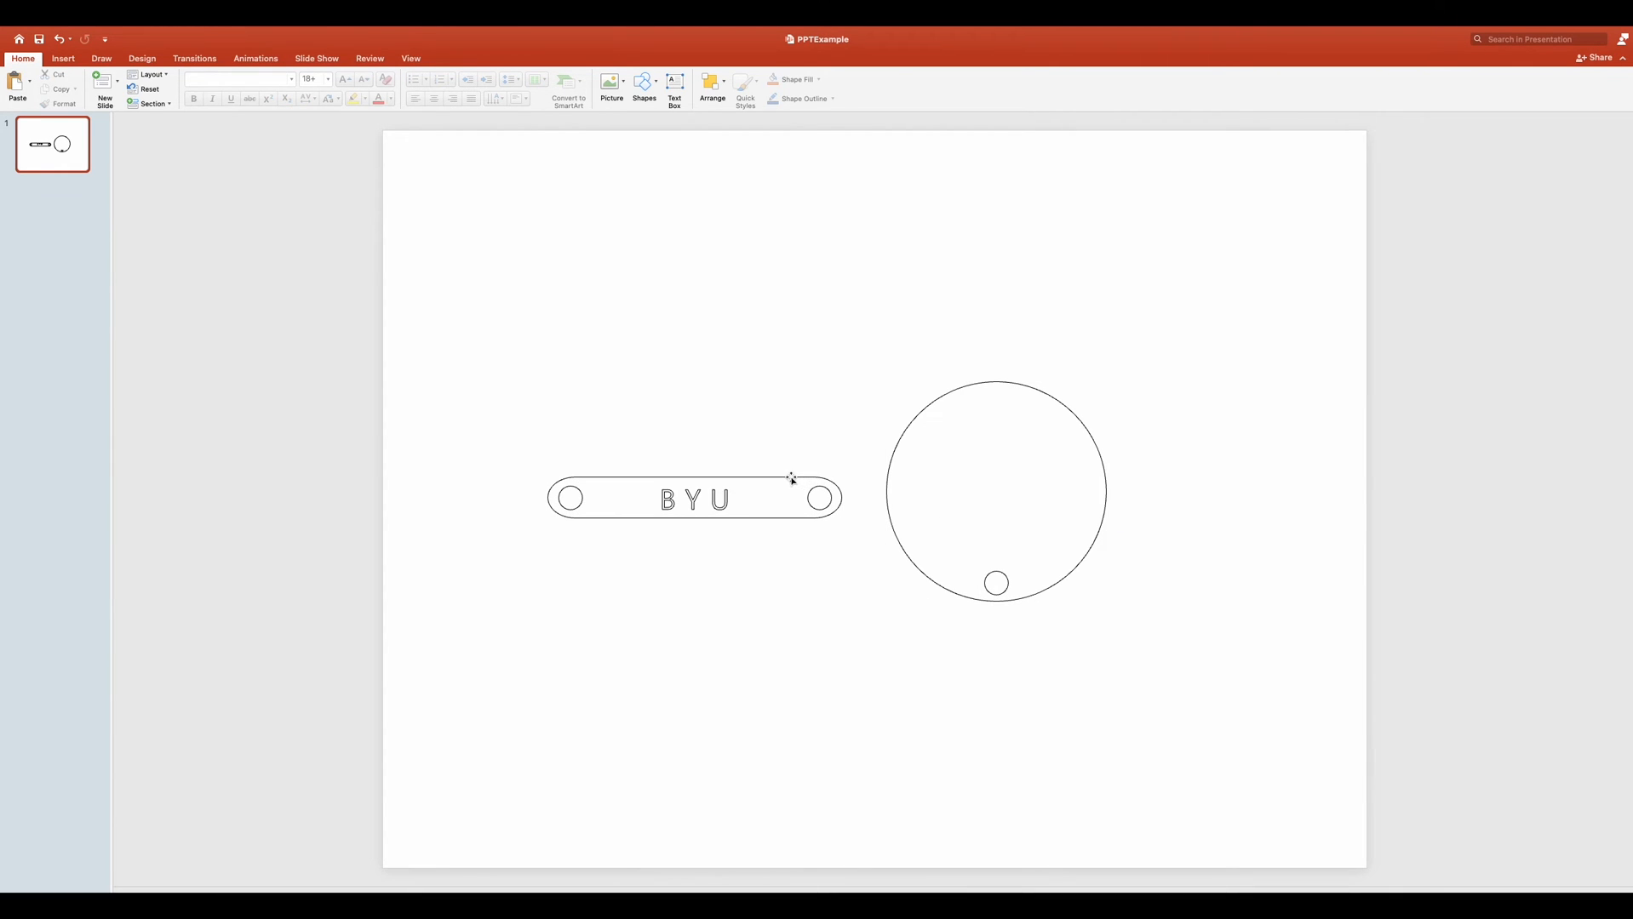
pyautogui.click(693, 500)
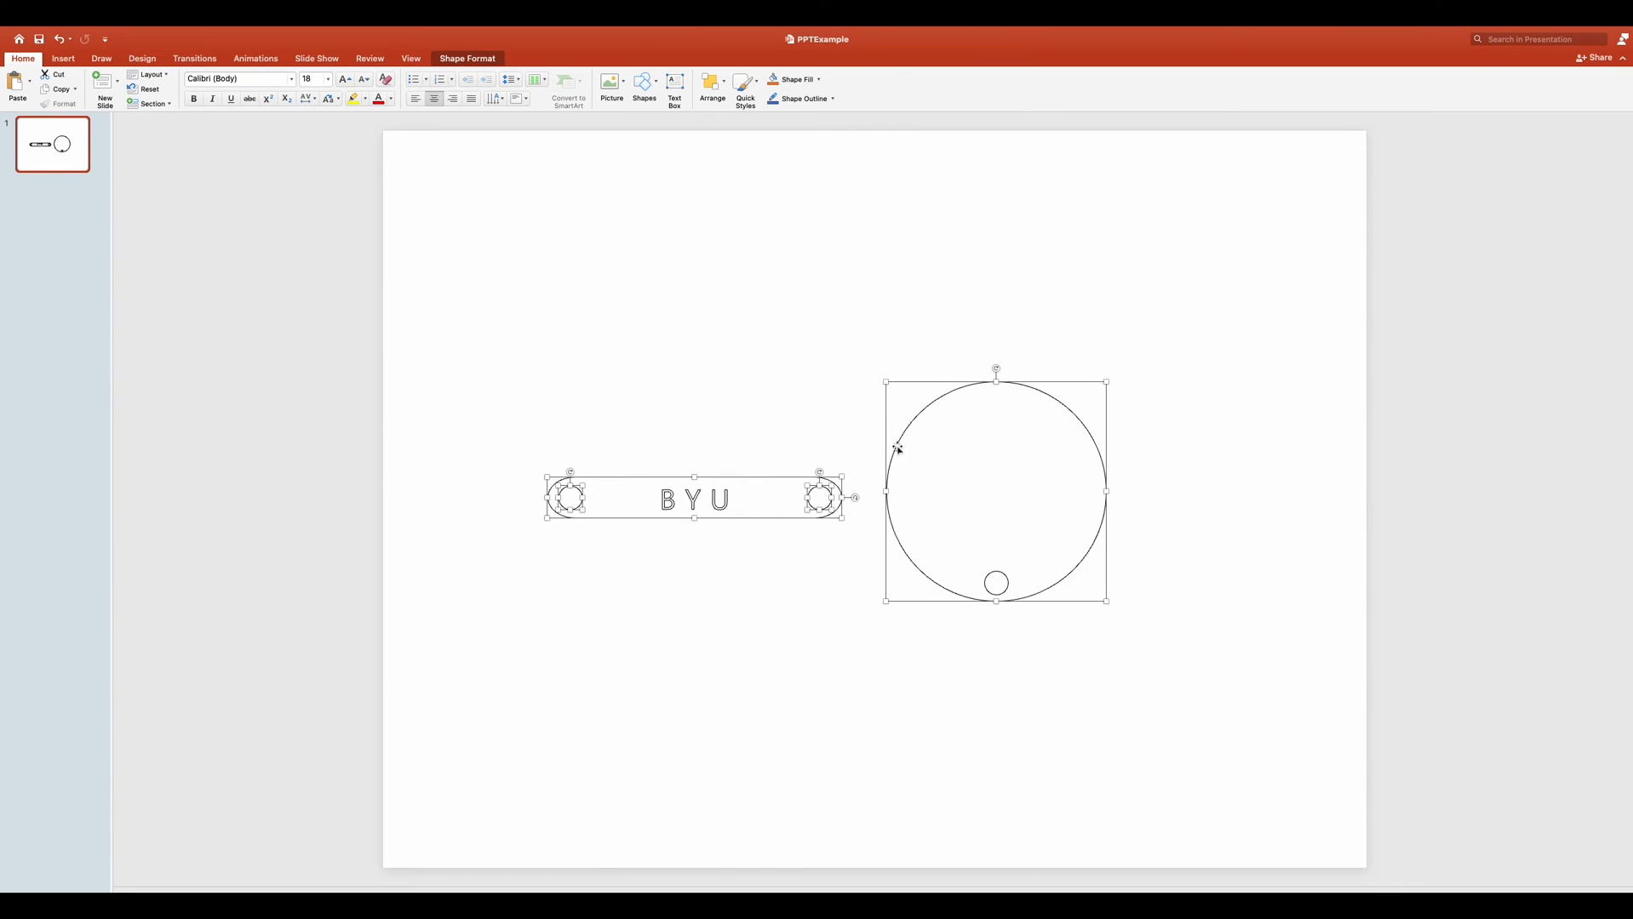
pyautogui.click(994, 581)
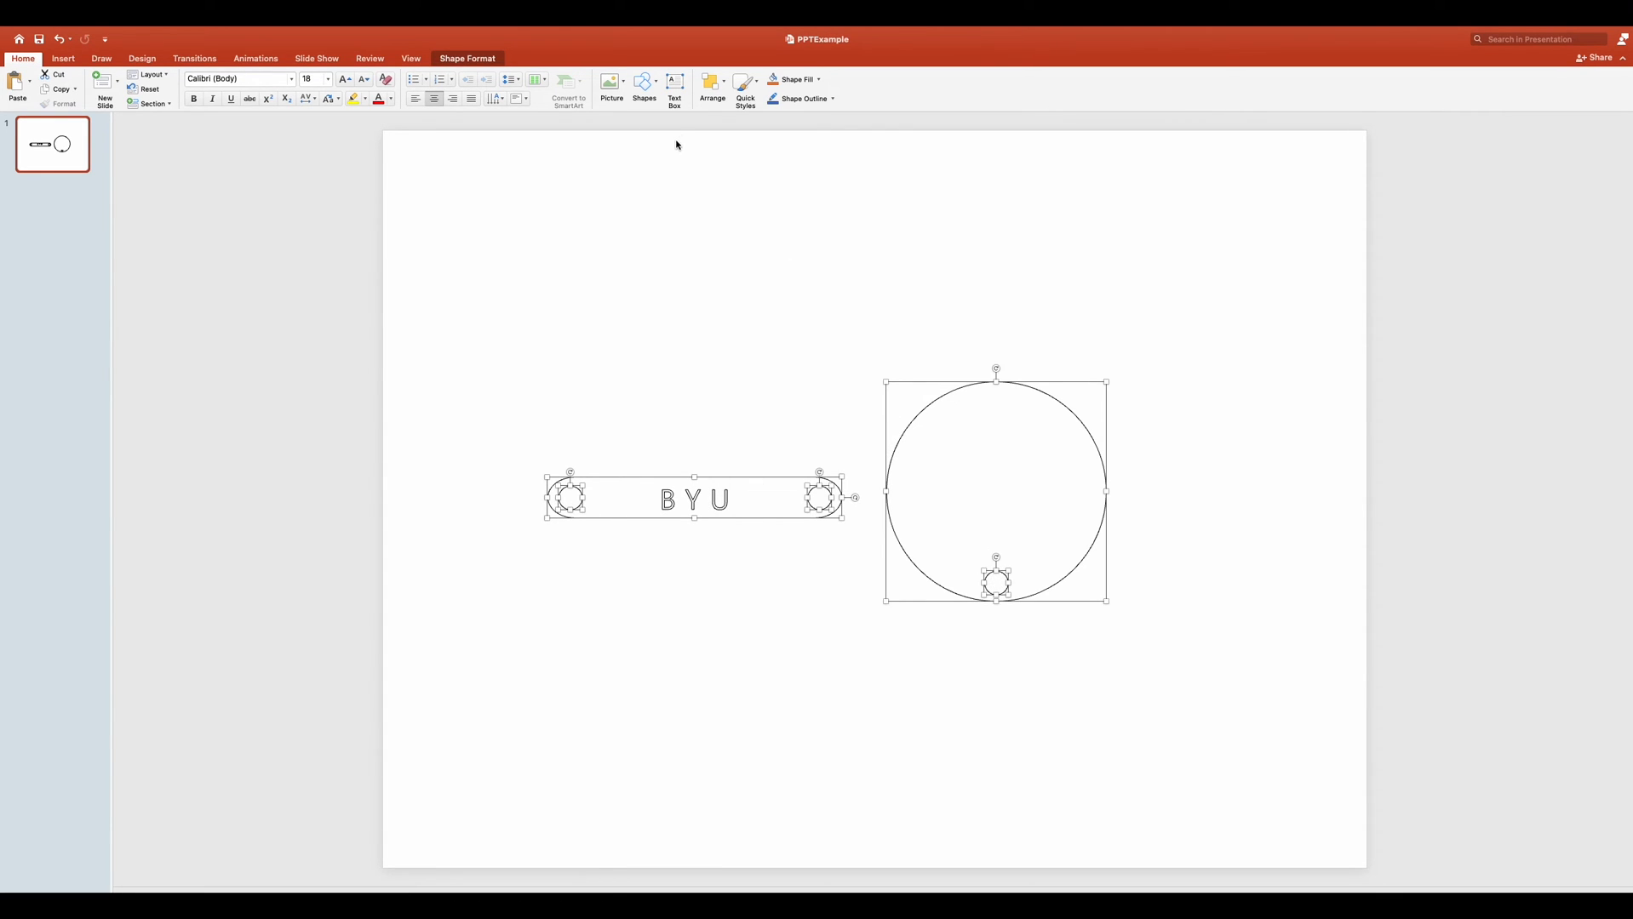
pyautogui.click(467, 58)
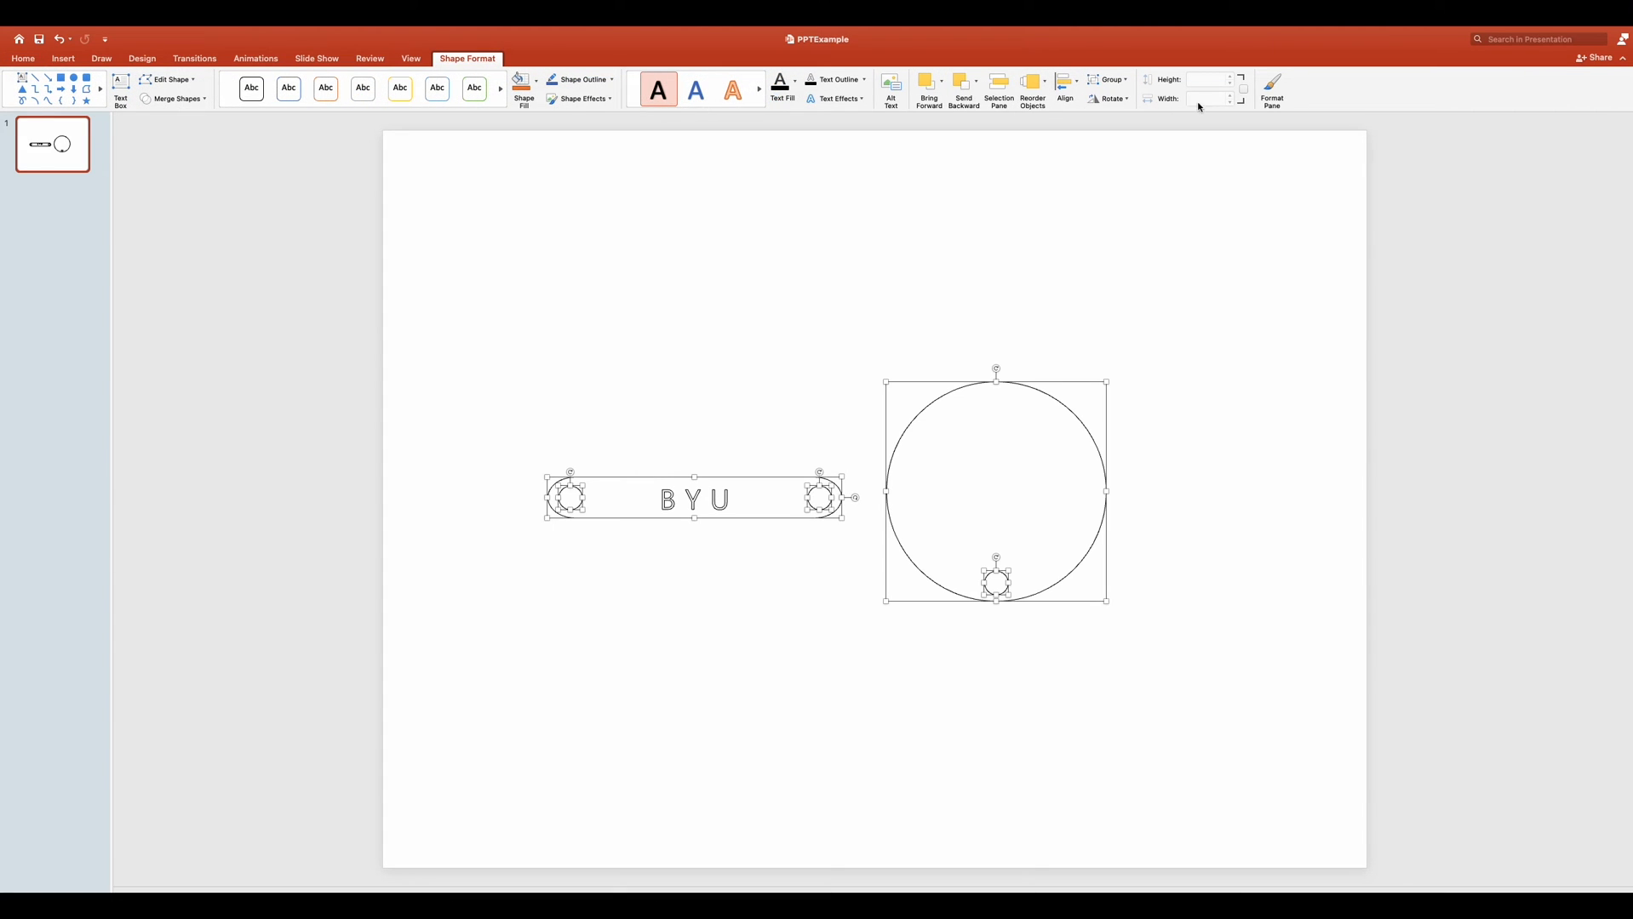
# Set the selected outlines to pure red FF0000 via the RGB sliders in the Format Pane.
pyautogui.click(1272, 88)
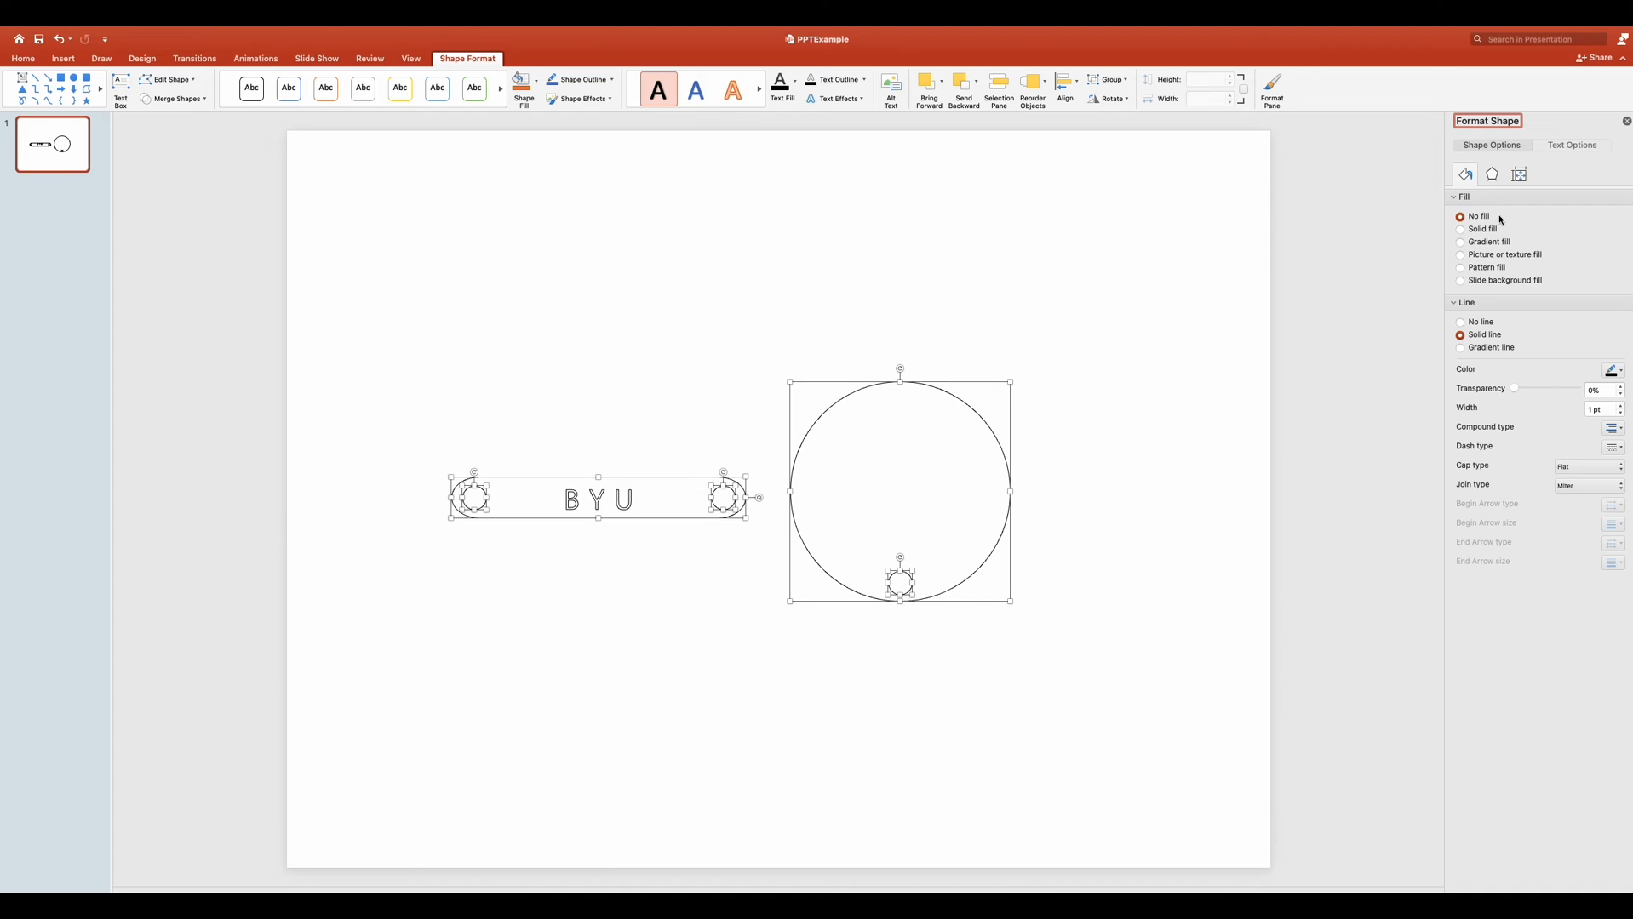
pyautogui.moveTo(1514, 335)
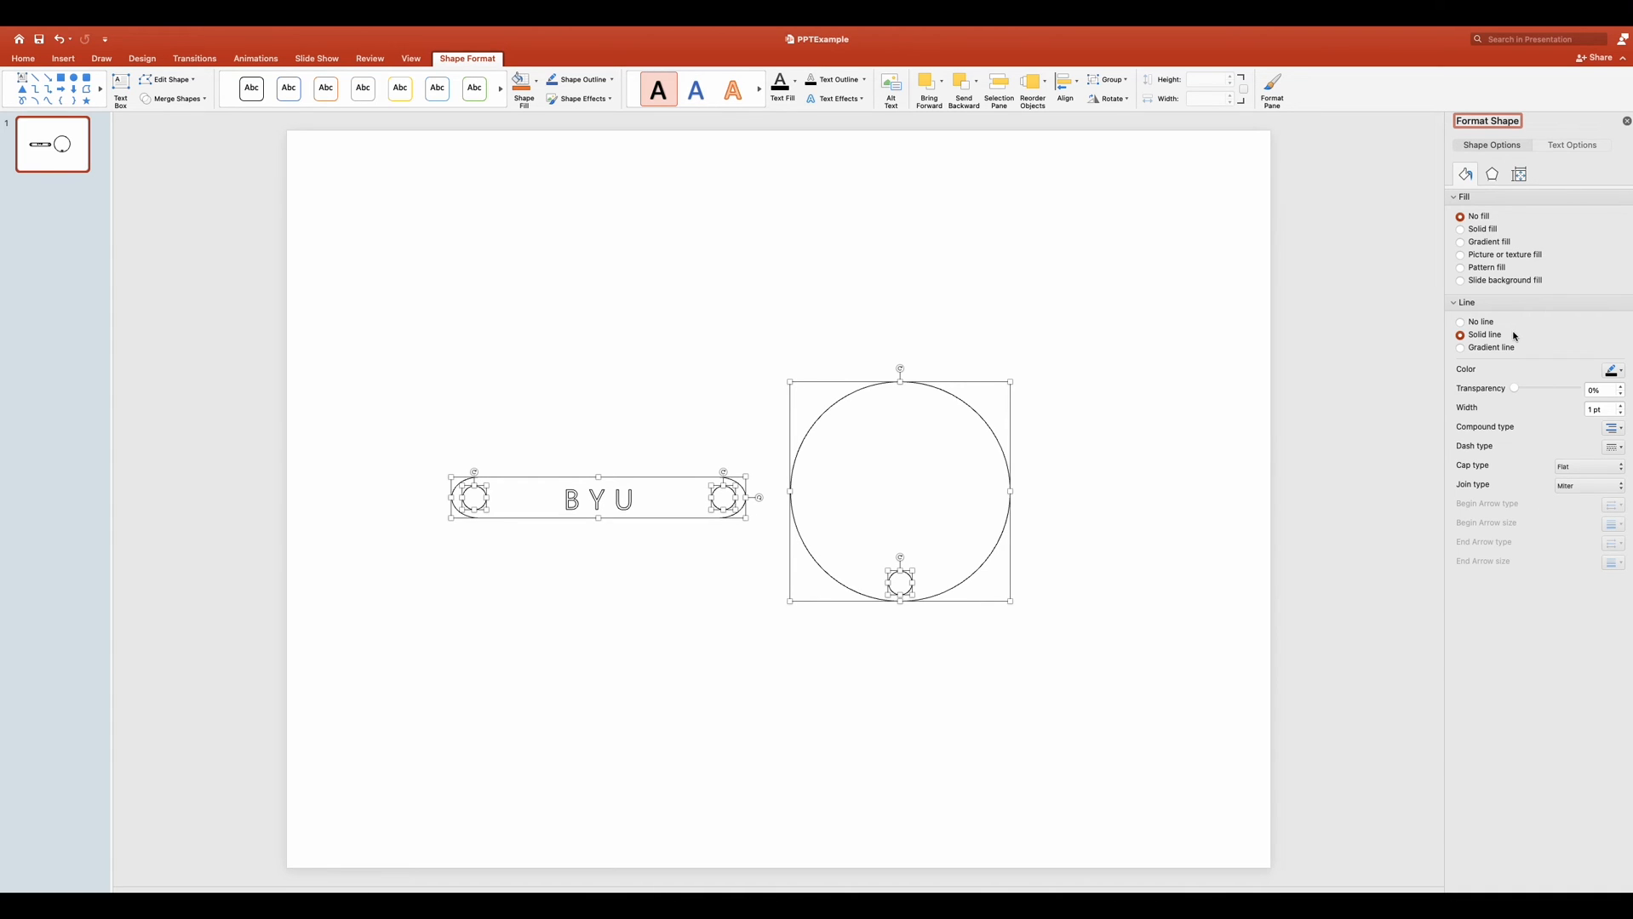
pyautogui.click(1613, 370)
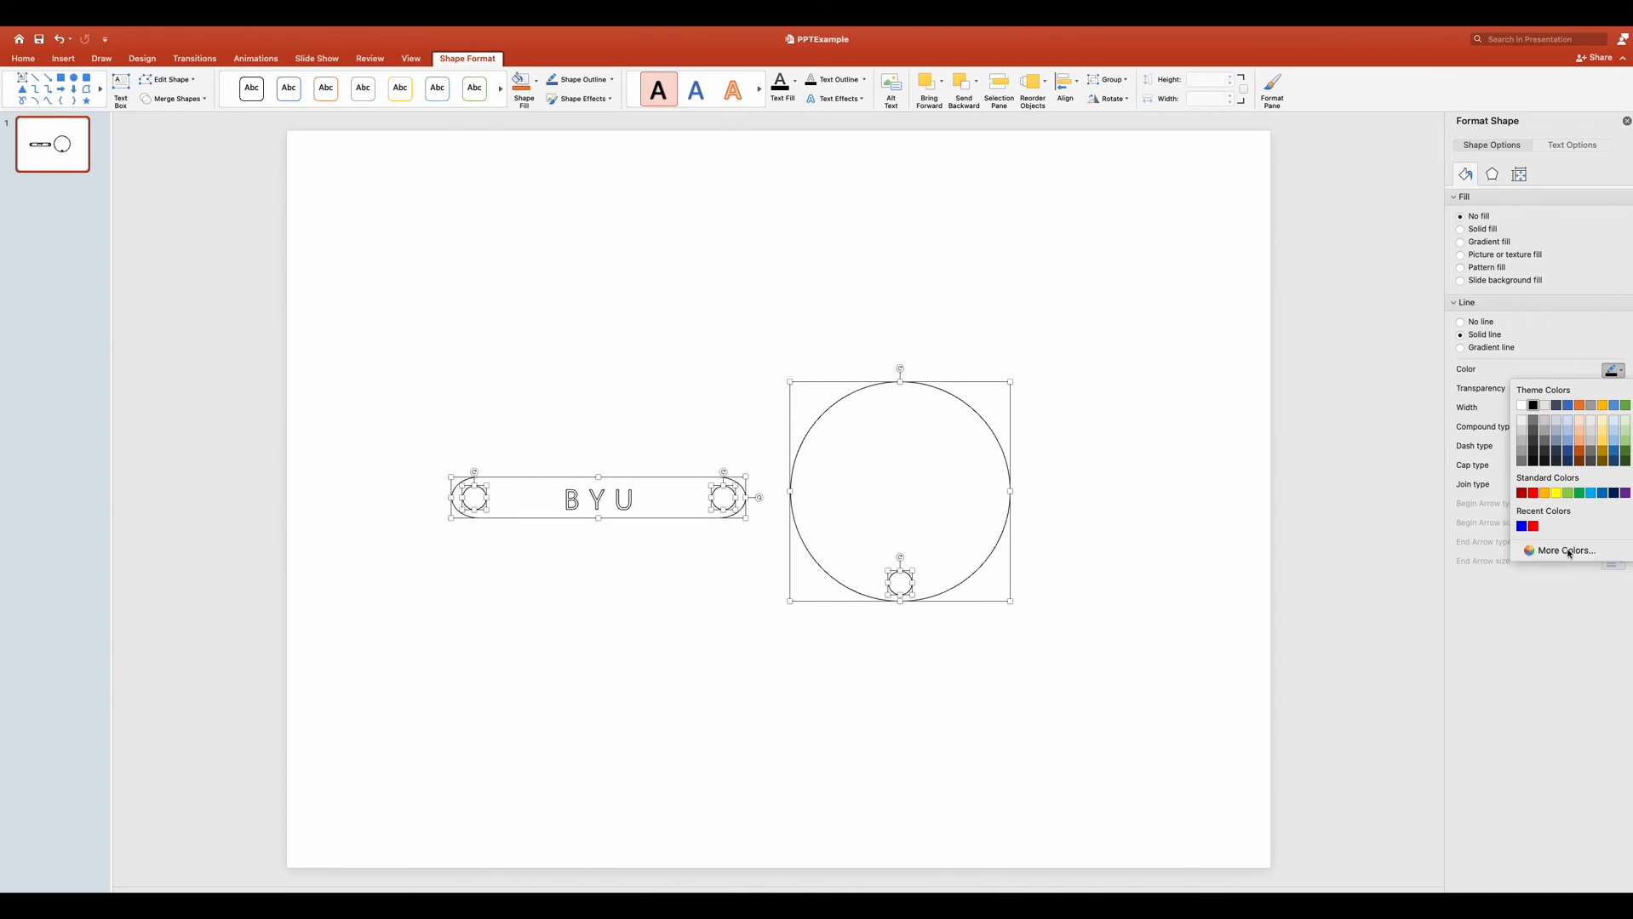
pyautogui.click(1563, 550)
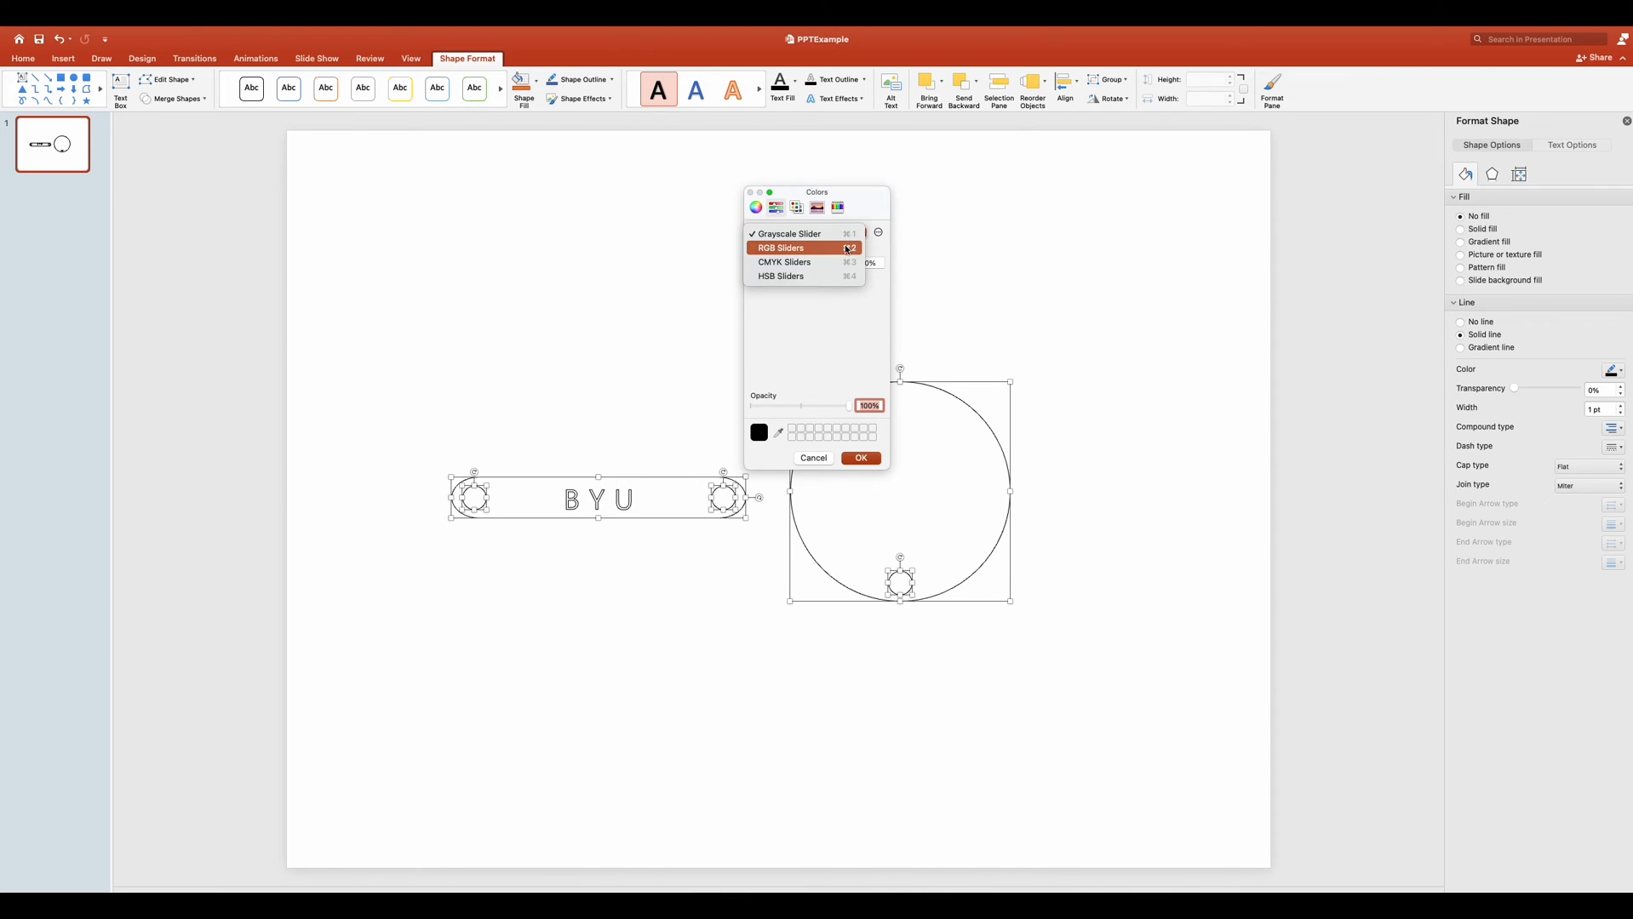
pyautogui.click(780, 248)
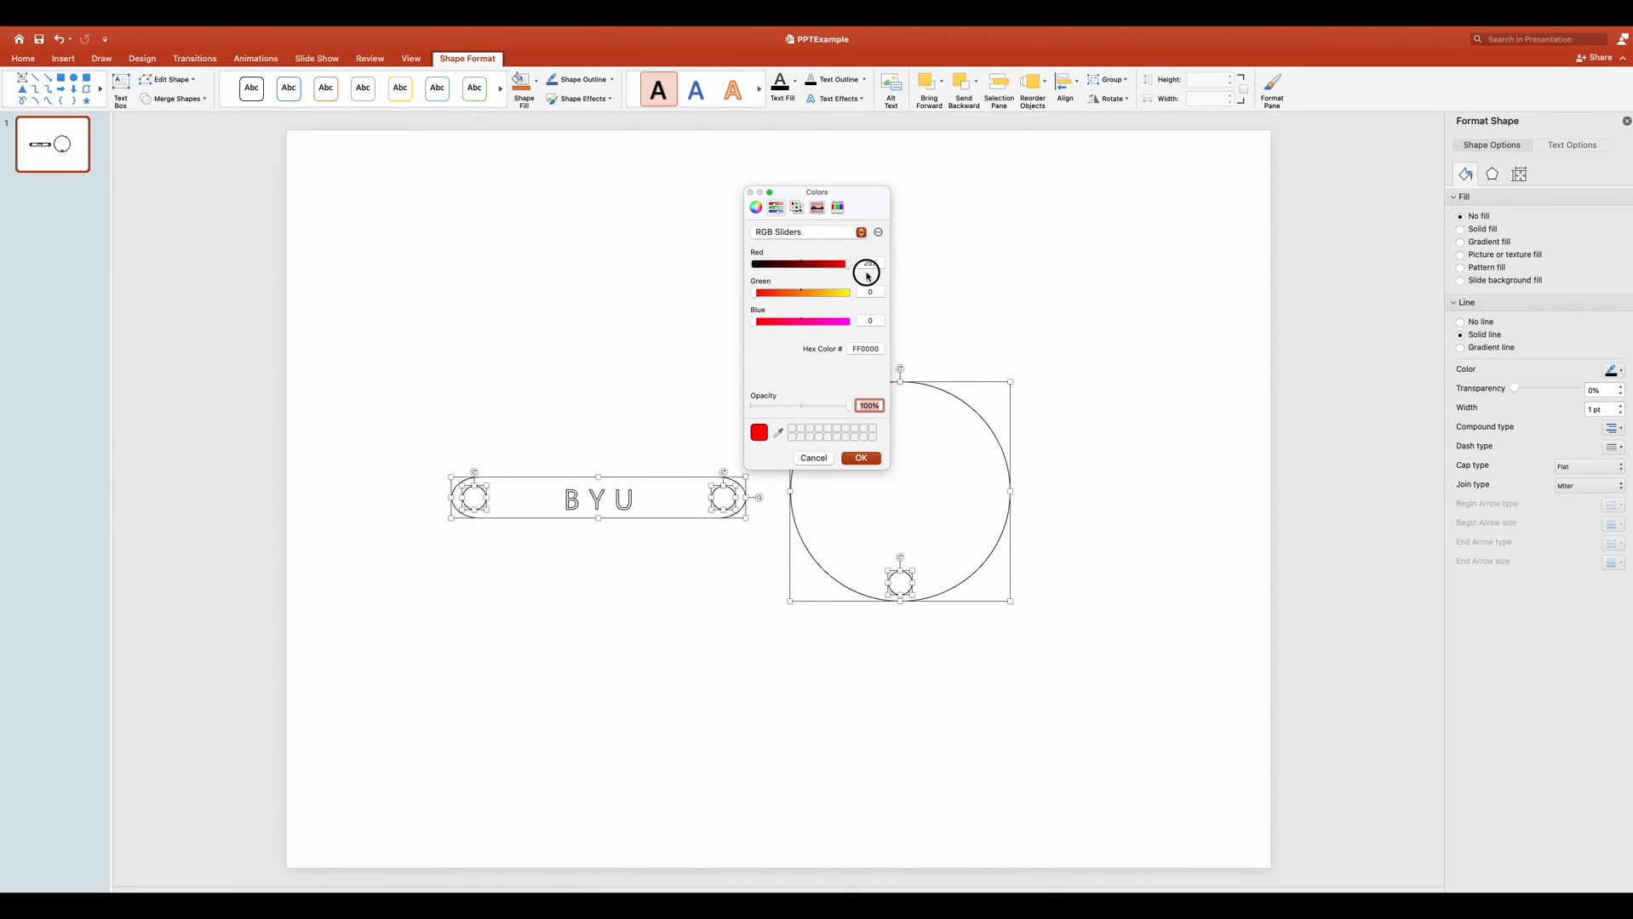
pyautogui.click(860, 458)
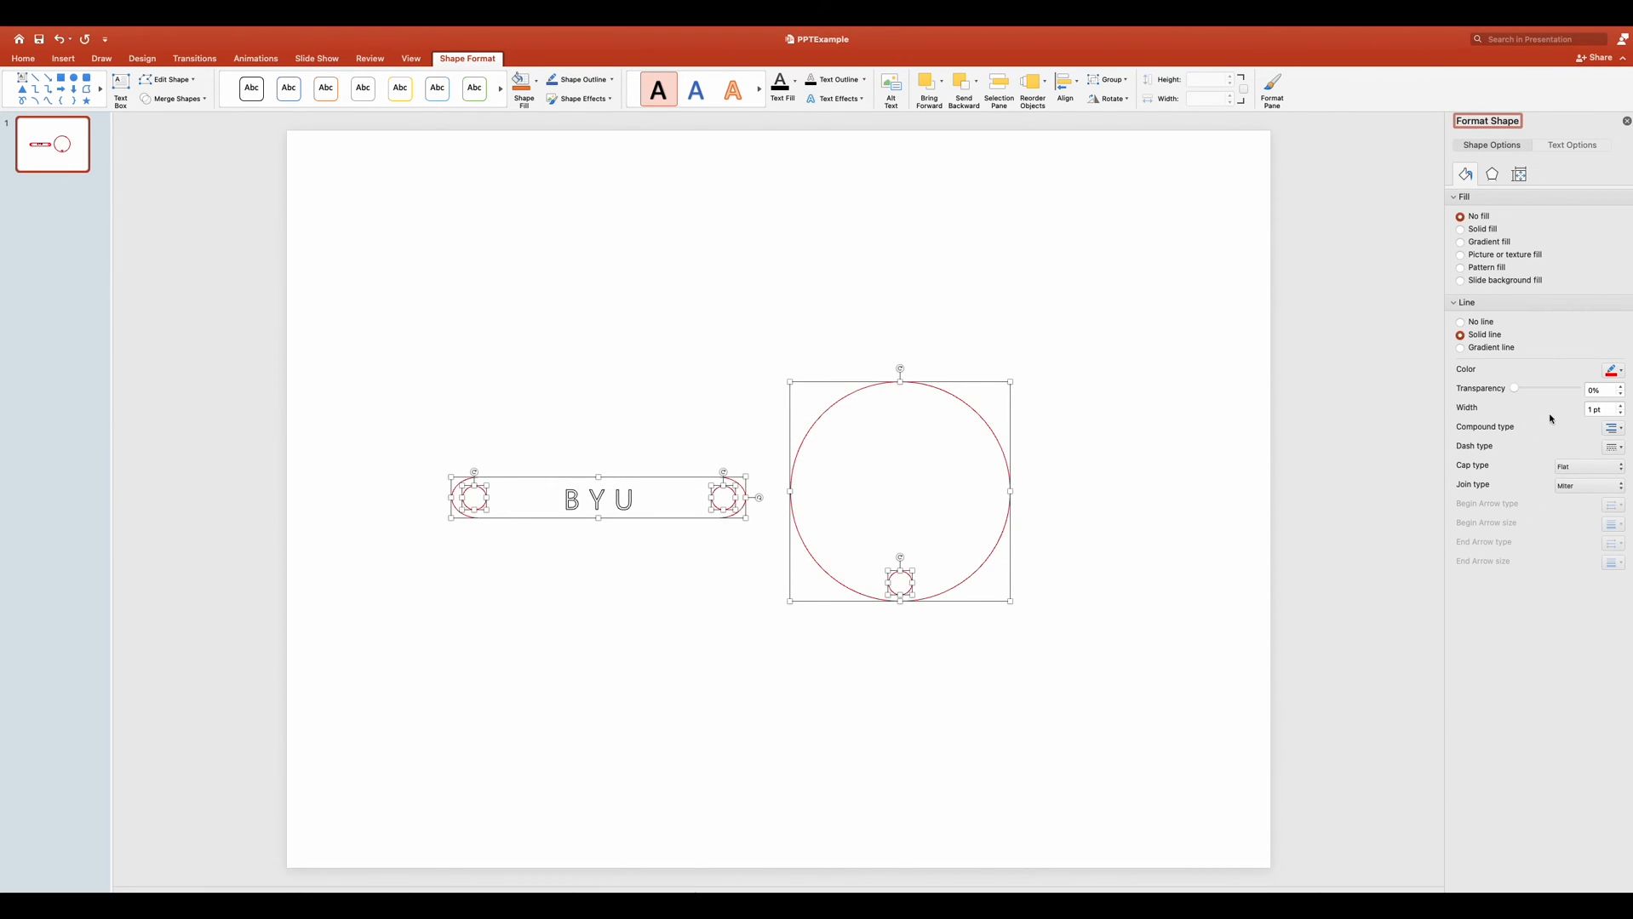
# Make the red outlines 0.01 pt wide as cut lines and deselect the shapes.
pyautogui.click(1600, 407)
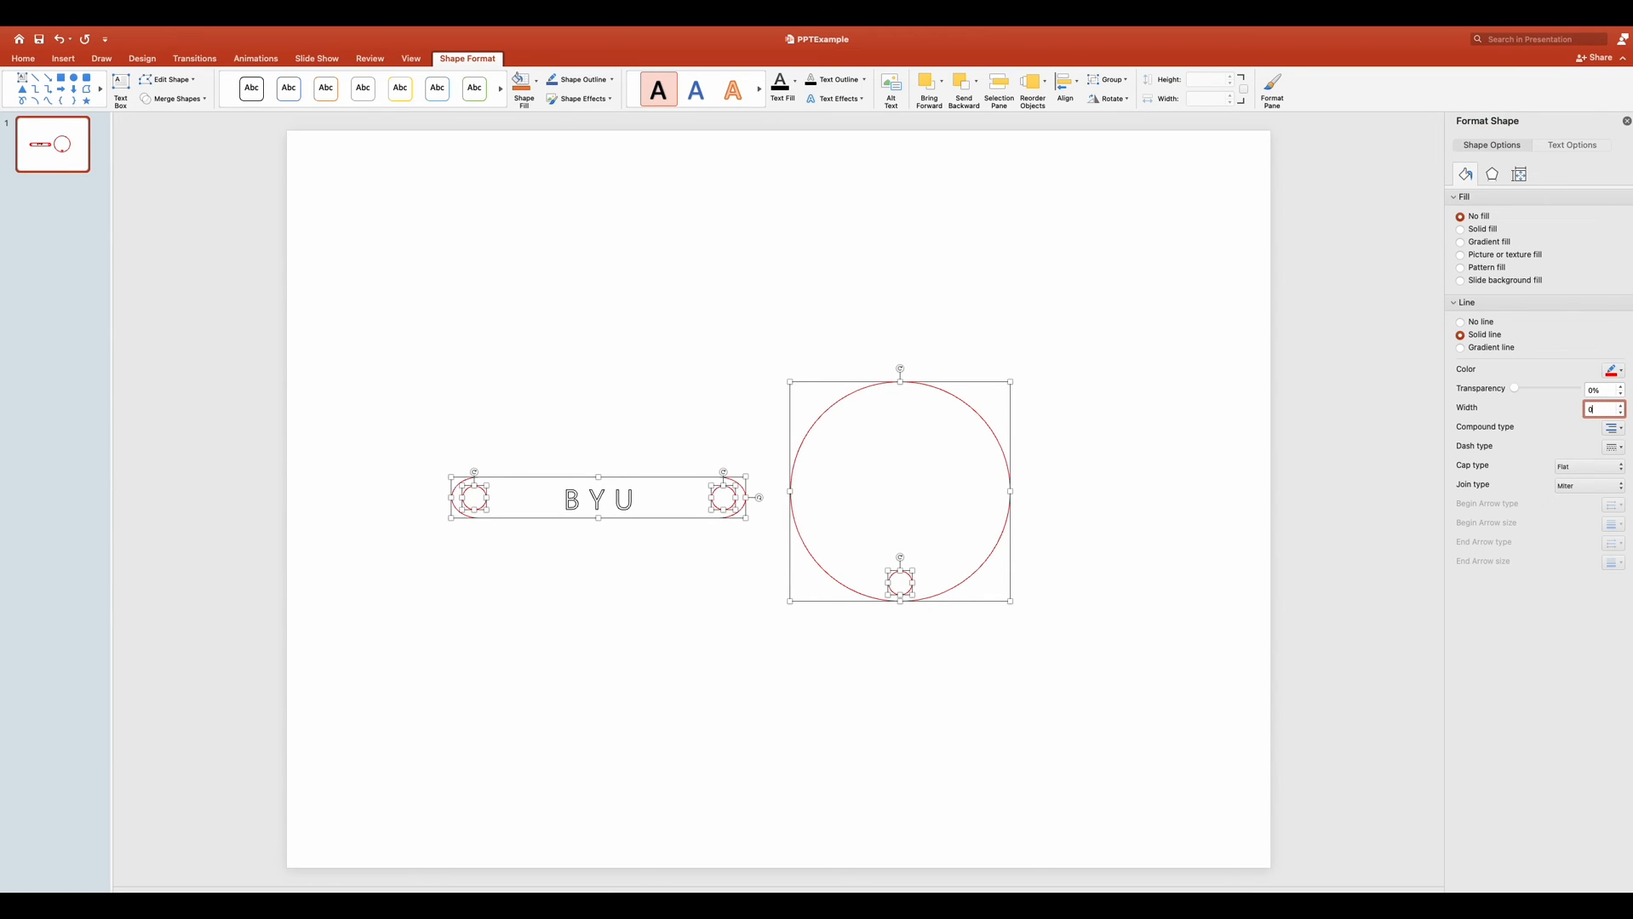
pyautogui.write('0.01 pt')
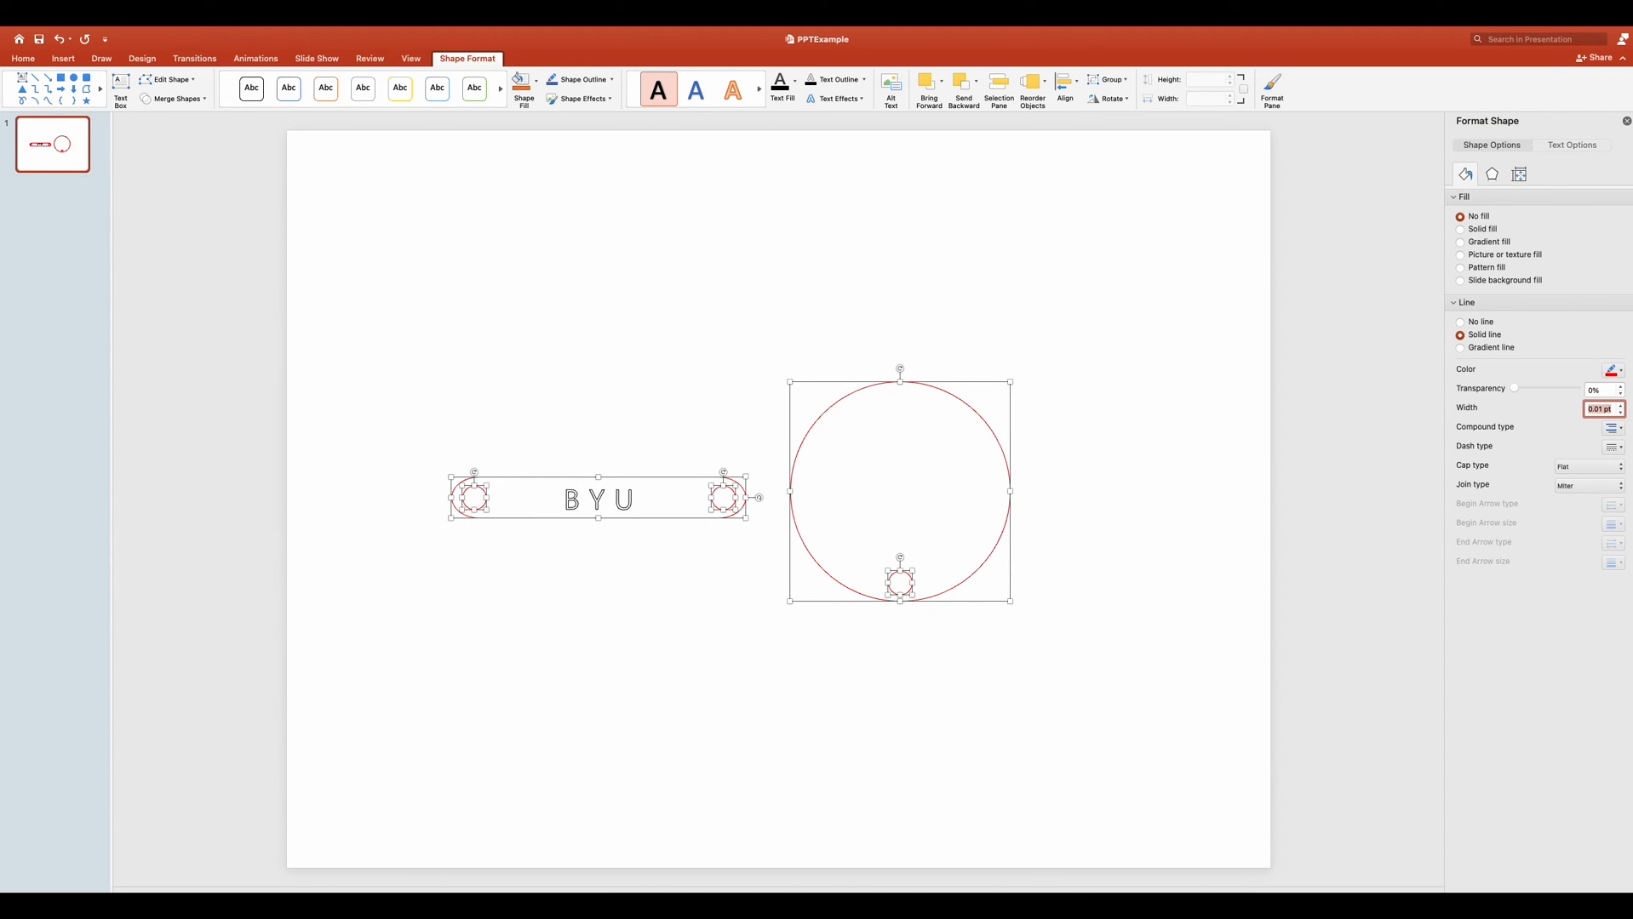
pyautogui.click(1098, 463)
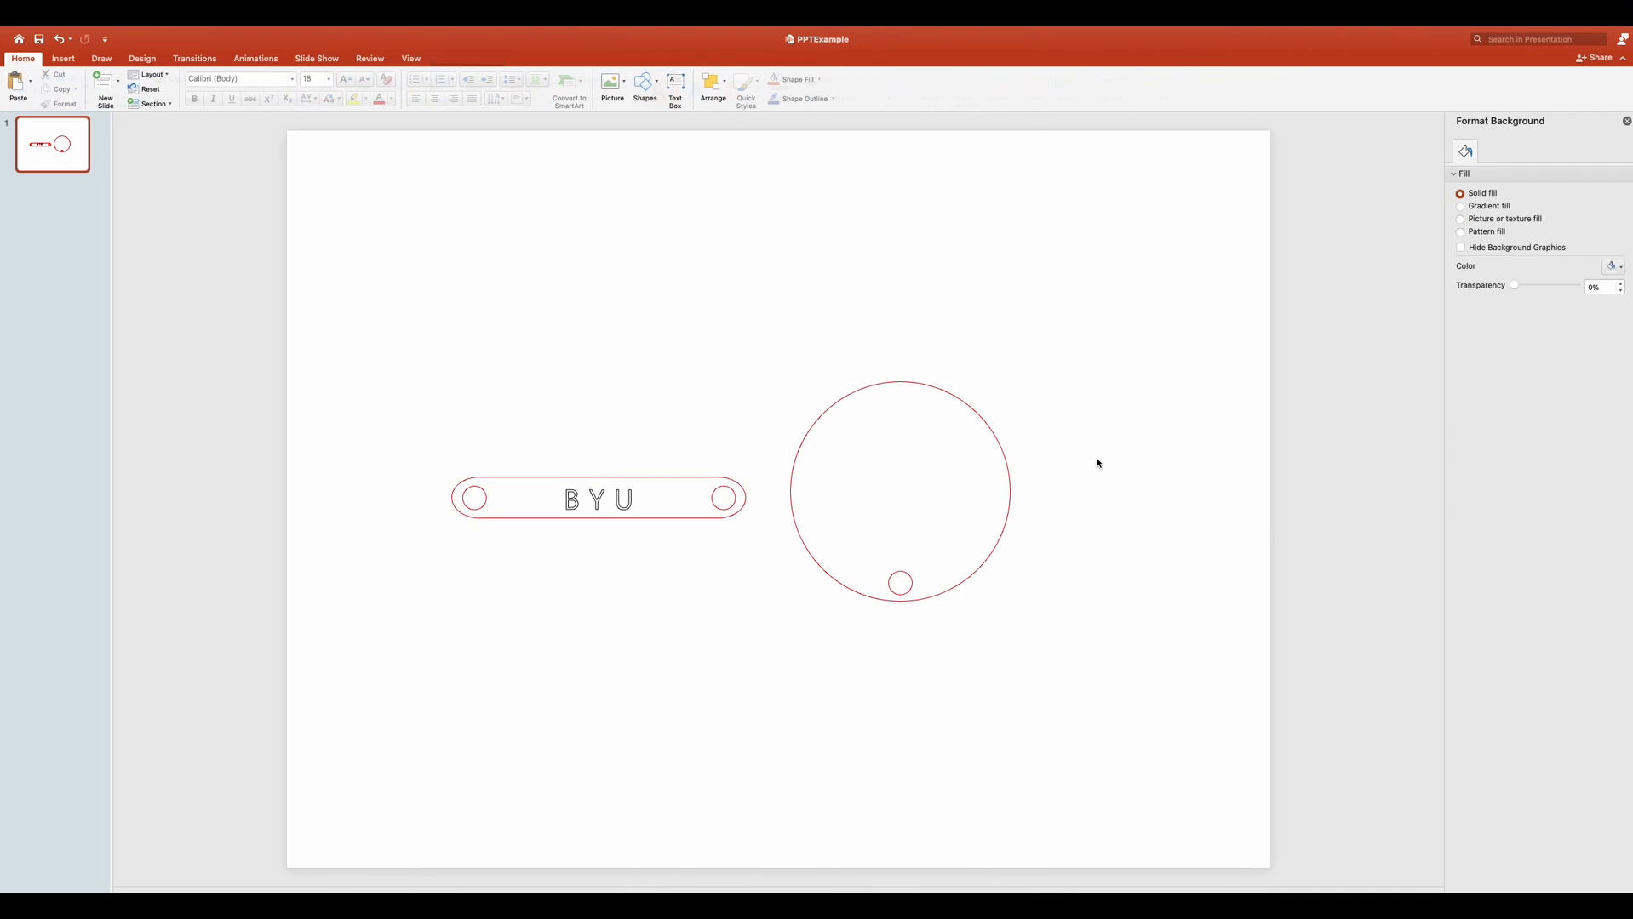
# Give the BYU lettering a blue text outline for engraving, then deselect it.
pyautogui.click(599, 501)
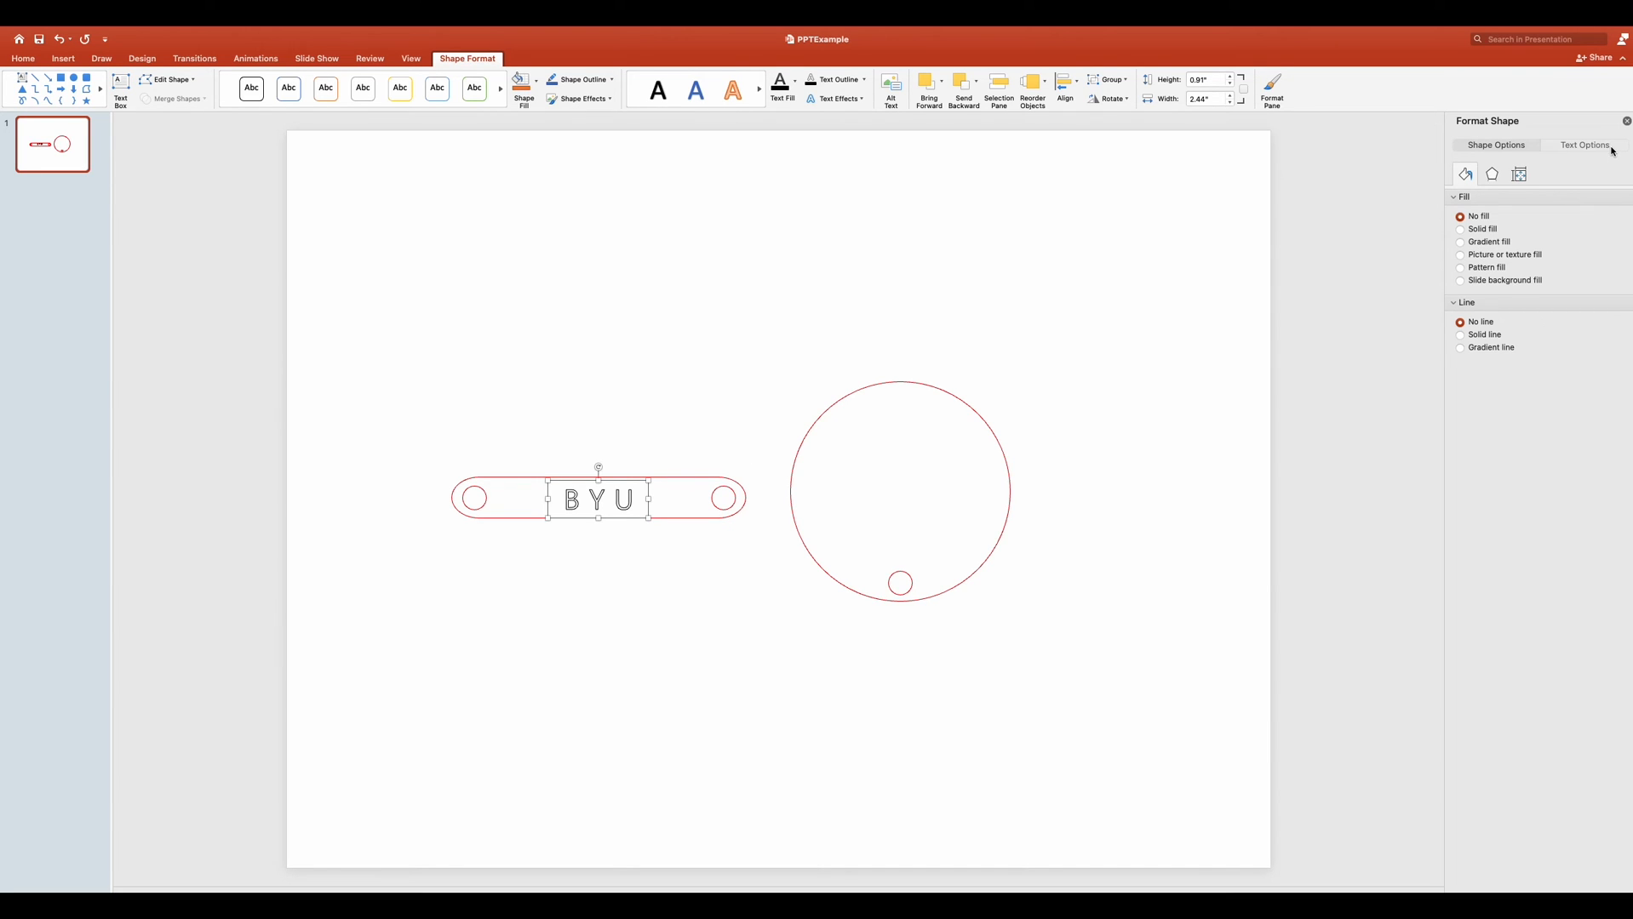
pyautogui.click(1583, 144)
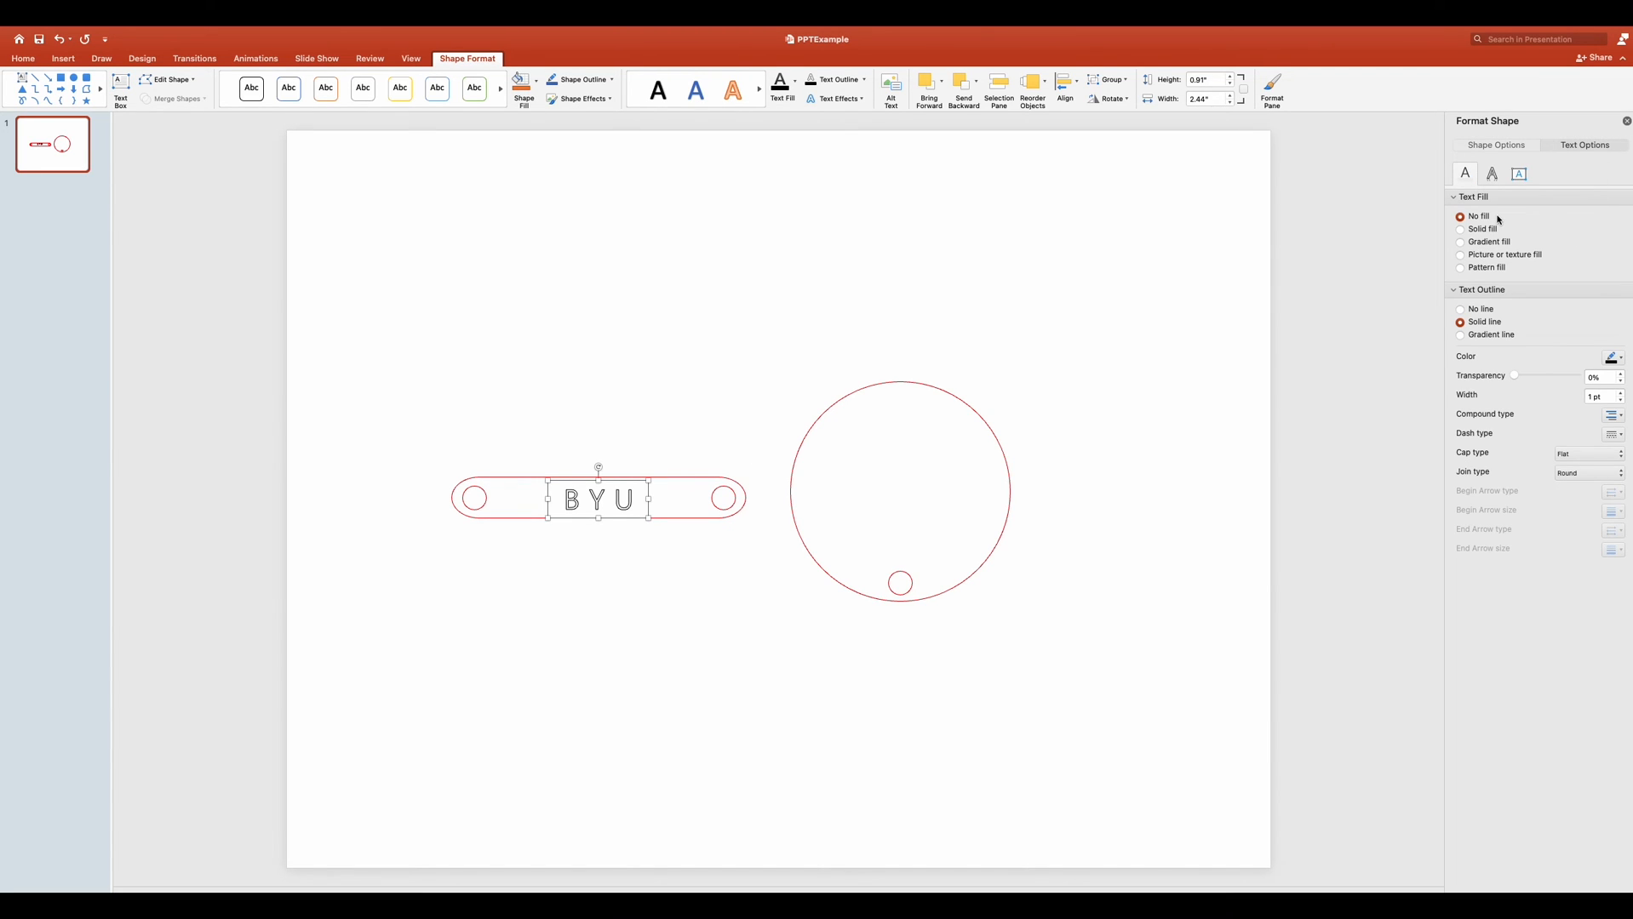
pyautogui.click(1612, 356)
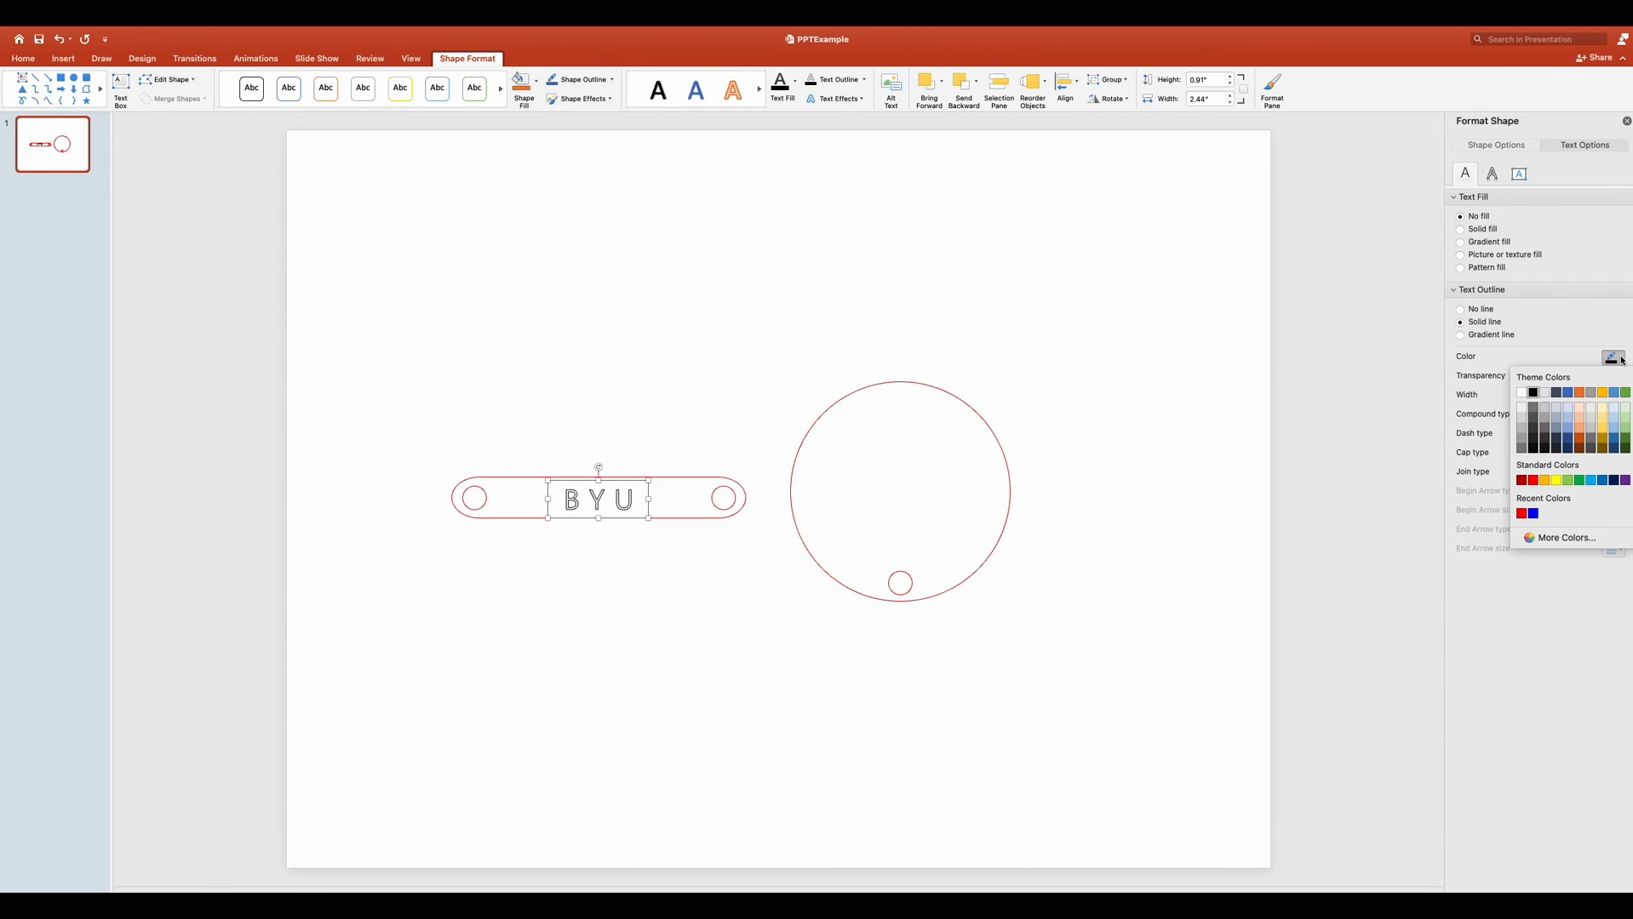
pyautogui.click(1566, 538)
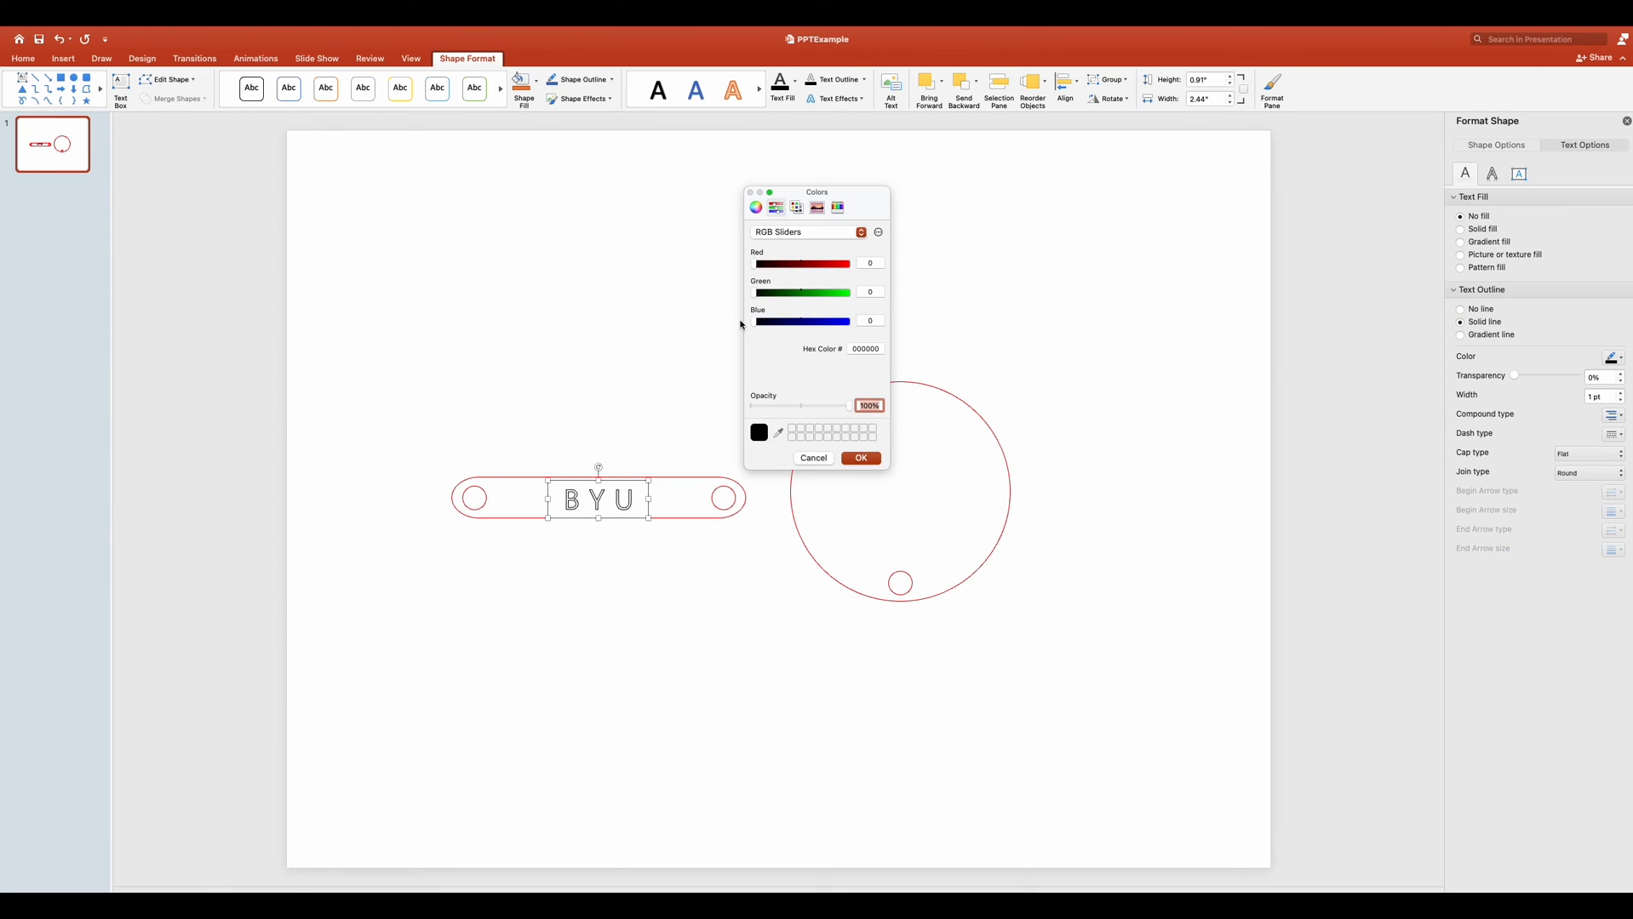
pyautogui.click(860, 458)
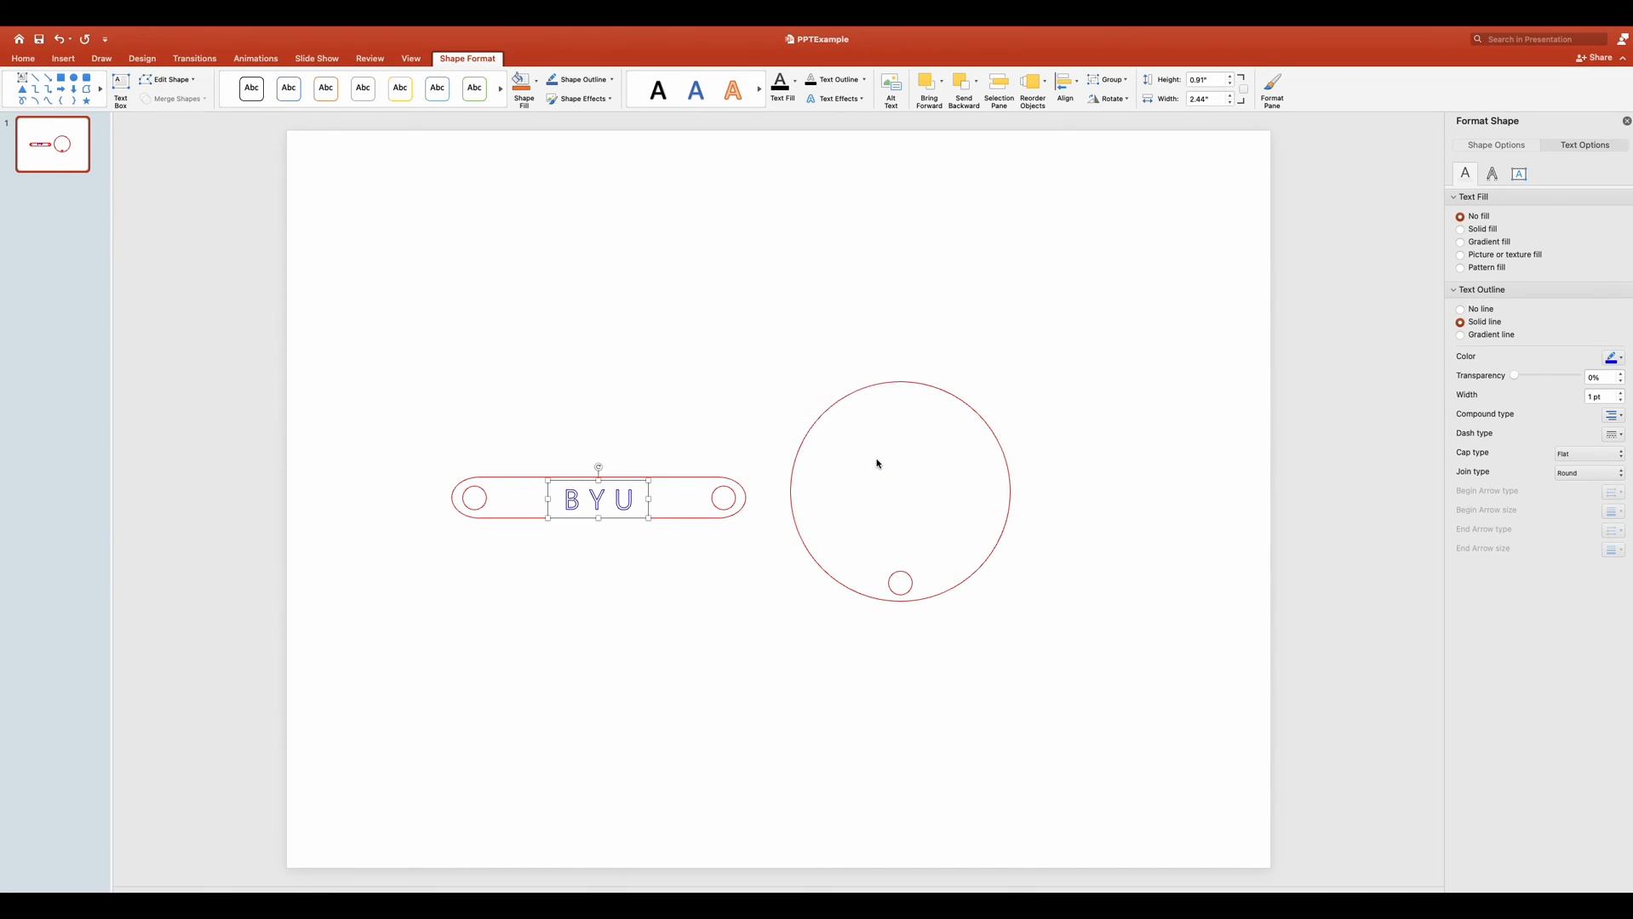
pyautogui.click(1600, 395)
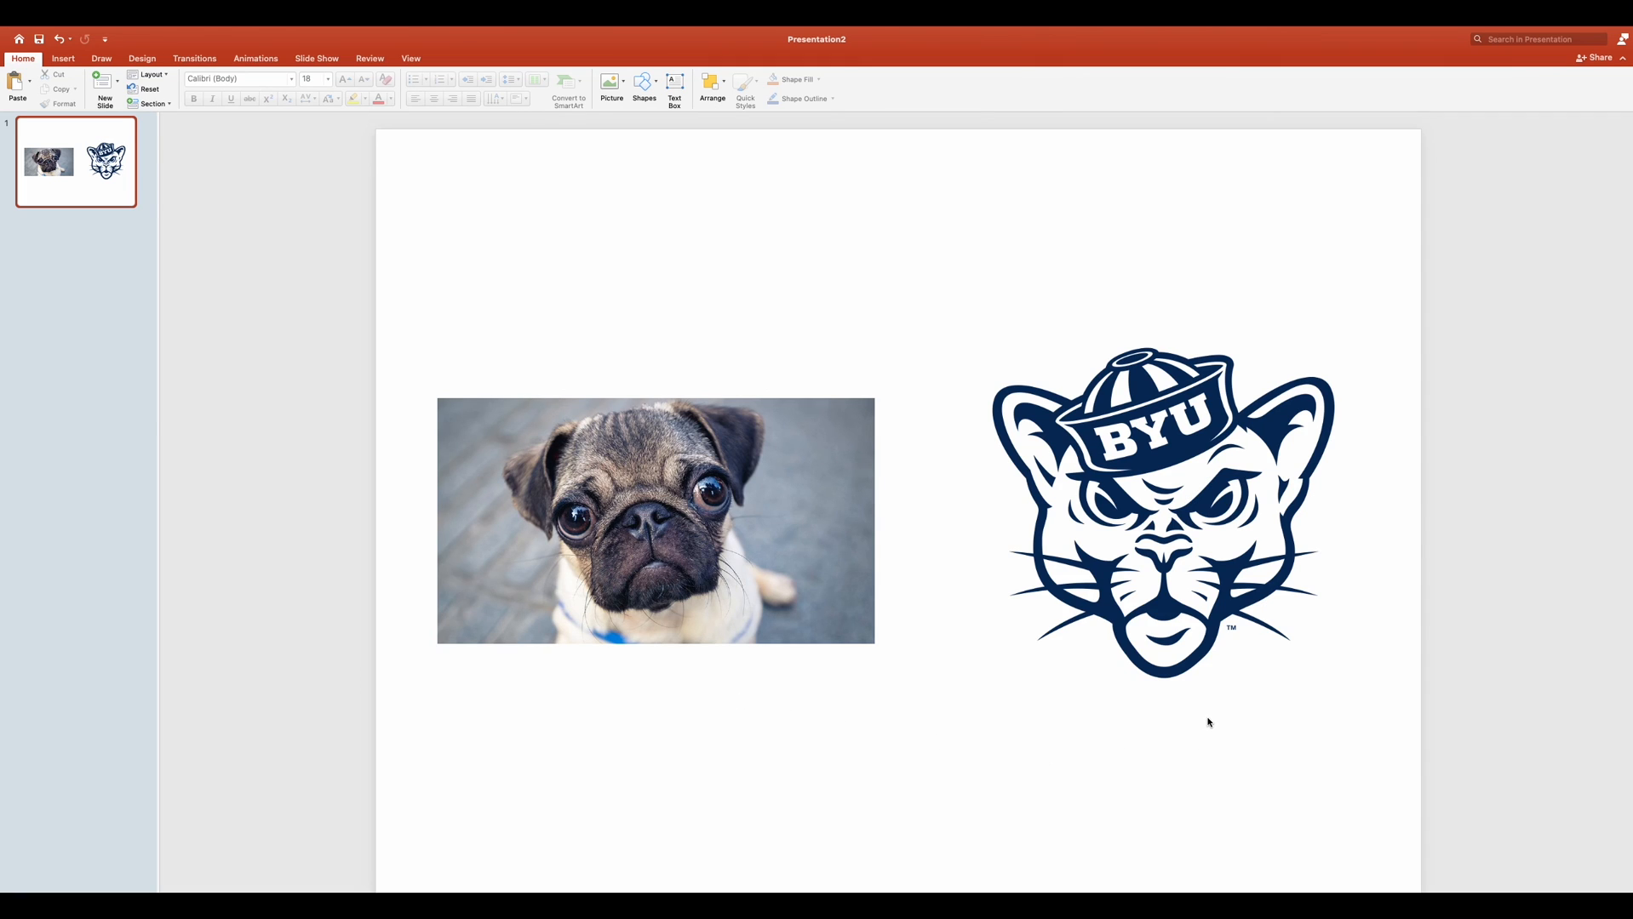
# Recolor the pug photo and the BYU cougar logo to grayscale together.
pyautogui.click(656, 521)
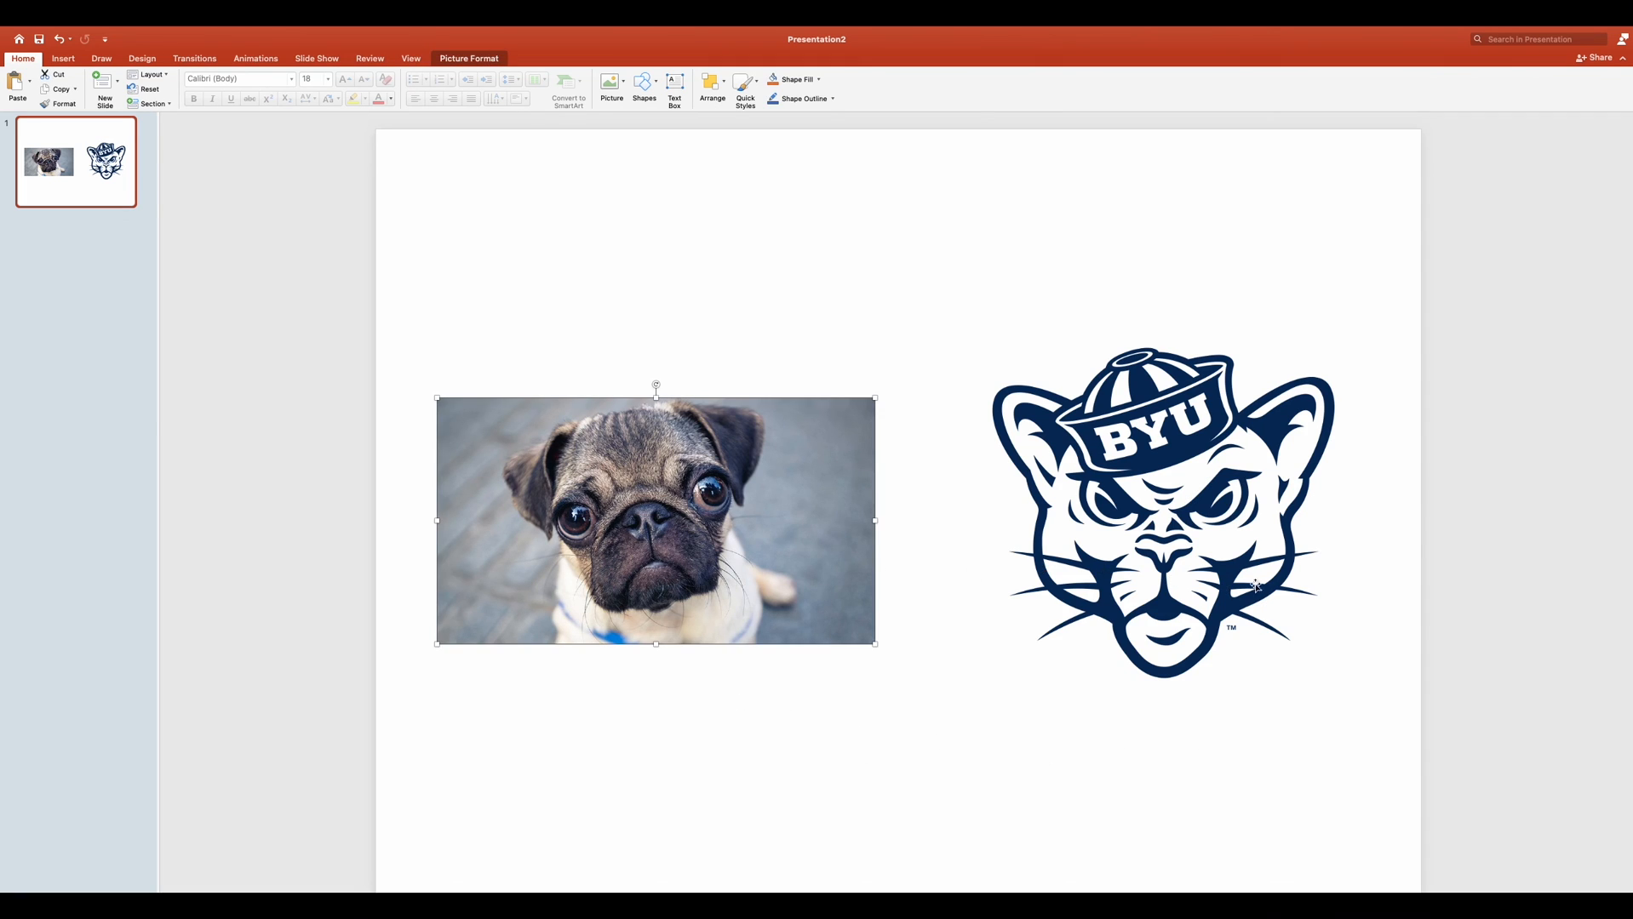
pyautogui.click(1165, 510)
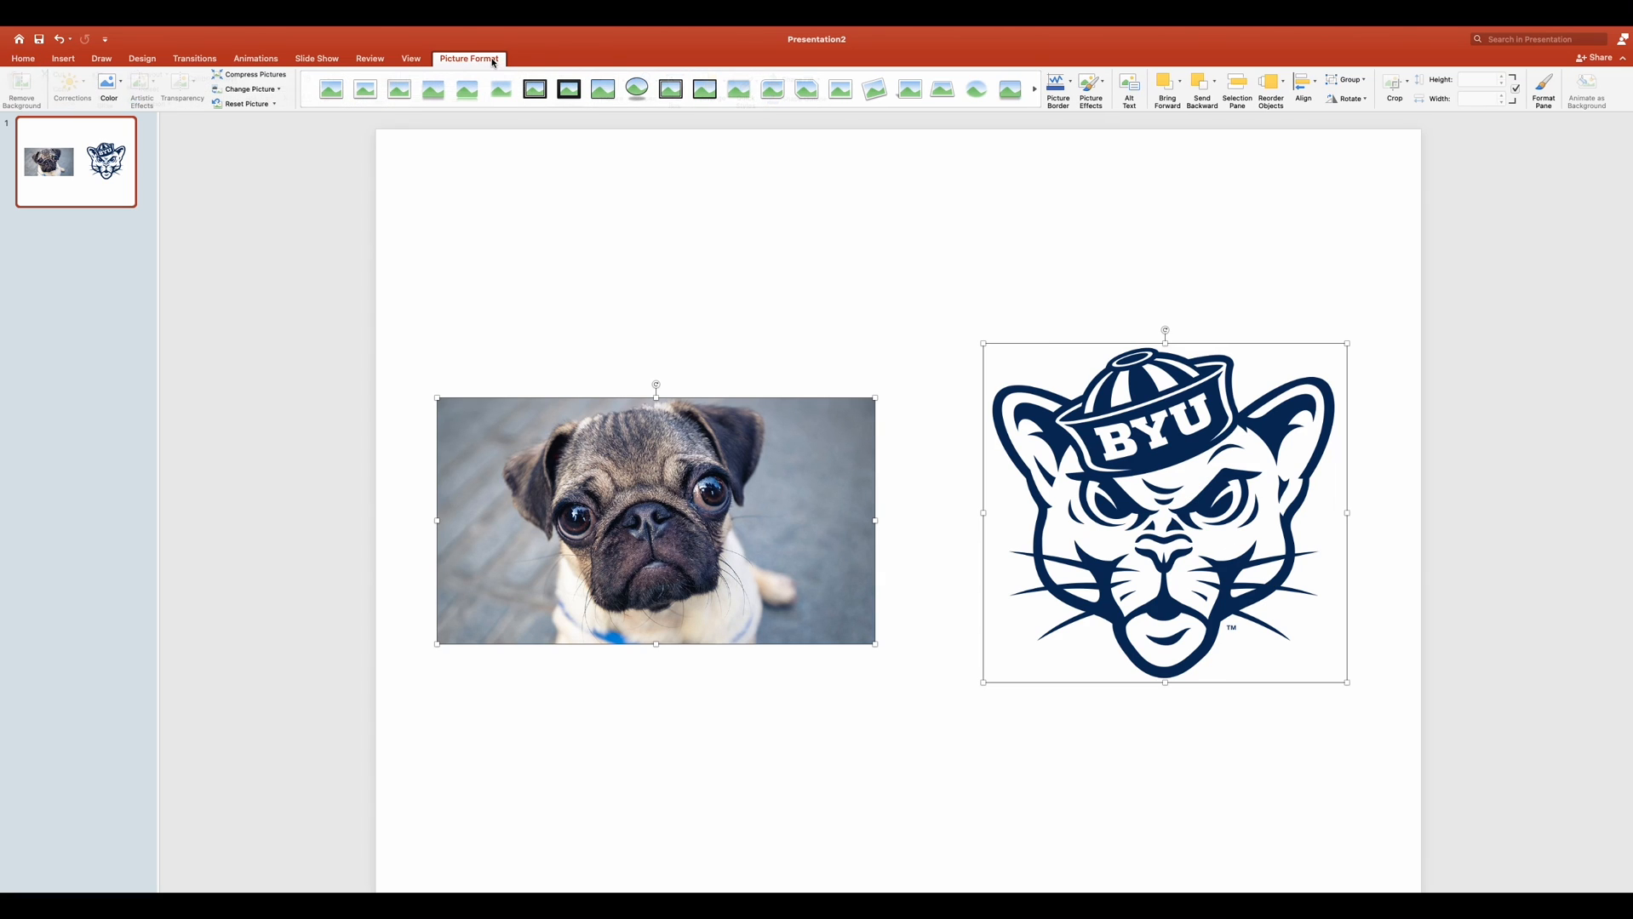
pyautogui.click(109, 91)
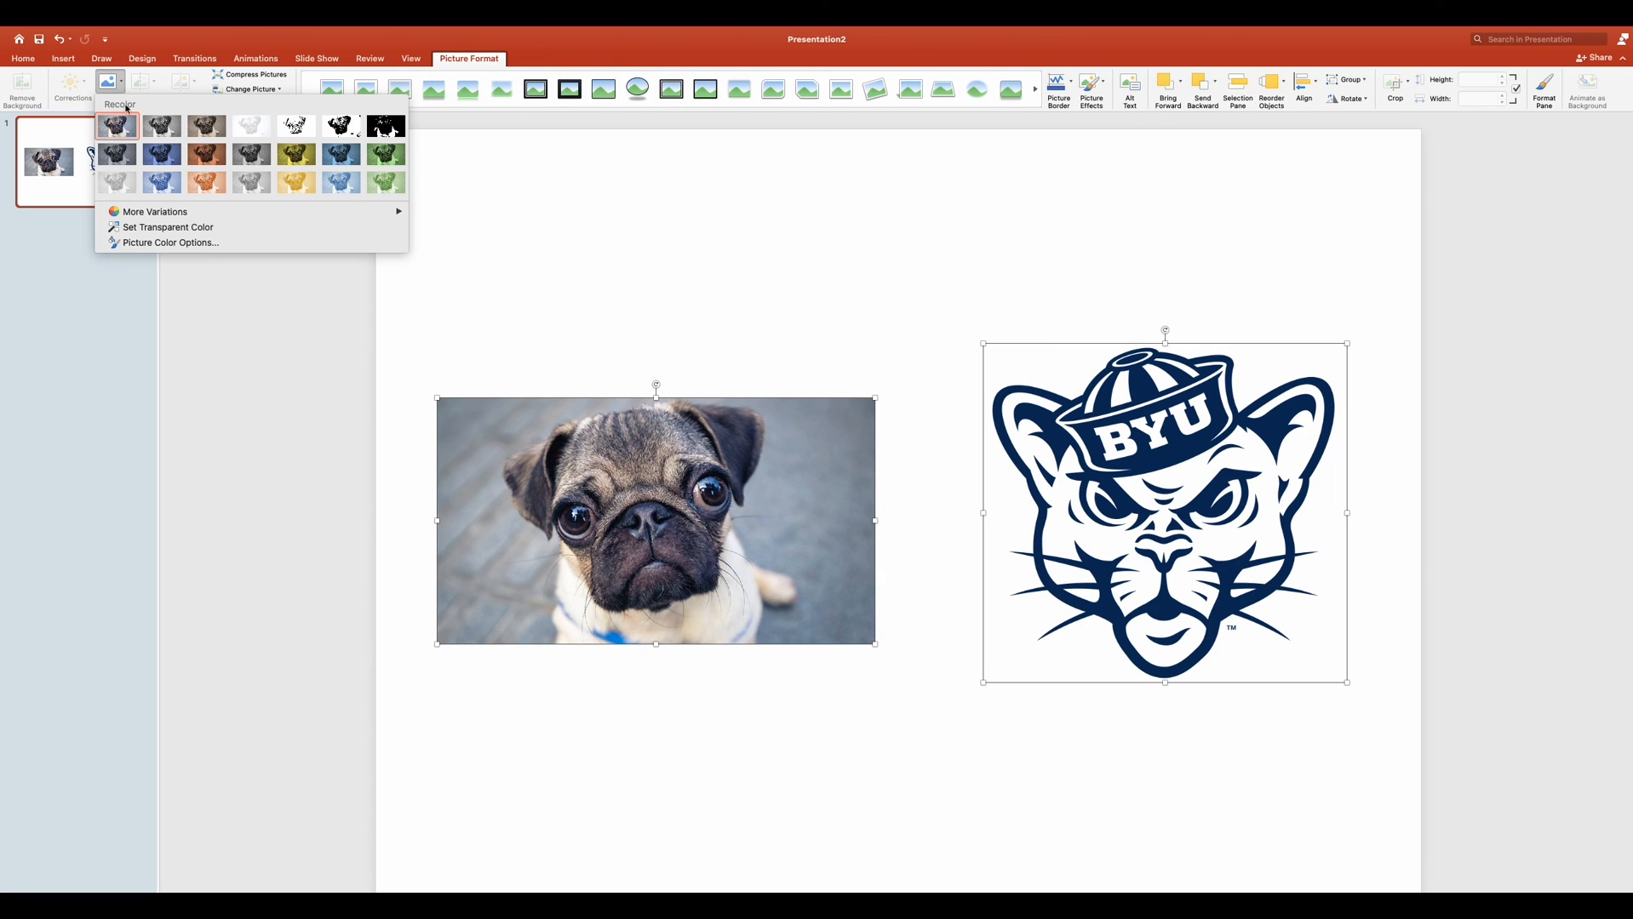
pyautogui.moveTo(162, 124)
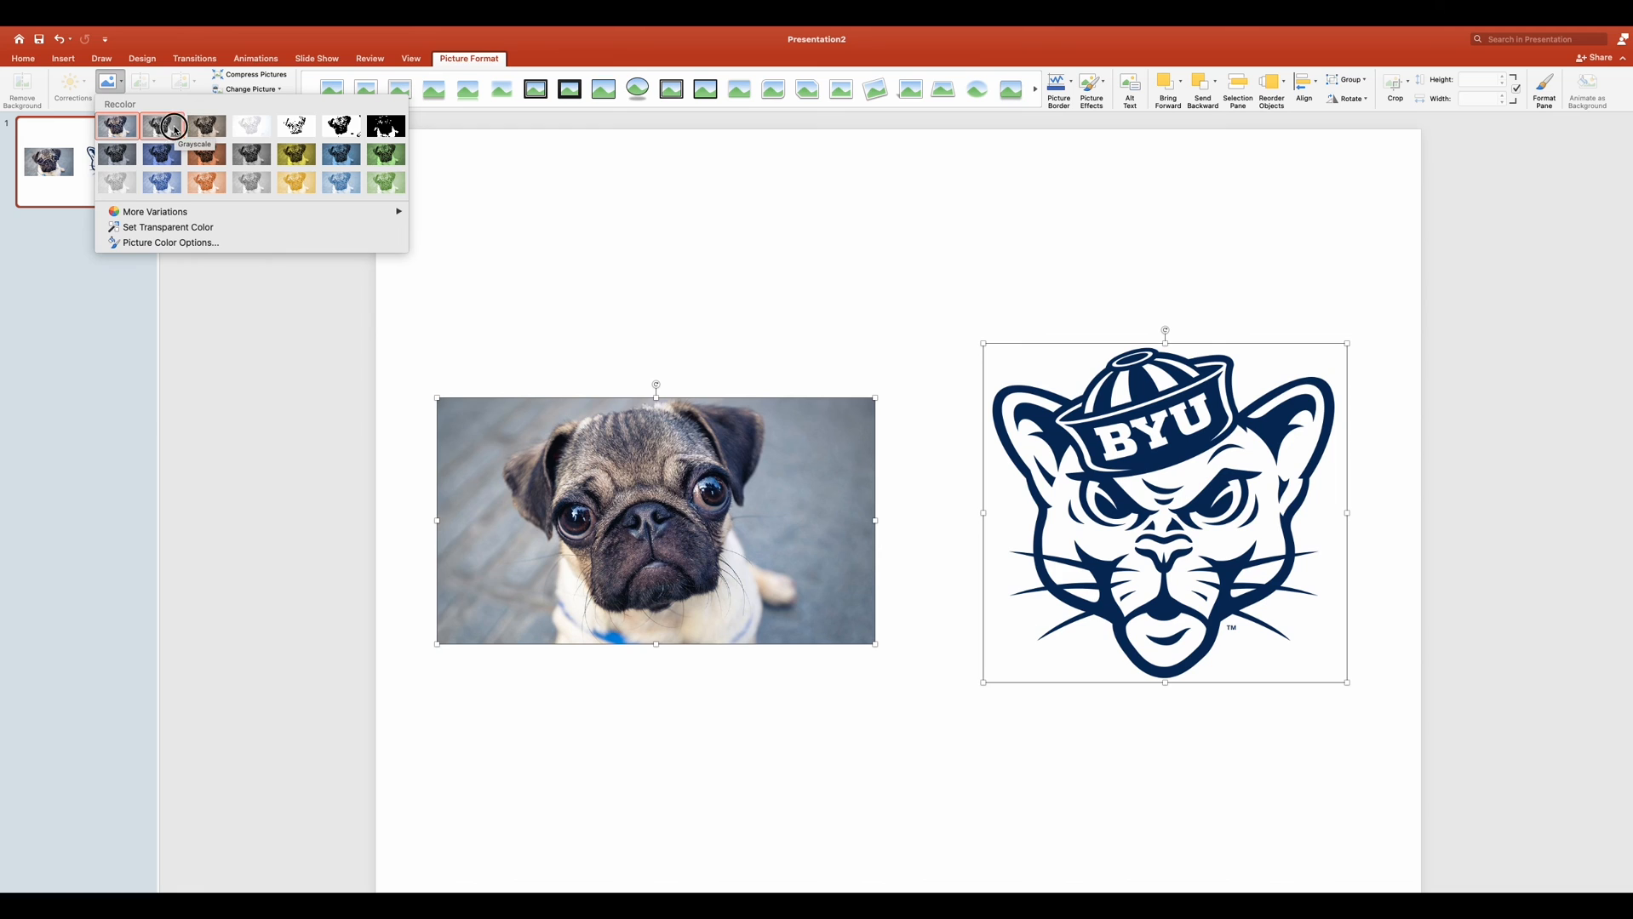
pyautogui.click(161, 126)
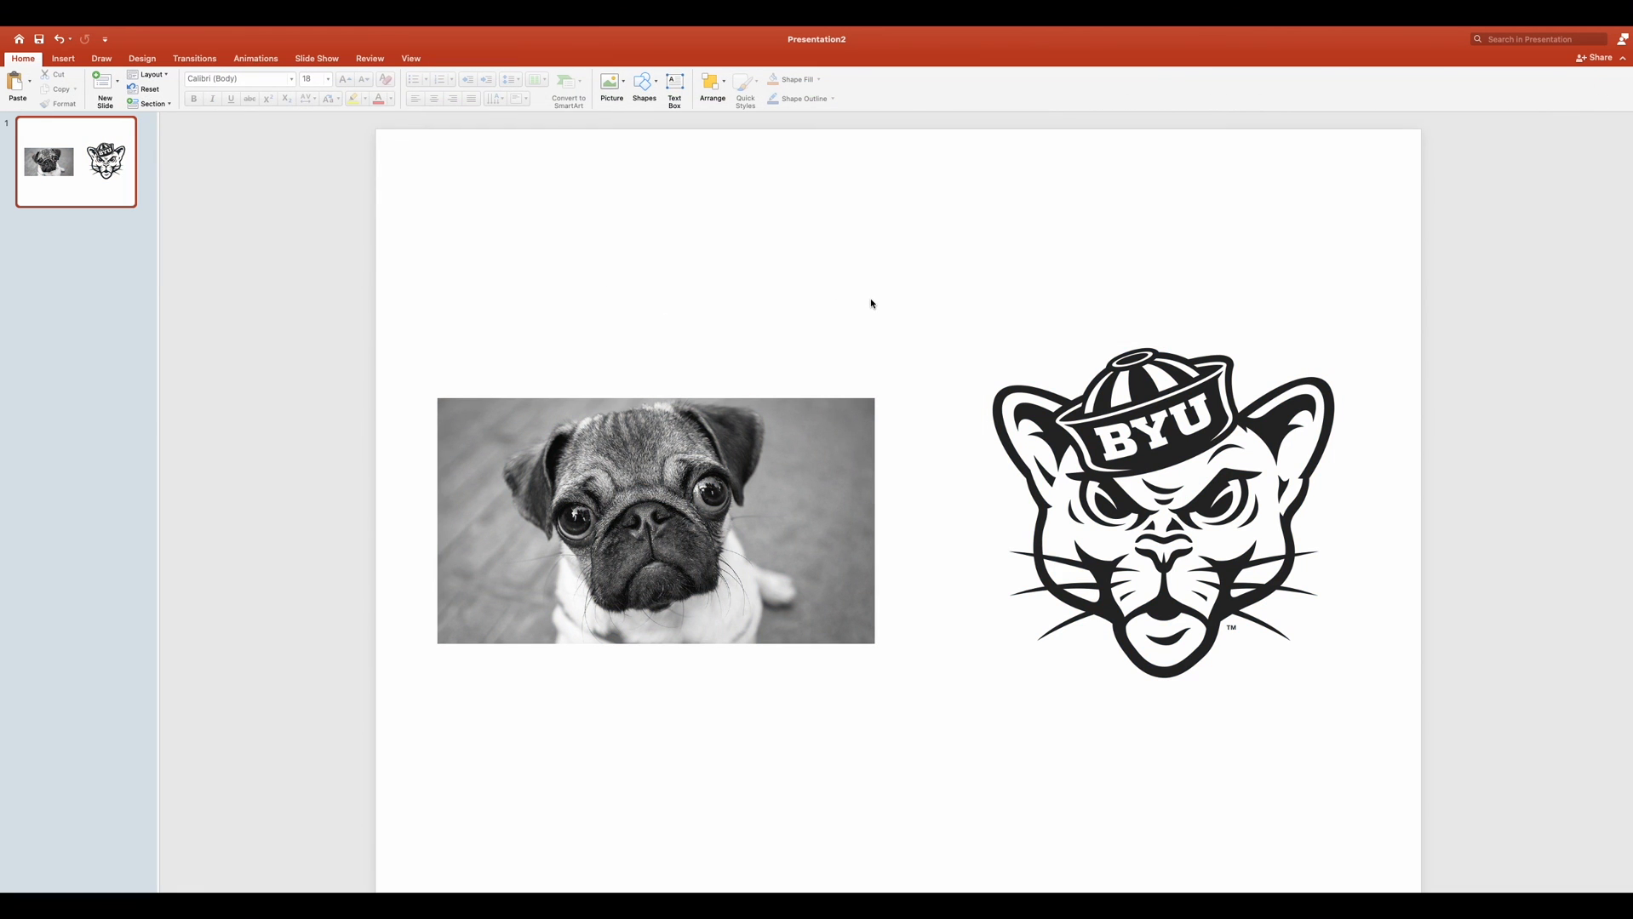